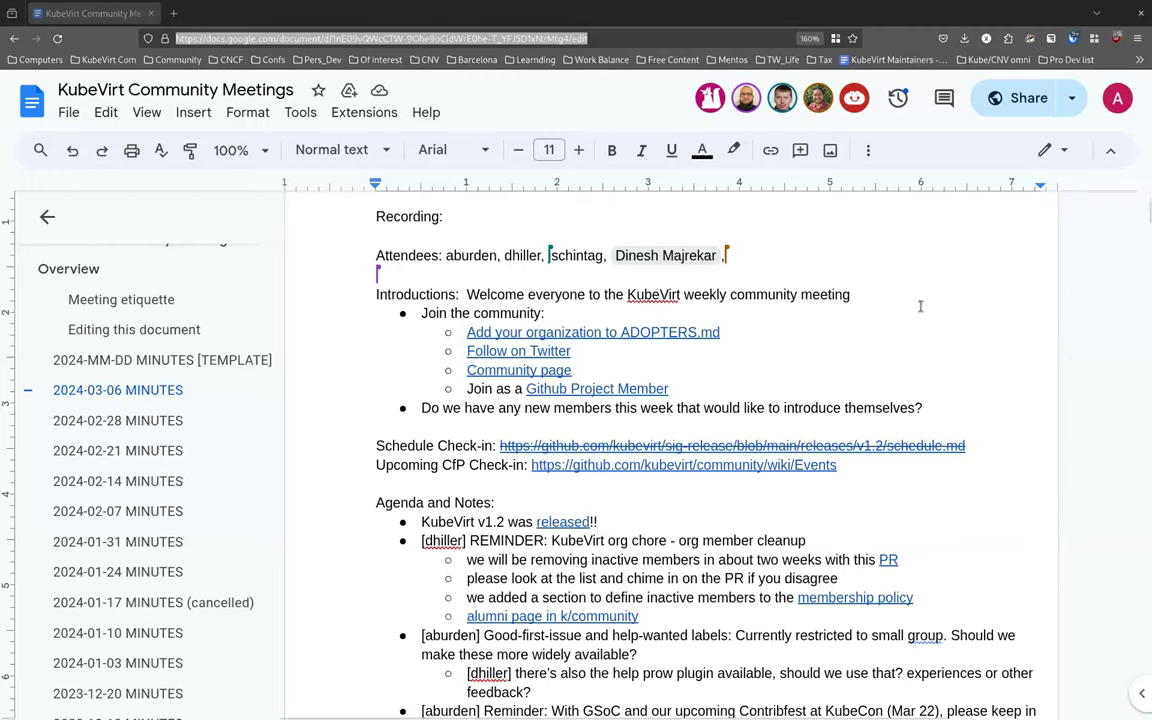
pyautogui.moveTo(924, 308)
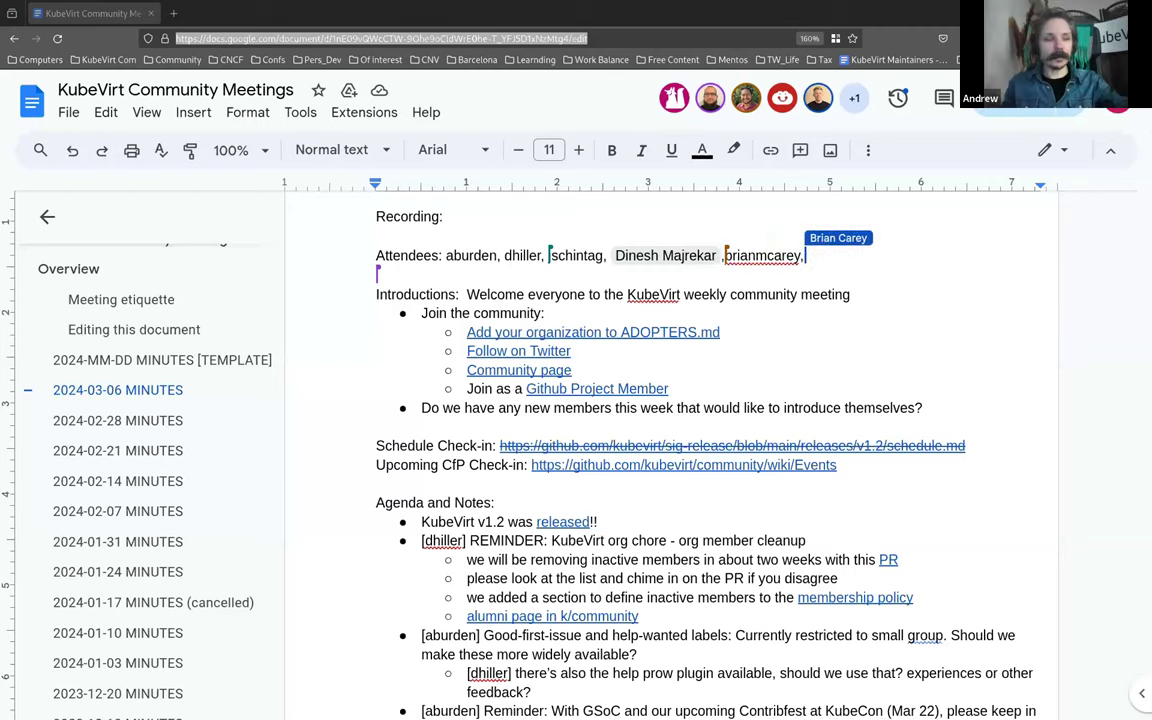
pyautogui.moveTo(852, 210)
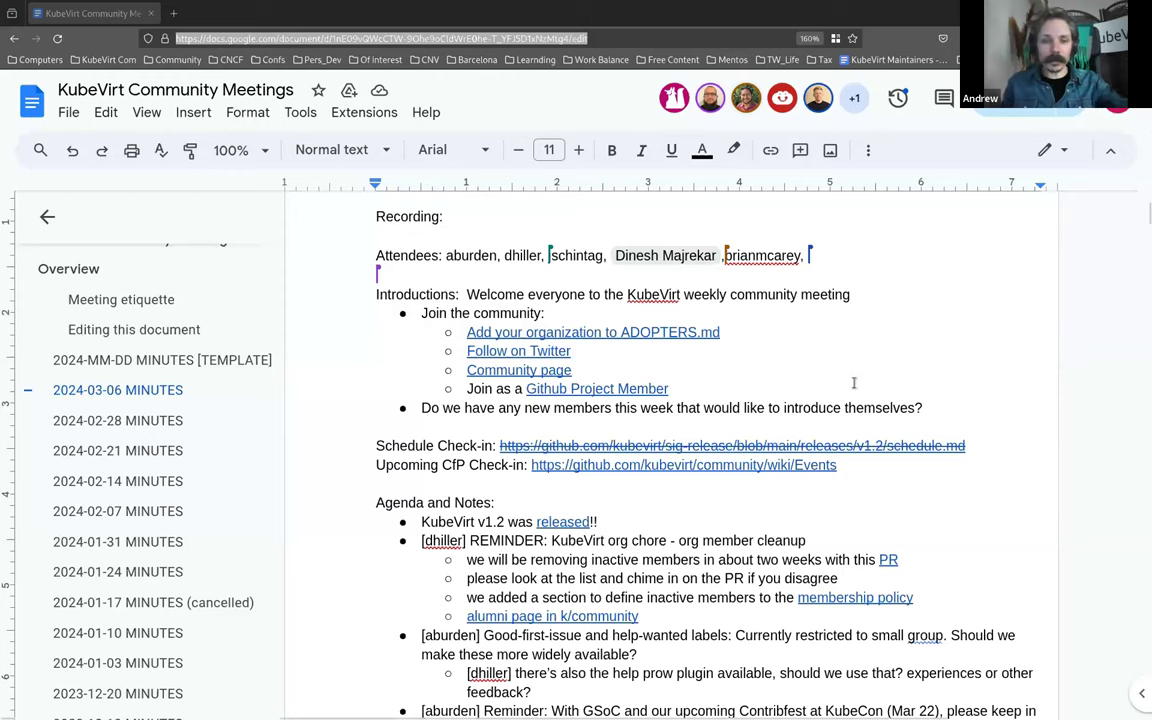
# Step: From the Events wiki CfP table, open the DevConf CZ 24 conference website
pyautogui.scroll(-3)
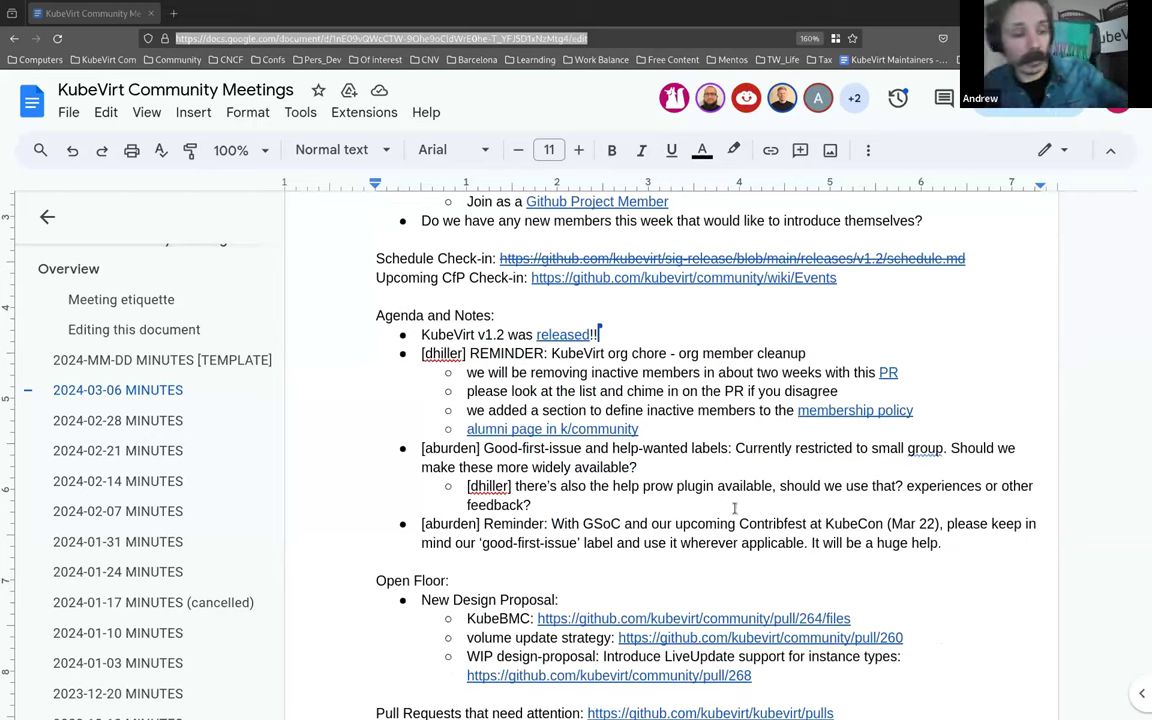
pyautogui.moveTo(678, 518)
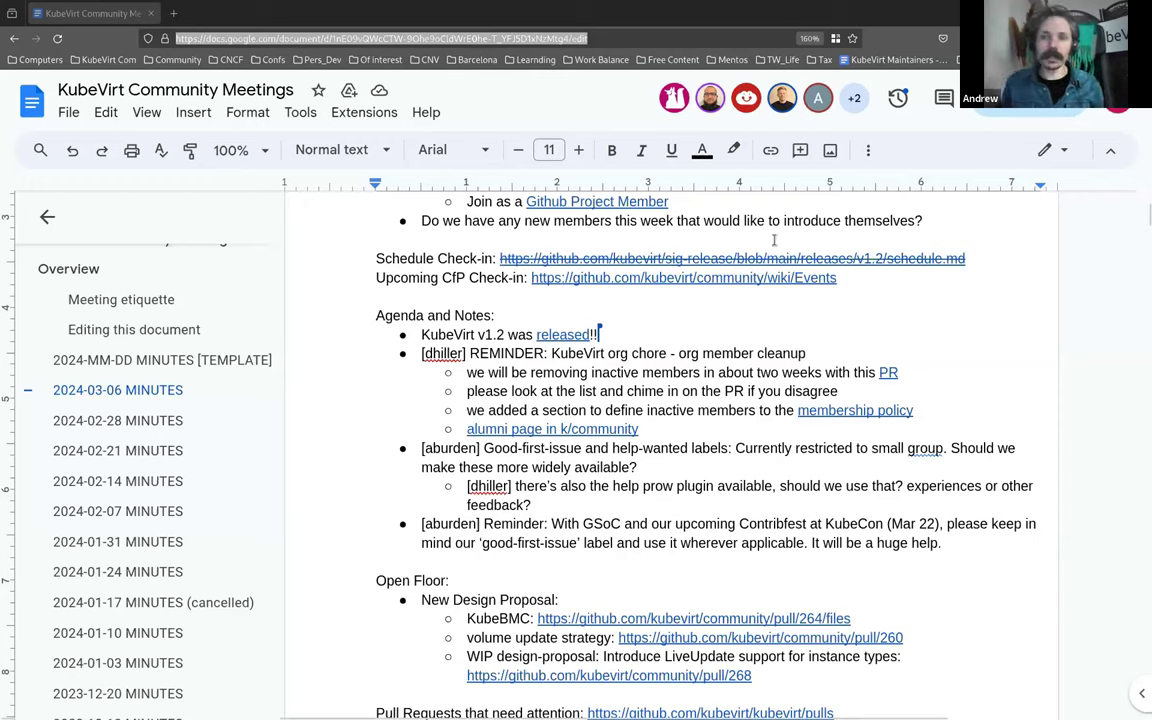
pyautogui.moveTo(856, 336)
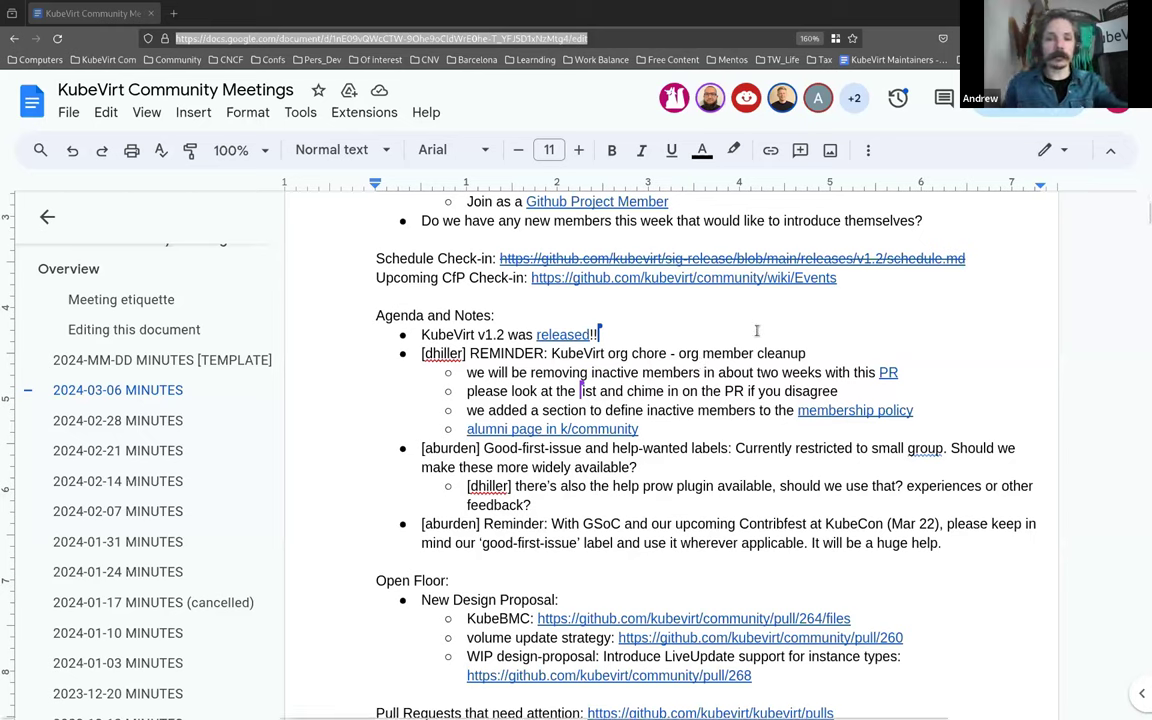
pyautogui.moveTo(696, 282)
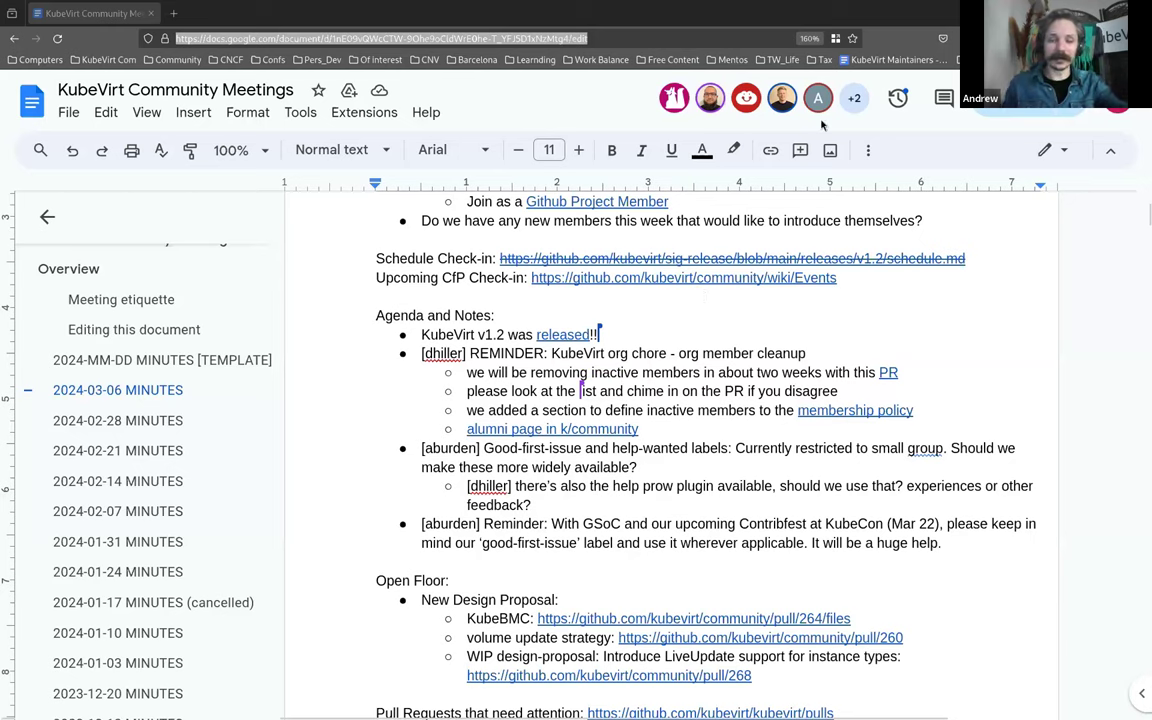
pyautogui.moveTo(740, 288)
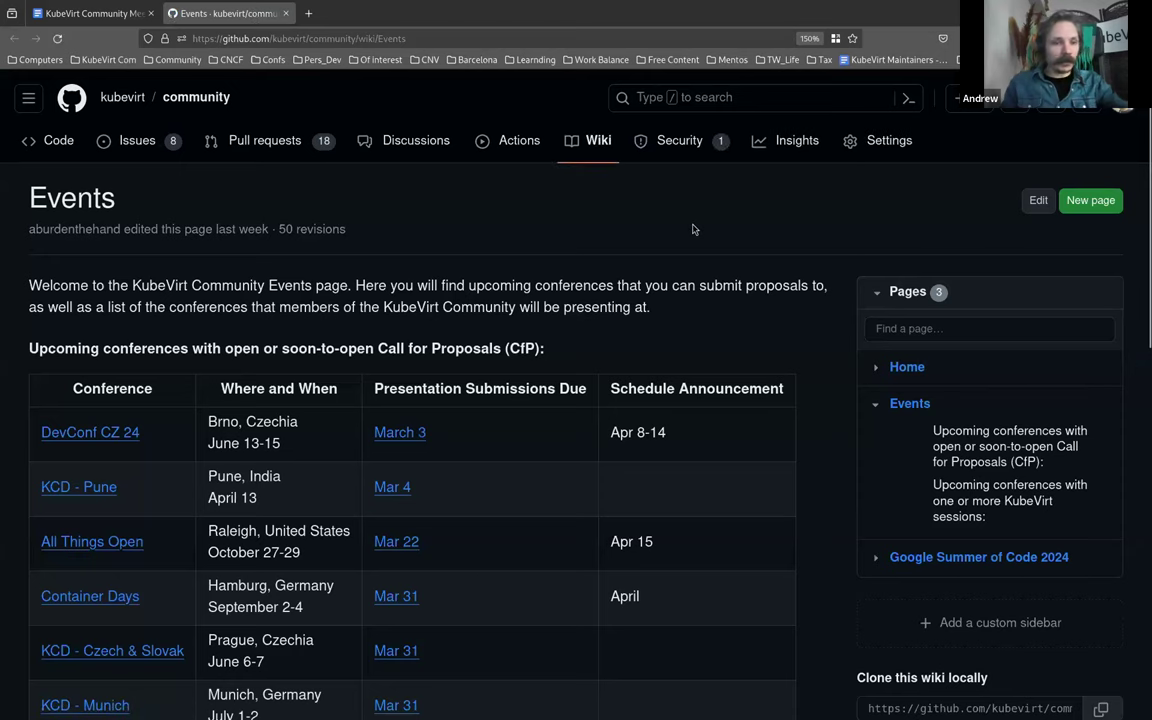
pyautogui.scroll(-3)
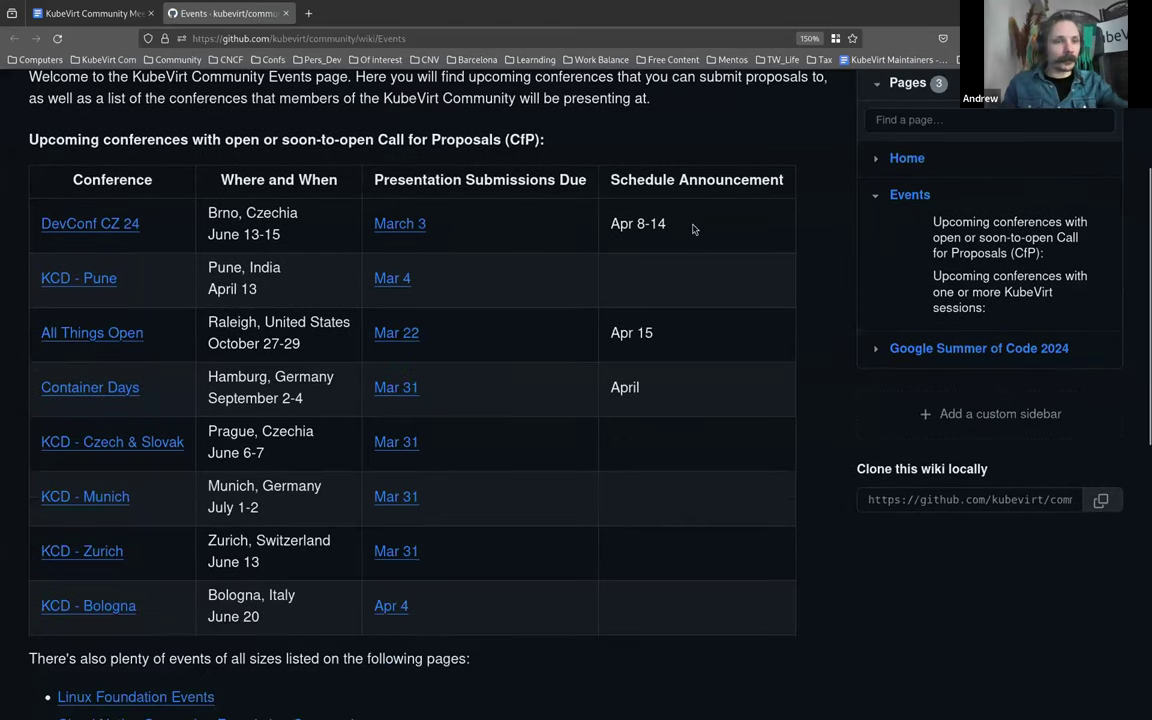
pyautogui.moveTo(136, 230)
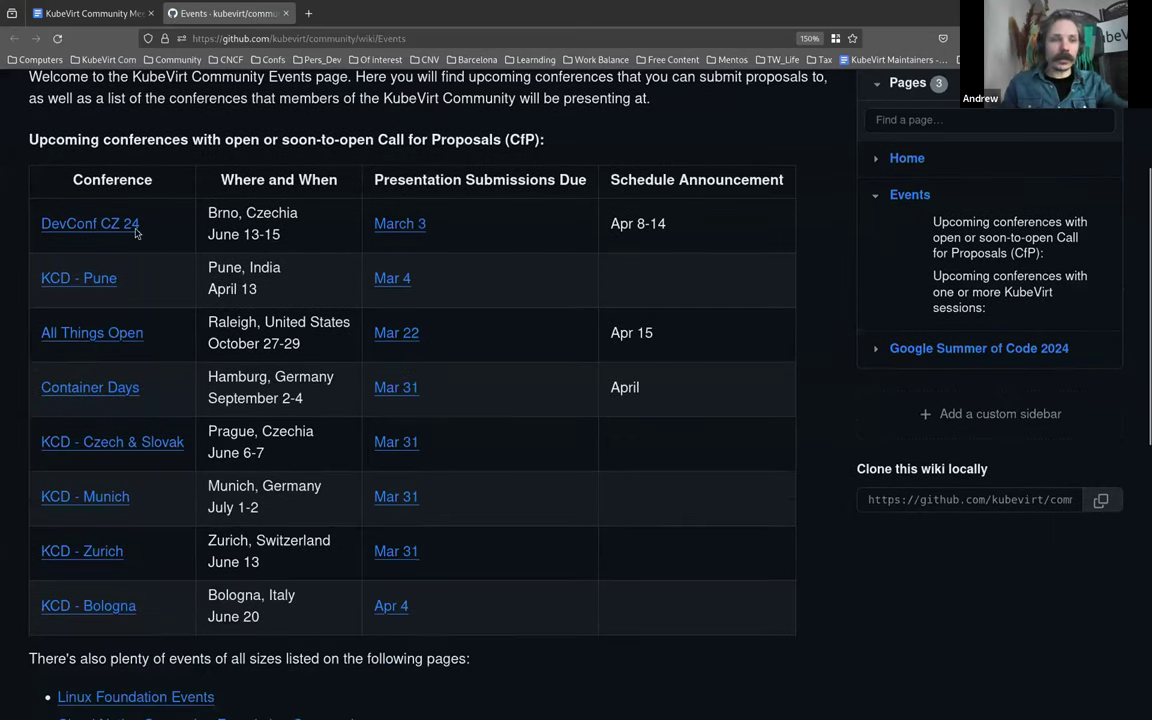
pyautogui.scroll(-3)
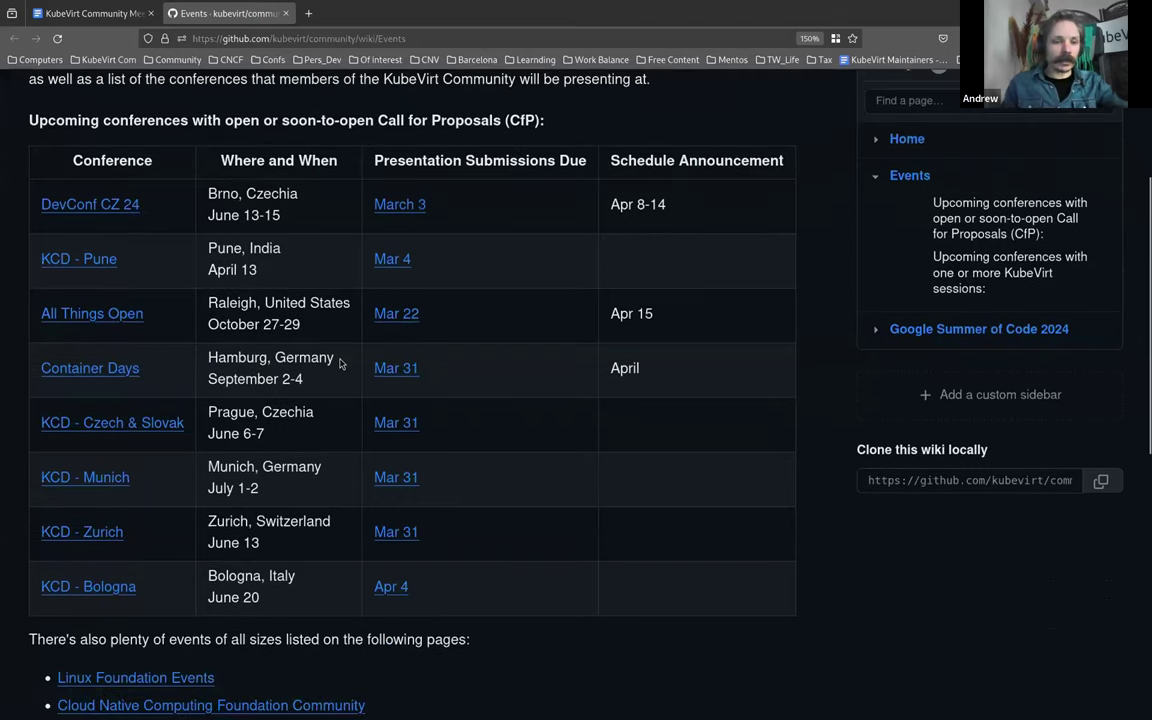
pyautogui.scroll(-3)
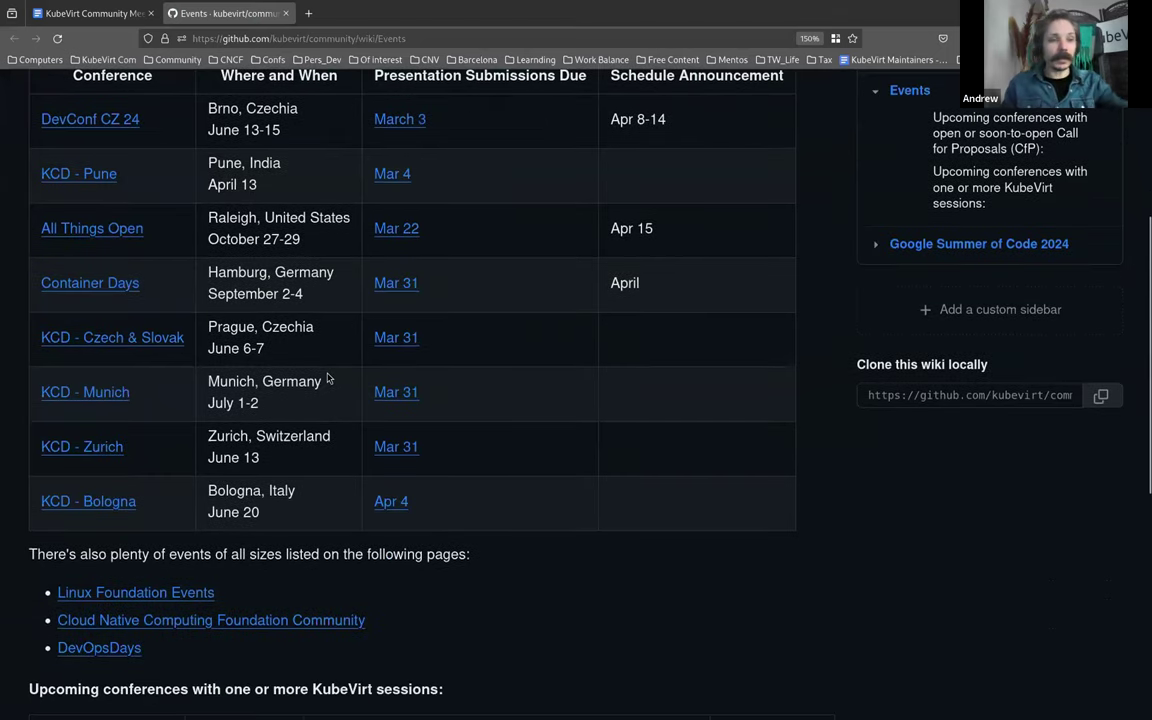
pyautogui.scroll(3)
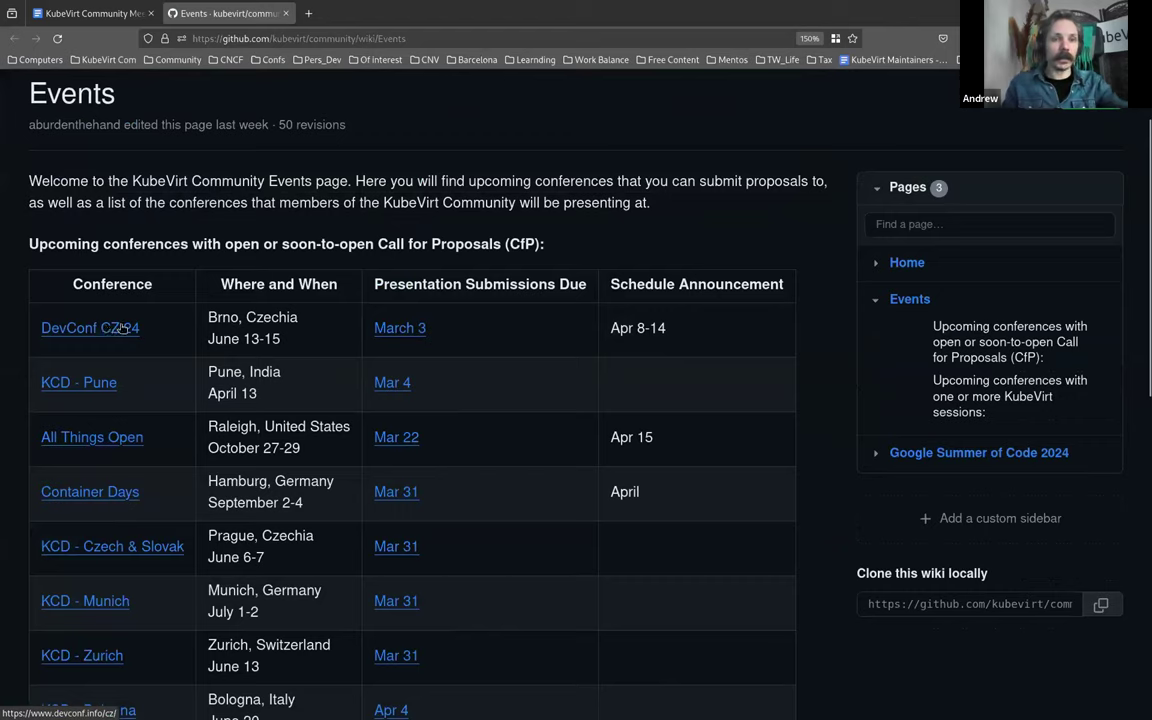
pyautogui.click(90, 328)
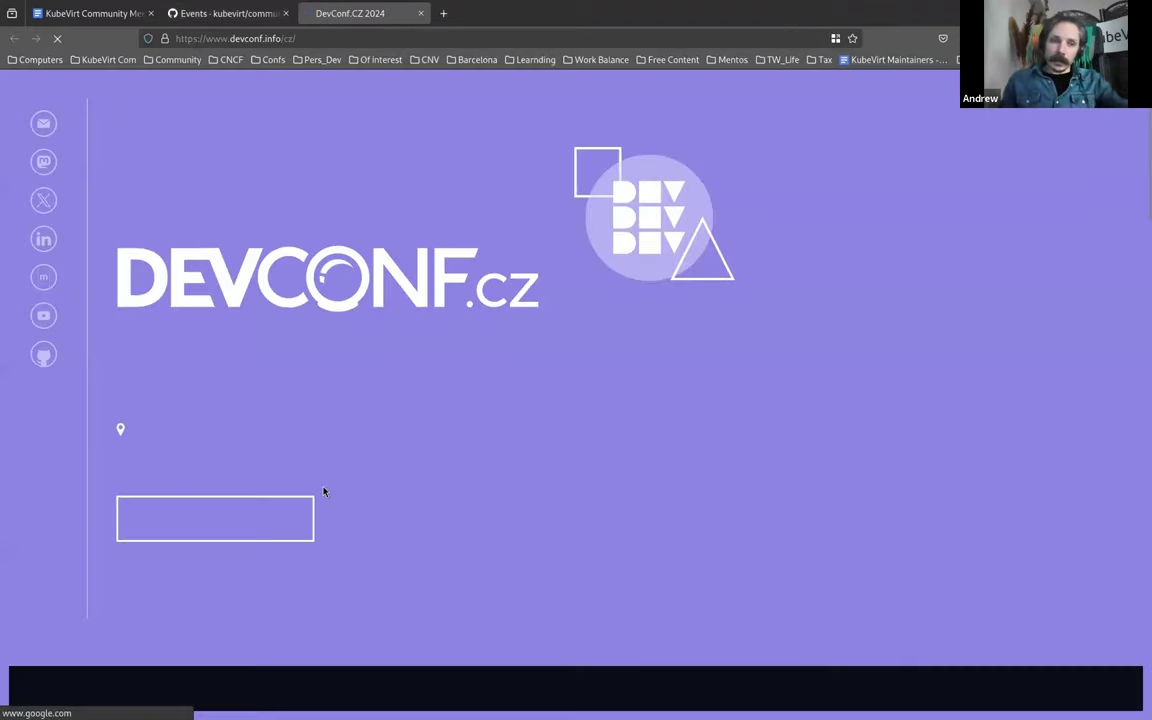
# Step: Scroll the DevConf.cz homepage to the News item extending the proposal deadline to March 10, 2024
pyautogui.scroll(-3)
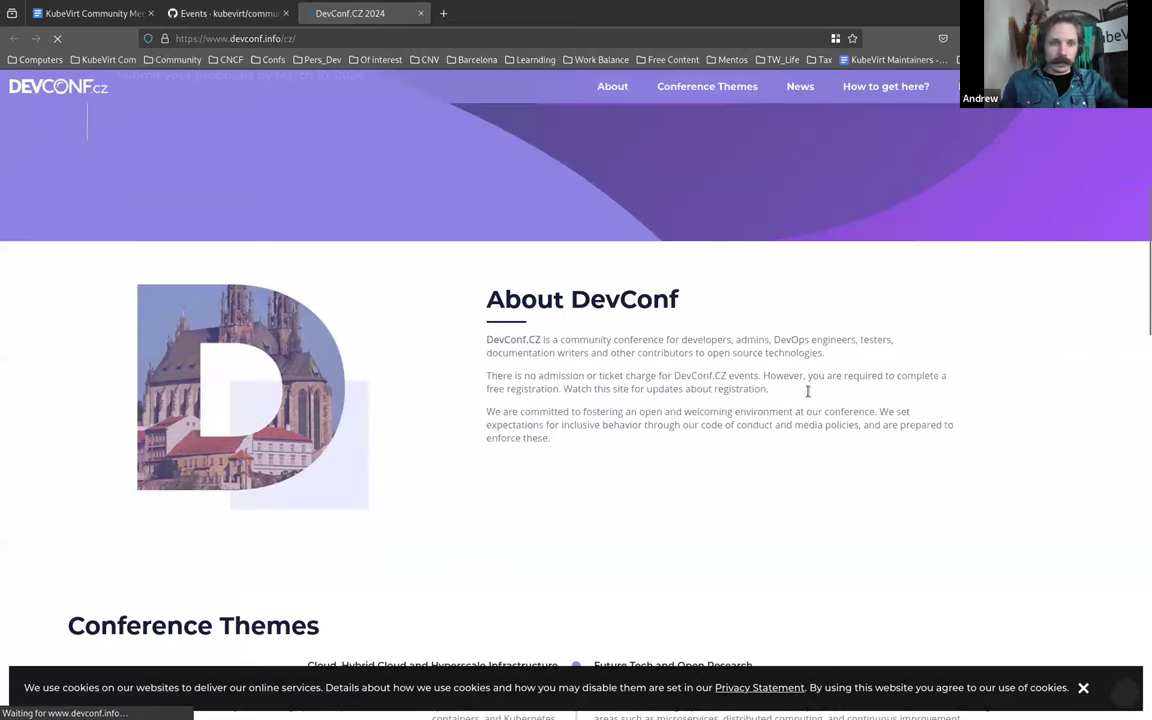
pyautogui.scroll(-3)
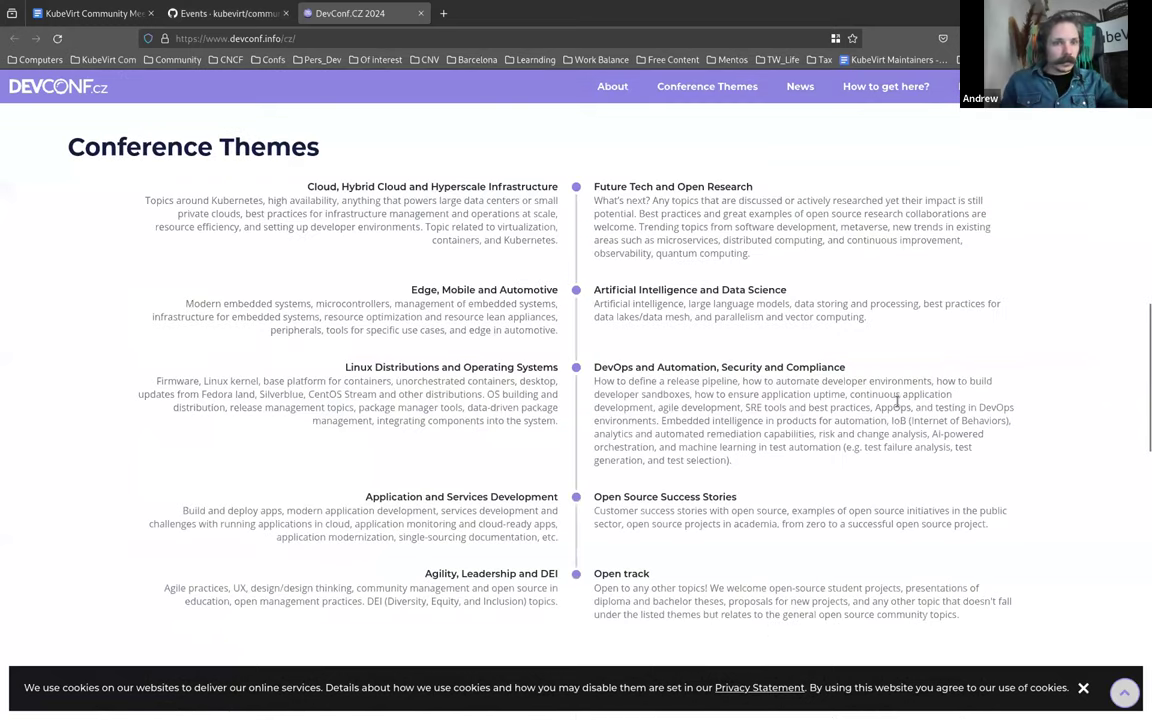
pyautogui.scroll(-3)
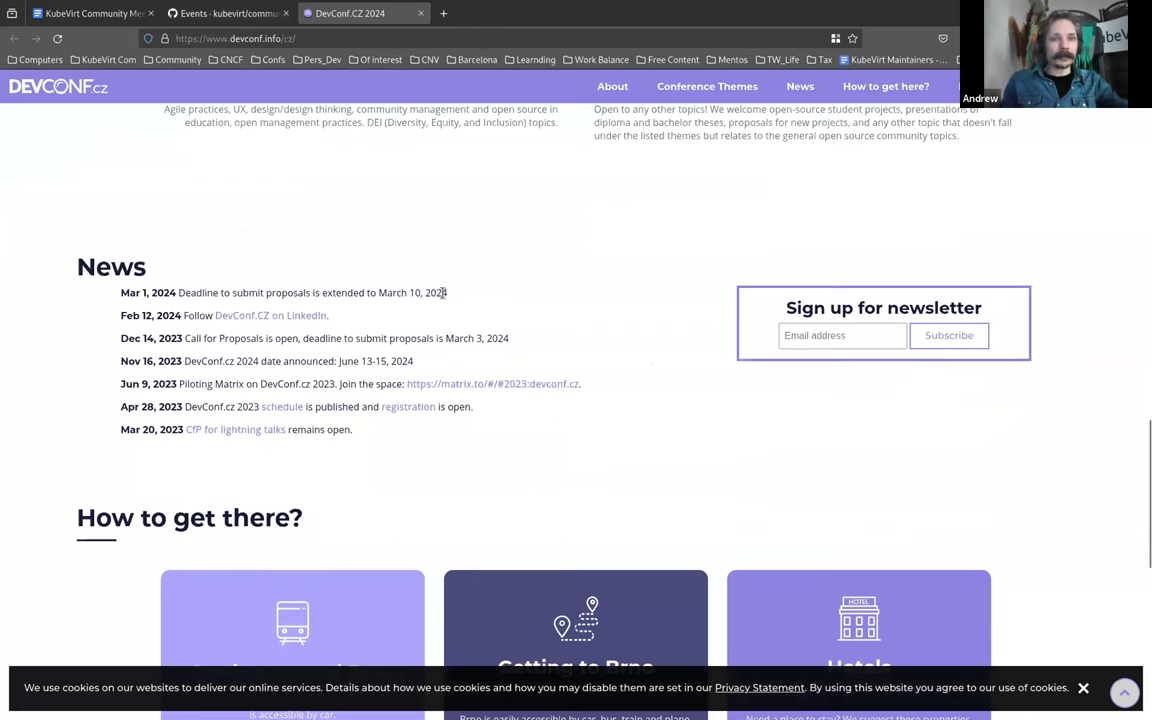
# Step: Return to the GitHub Events wiki and scroll its upcoming conferences, including KubeCon EU 24 and DevOps Pro Europe 2024
pyautogui.click(228, 12)
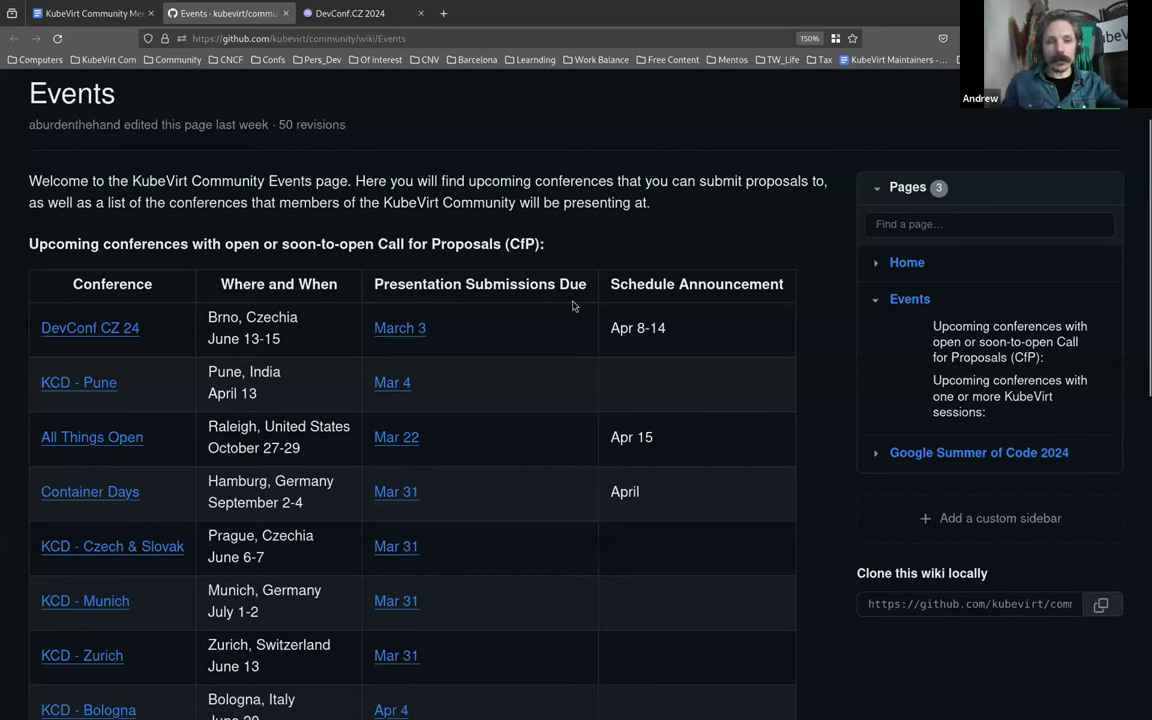
pyautogui.moveTo(488, 318)
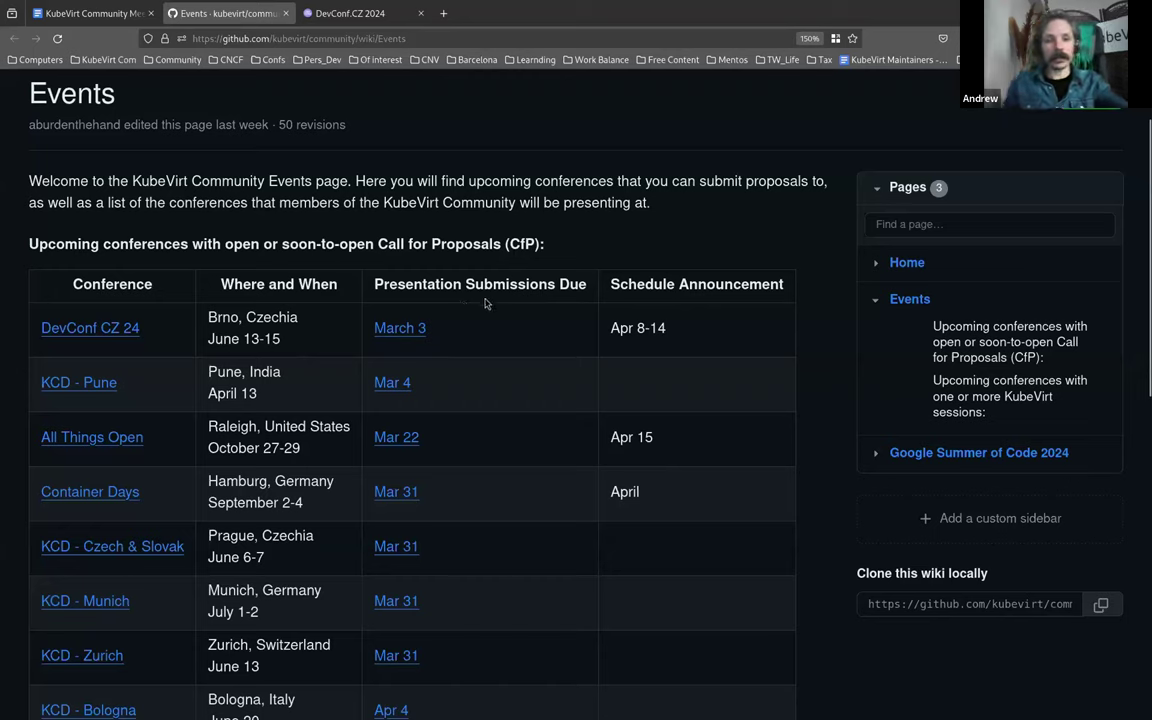
pyautogui.moveTo(572, 314)
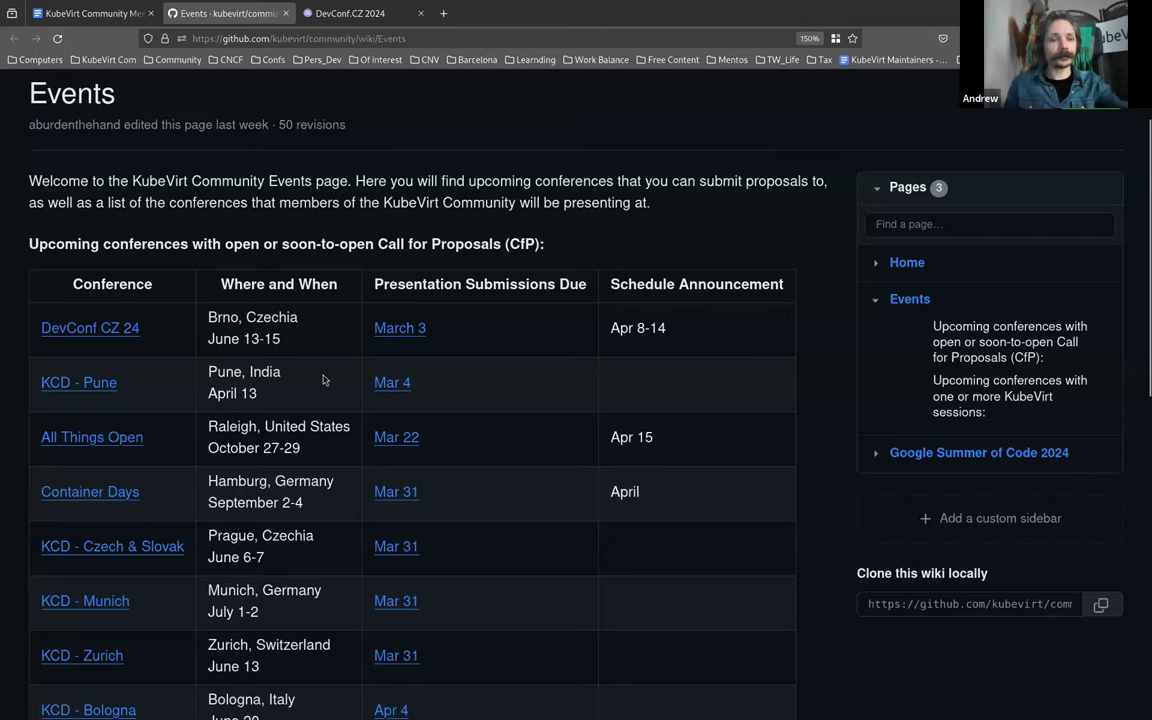
pyautogui.moveTo(372, 370)
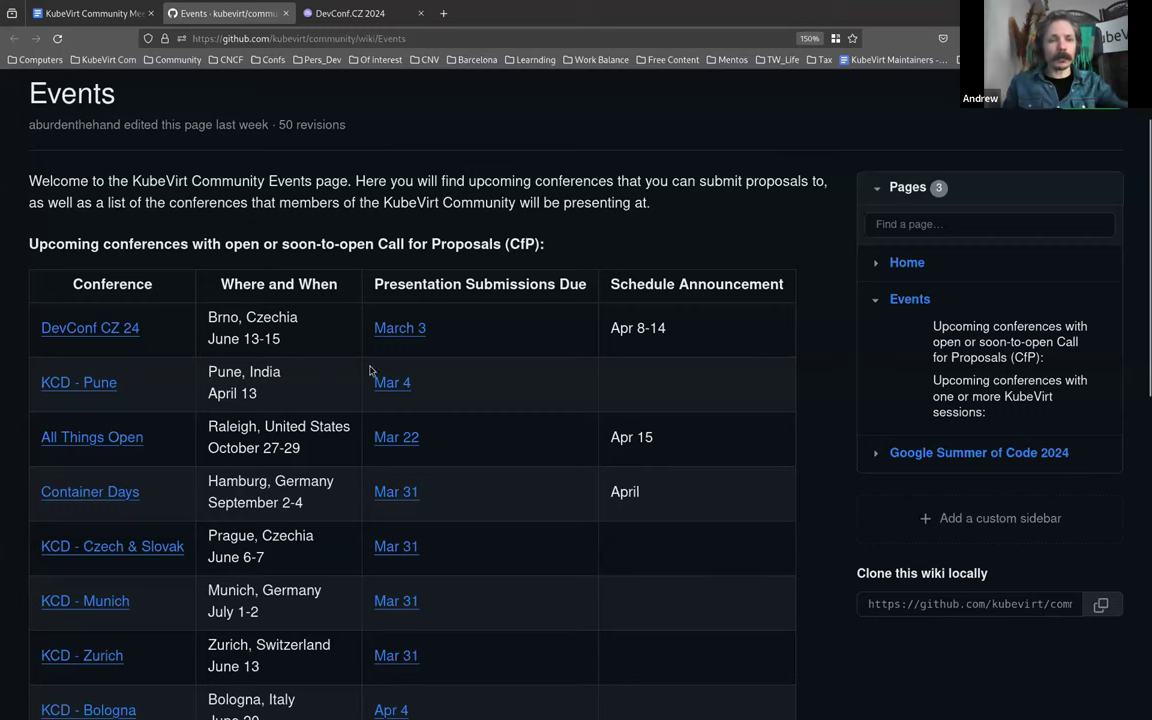
pyautogui.scroll(-3)
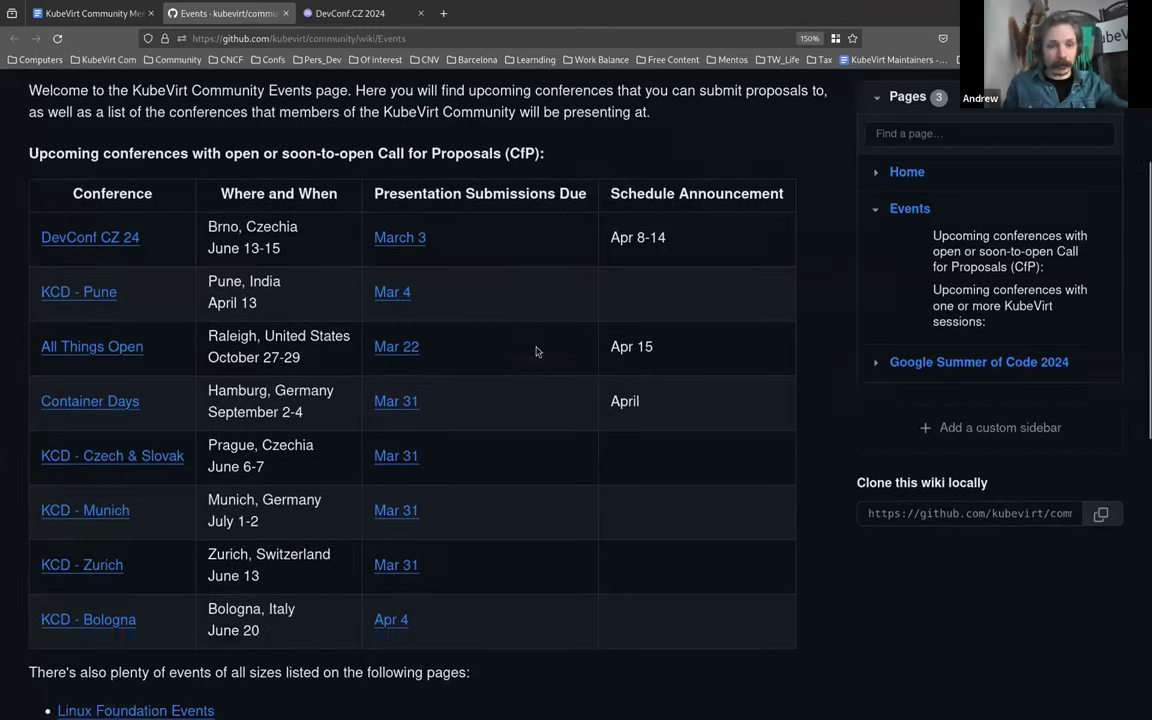
pyautogui.scroll(-3)
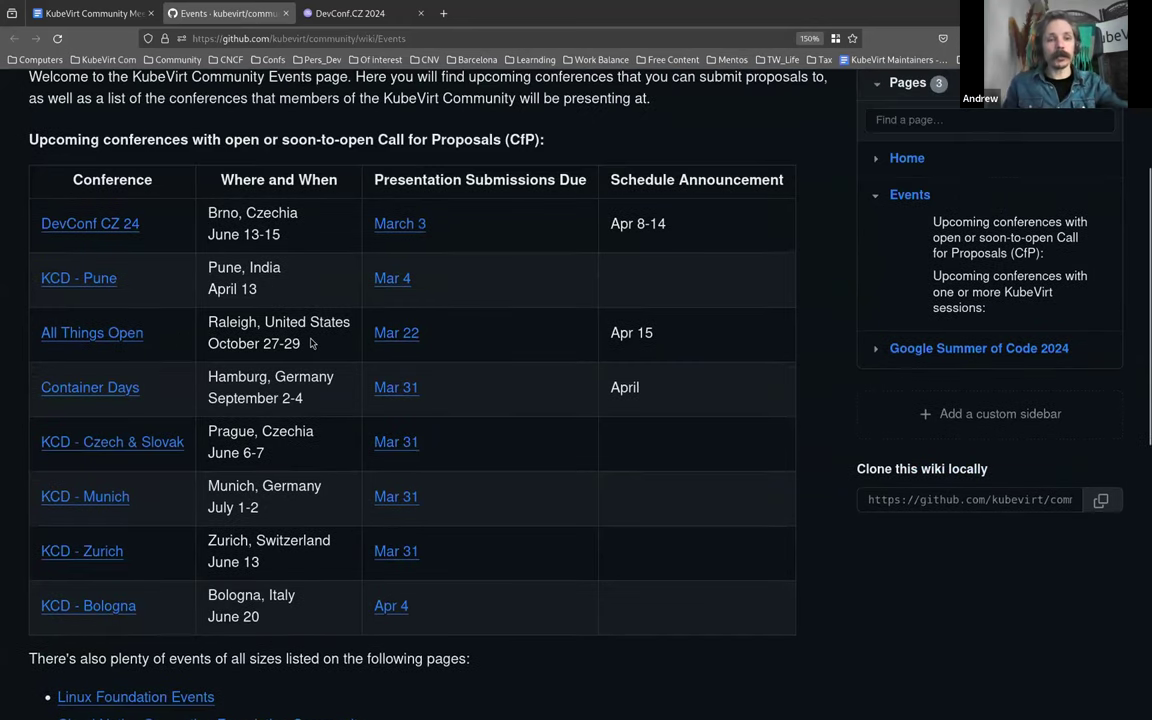
pyautogui.moveTo(292, 394)
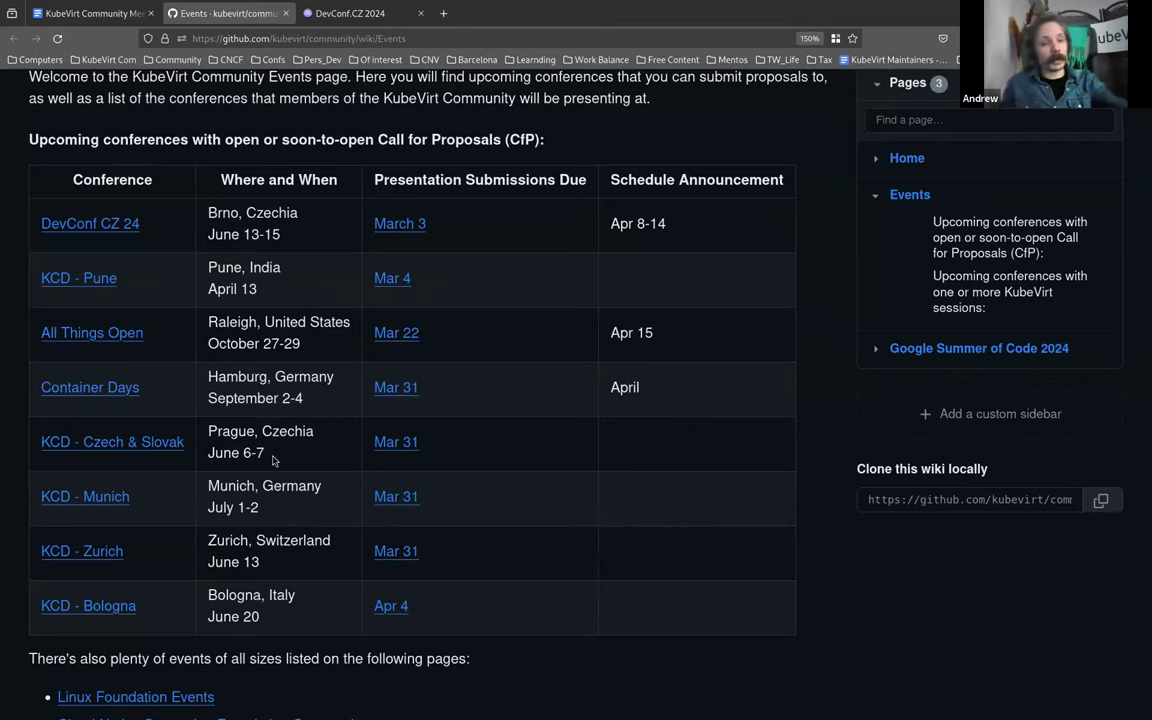
pyautogui.scroll(-3)
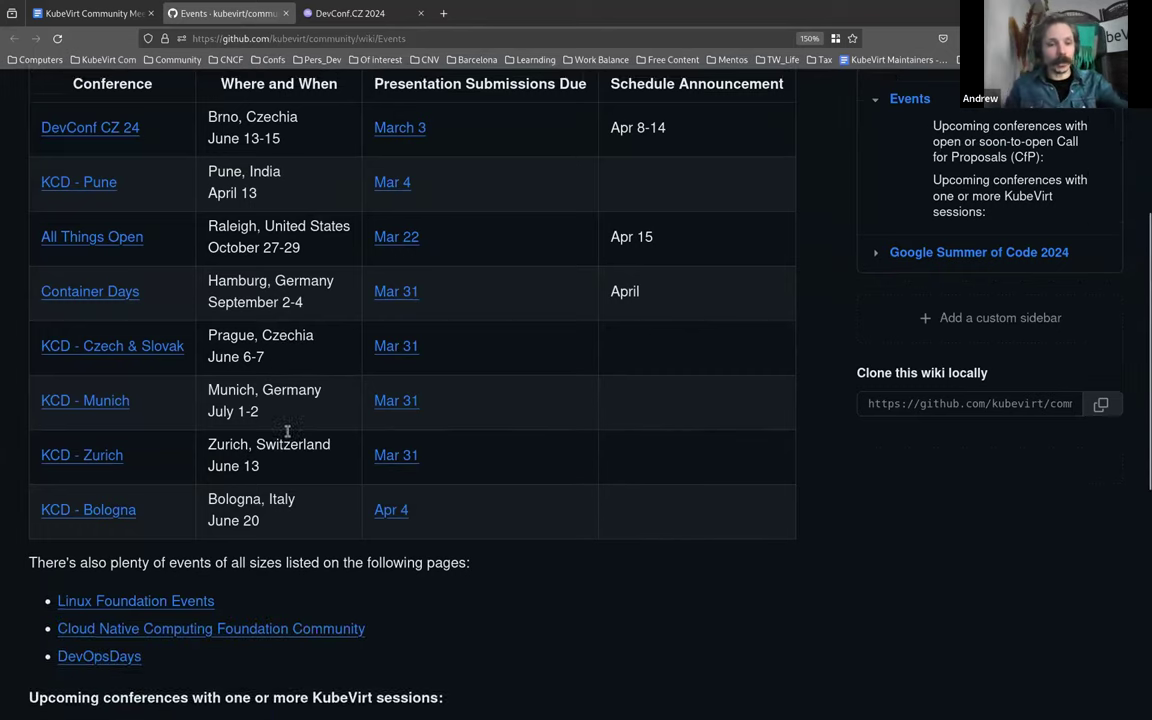
pyautogui.scroll(-3)
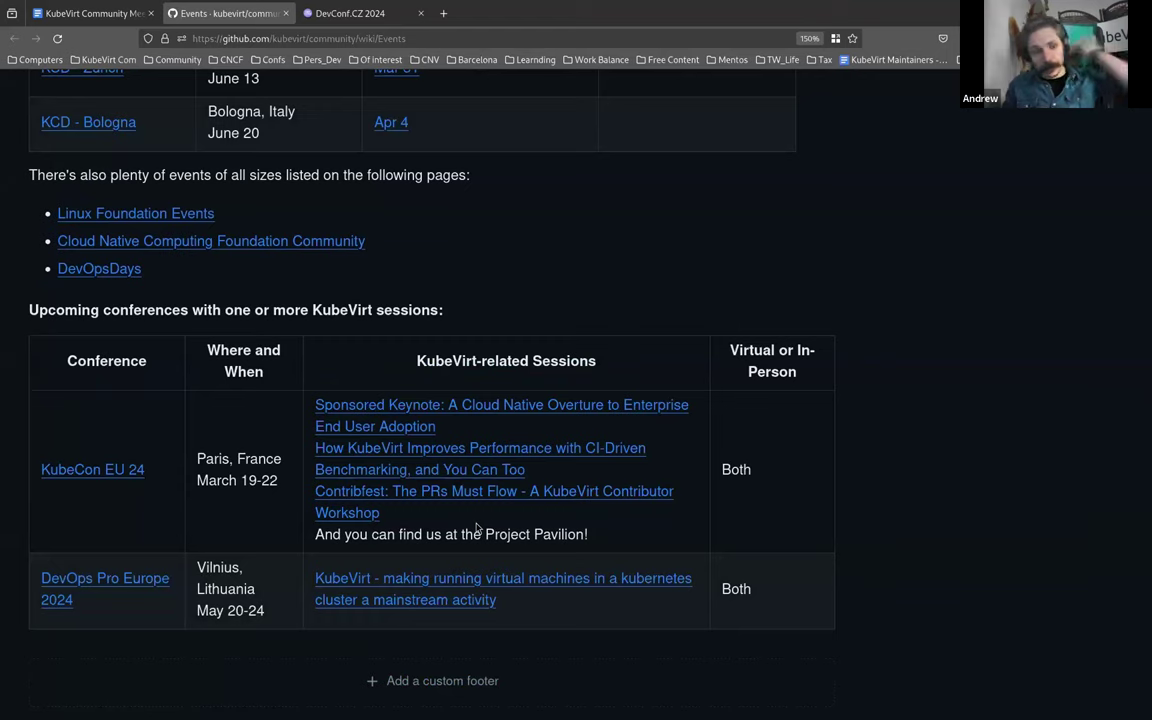
pyautogui.moveTo(212, 560)
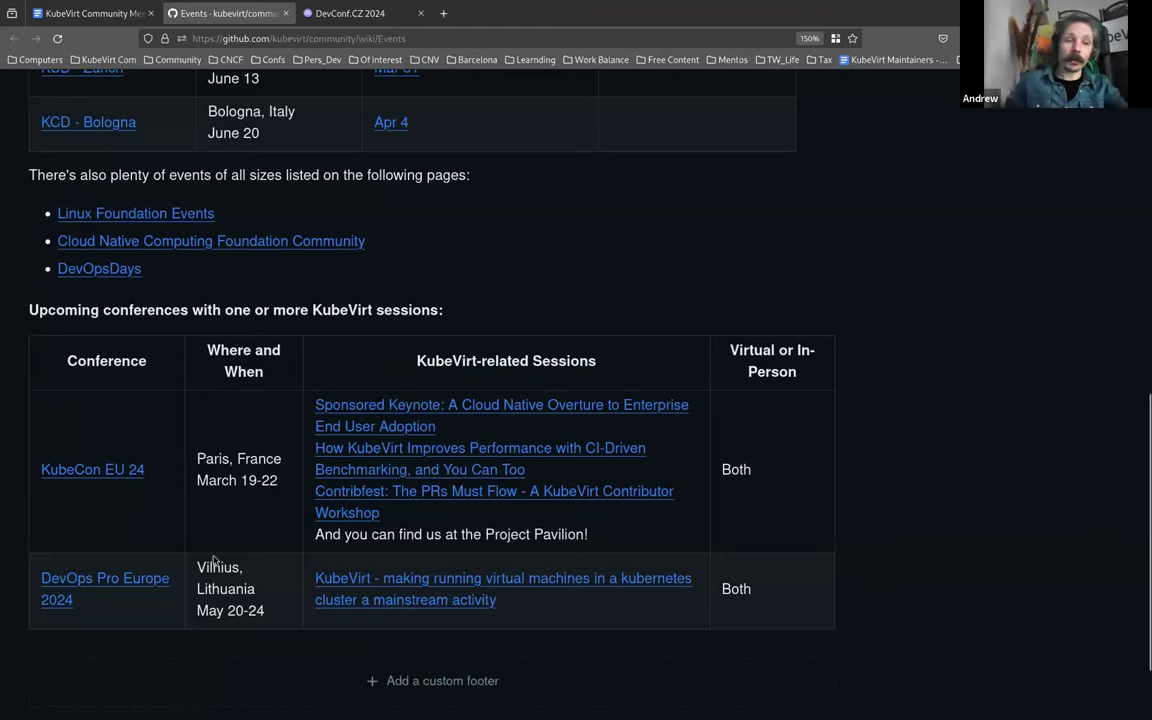
pyautogui.moveTo(236, 582)
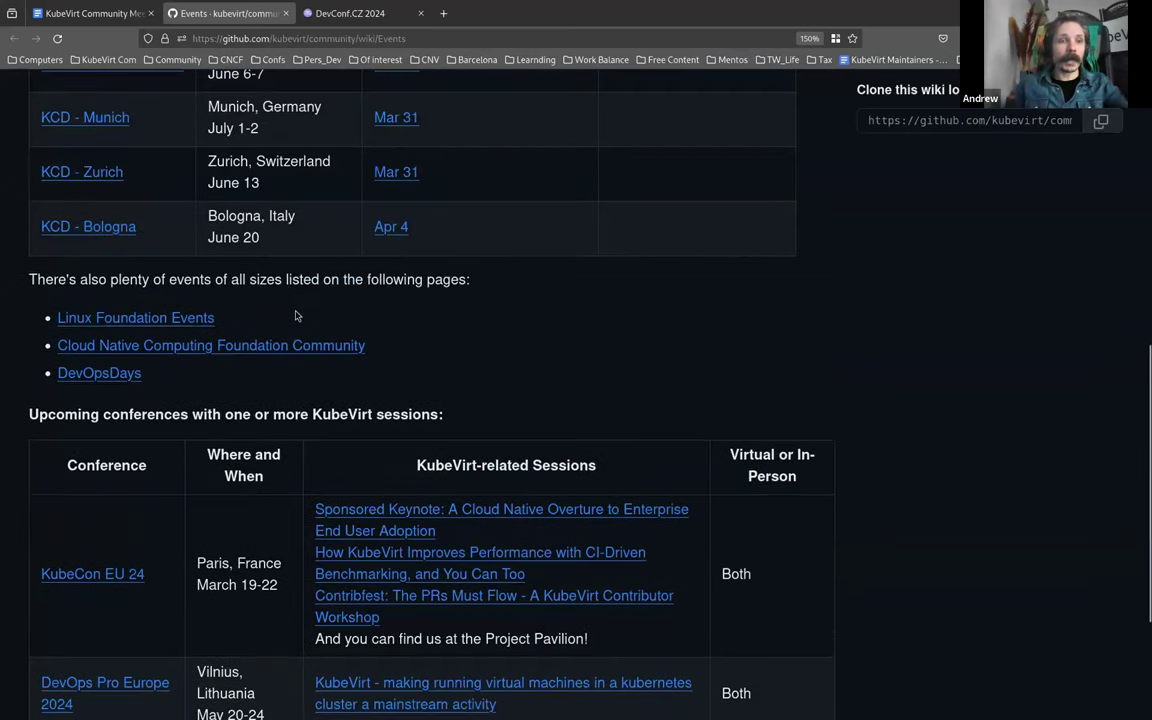
pyautogui.moveTo(318, 308)
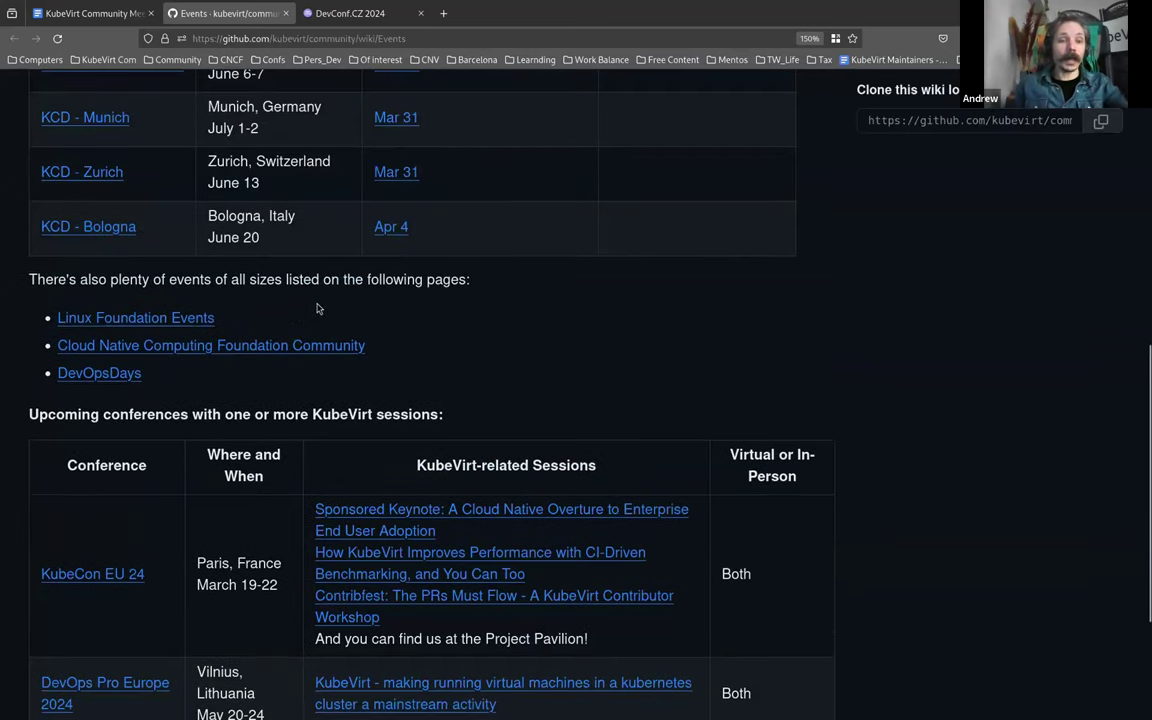
pyautogui.moveTo(810, 456)
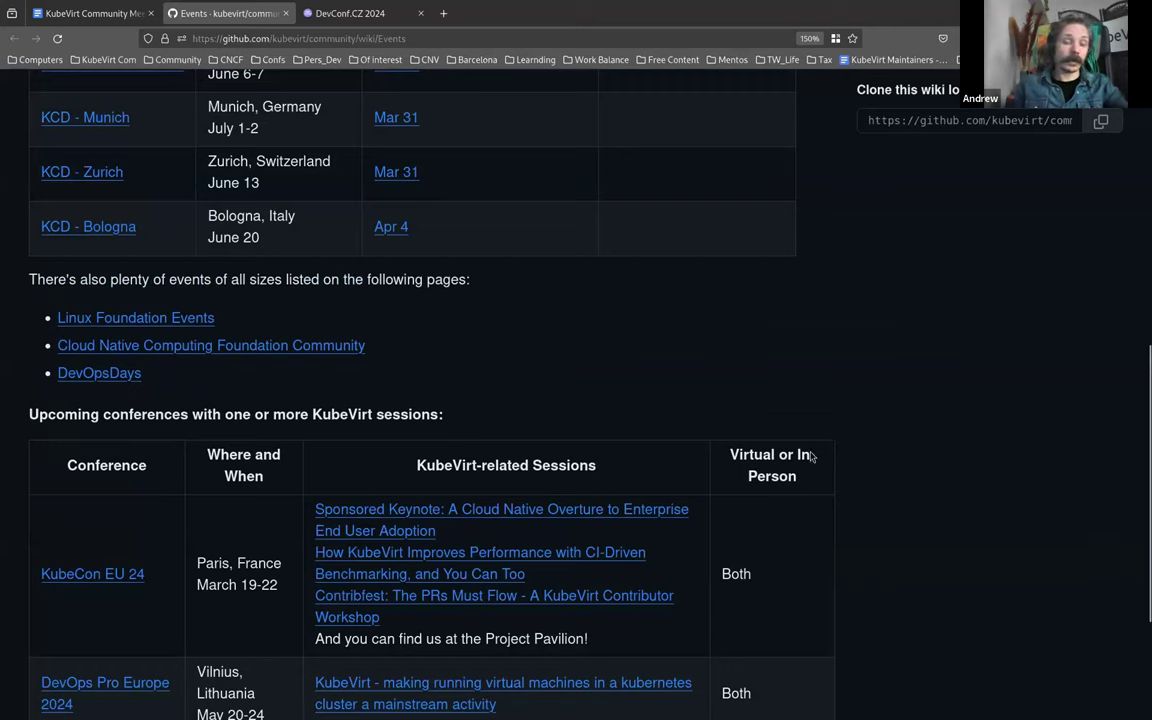
pyautogui.moveTo(388, 636)
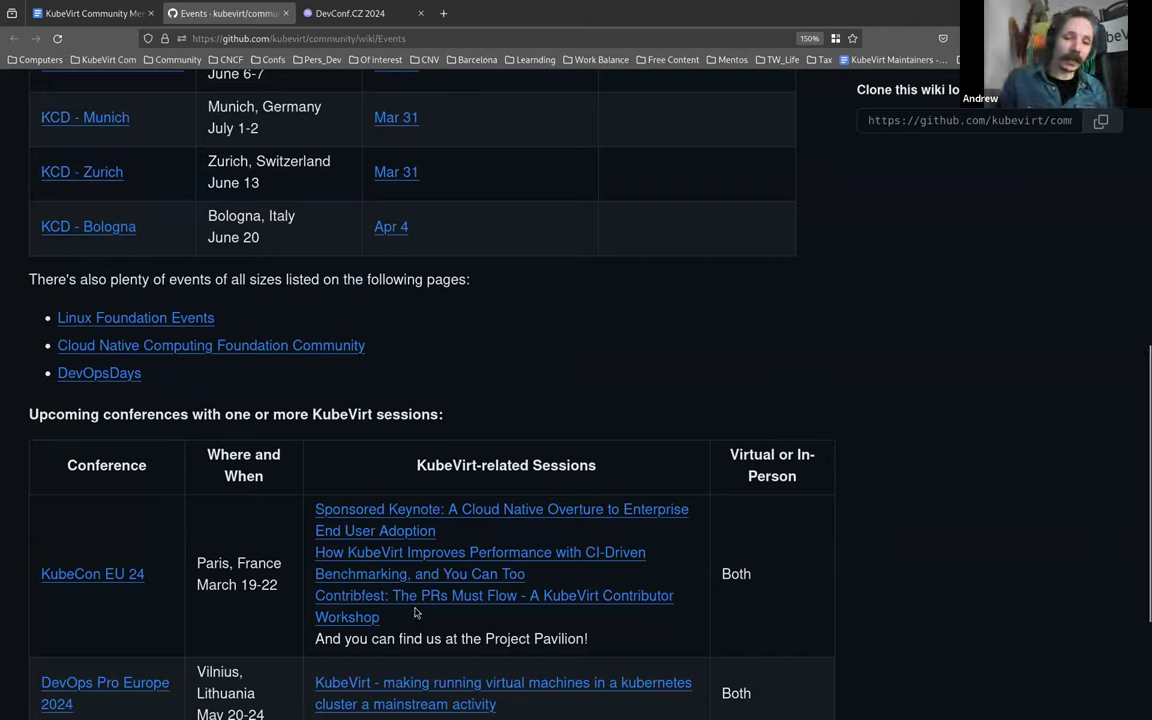
pyautogui.moveTo(572, 632)
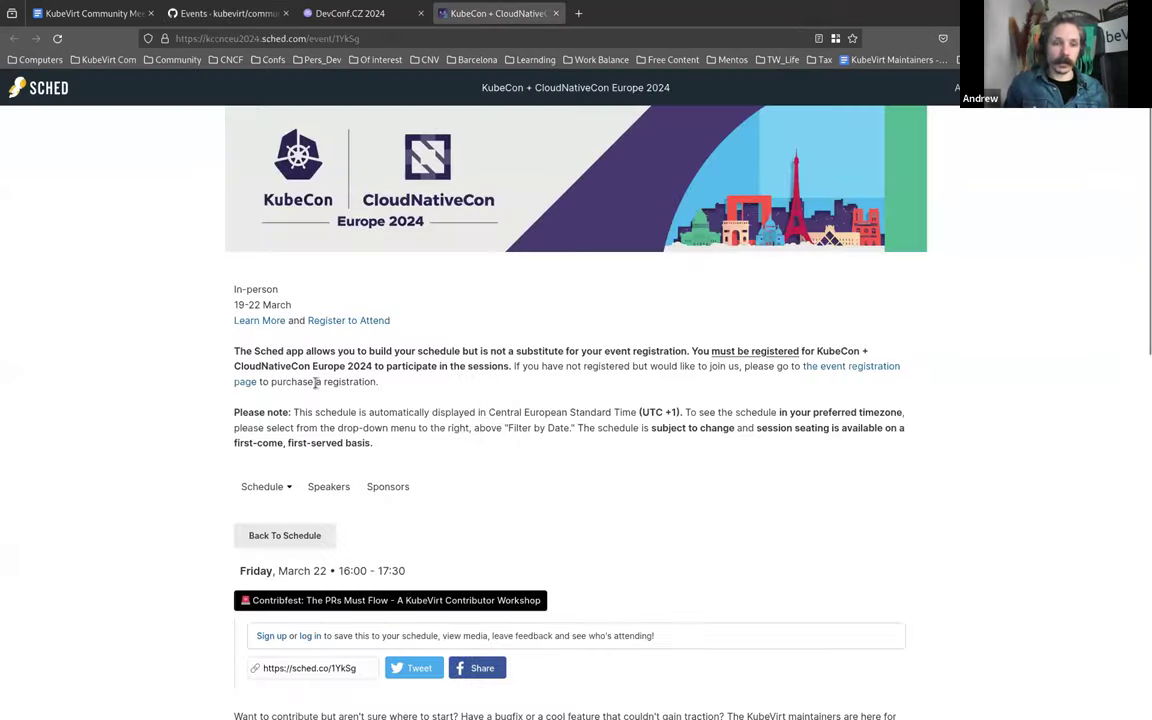
# Step: Scroll the Sched ContribFest: The PRs Must Flow session page for Friday, March 22, 16:00–17:30
pyautogui.scroll(-3)
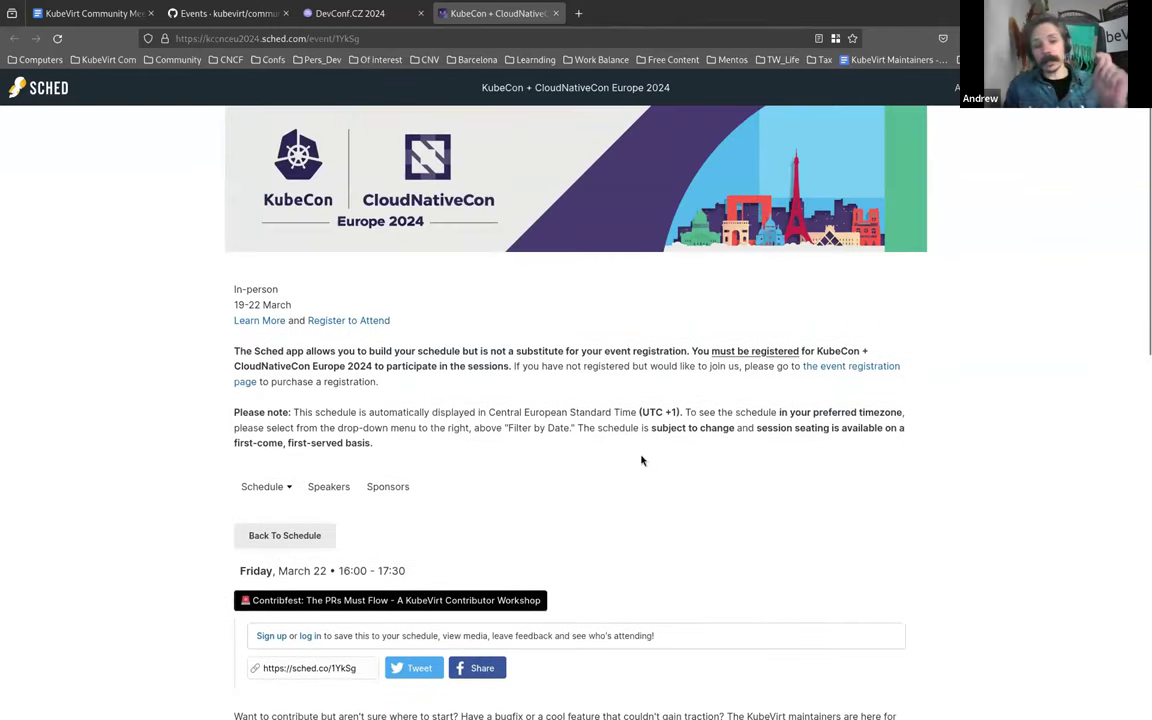
pyautogui.moveTo(184, 360)
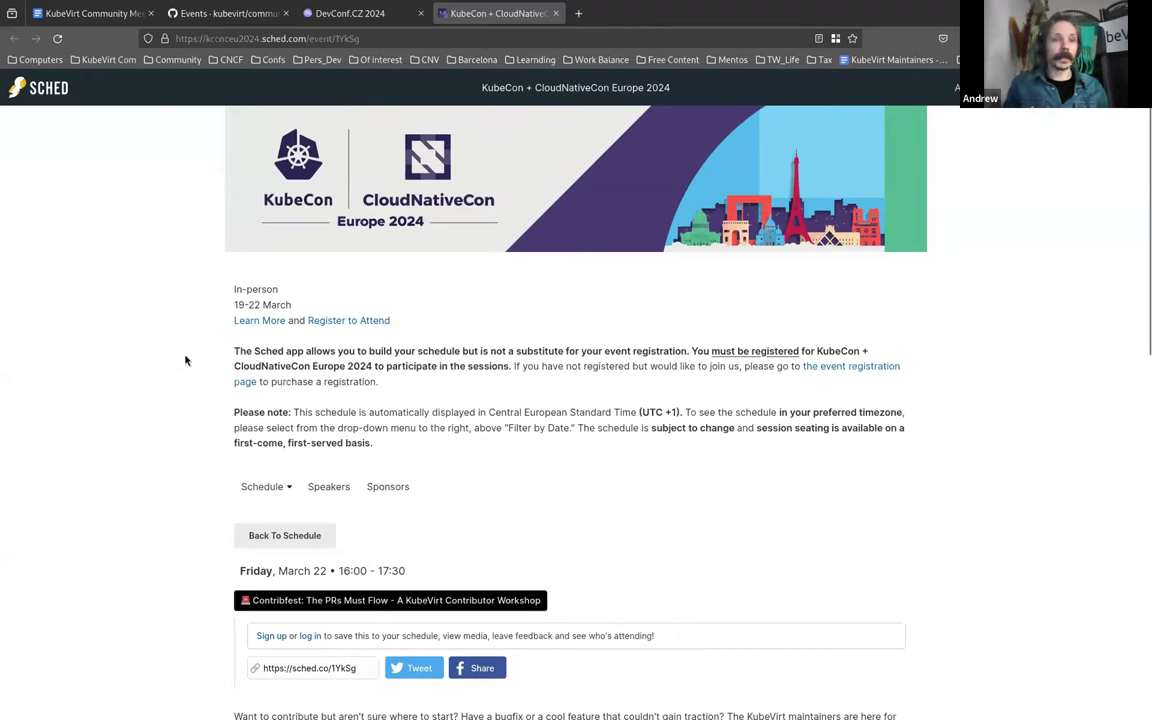
pyautogui.moveTo(4, 508)
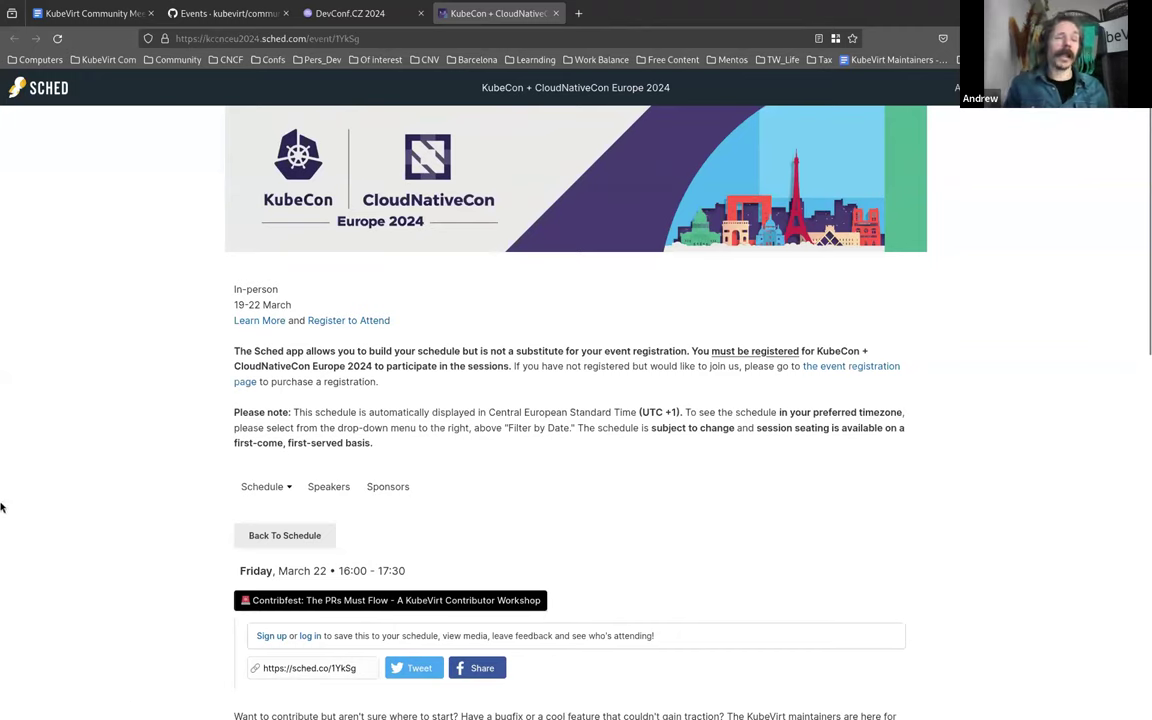
pyautogui.moveTo(112, 568)
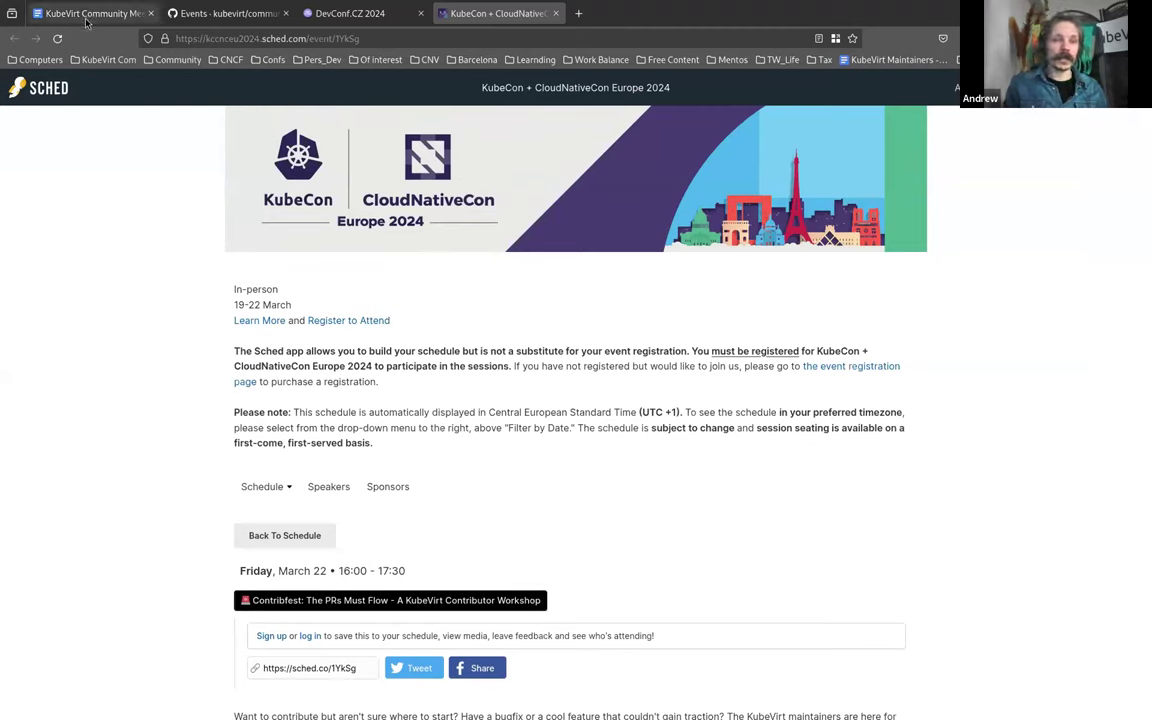
# Step: Back in the meeting notes, open the project-infra PR #3283 linked from the org member cleanup reminder
pyautogui.click(90, 12)
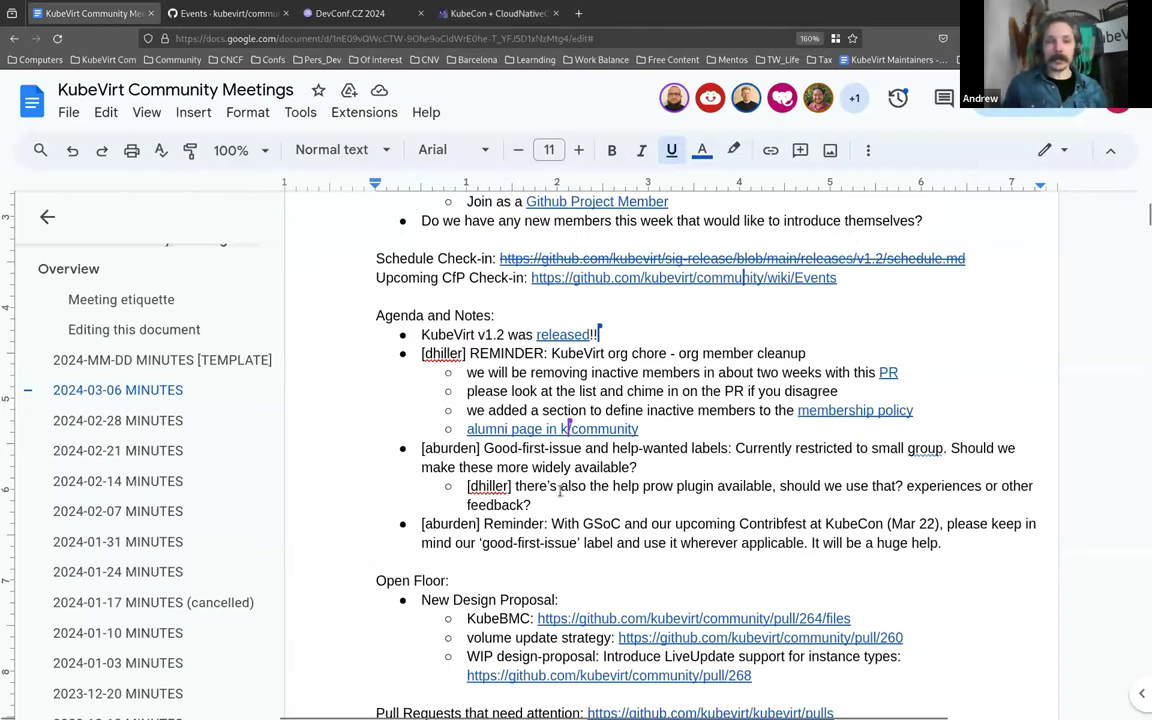
pyautogui.scroll(-3)
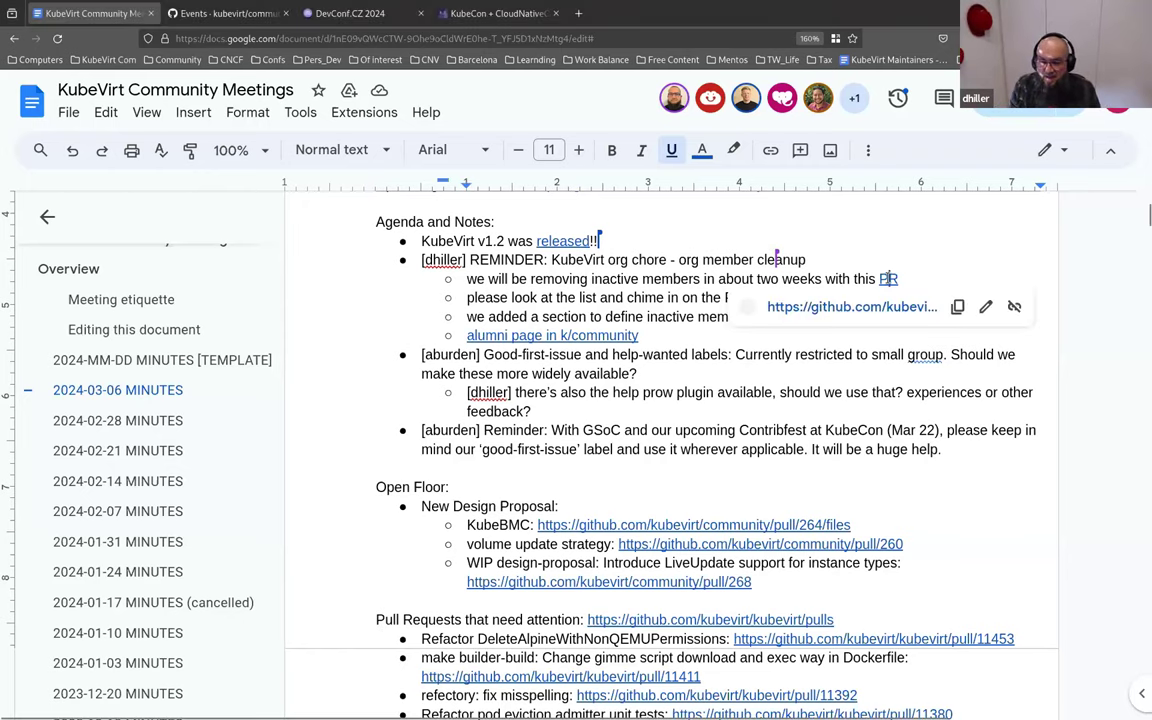
pyautogui.click(888, 278)
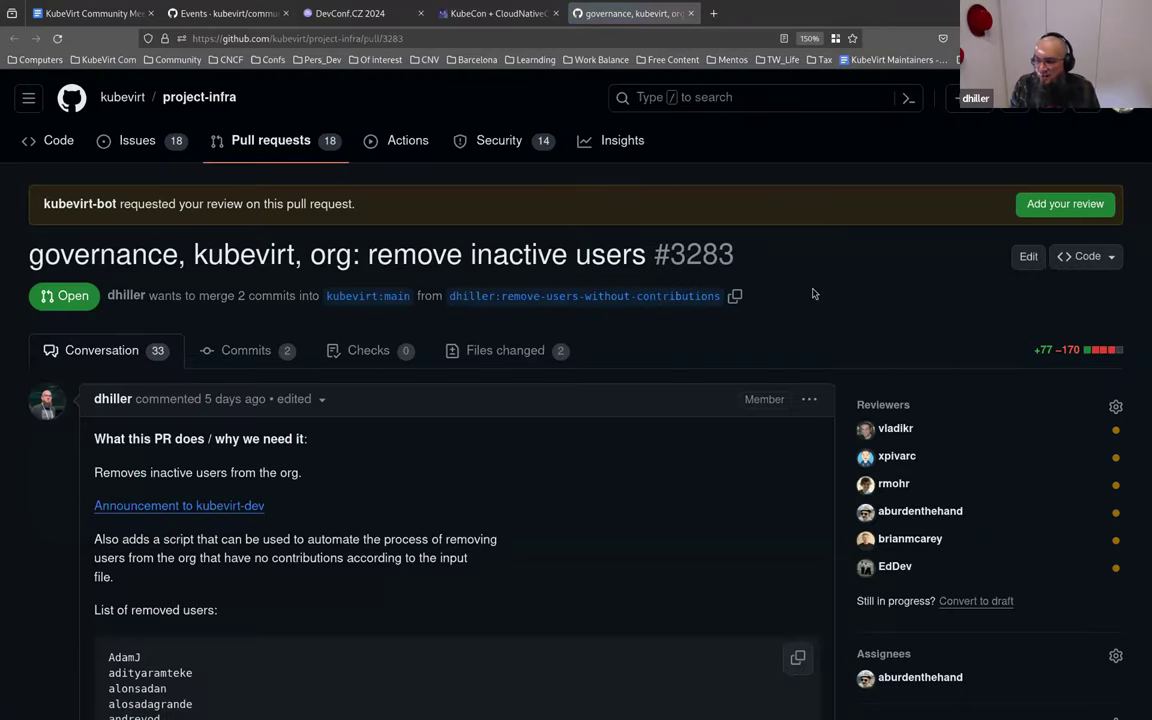
# Step: Read through PR #3283's alphabetical list of removed inactive users
pyautogui.scroll(-3)
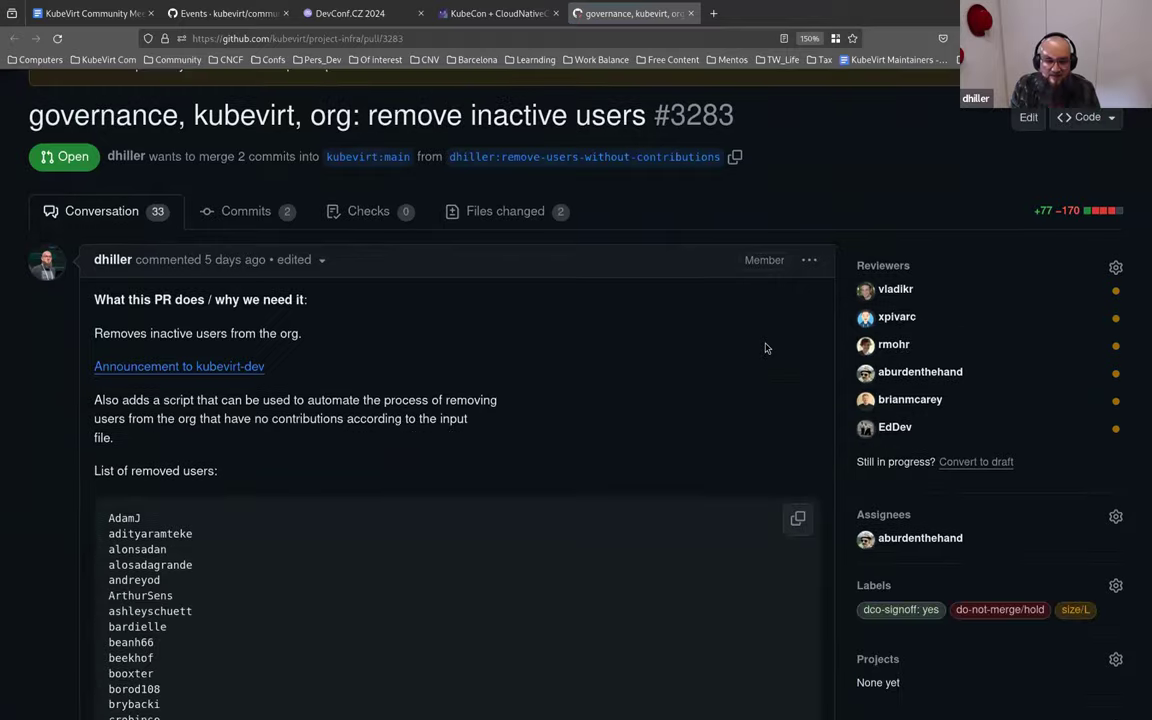
pyautogui.scroll(-3)
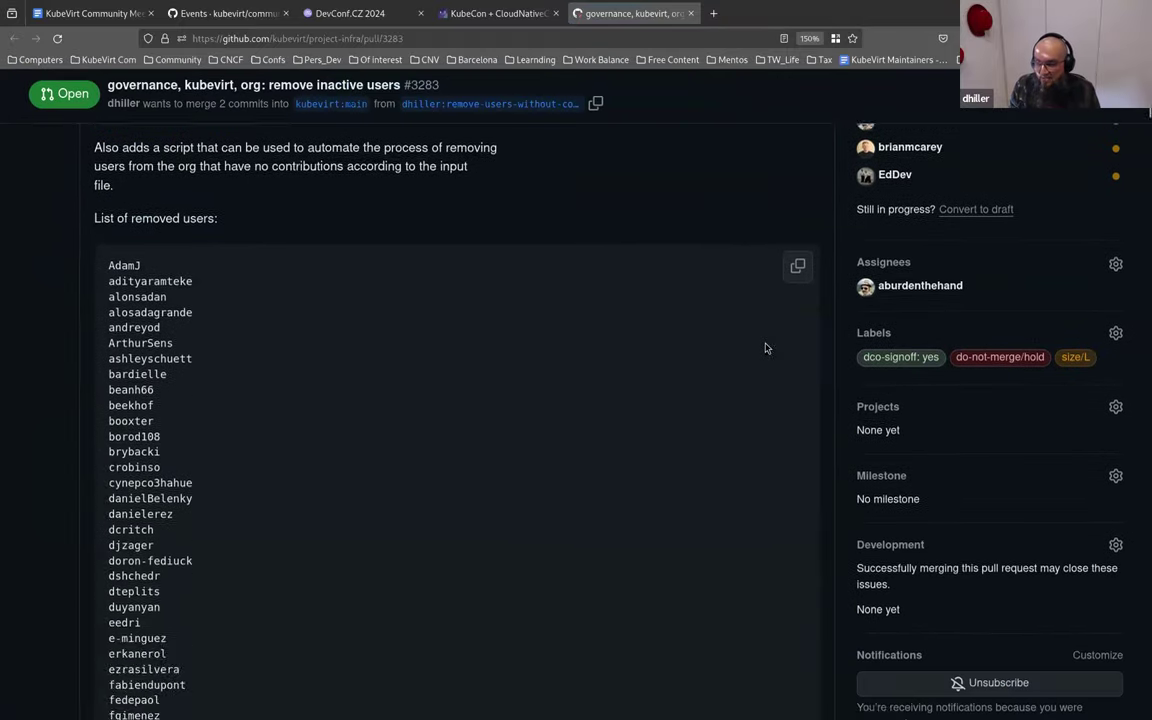
pyautogui.scroll(-3)
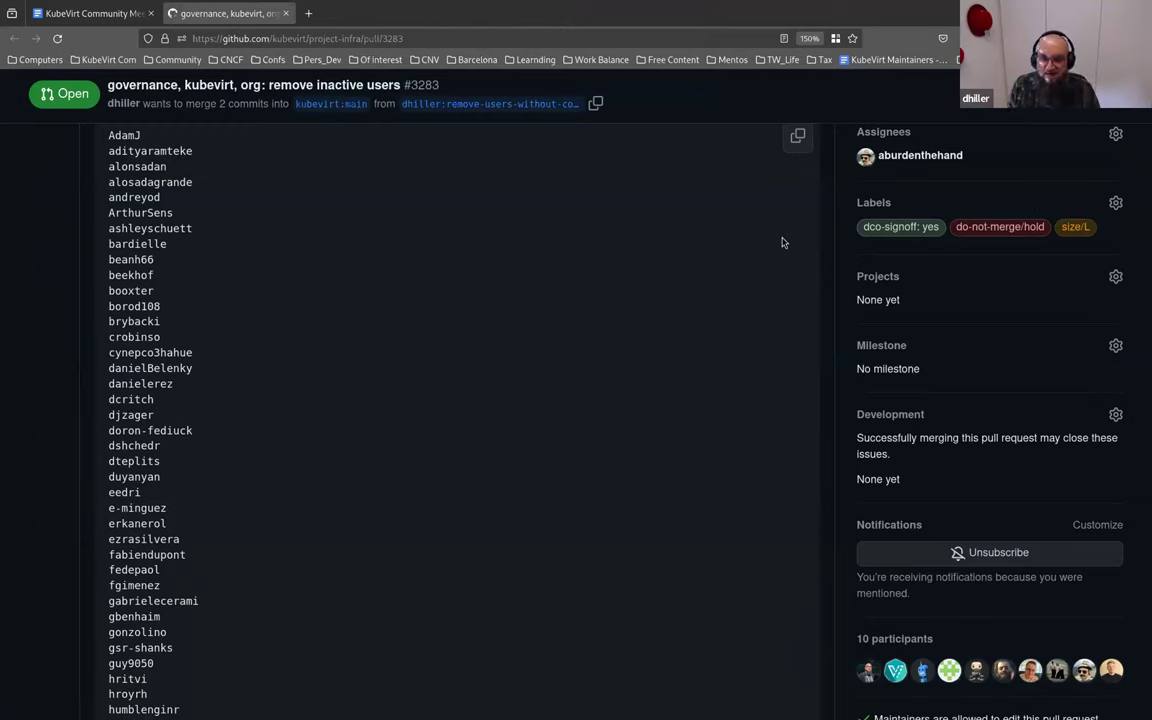
pyautogui.moveTo(648, 324)
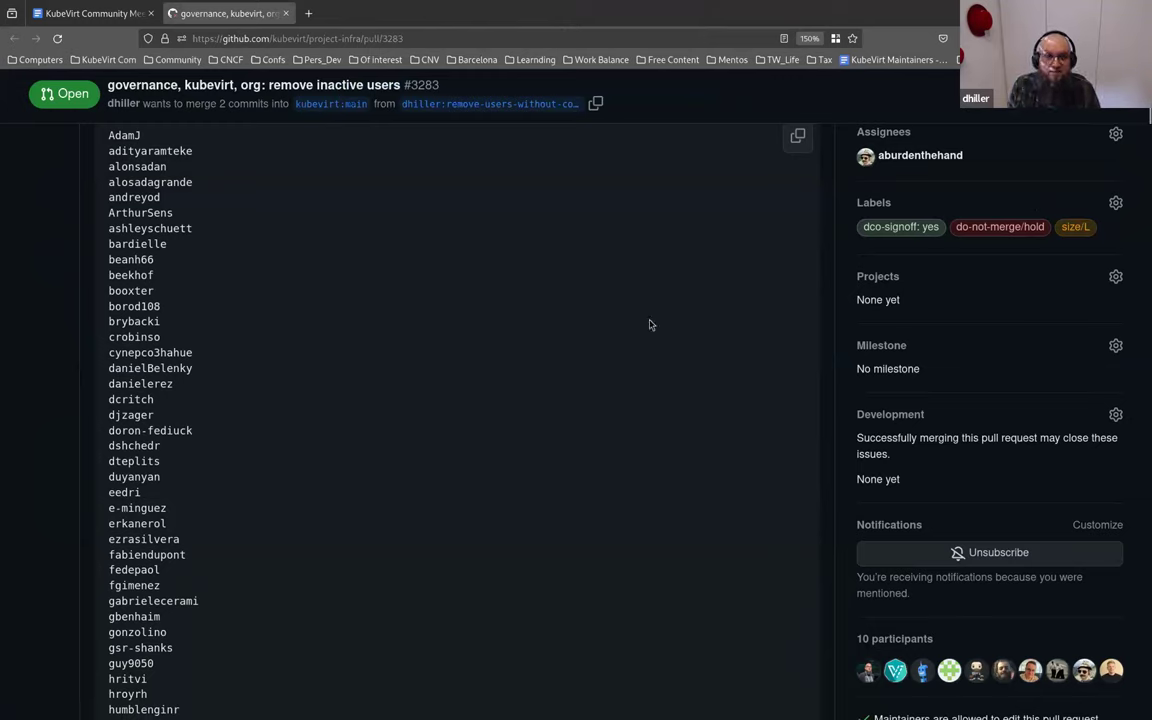
pyautogui.moveTo(784, 274)
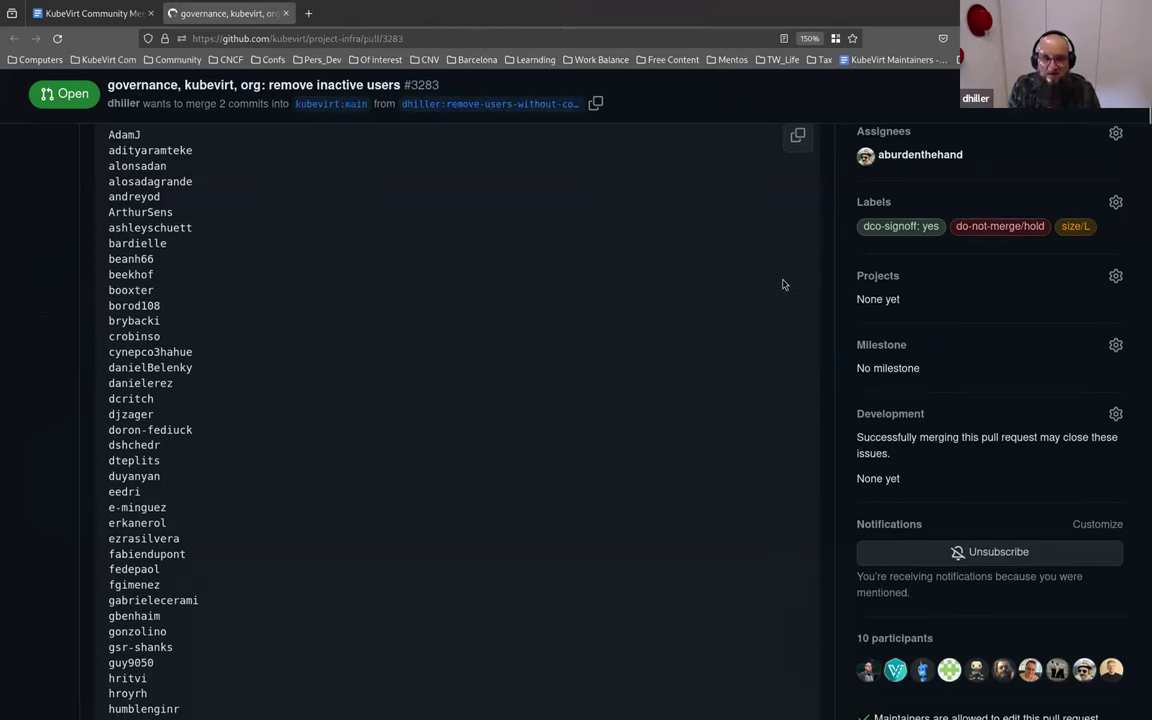
pyautogui.scroll(-3)
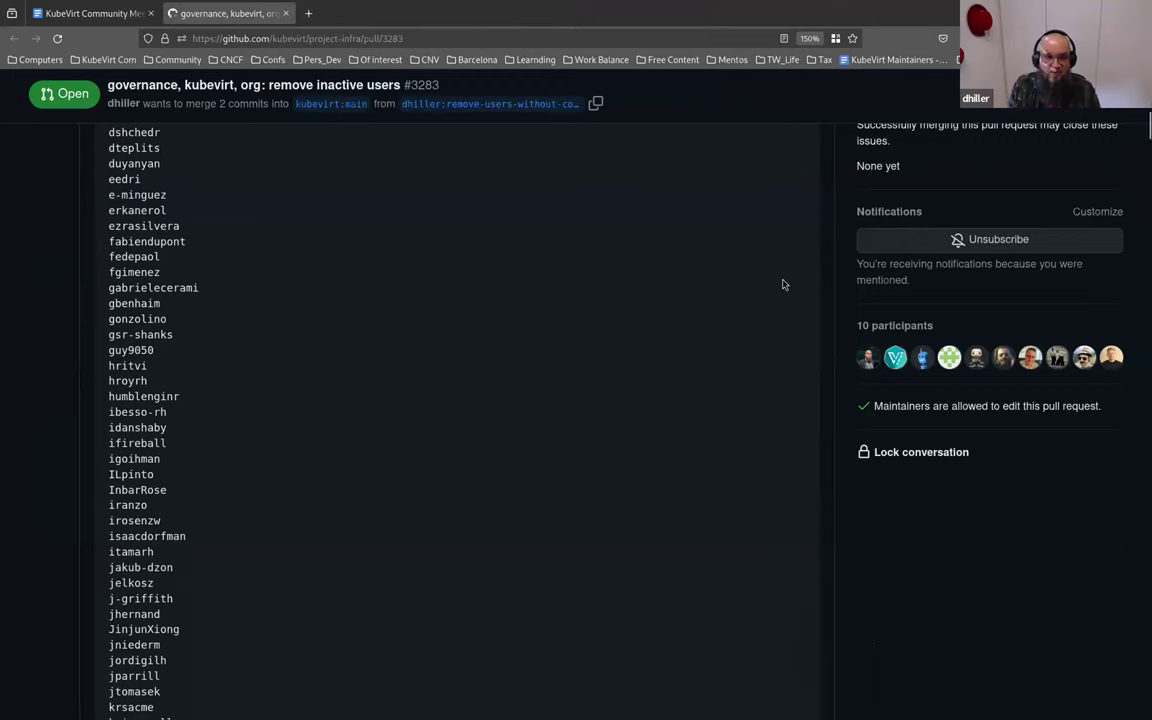
pyautogui.moveTo(790, 336)
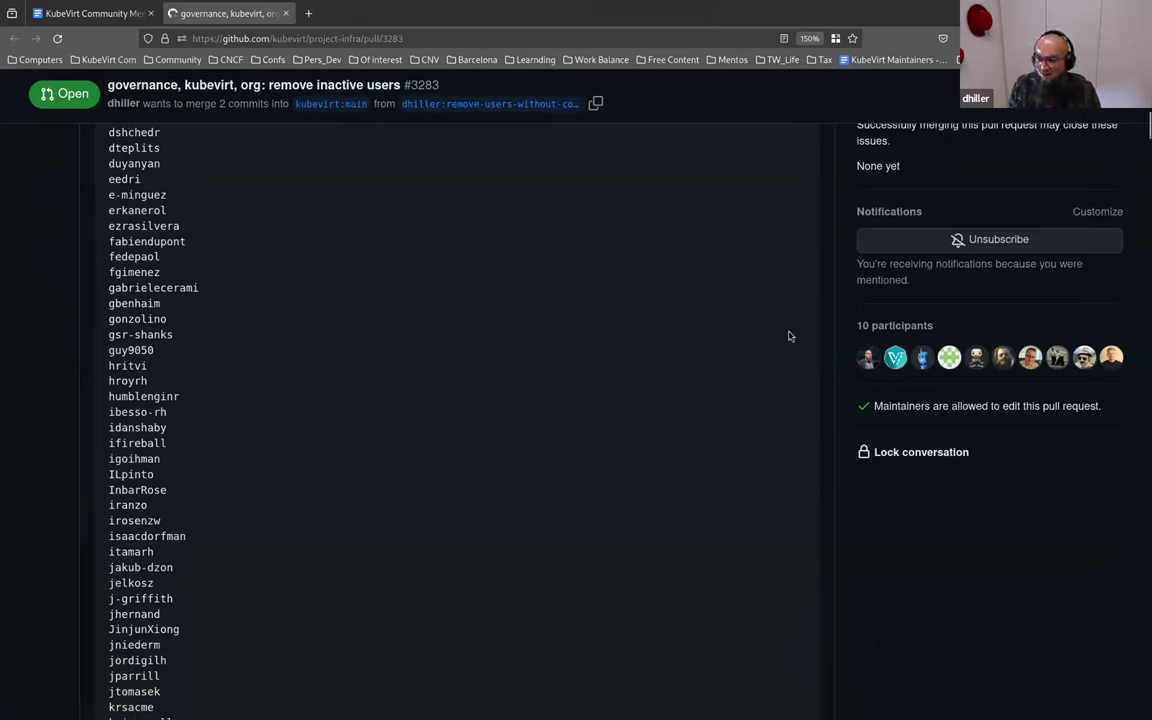
pyautogui.moveTo(564, 248)
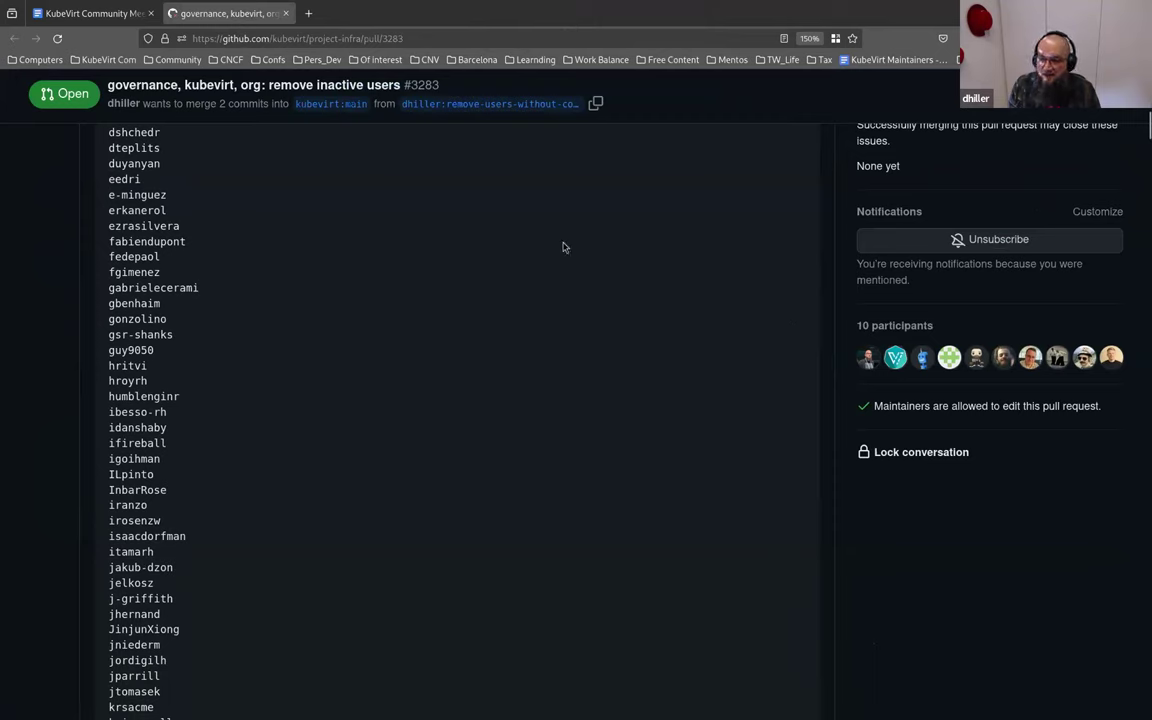
pyautogui.moveTo(72, 74)
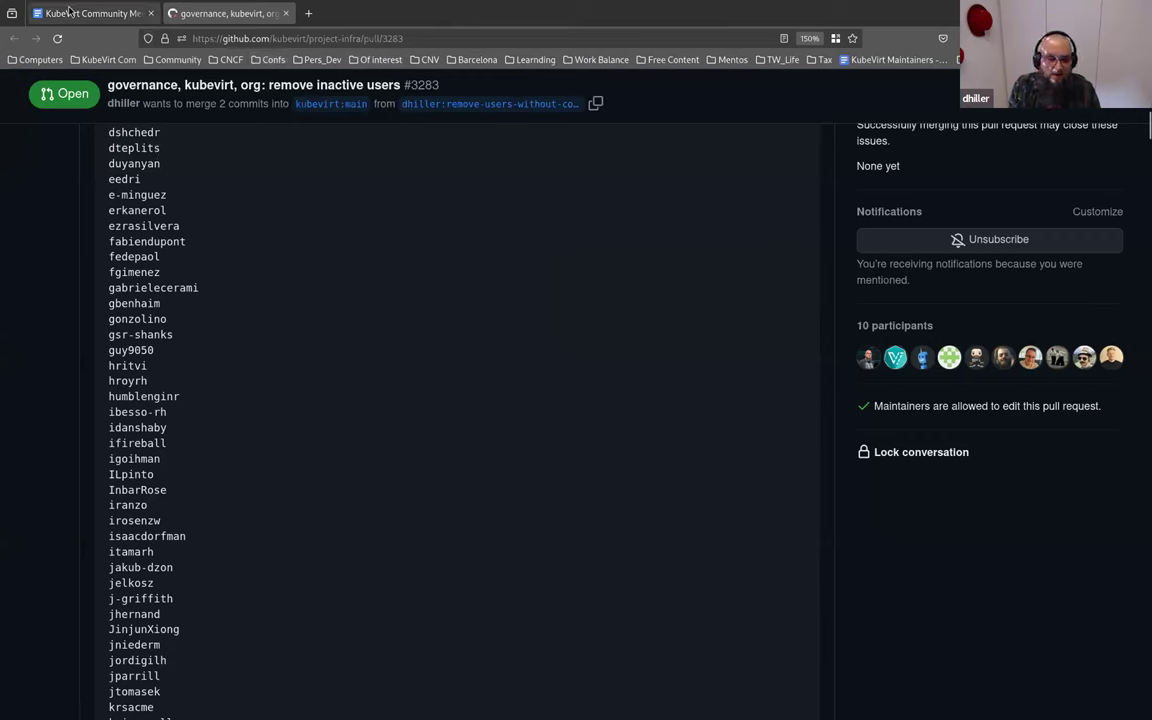
# Step: Via the meeting notes, review community PR #263's new Inactive members section in membership_policy.md
pyautogui.click(90, 12)
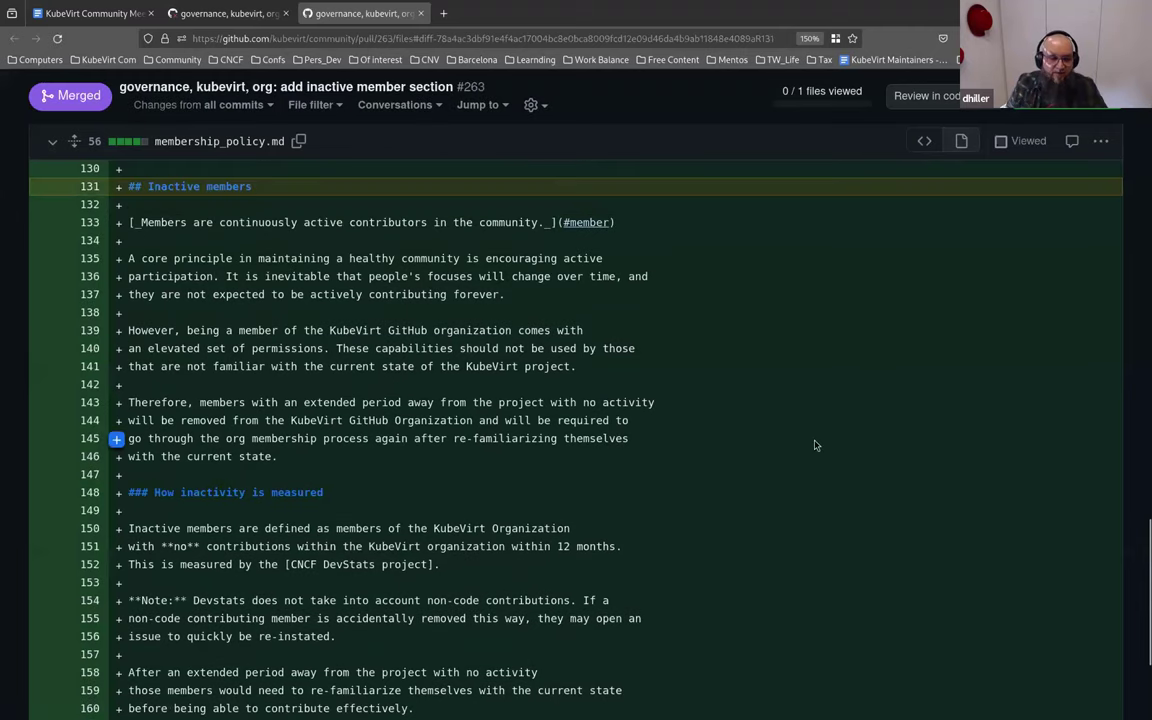
pyautogui.moveTo(516, 312)
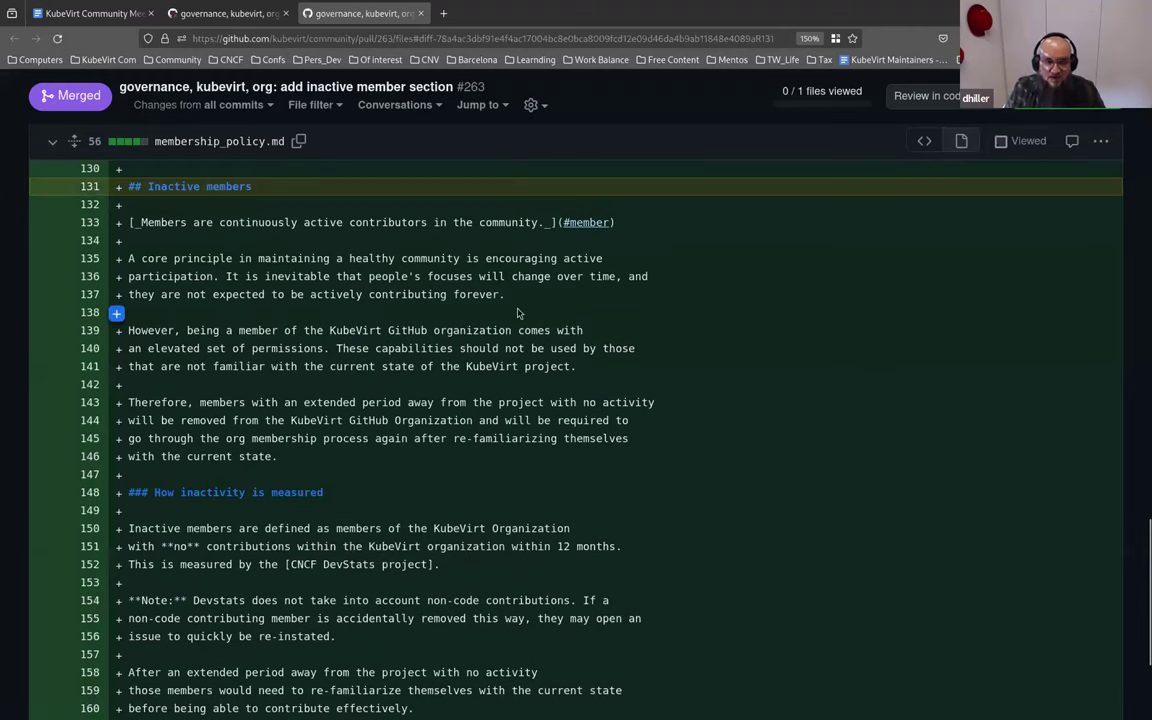
pyautogui.moveTo(896, 318)
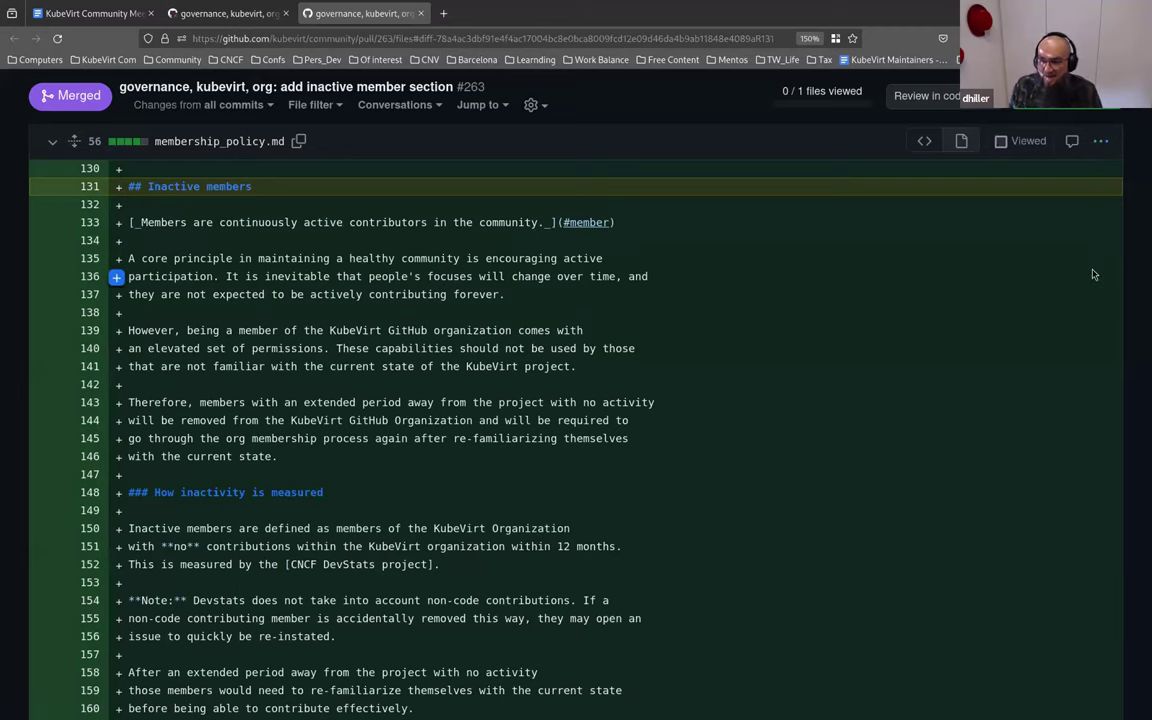
pyautogui.scroll(-3)
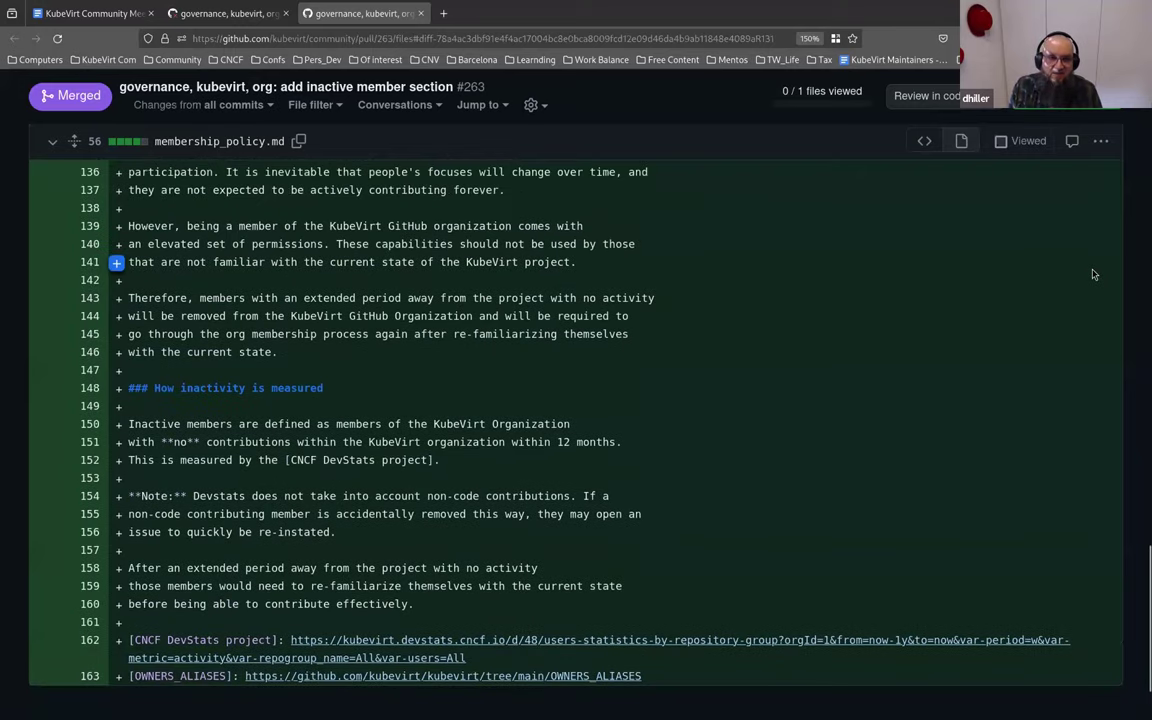
pyautogui.moveTo(1078, 264)
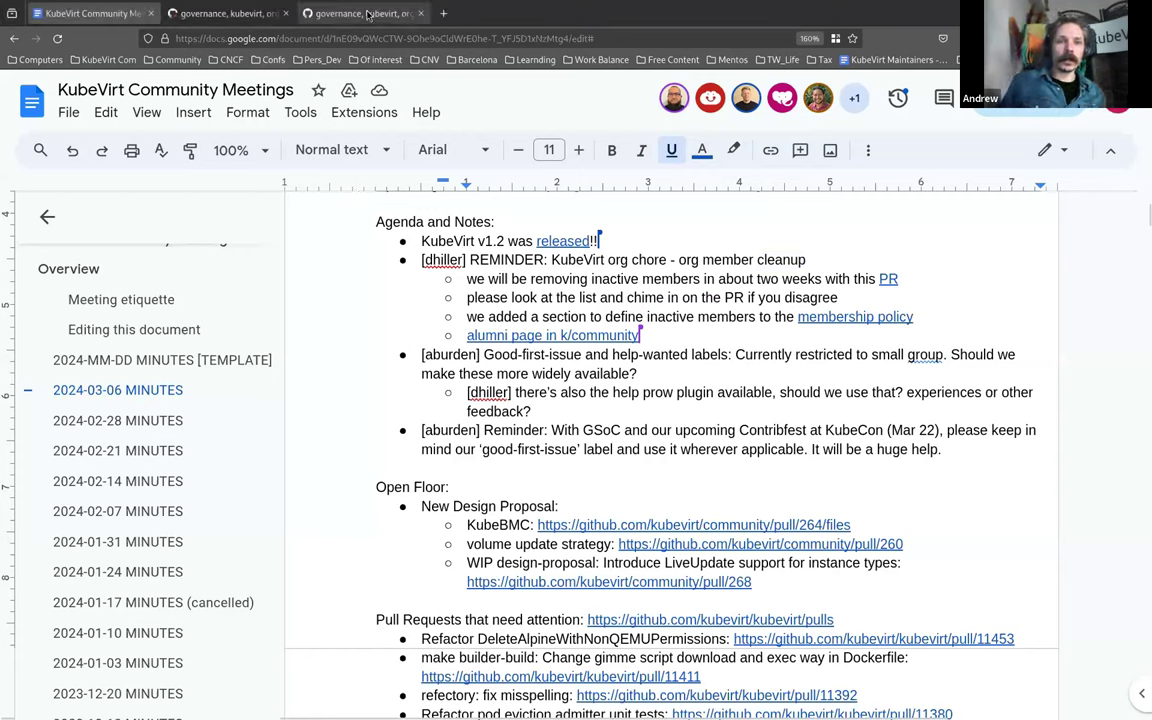
# Step: Reread the inactivity policy diff in PR #263, then return to PR #3283
pyautogui.click(360, 12)
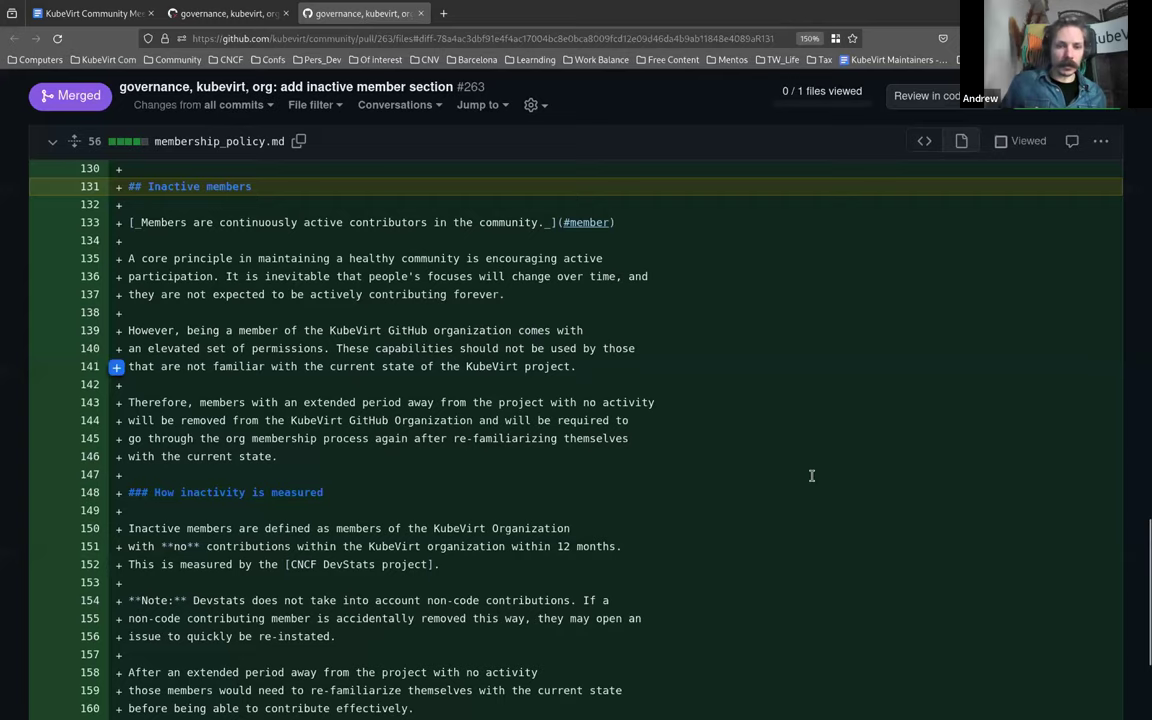
pyautogui.scroll(-3)
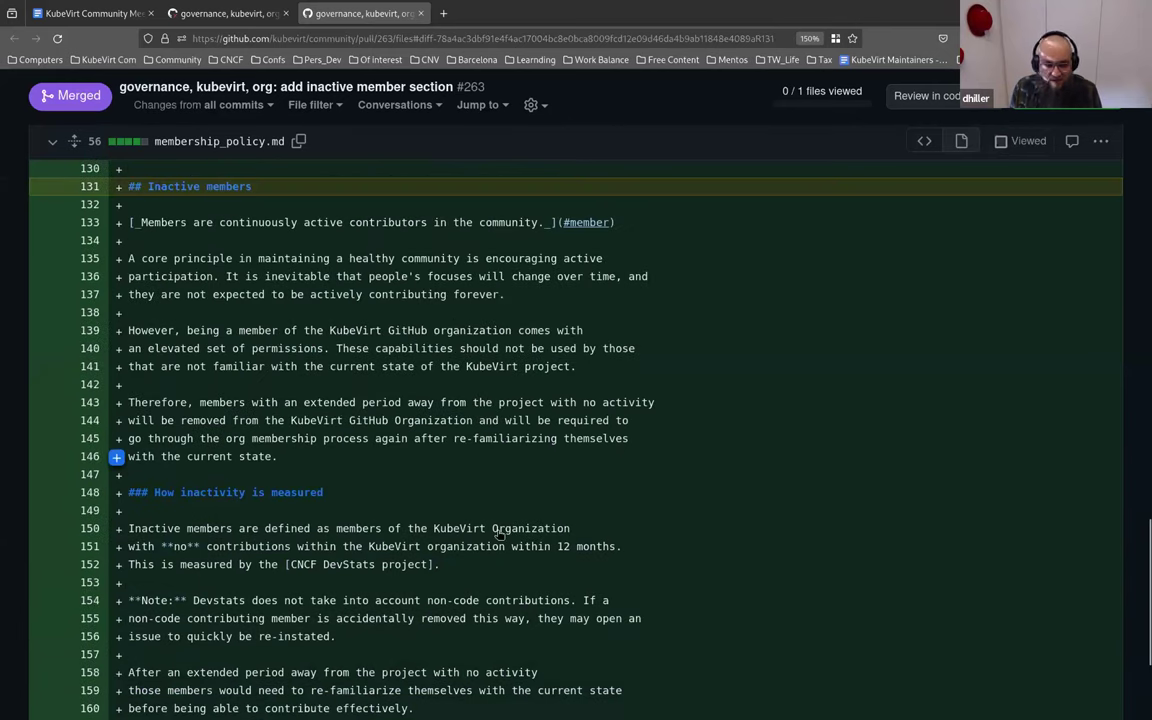
pyautogui.scroll(-3)
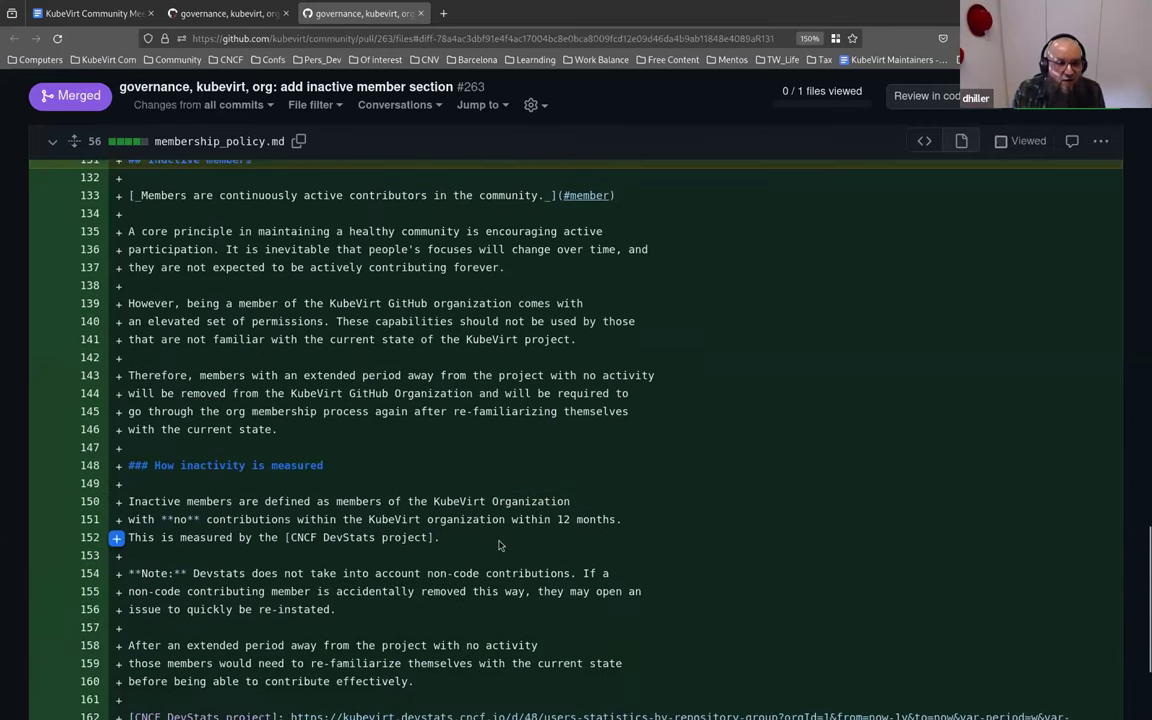
pyautogui.scroll(-3)
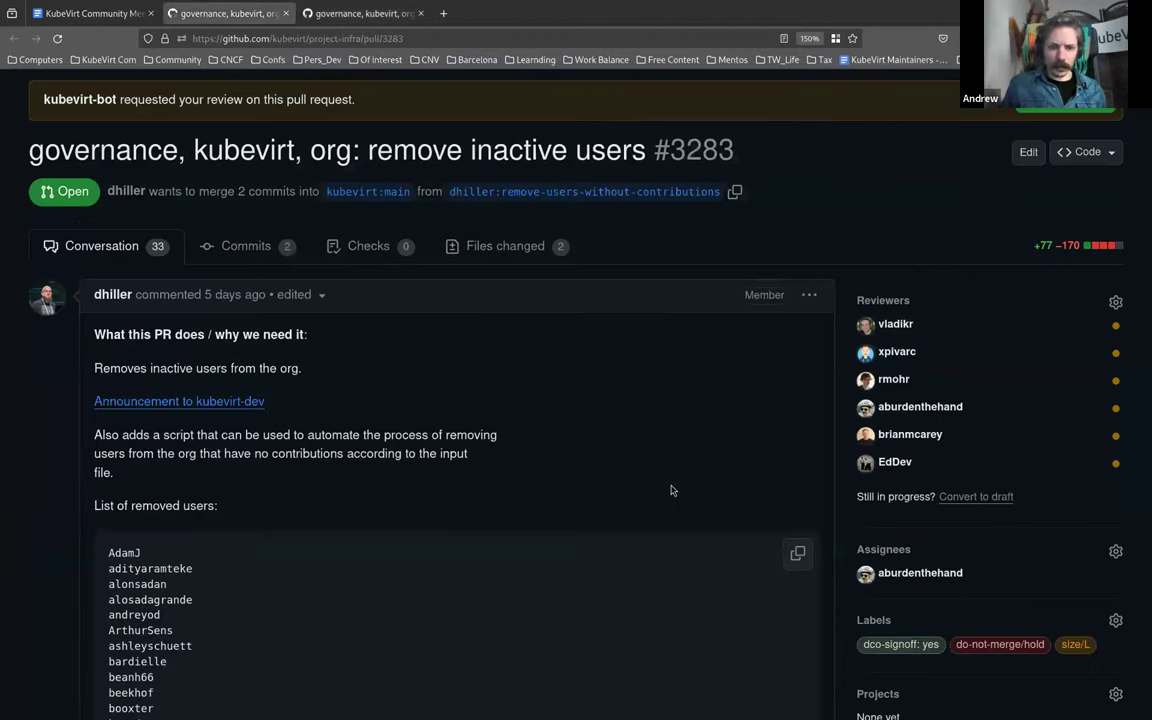
# Step: From PR #3283's comments, reach the kubevirt/community repo and open ALUMNI.md listing former contributors
pyautogui.scroll(-3)
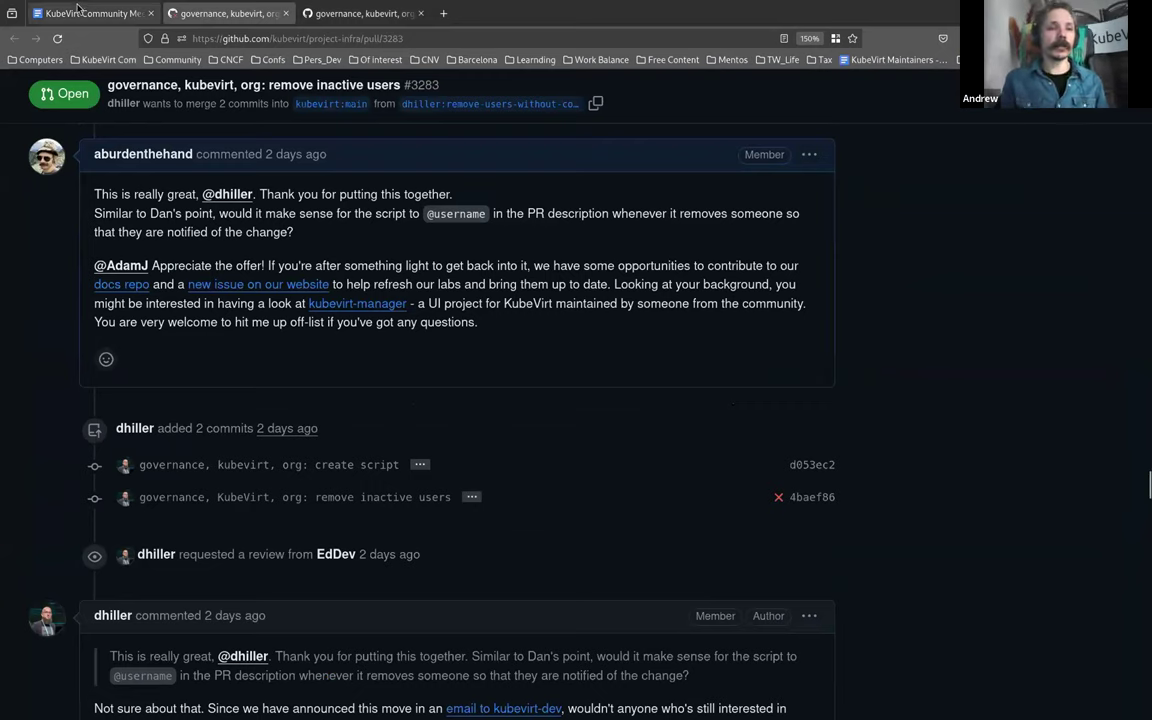
pyautogui.click(92, 12)
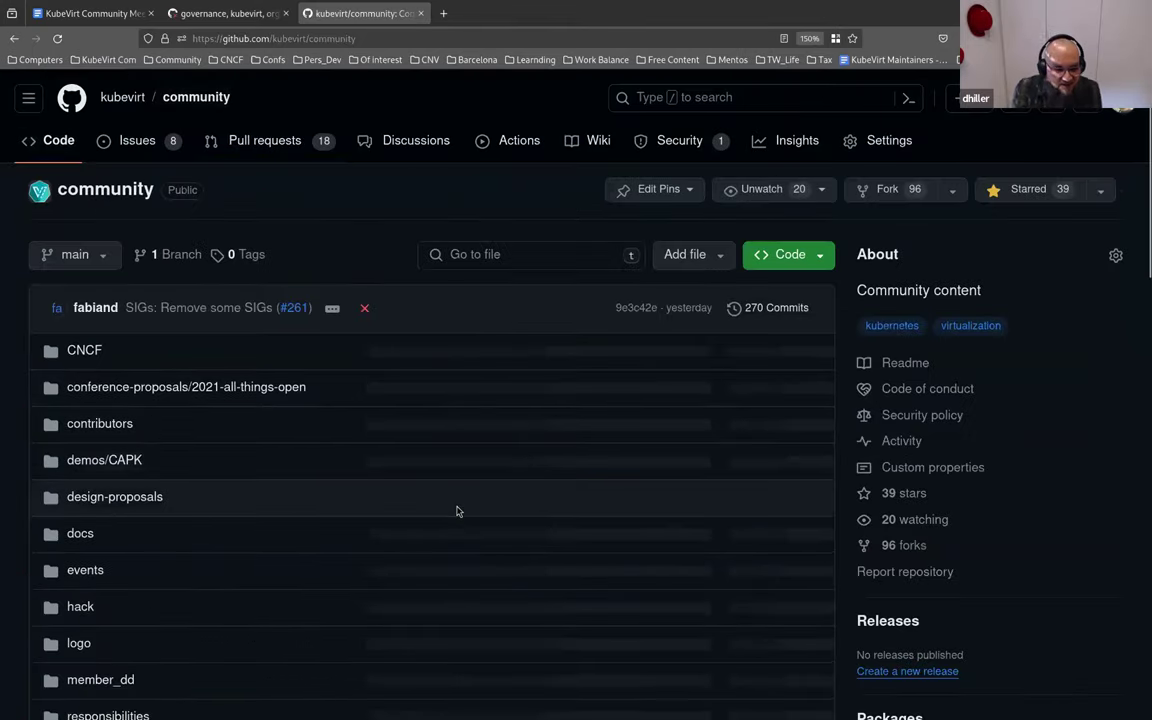
pyautogui.scroll(-3)
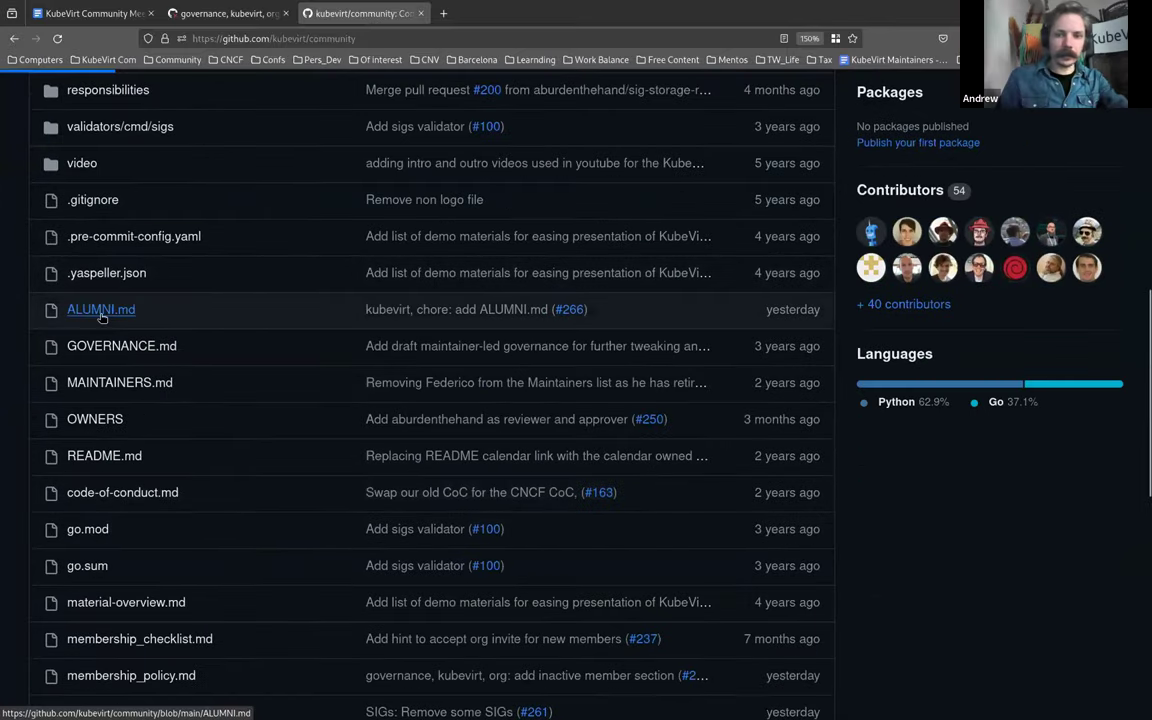
pyautogui.click(100, 308)
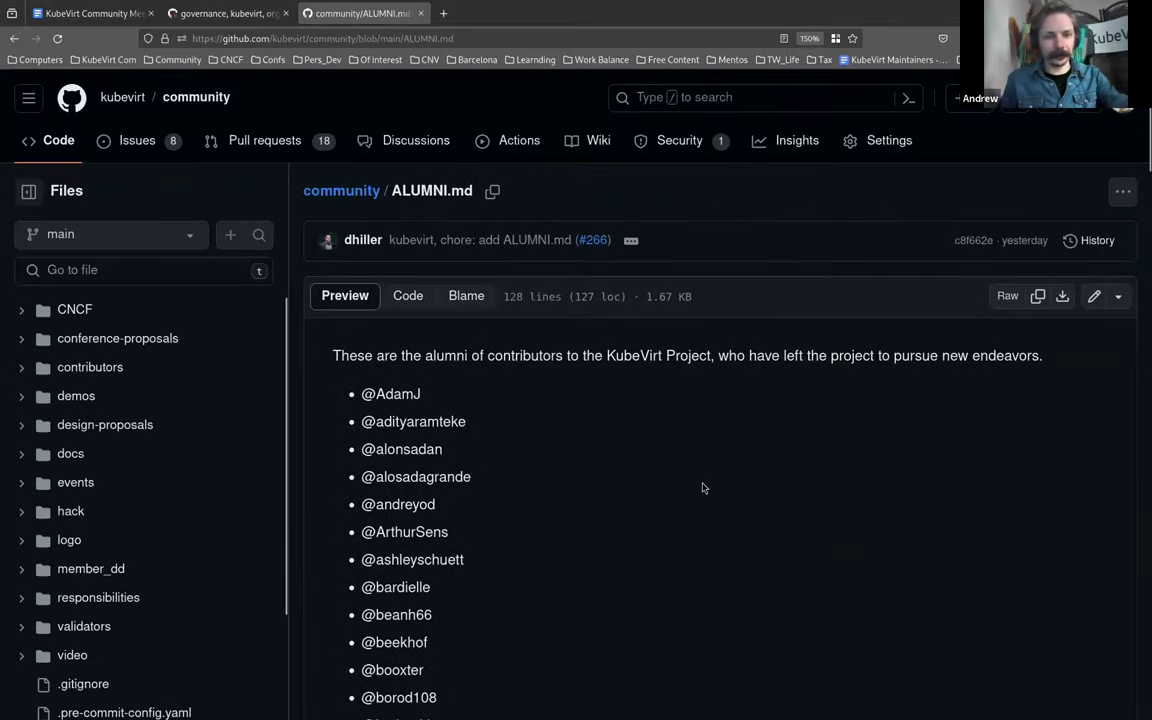
pyautogui.click(90, 12)
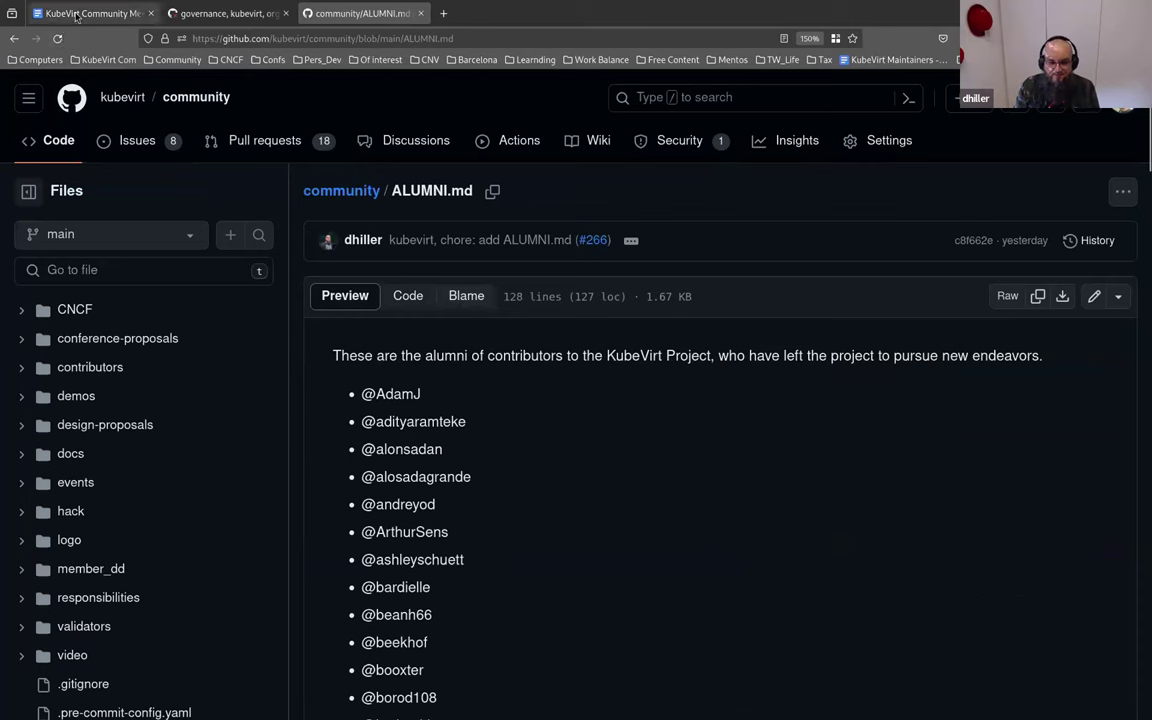
# Step: Return to the meeting notes and scroll past the reminders to the Open Floor and Pull Requests items
pyautogui.click(90, 12)
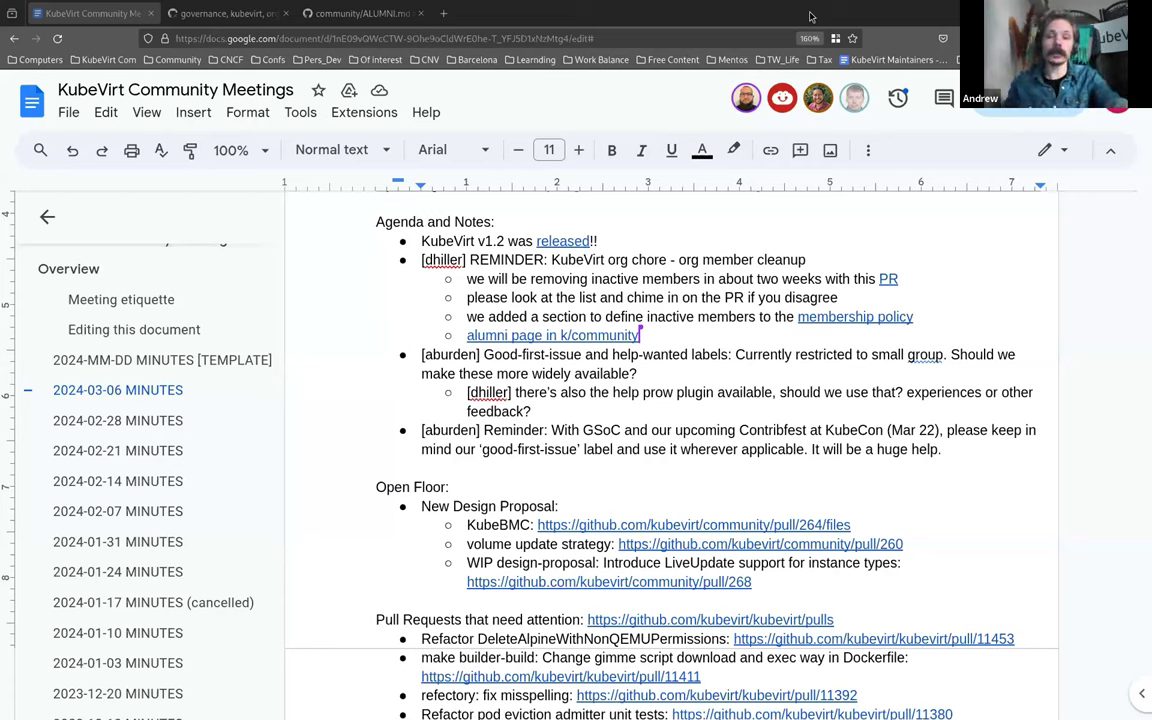
pyautogui.moveTo(816, 476)
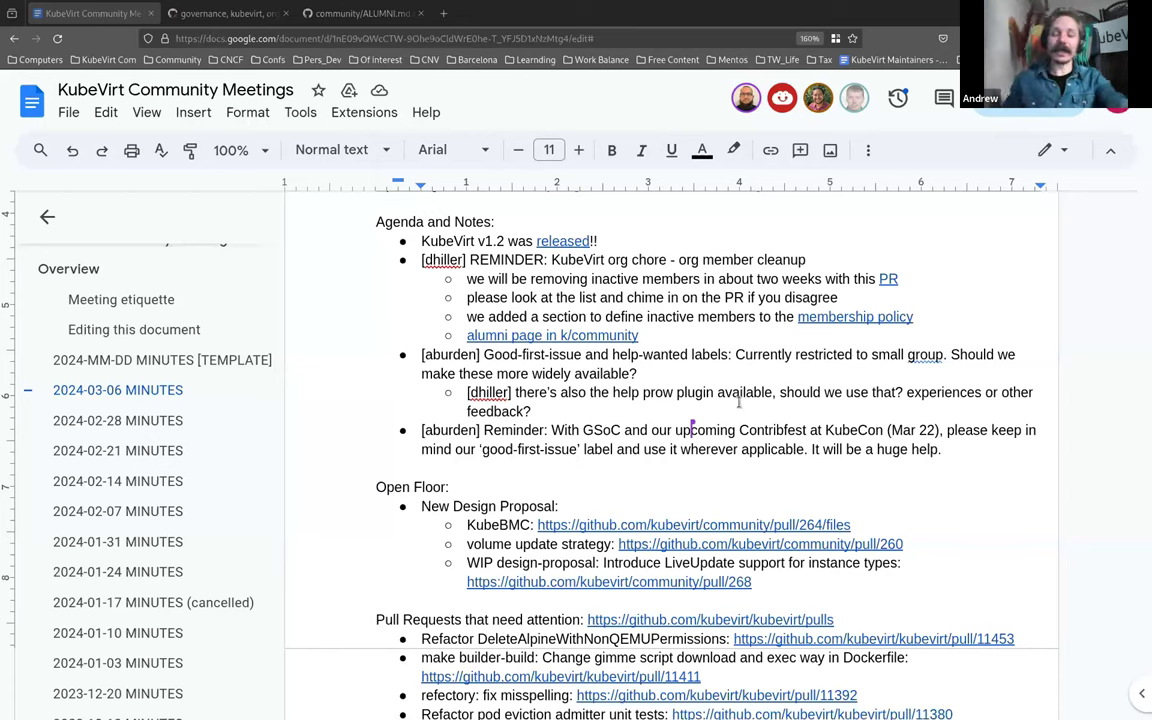
pyautogui.moveTo(728, 428)
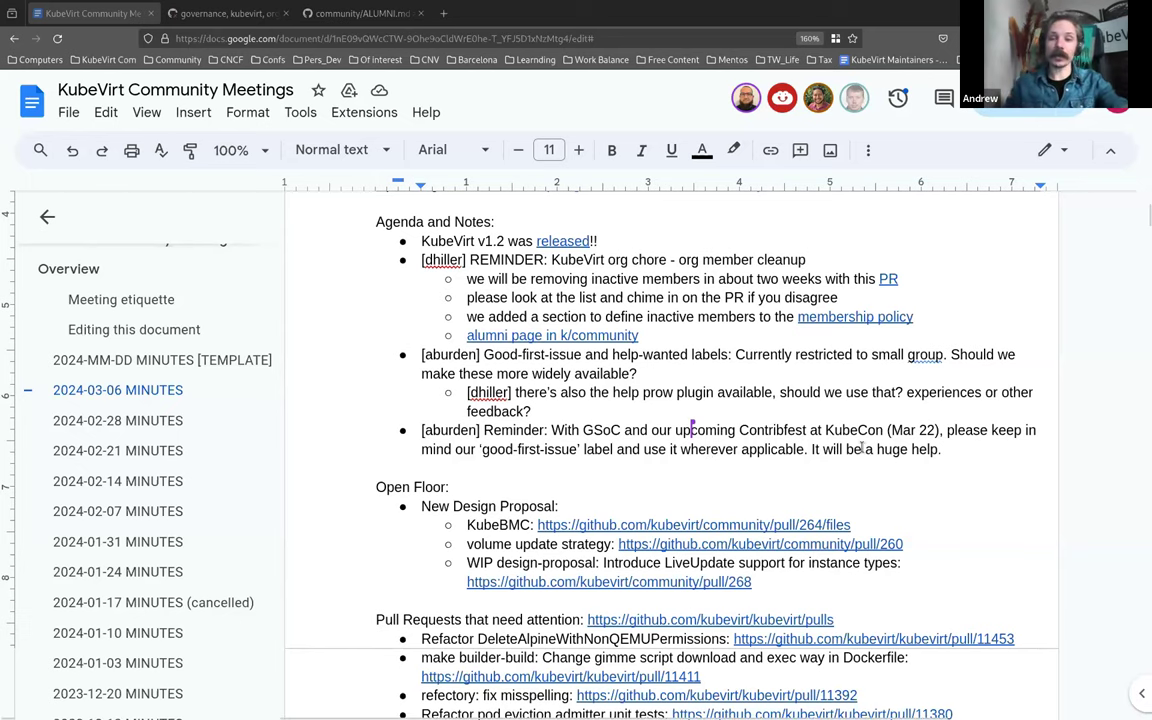
pyautogui.scroll(-3)
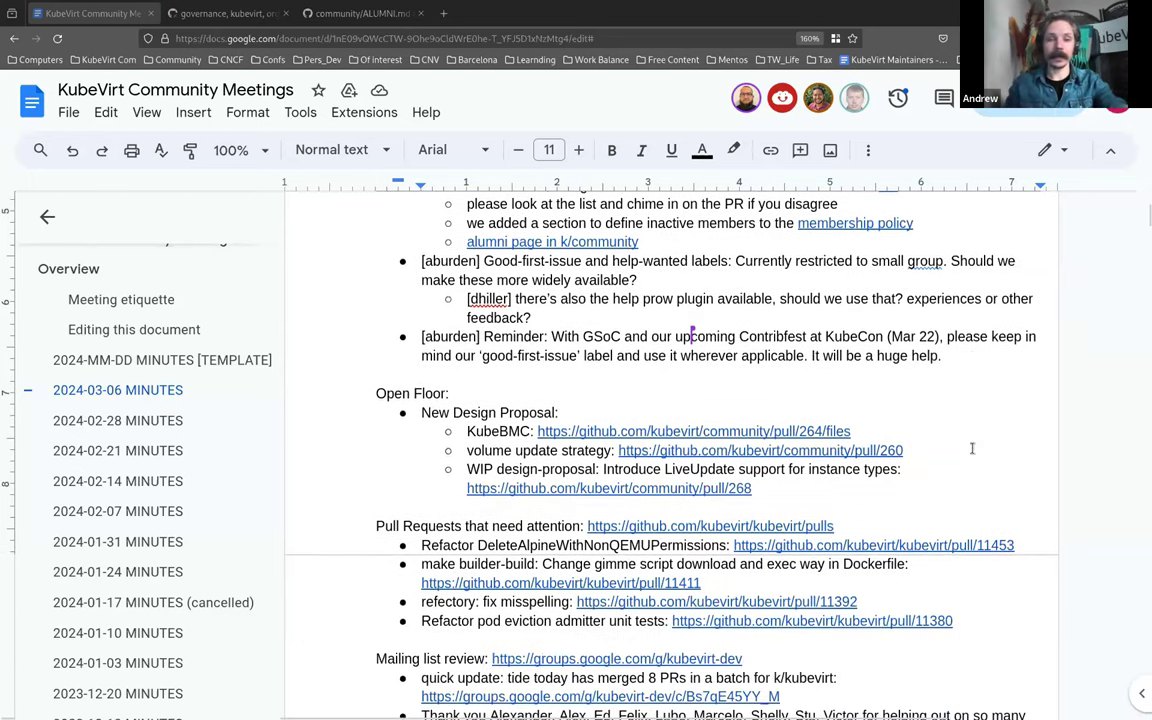
# Step: Scroll the meeting notes down to the Open Floor list with the KubeBMC proposal link
pyautogui.scroll(-3)
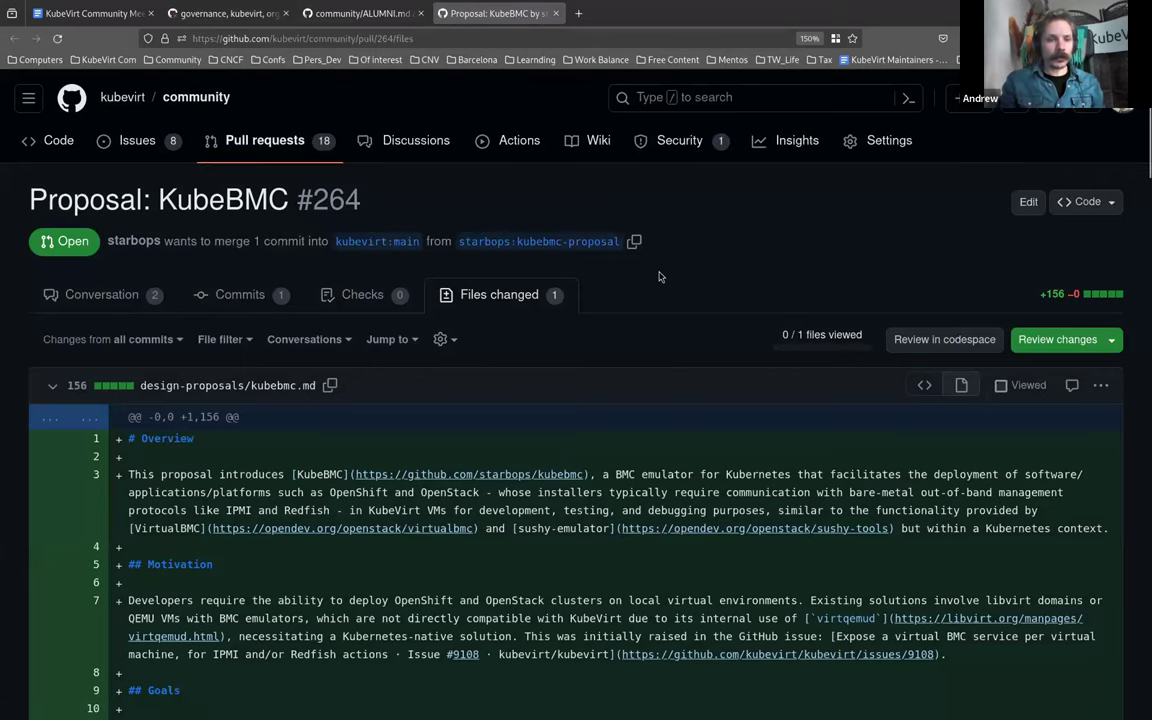
# Step: Read down through the kubebmc.md design document diff in PR #264's changed files
pyautogui.scroll(-3)
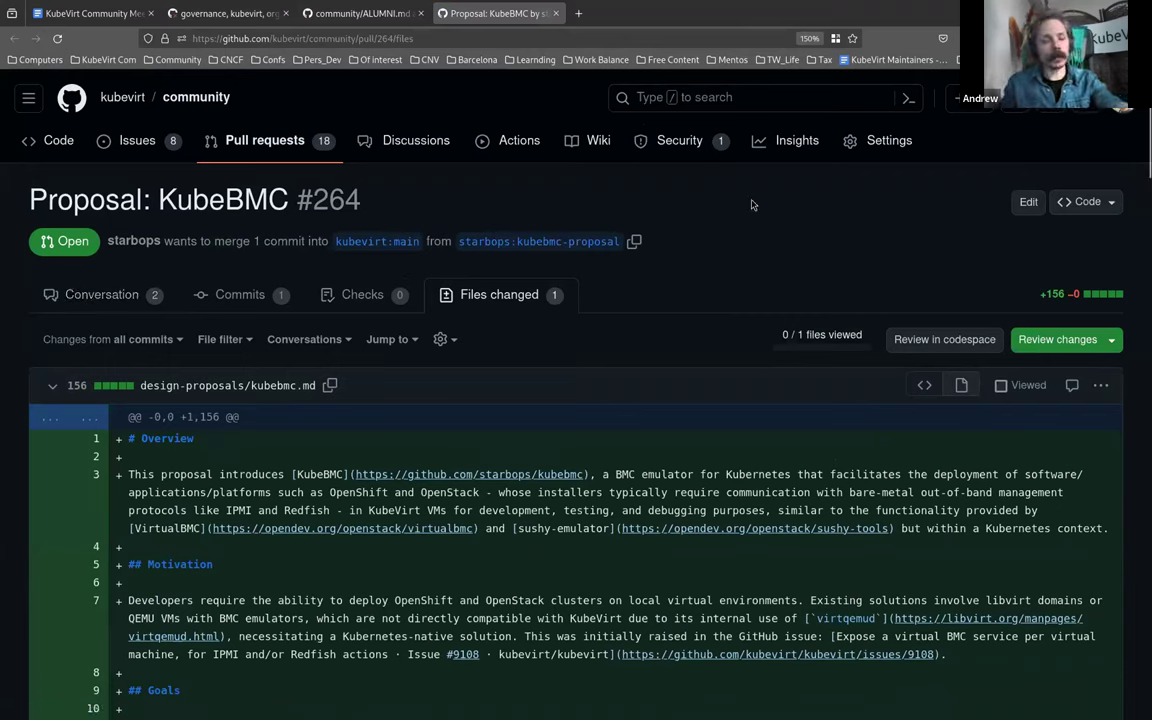
pyautogui.moveTo(832, 136)
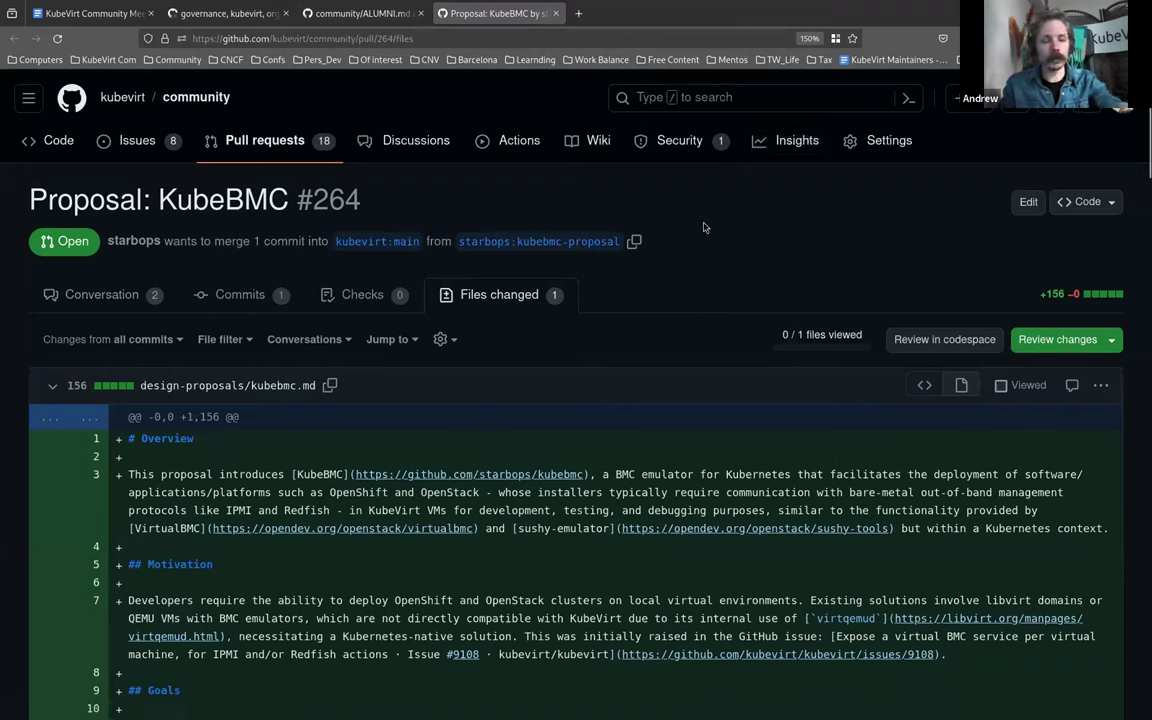
pyautogui.moveTo(684, 282)
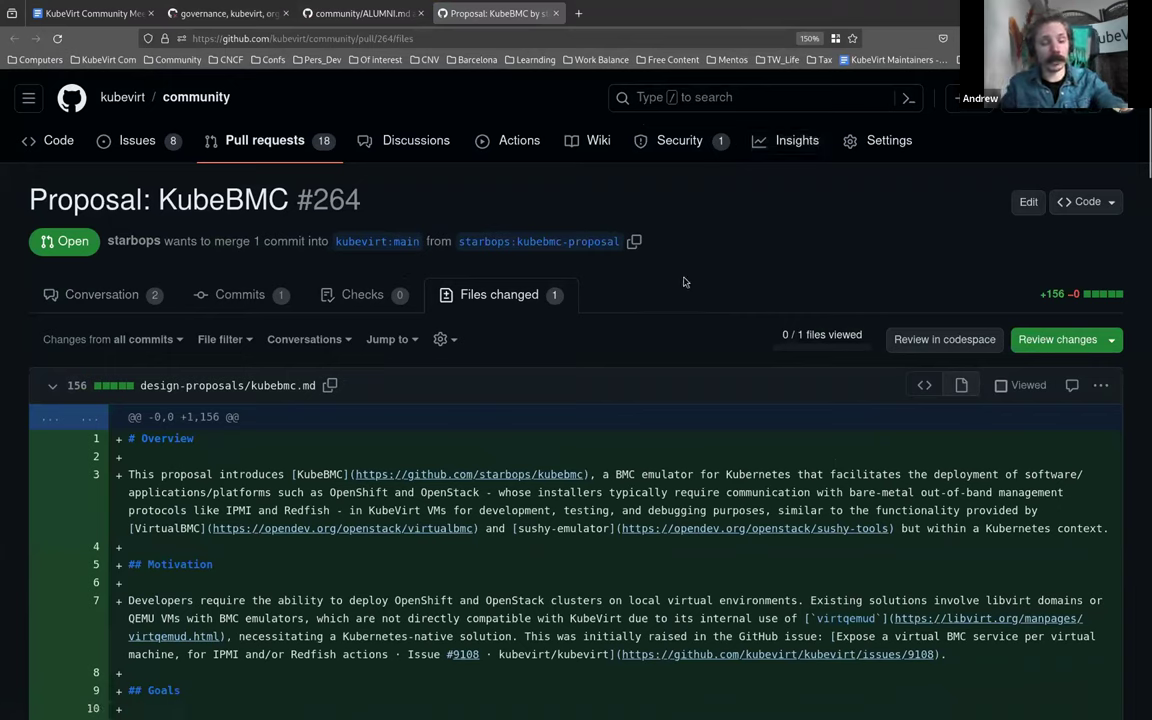
pyautogui.moveTo(564, 338)
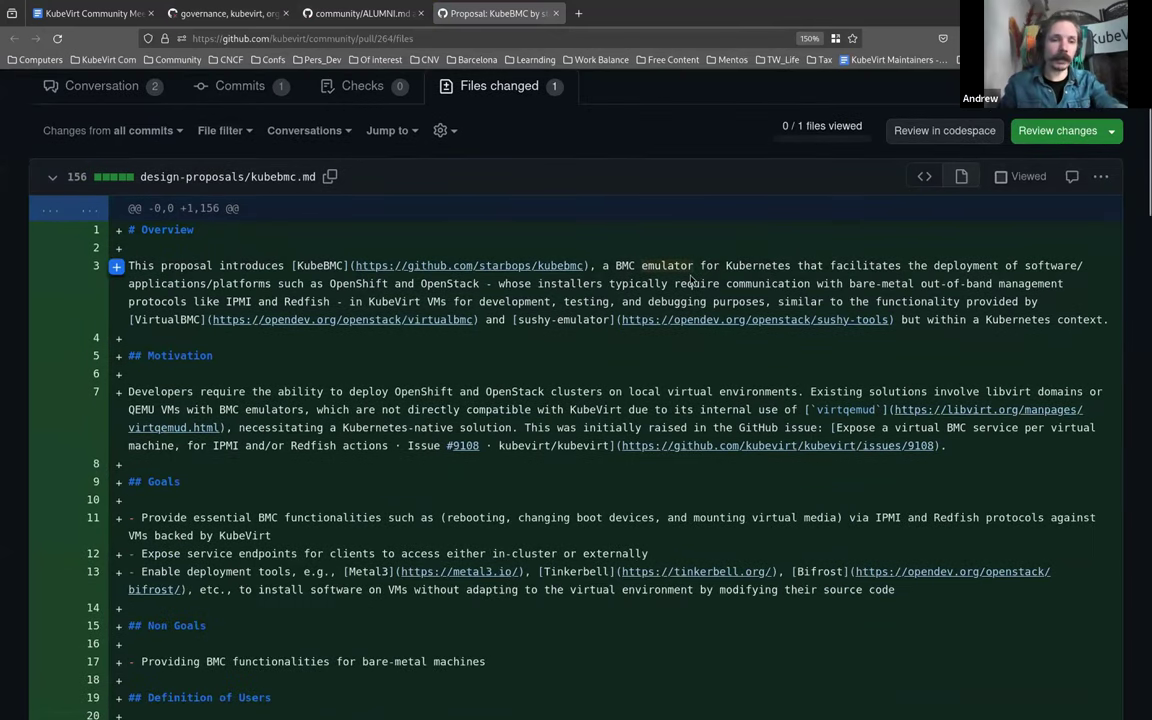
pyautogui.scroll(-3)
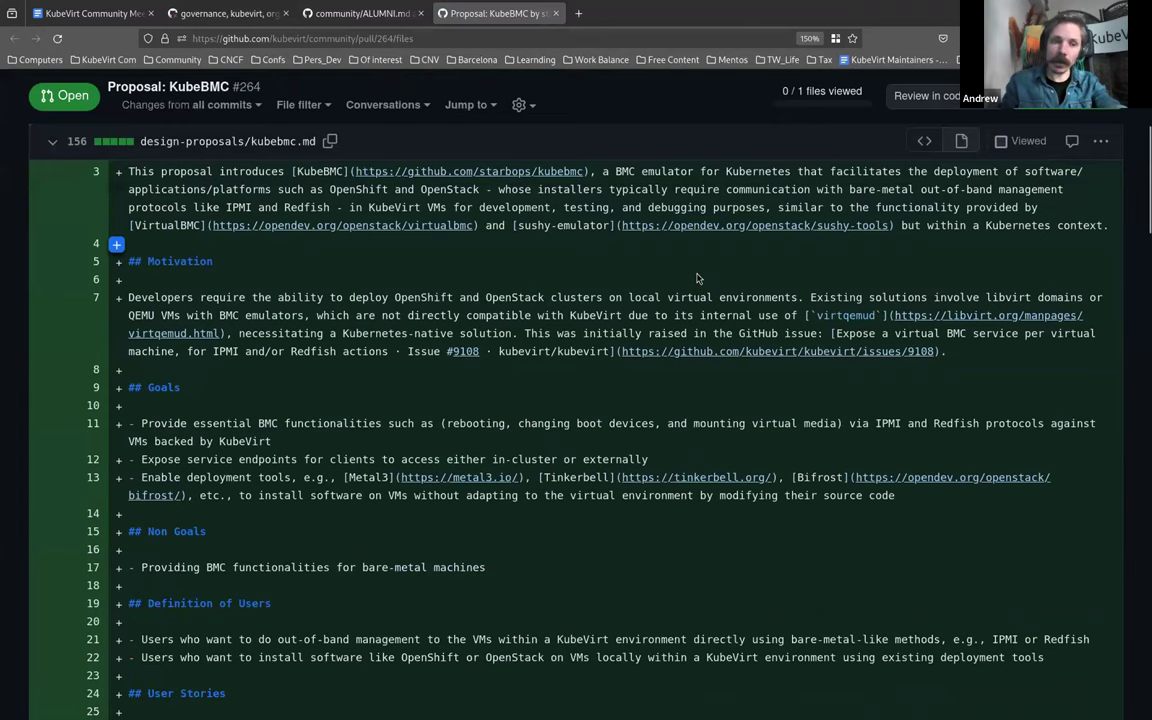
pyautogui.scroll(-3)
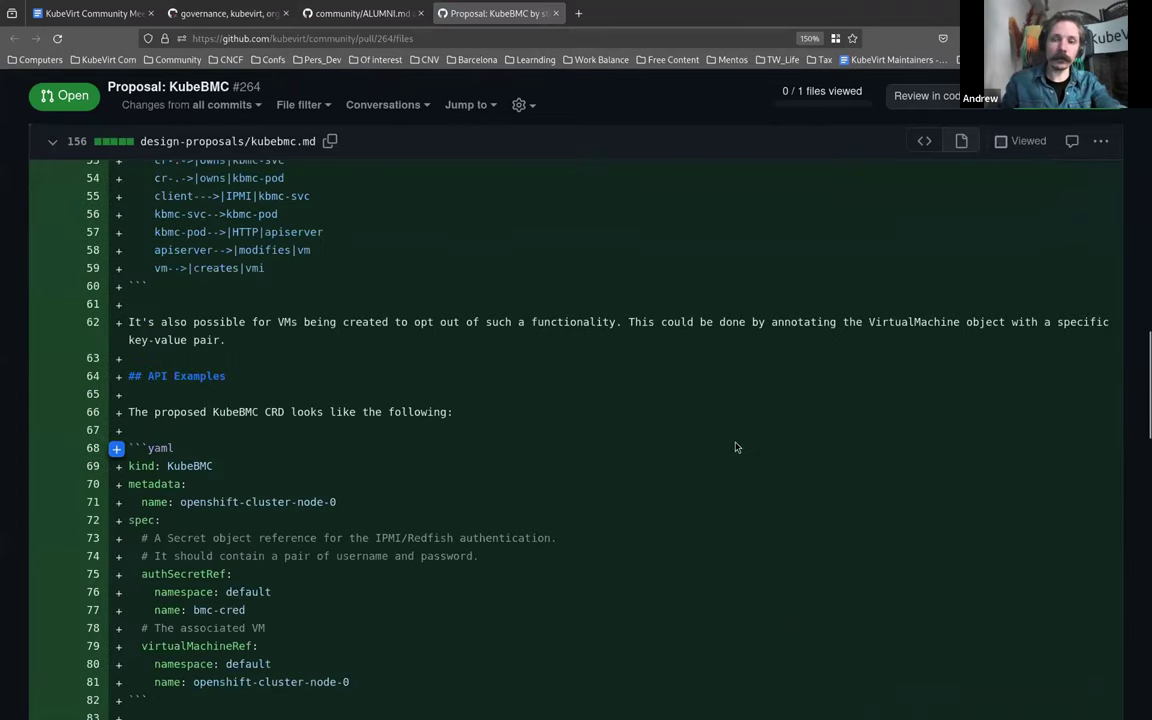
pyautogui.scroll(-3)
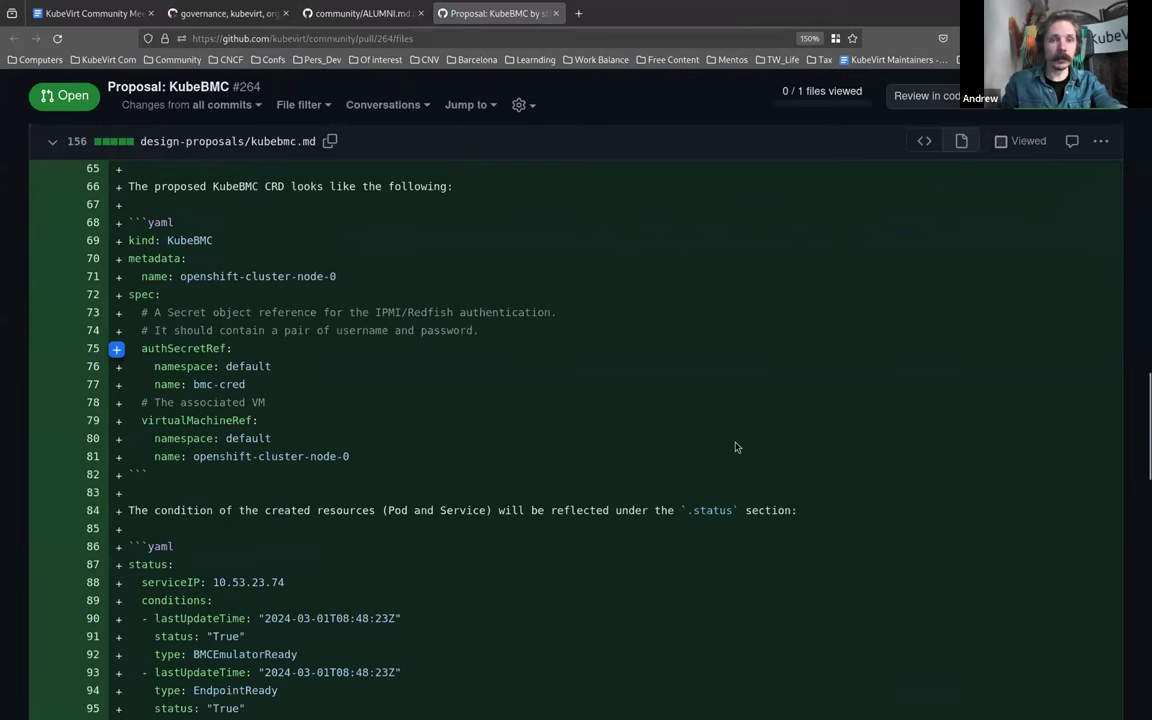
pyautogui.scroll(-3)
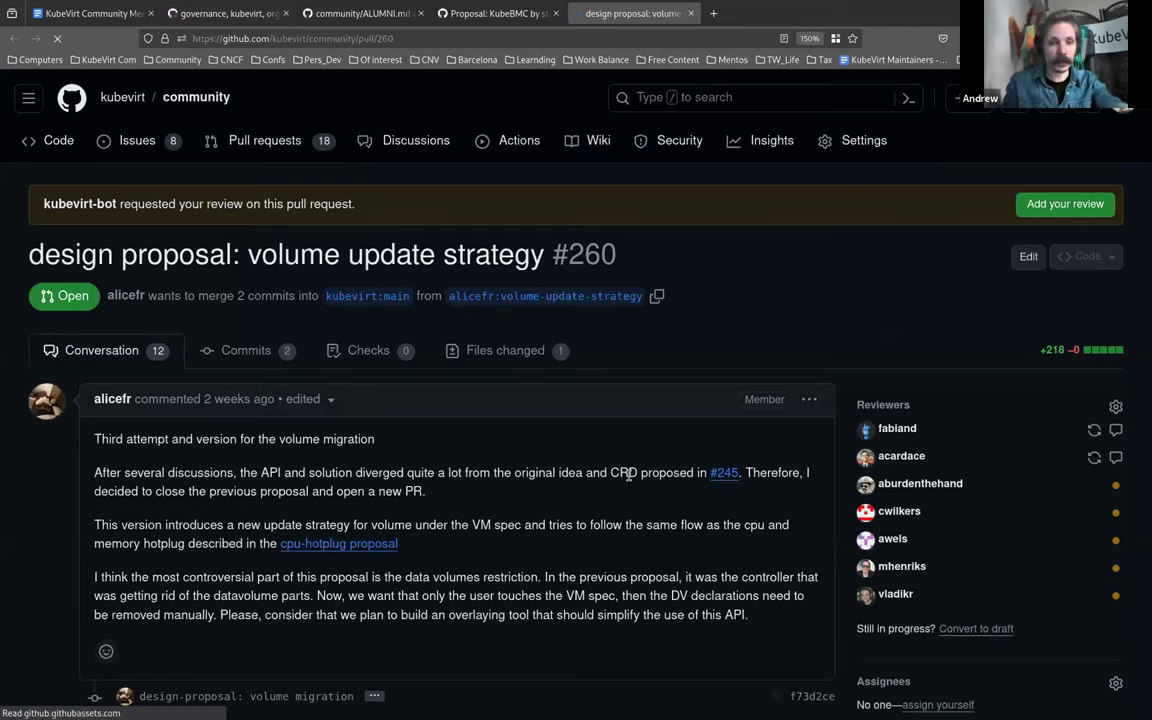
# Step: Finish scrolling proposal #260 and return to the meeting notes for the next proposal
pyautogui.scroll(-3)
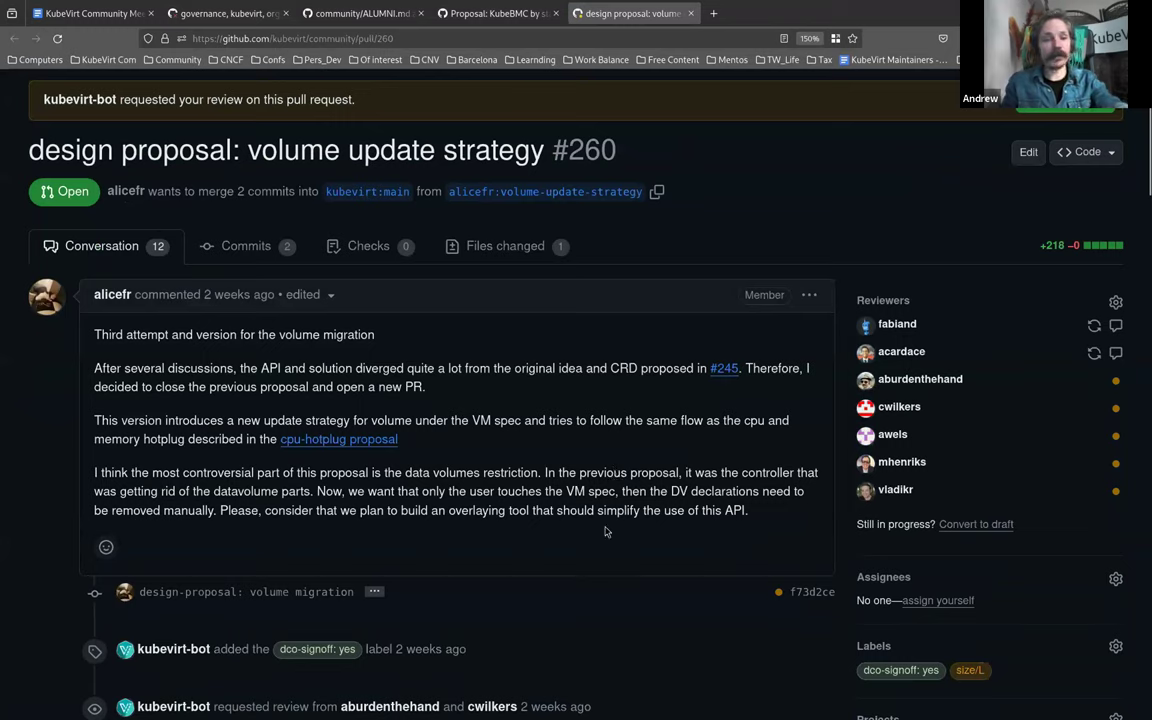
pyautogui.moveTo(454, 564)
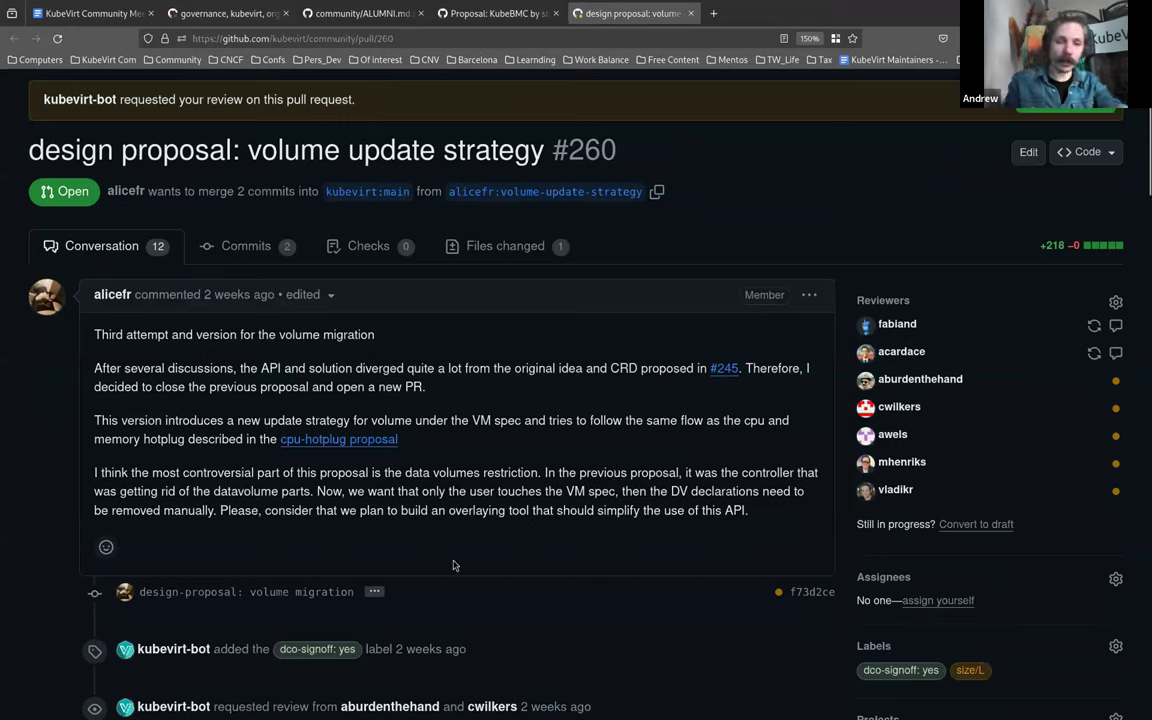
pyautogui.moveTo(480, 492)
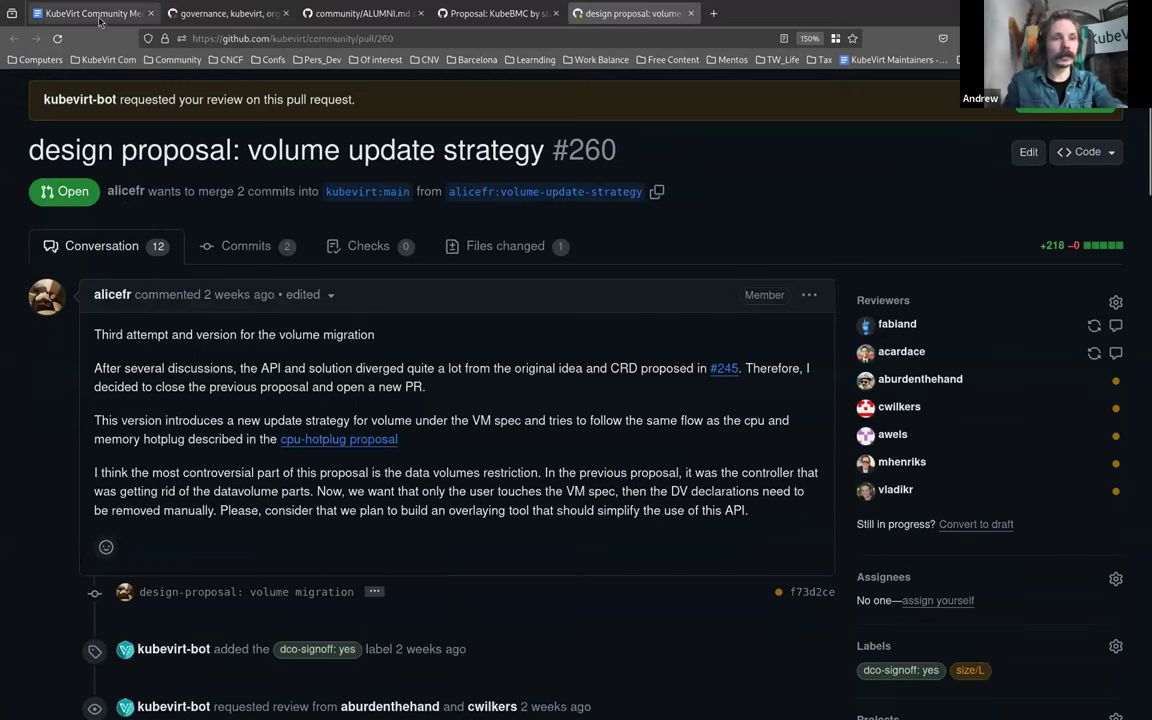
pyautogui.click(90, 12)
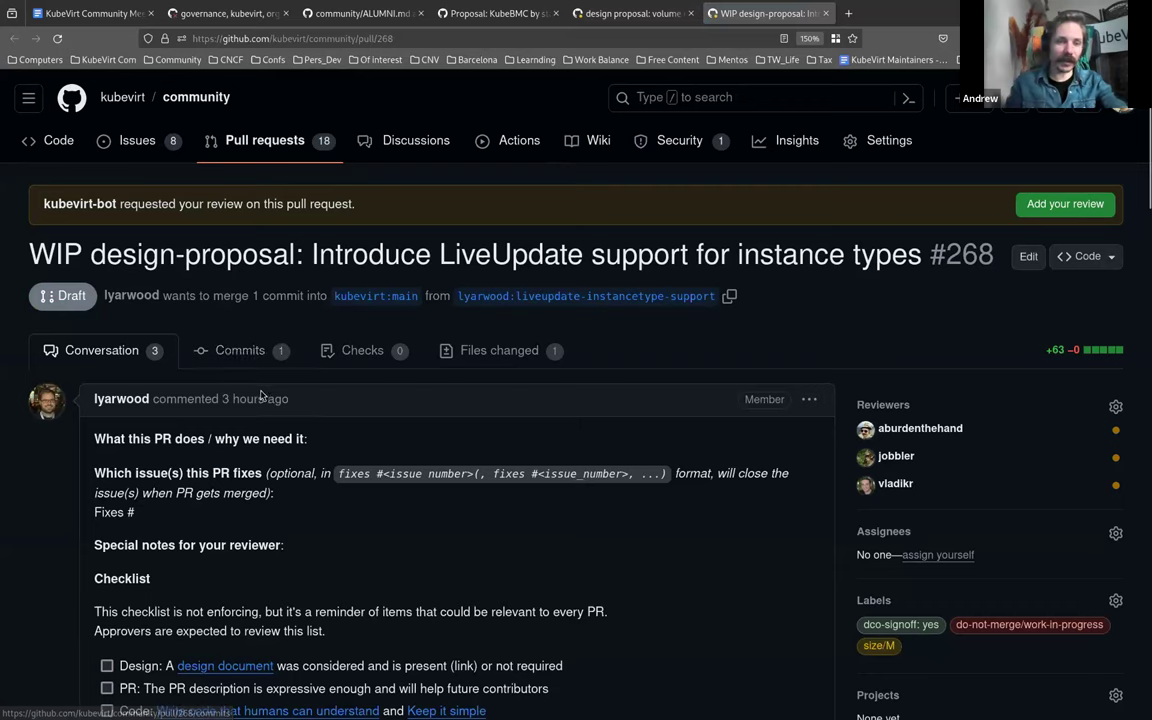
# Step: Skim PR #268's conversation, then read its changed design document in Files changed
pyautogui.scroll(-3)
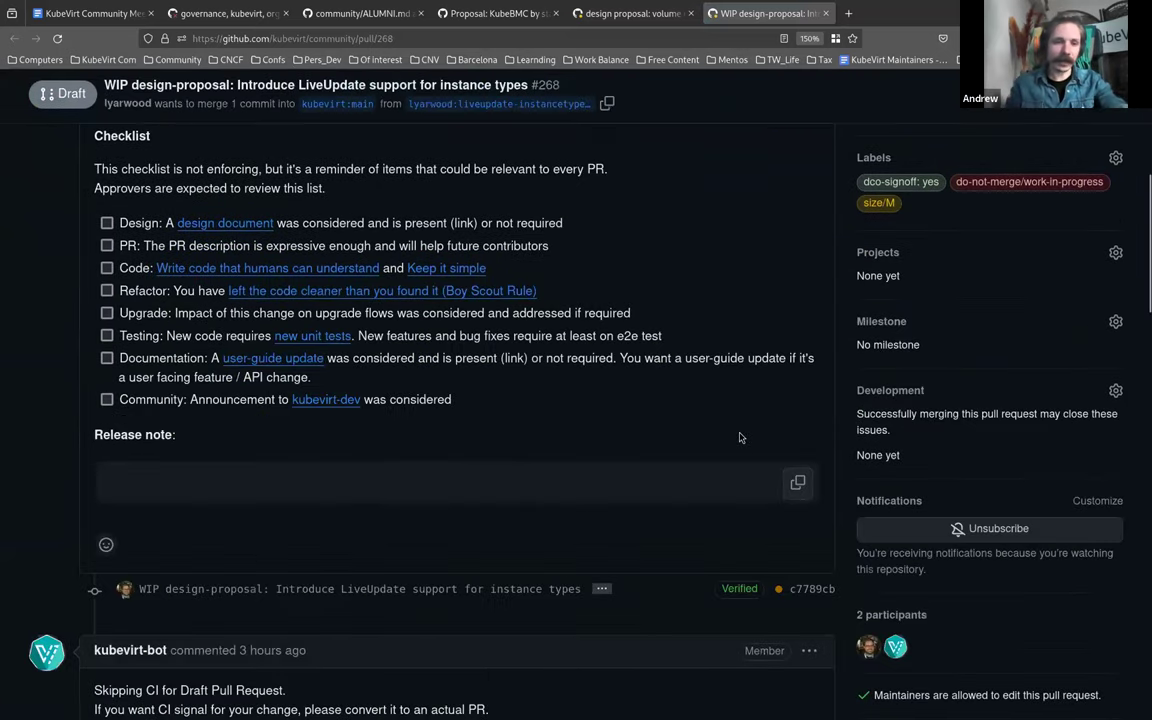
pyautogui.scroll(3)
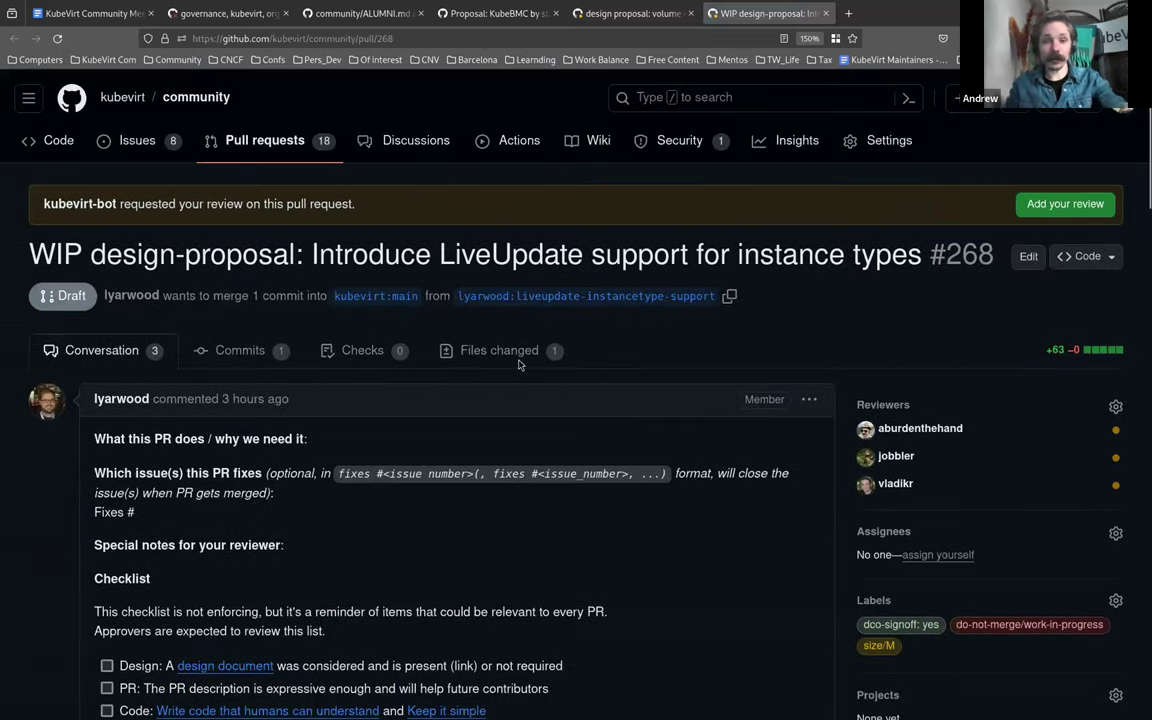
pyautogui.click(498, 350)
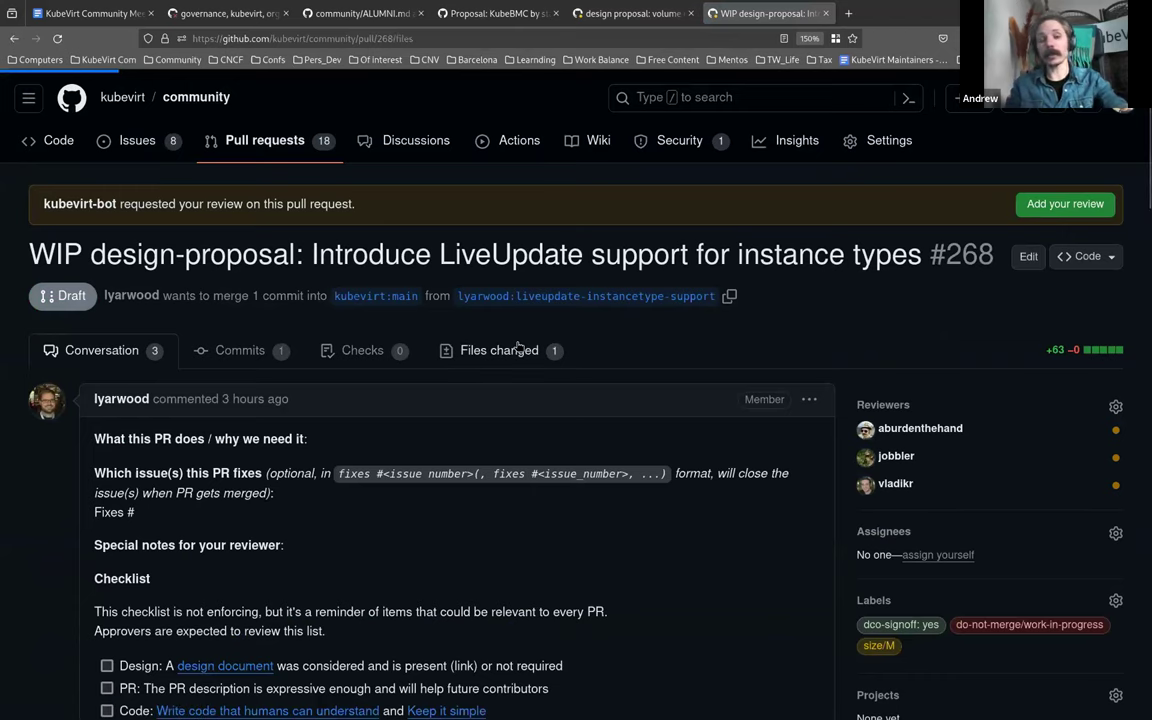
pyautogui.click(498, 350)
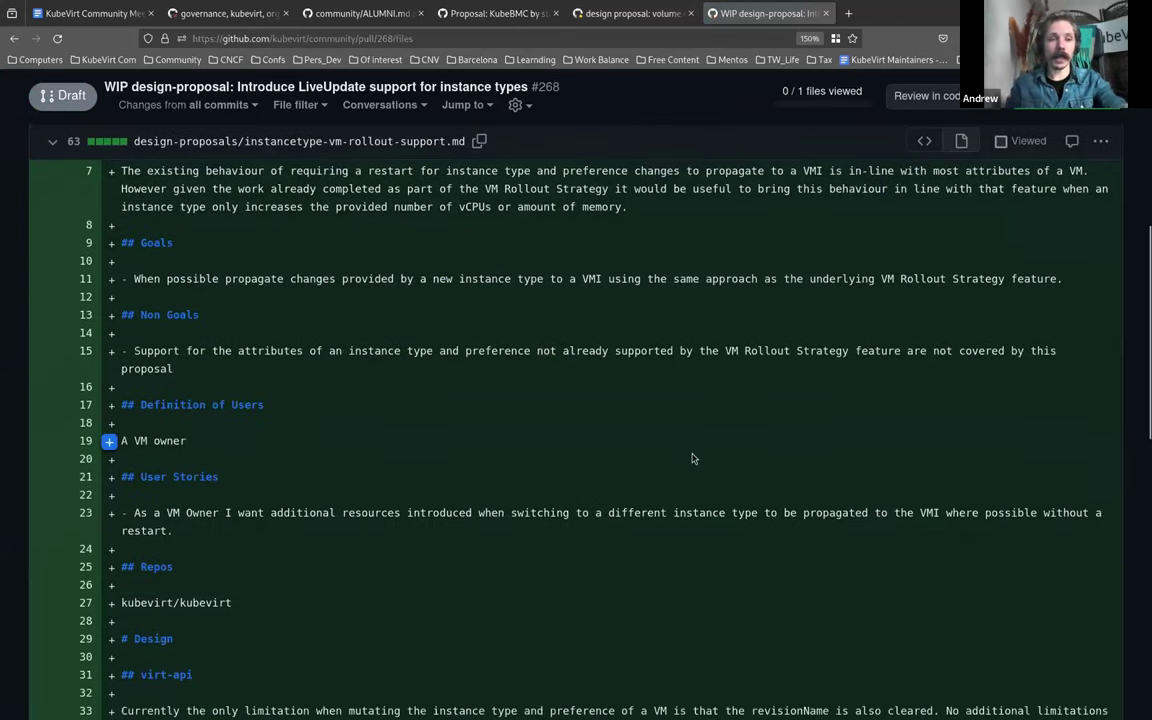
pyautogui.scroll(-3)
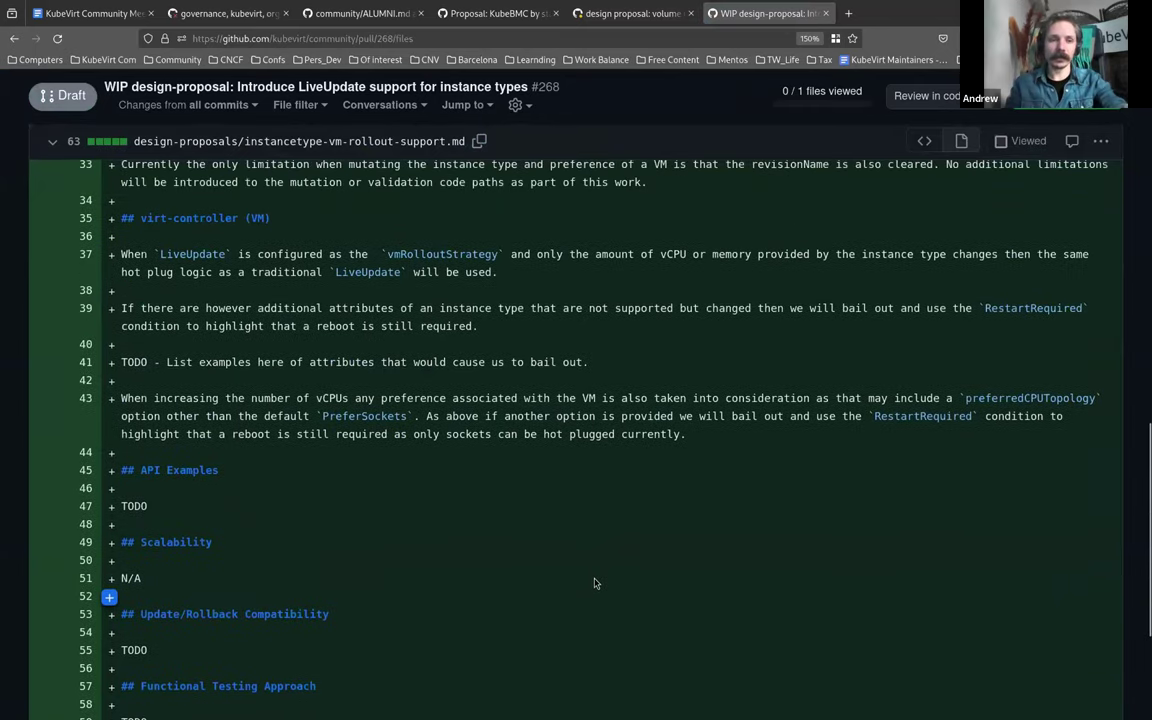
pyautogui.scroll(3)
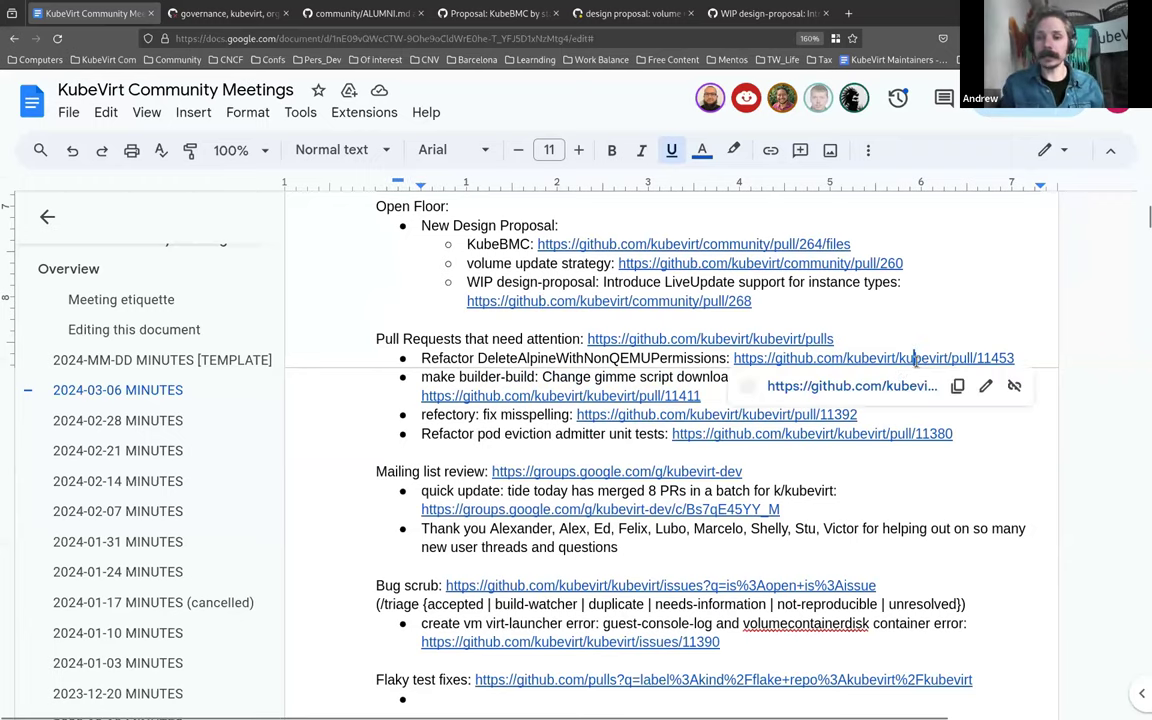
# Step: Read PR #11453 refactoring DeleteAlpineWithNonQEMUPermissions and its review comments, then return to the notes
pyautogui.click(872, 356)
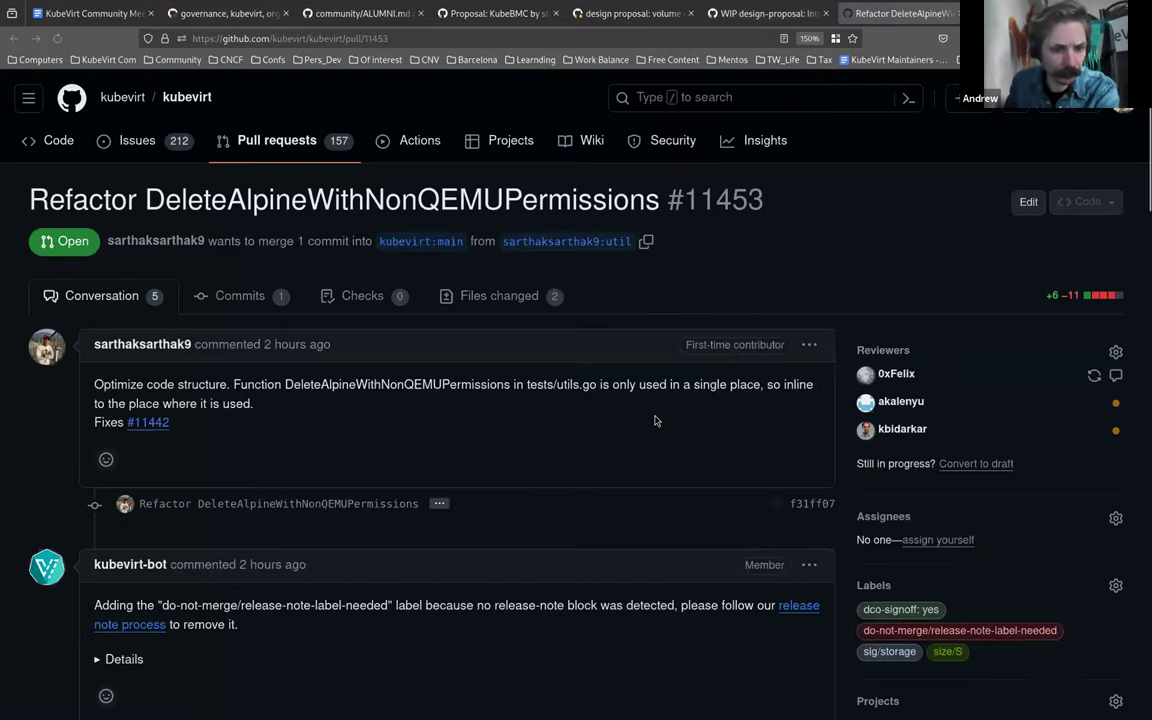
pyautogui.scroll(-3)
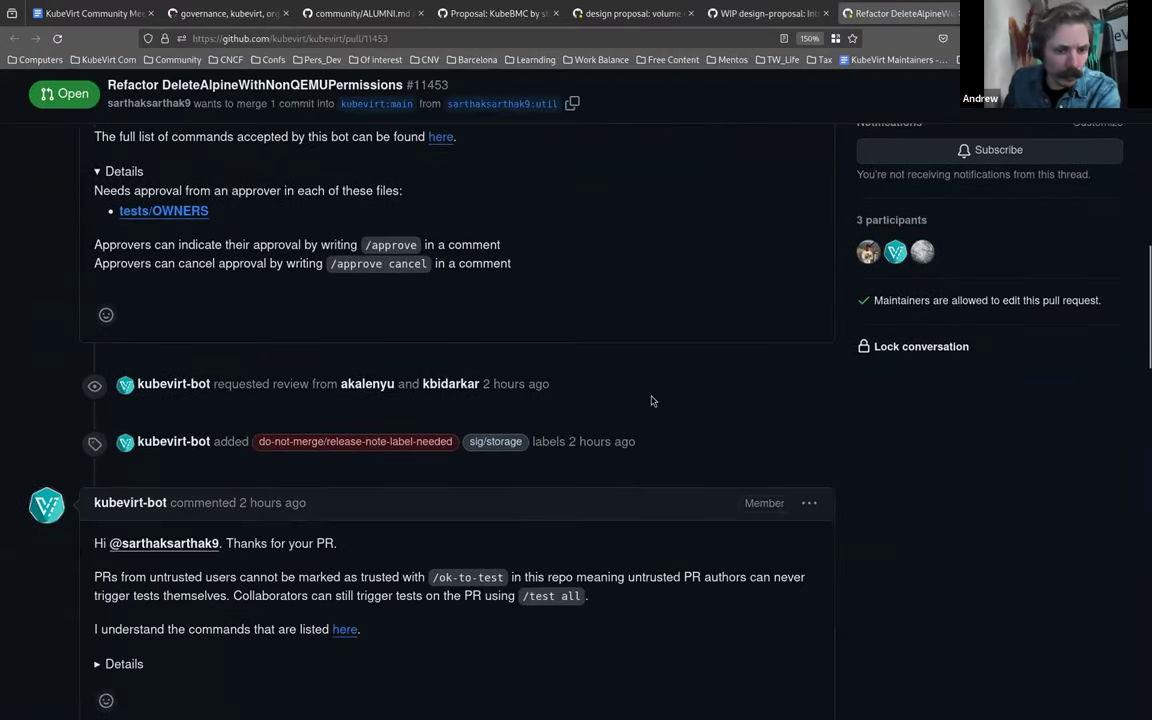
pyautogui.scroll(-3)
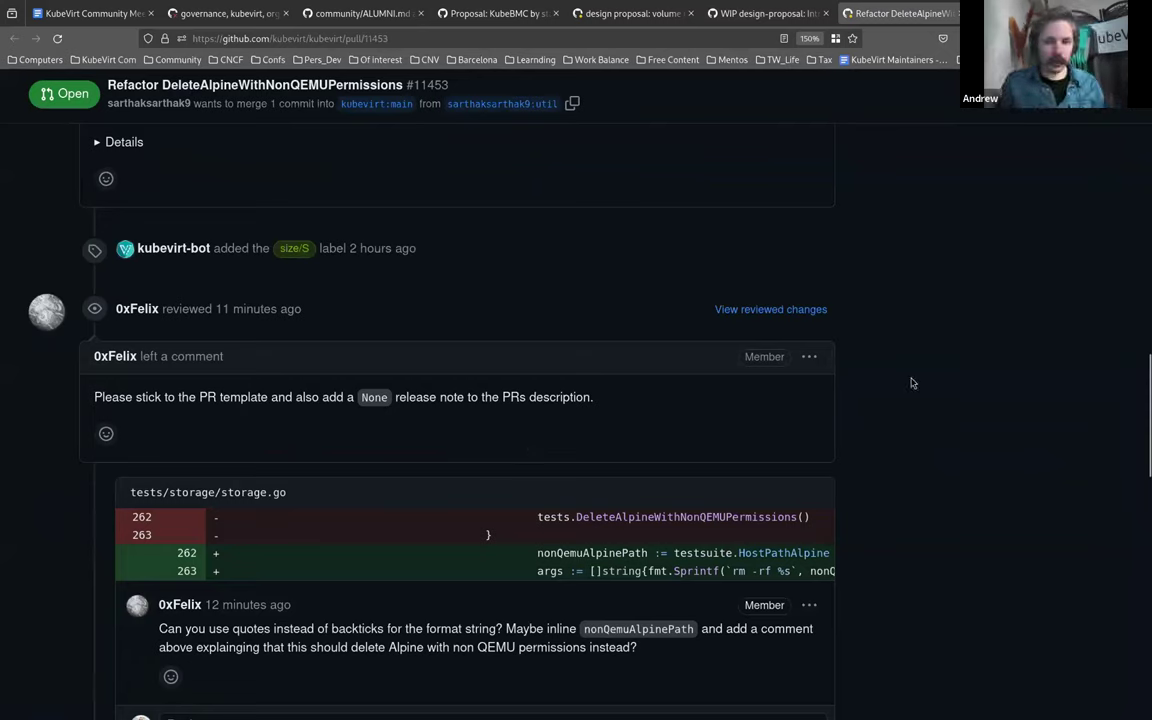
pyautogui.moveTo(420, 156)
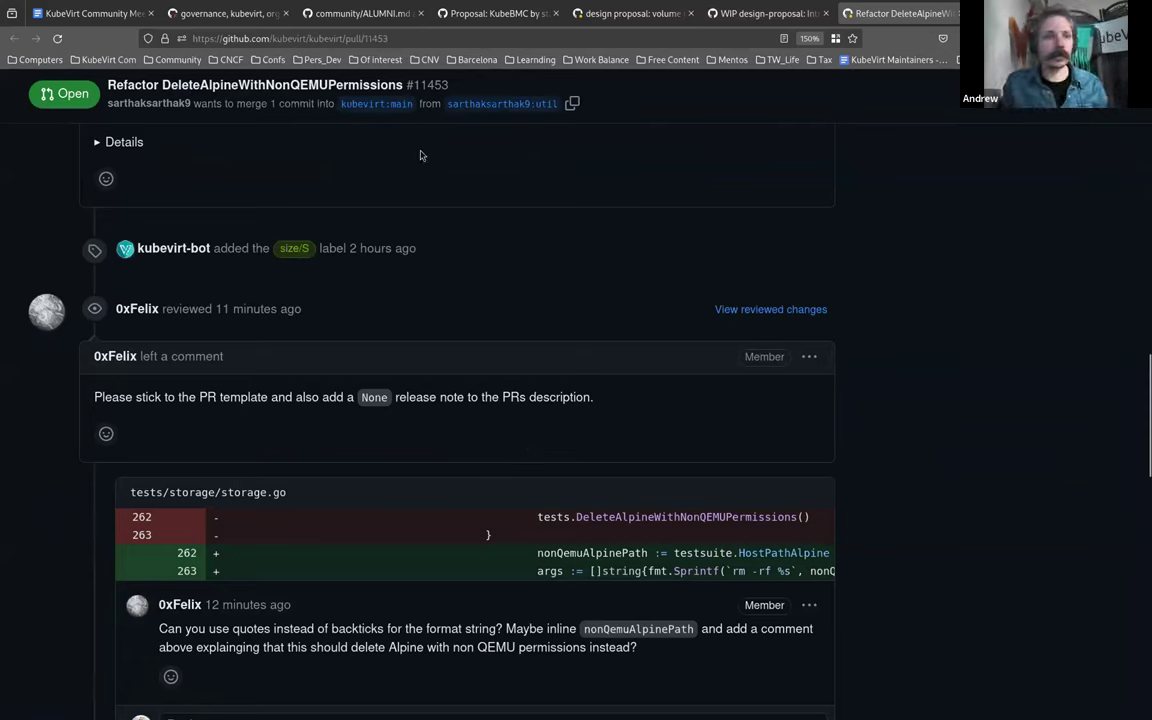
pyautogui.click(92, 12)
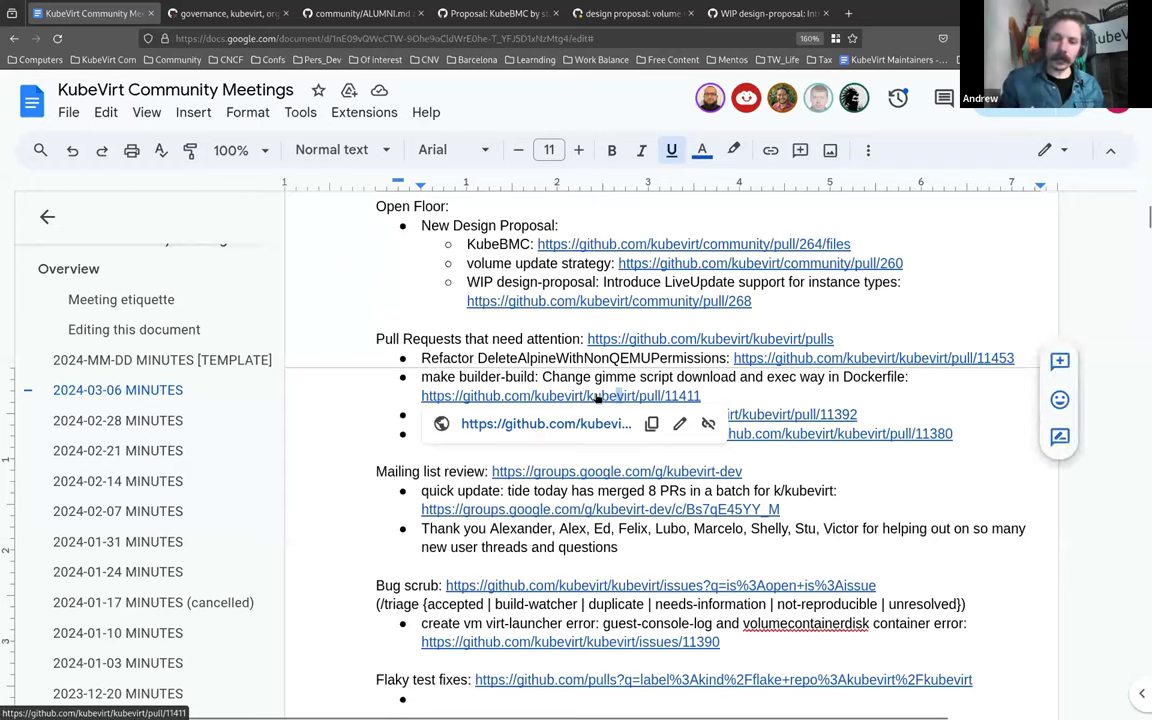
# Step: Read through PR #11411's description and conversation on the gimme script Dockerfile download
pyautogui.click(560, 396)
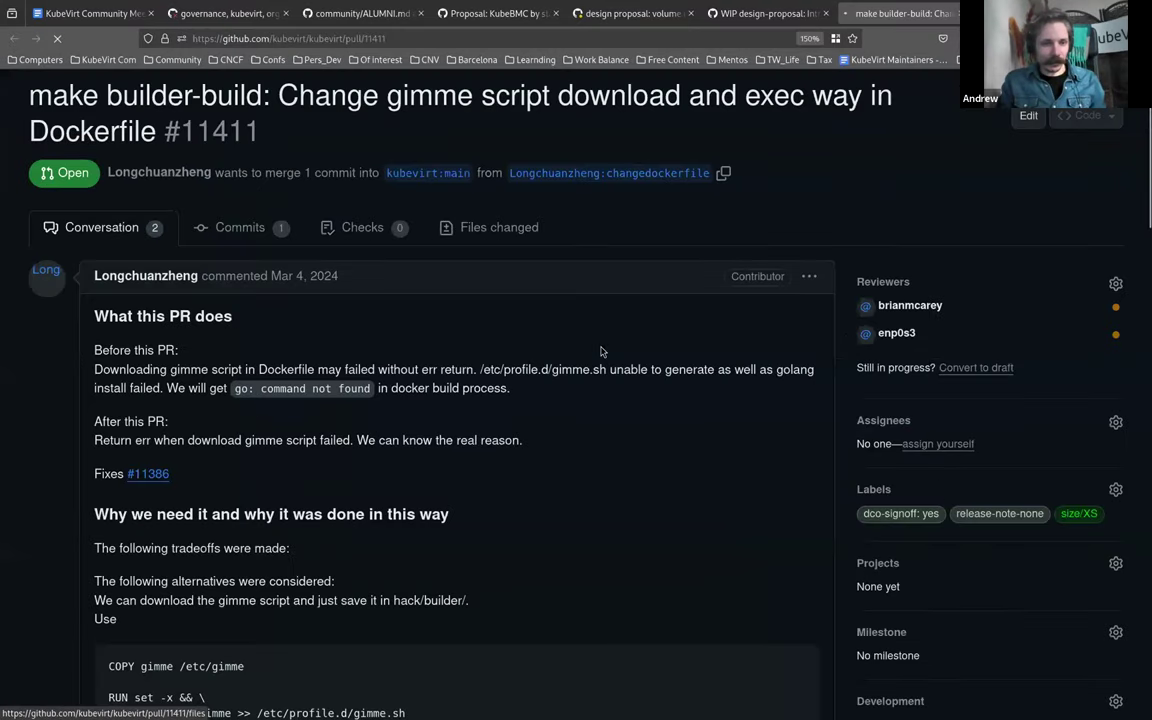
pyautogui.scroll(-3)
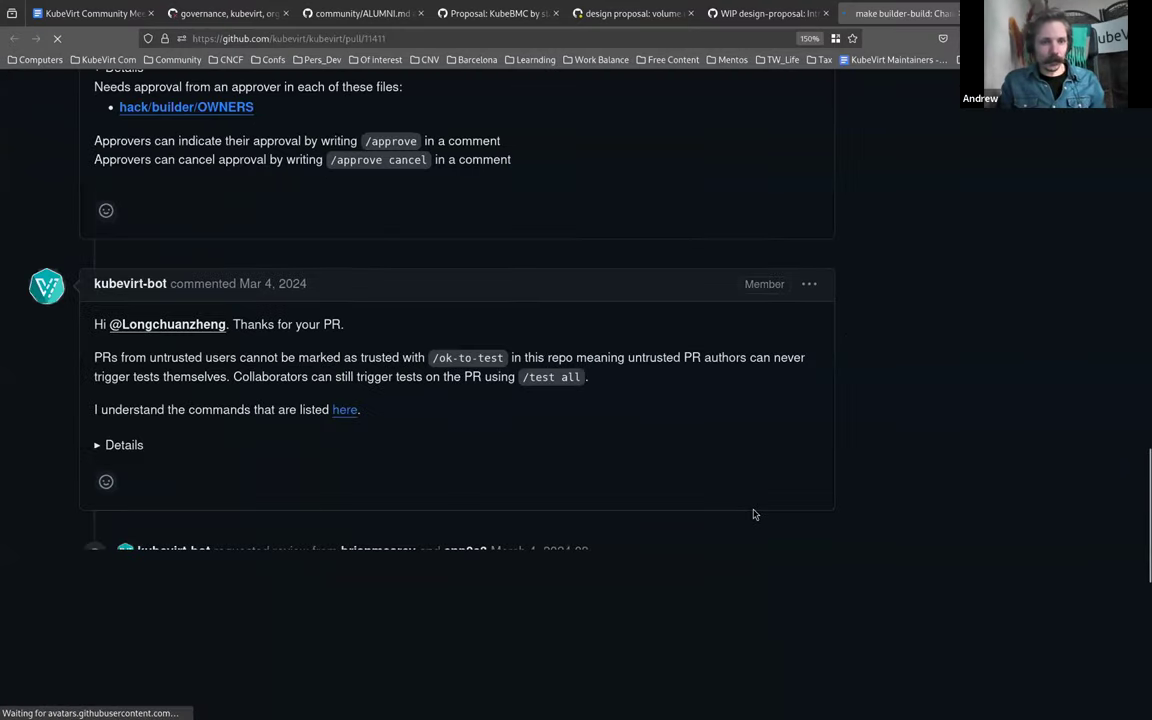
pyautogui.scroll(-3)
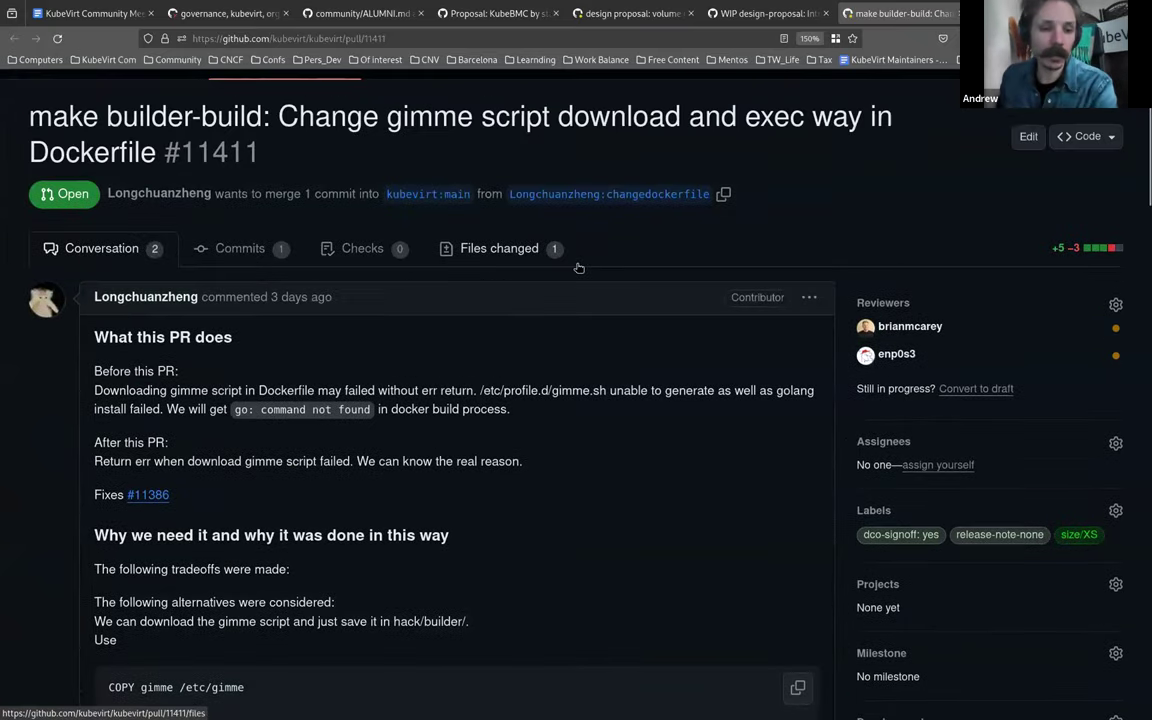
pyautogui.scroll(-3)
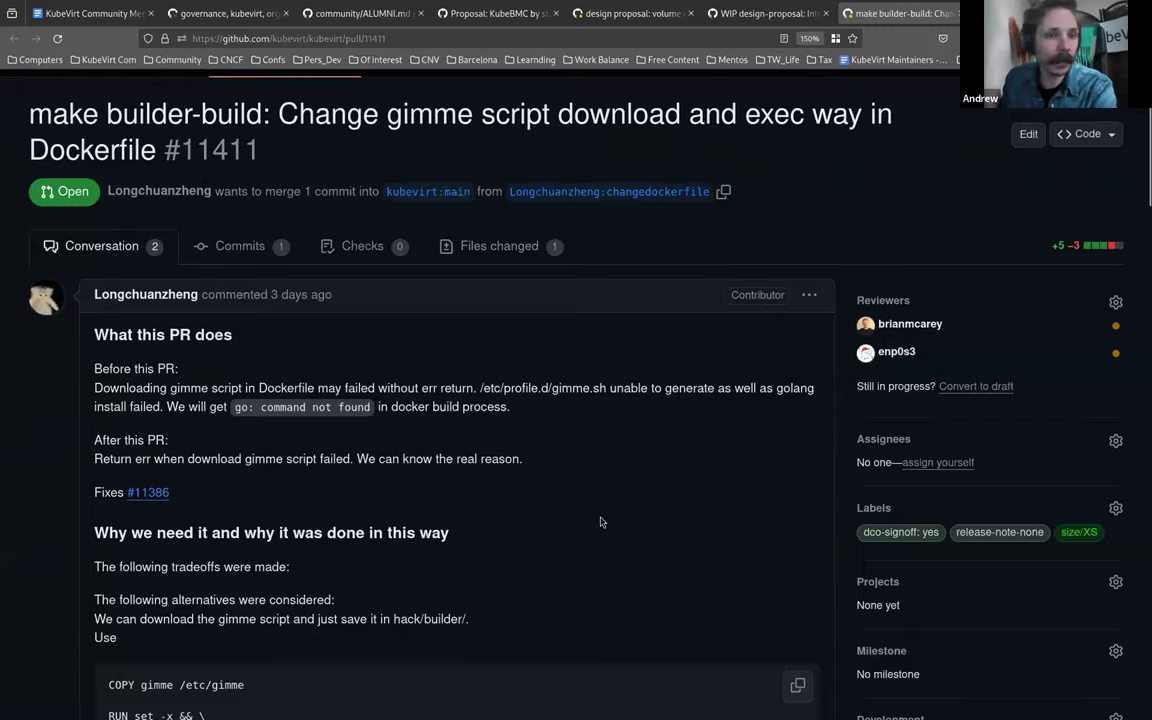
pyautogui.scroll(-3)
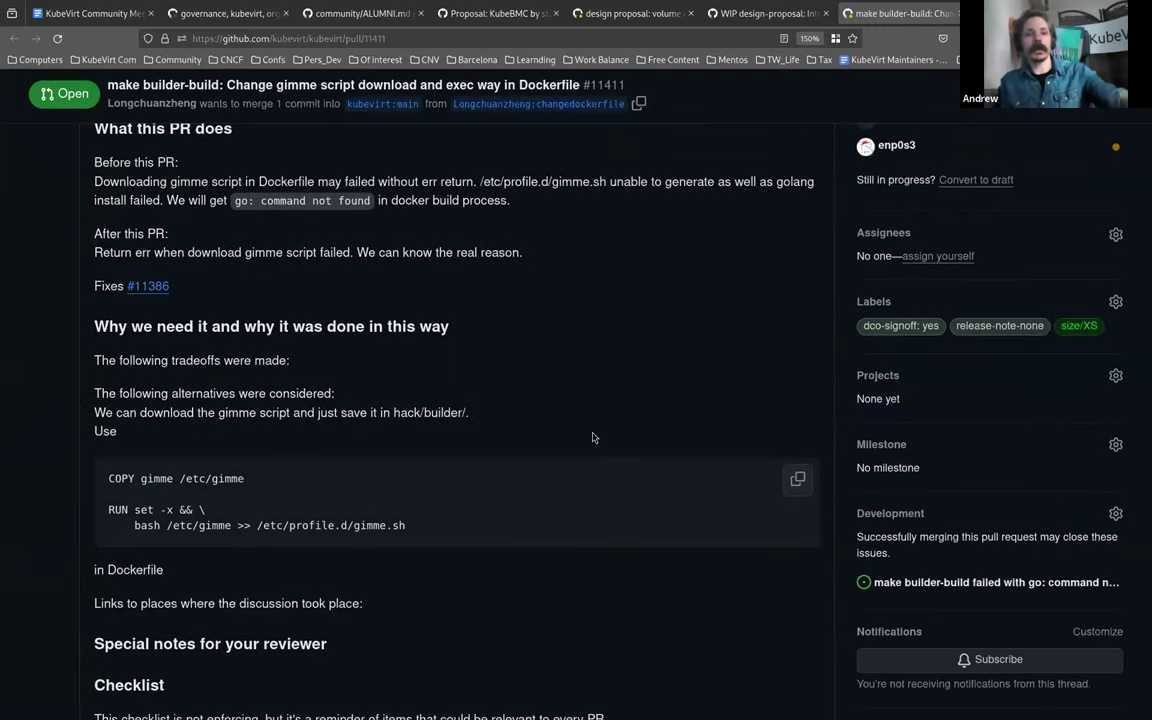
pyautogui.moveTo(628, 396)
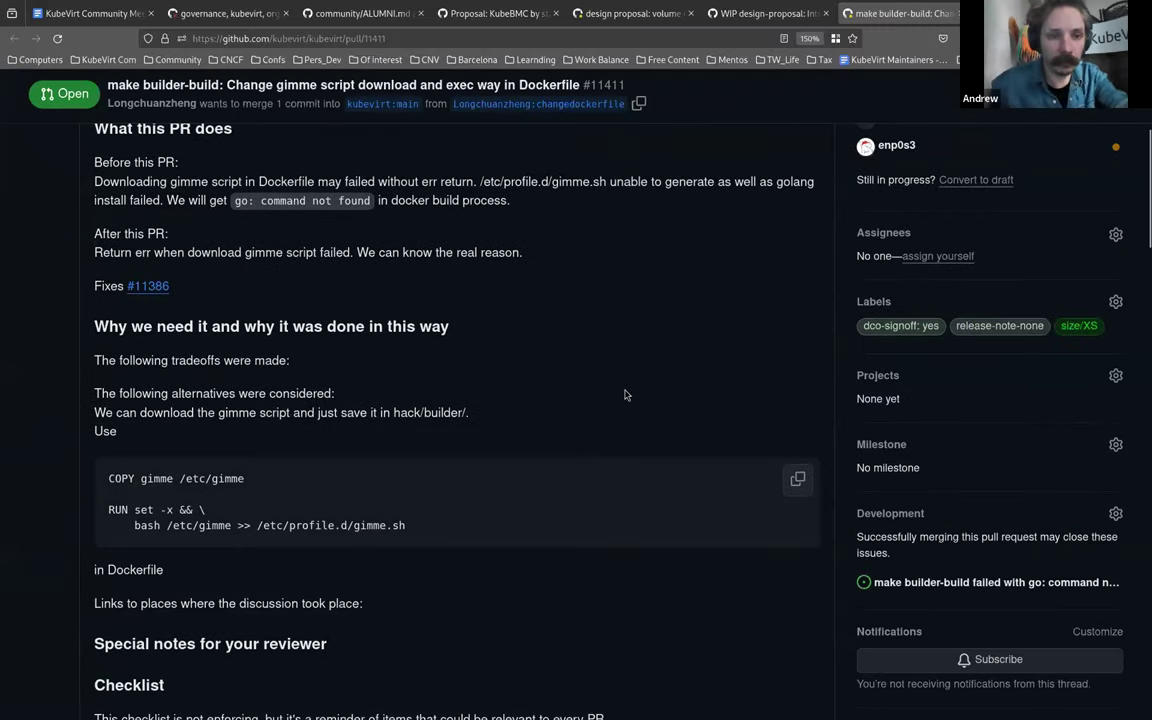
pyautogui.moveTo(704, 418)
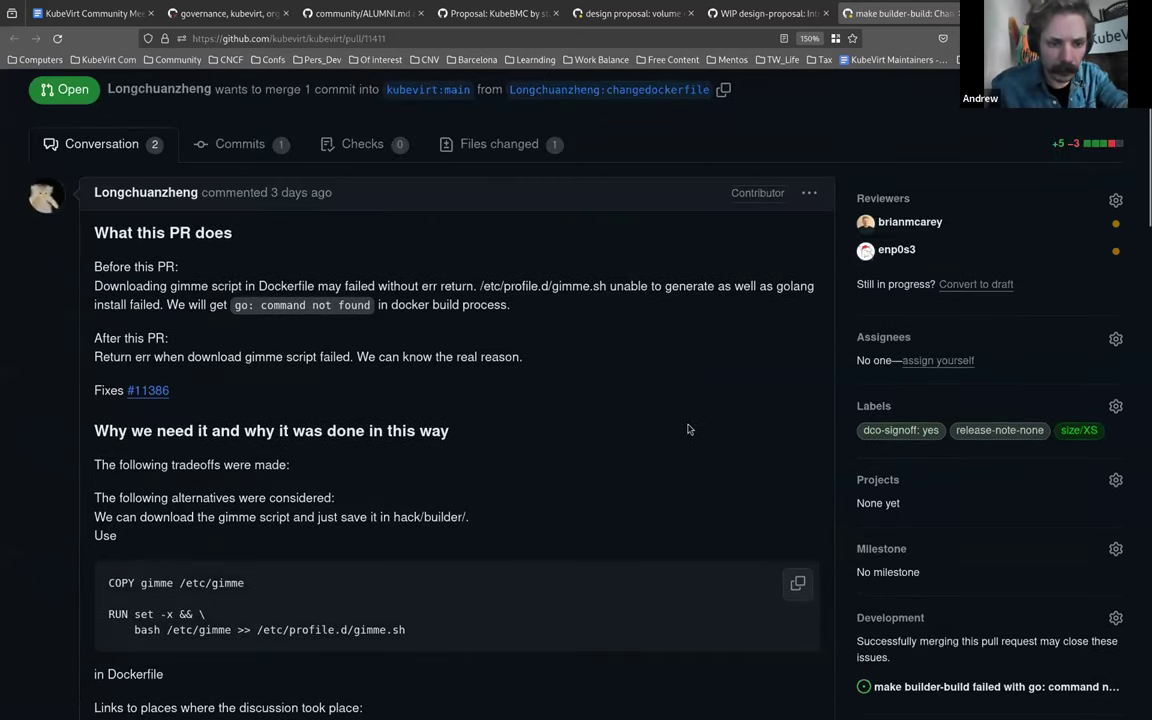
pyautogui.scroll(-3)
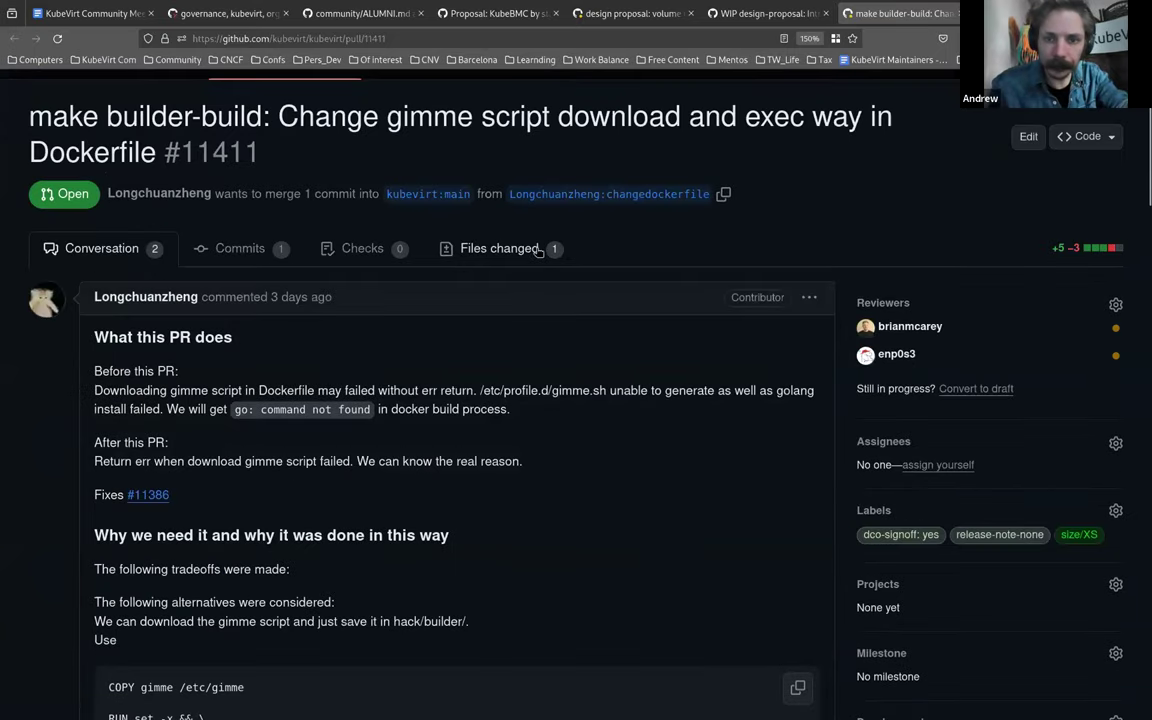
# Step: Review PR #11411's Dockerfile diff, then its pending checks and review request on the conversation page
pyautogui.click(500, 248)
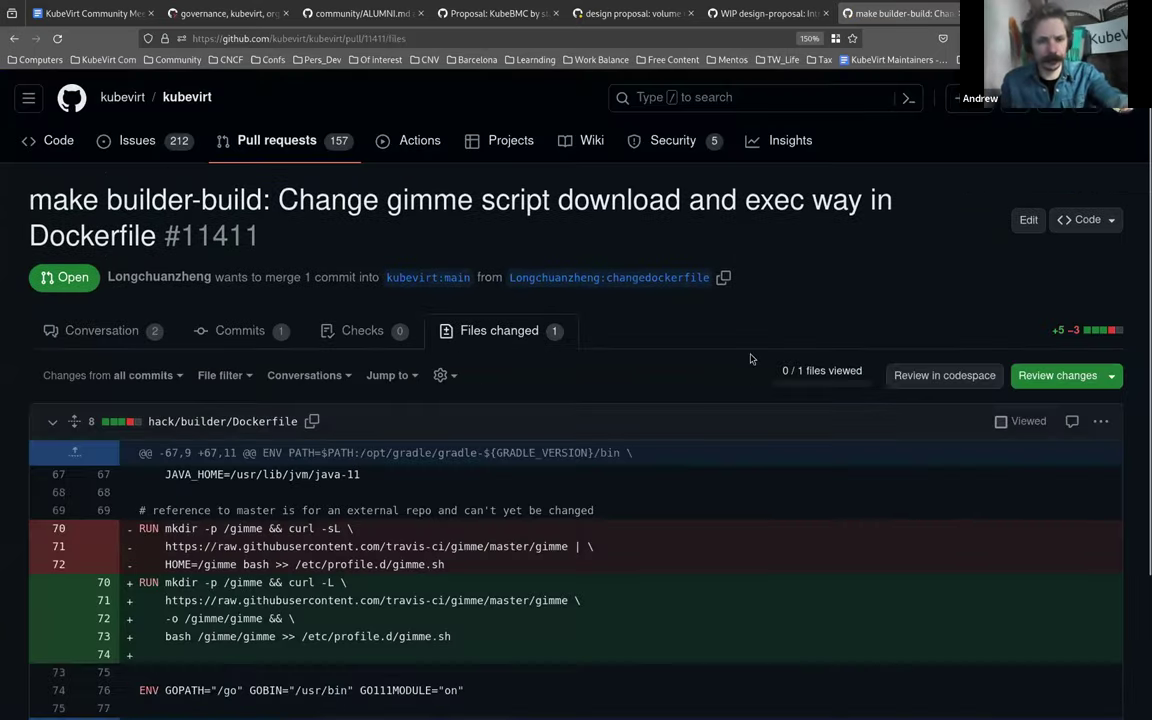
pyautogui.scroll(-3)
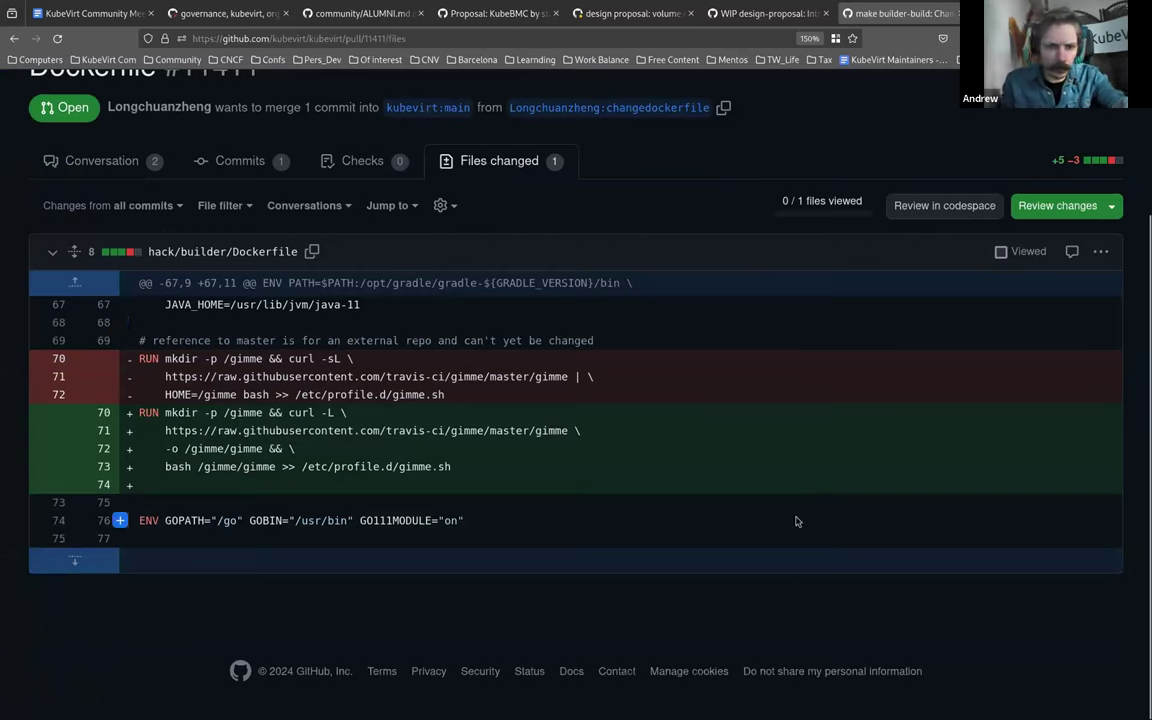
pyautogui.moveTo(804, 520)
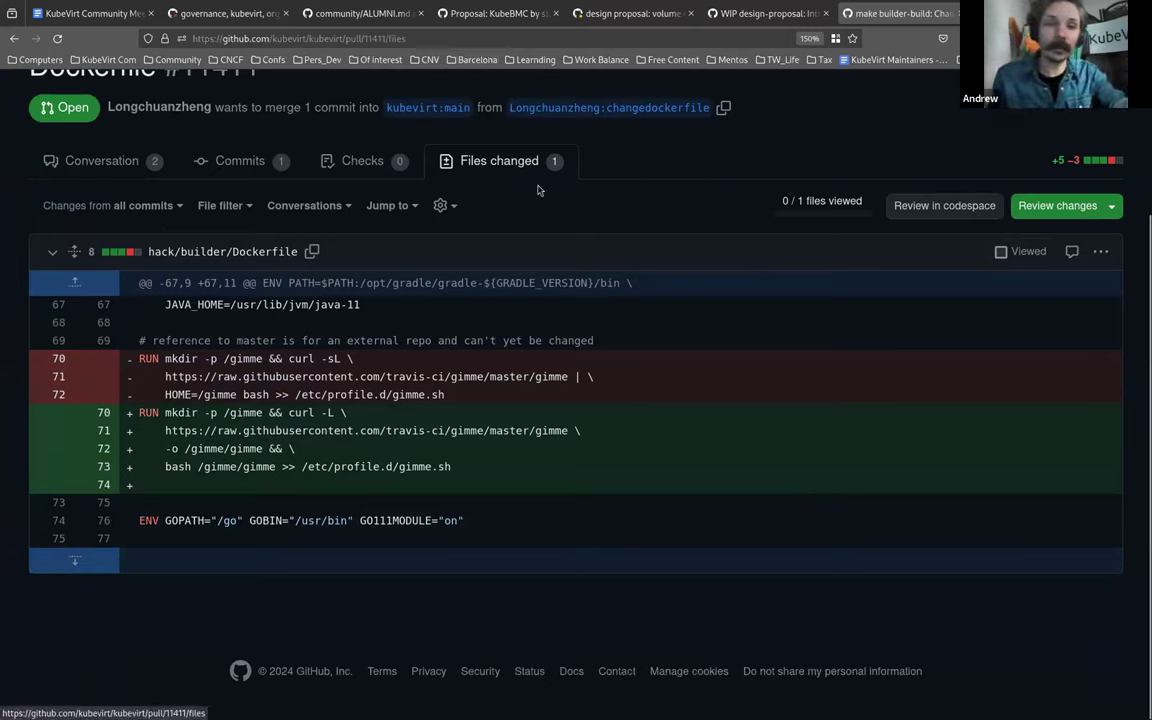
pyautogui.moveTo(92, 146)
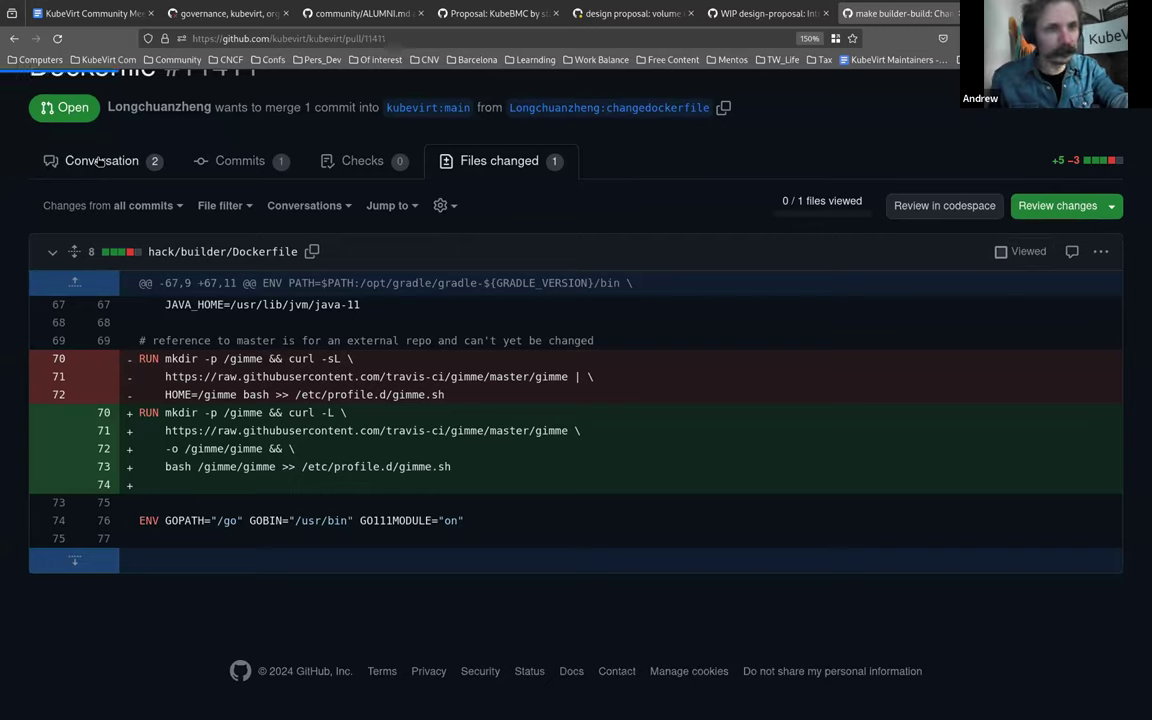
pyautogui.click(100, 160)
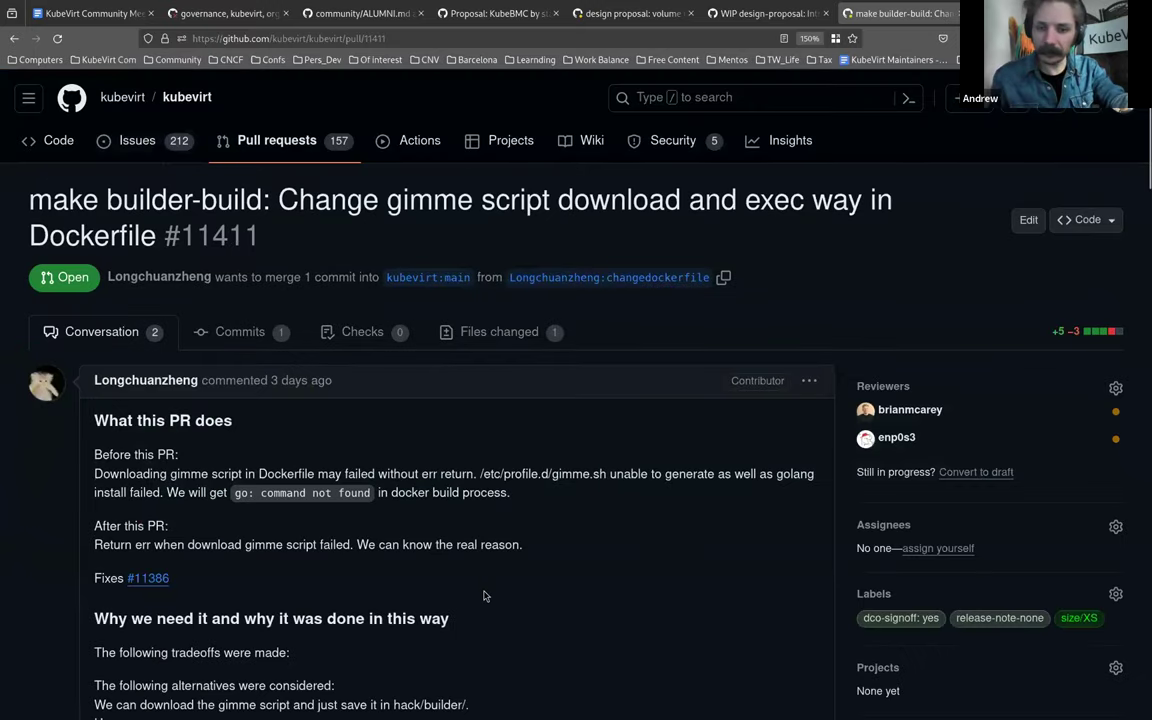
pyautogui.moveTo(540, 562)
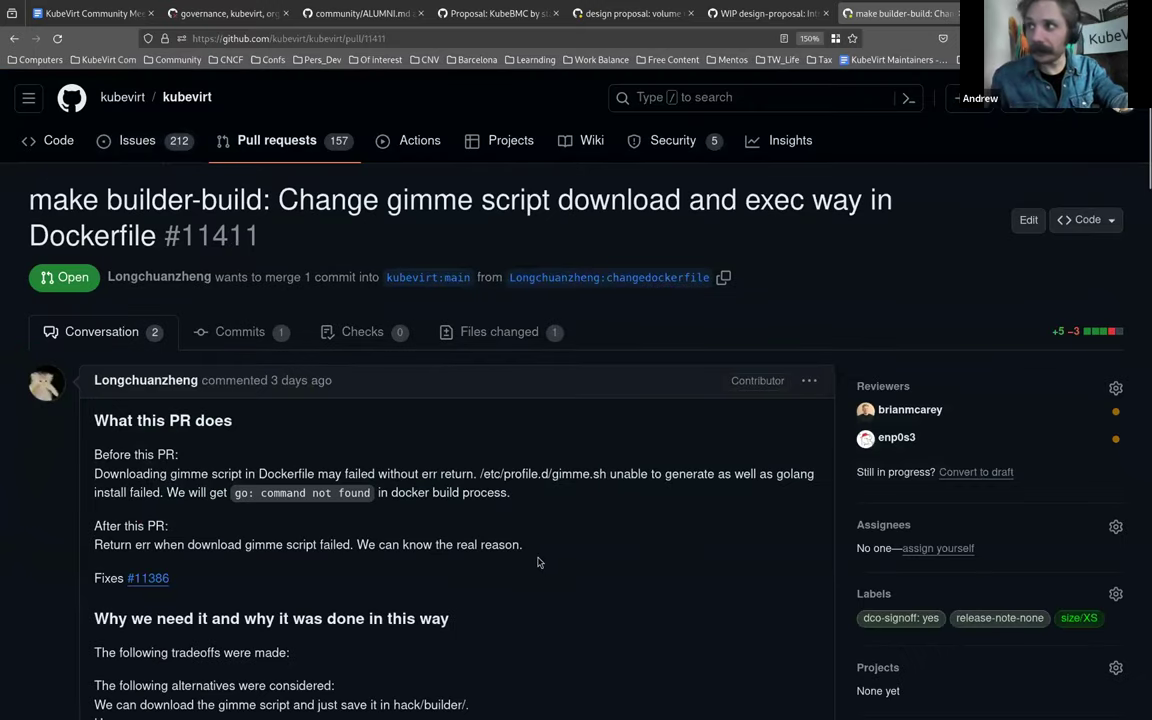
pyautogui.moveTo(518, 582)
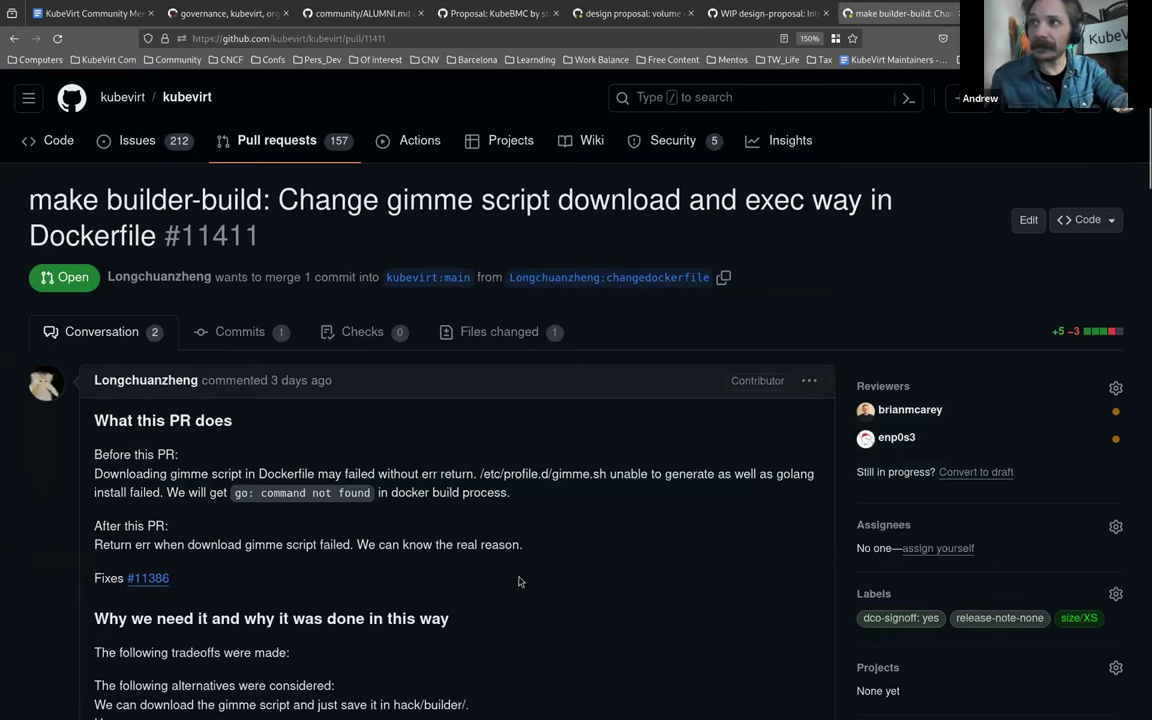
pyautogui.moveTo(596, 548)
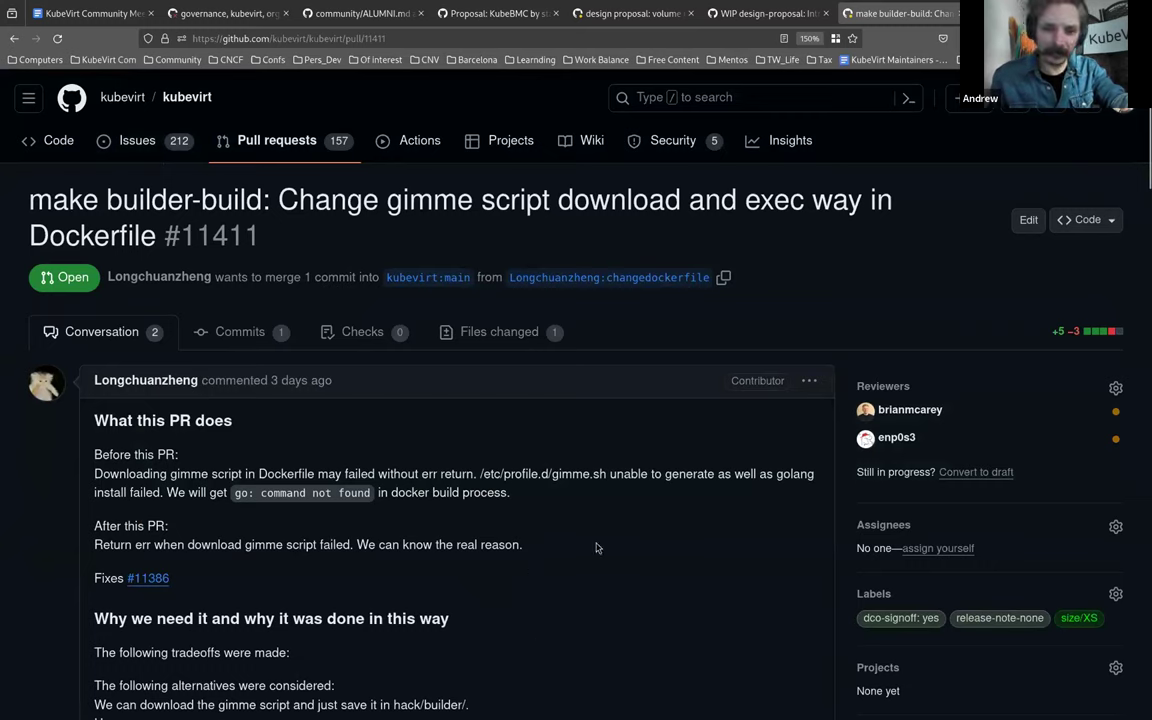
pyautogui.moveTo(592, 540)
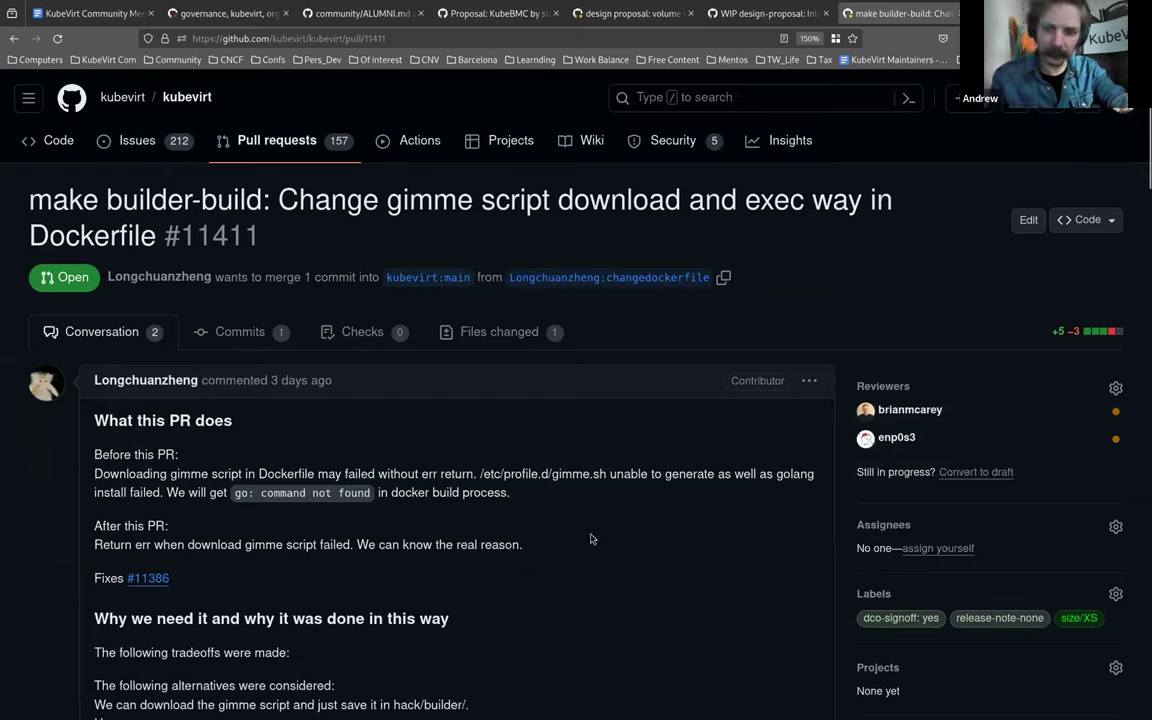
pyautogui.scroll(-3)
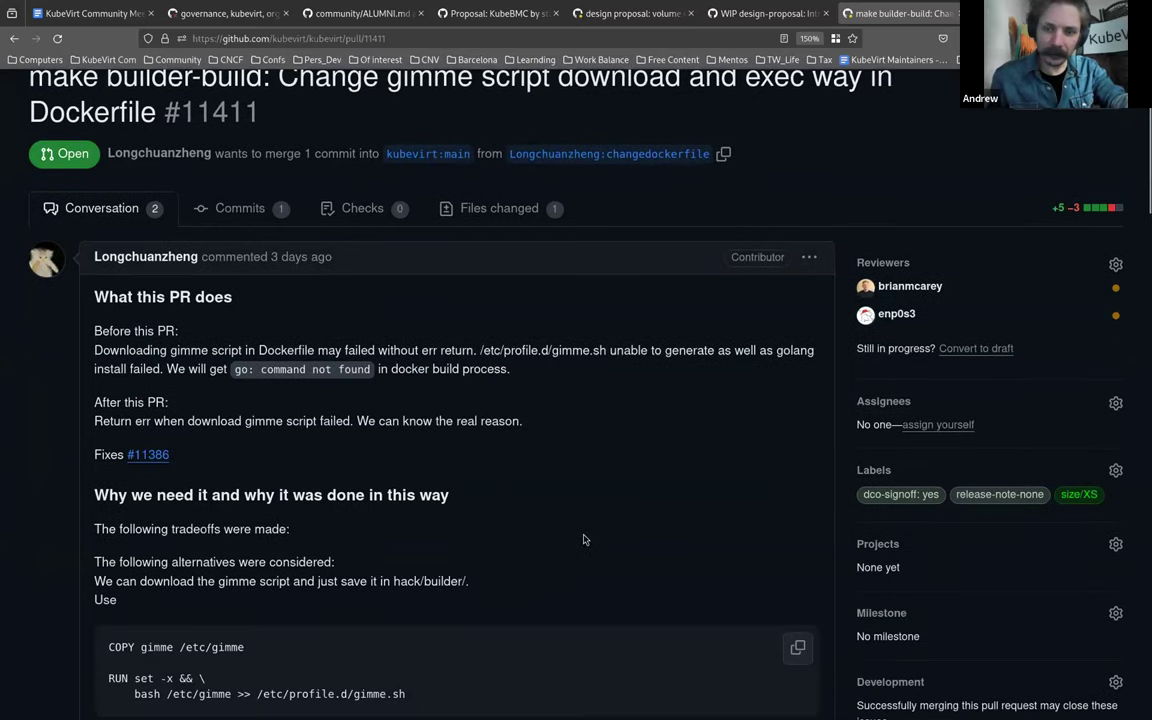
pyautogui.scroll(-3)
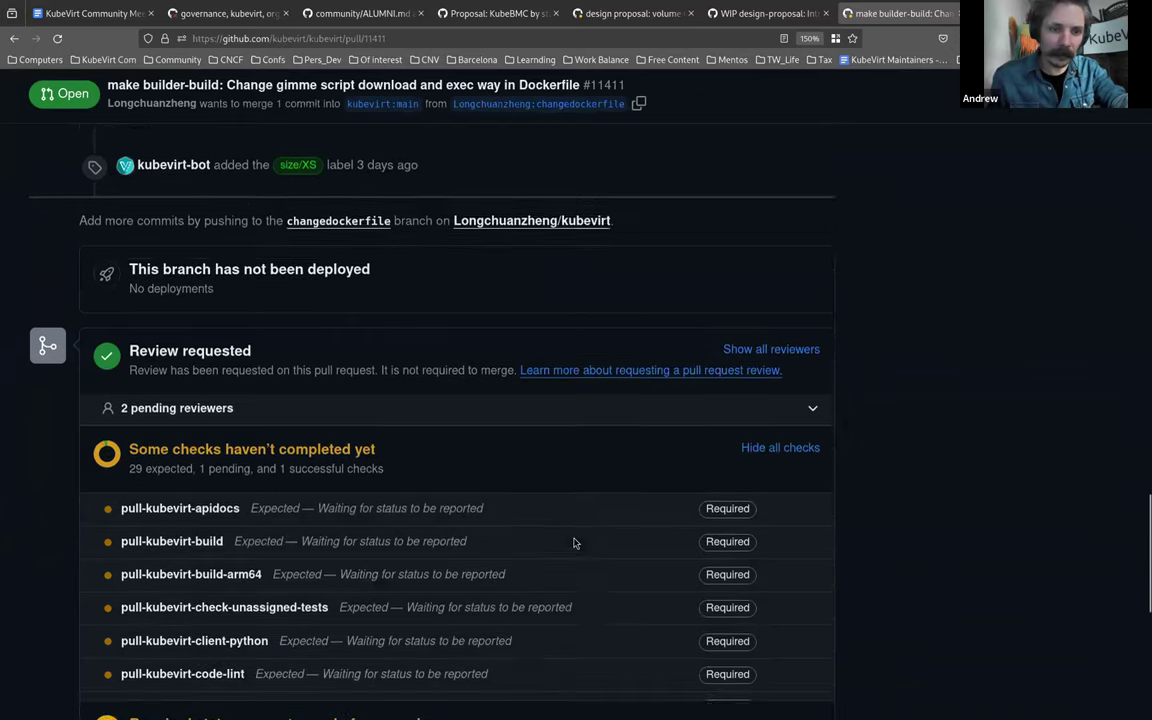
pyautogui.scroll(-3)
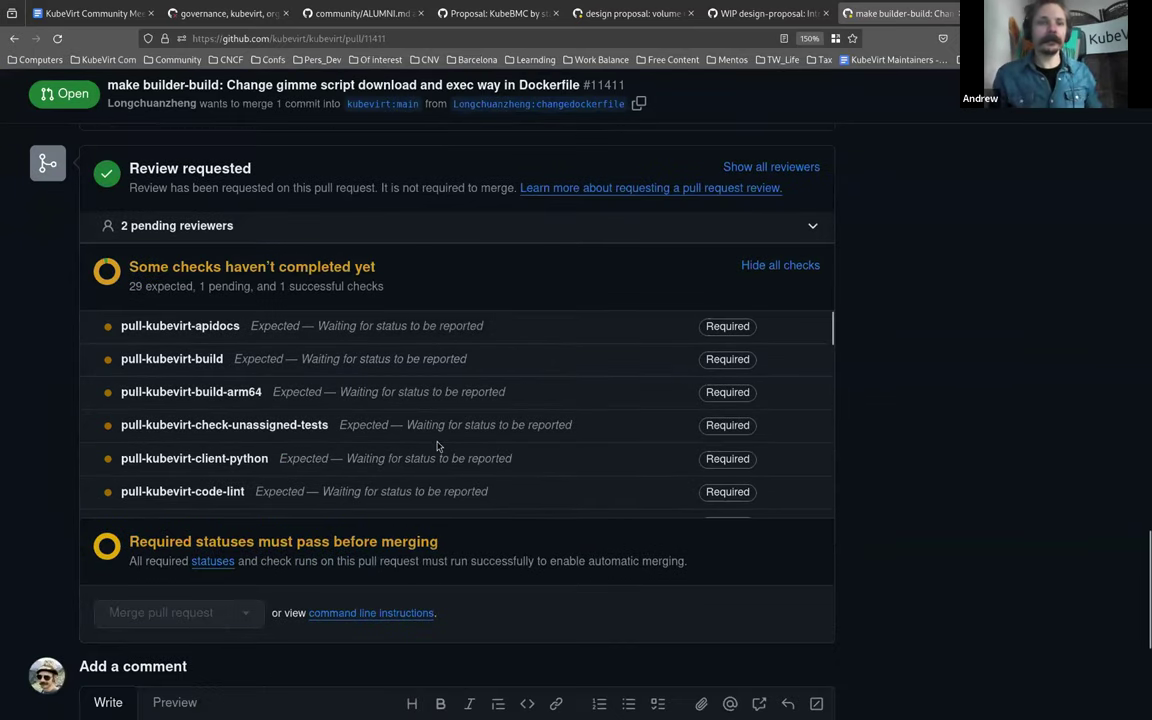
pyautogui.moveTo(444, 54)
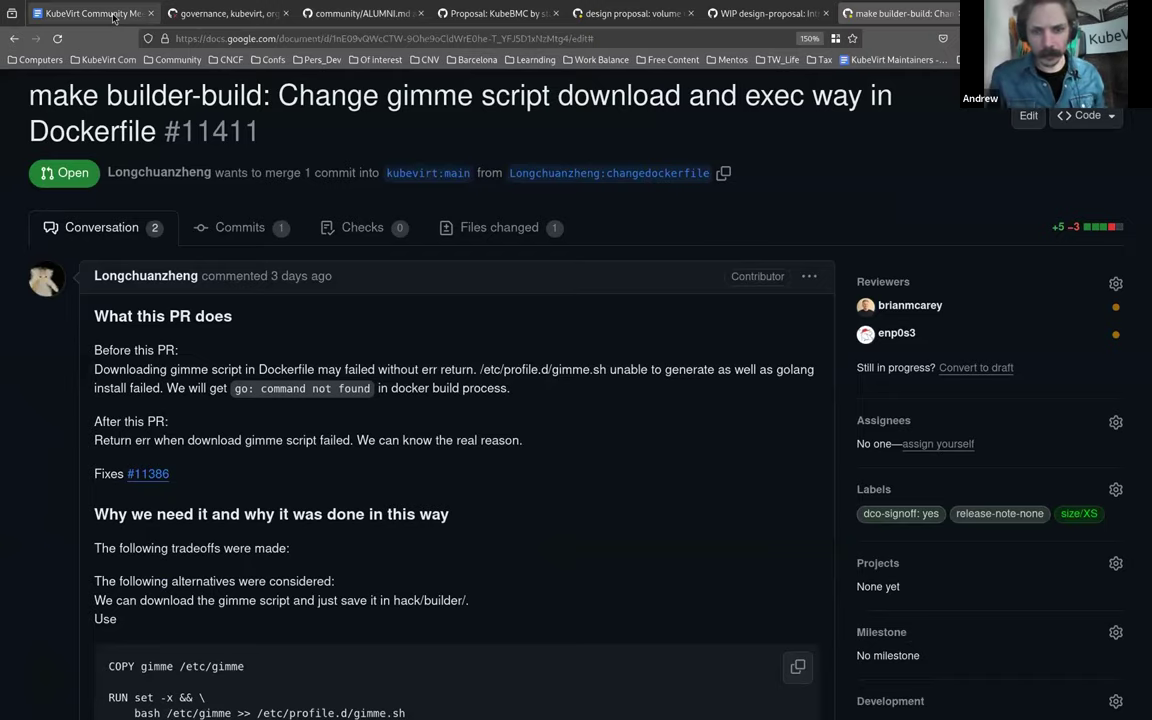
# Step: From the notes, open the fix misspelling PR #11392 and read through its diff across 26 files
pyautogui.click(84, 12)
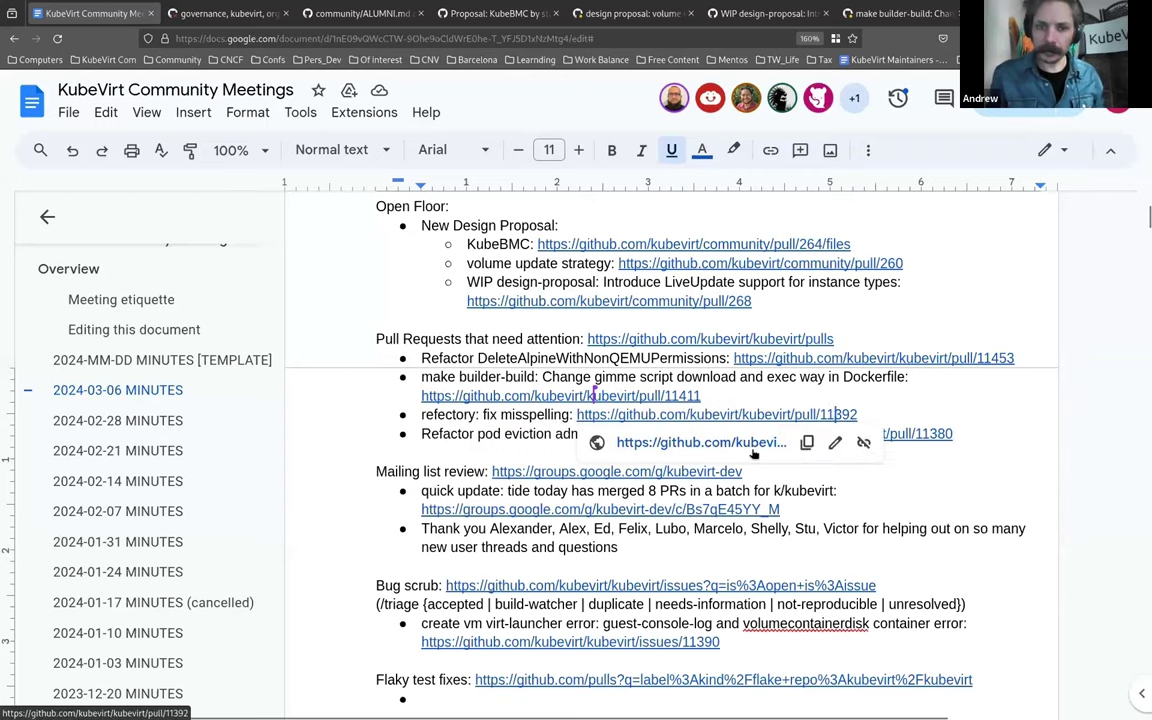
pyautogui.click(716, 414)
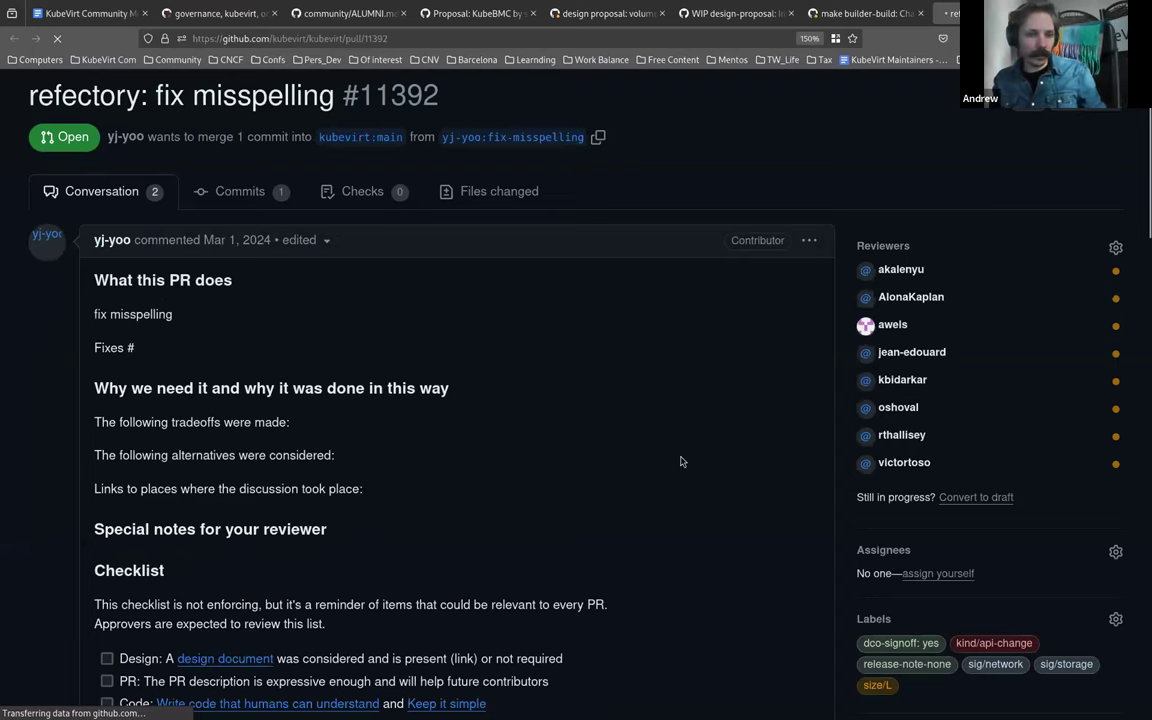
pyautogui.scroll(-3)
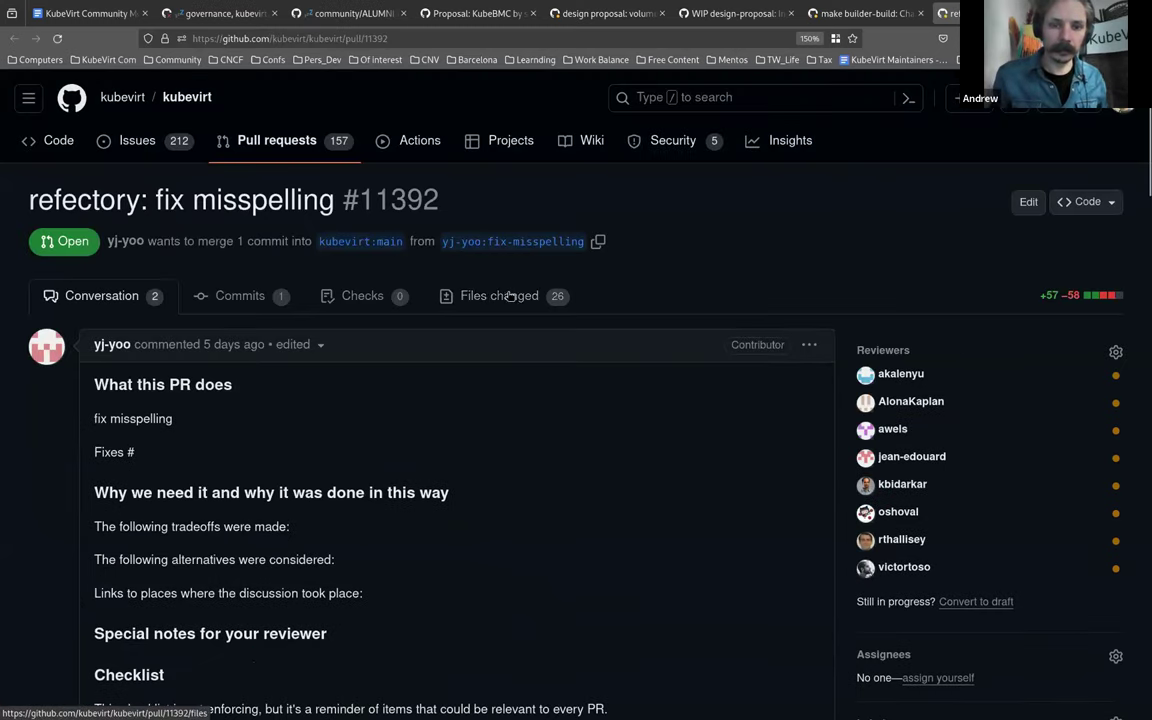
pyautogui.click(498, 296)
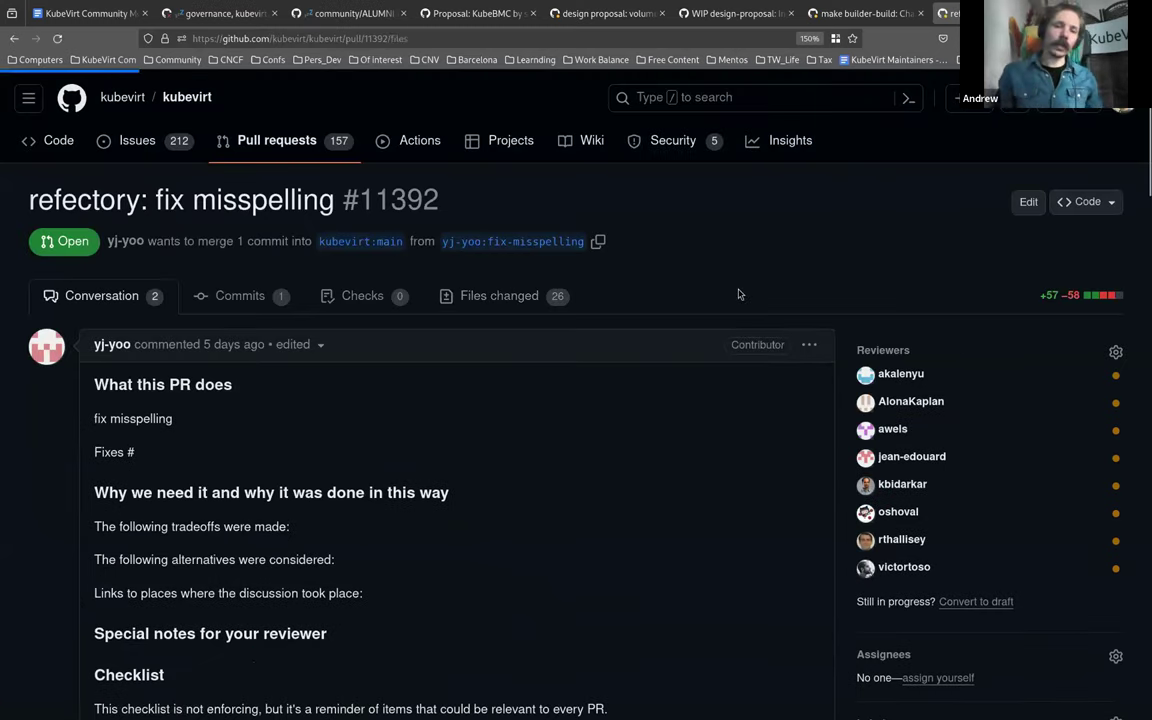
pyautogui.click(498, 296)
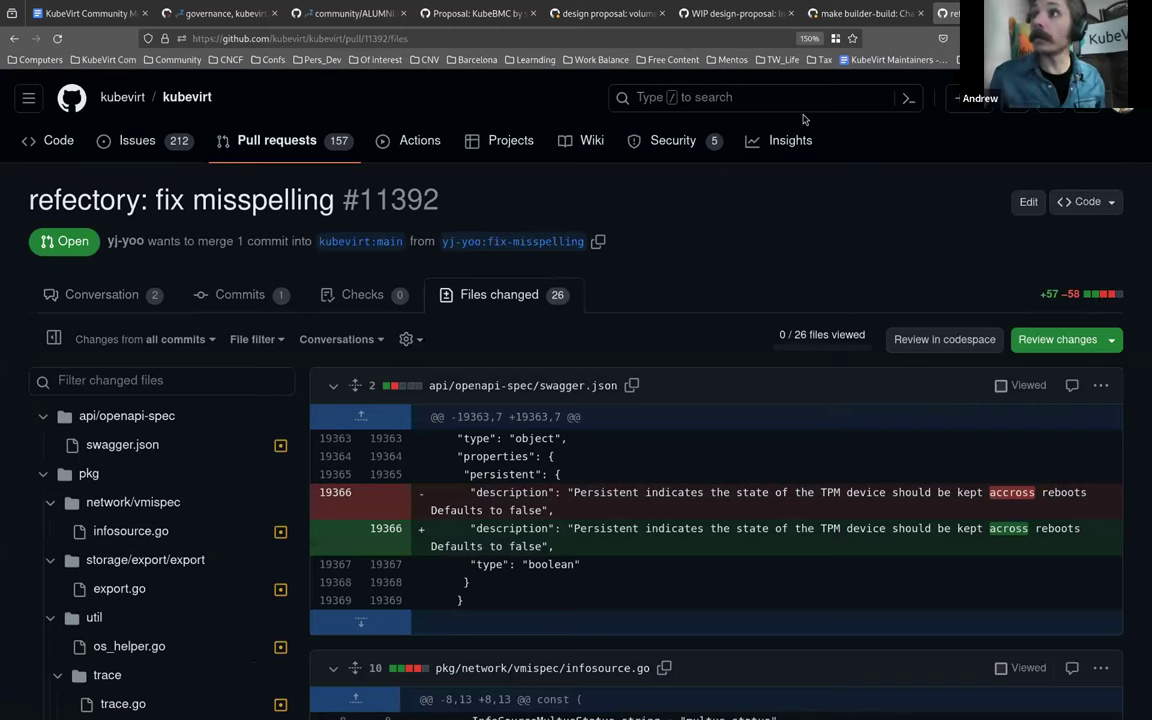
pyautogui.scroll(-3)
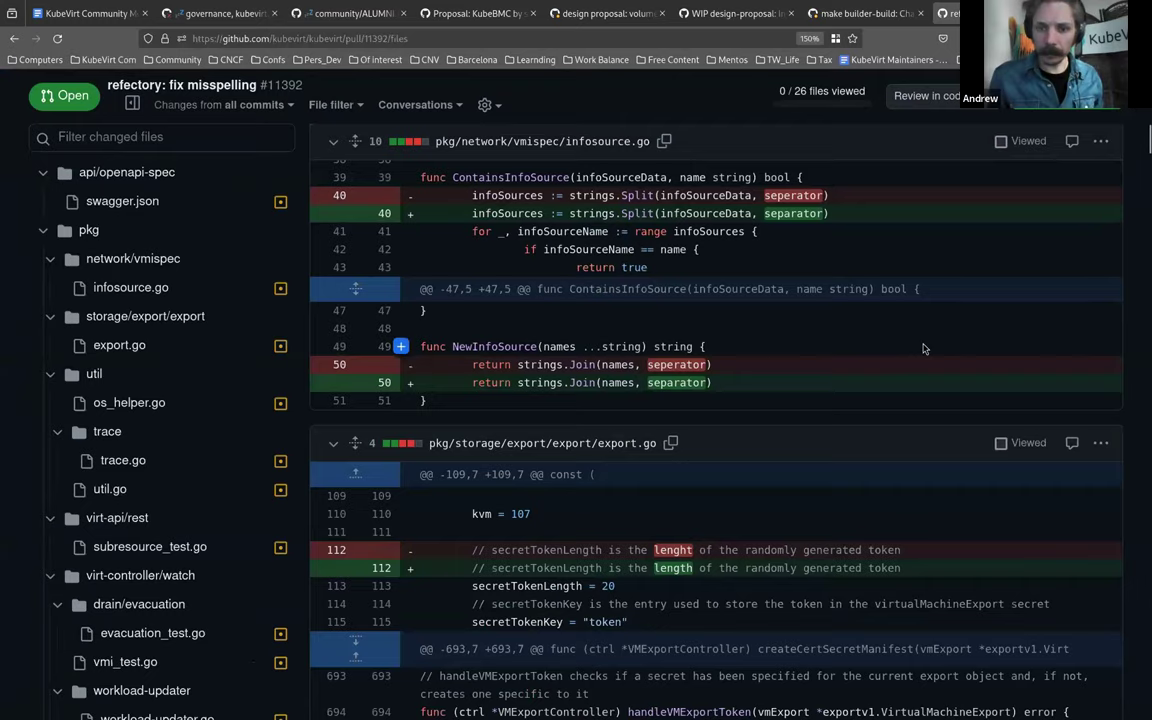
pyautogui.scroll(-3)
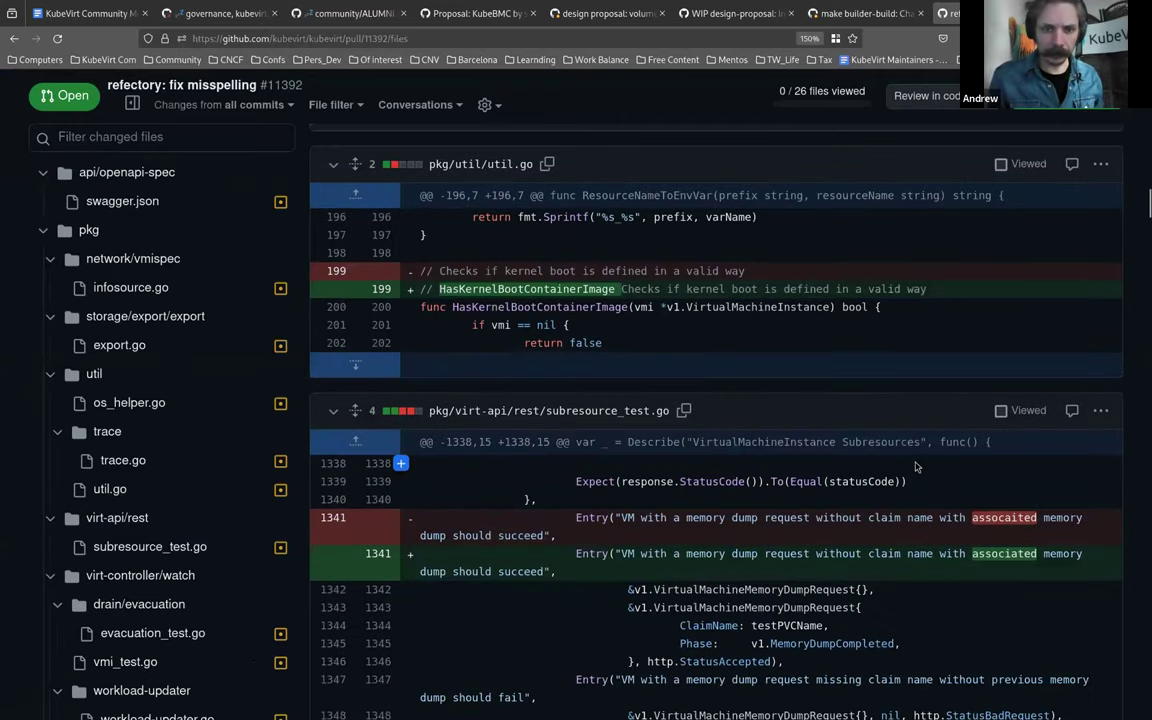
pyautogui.scroll(-3)
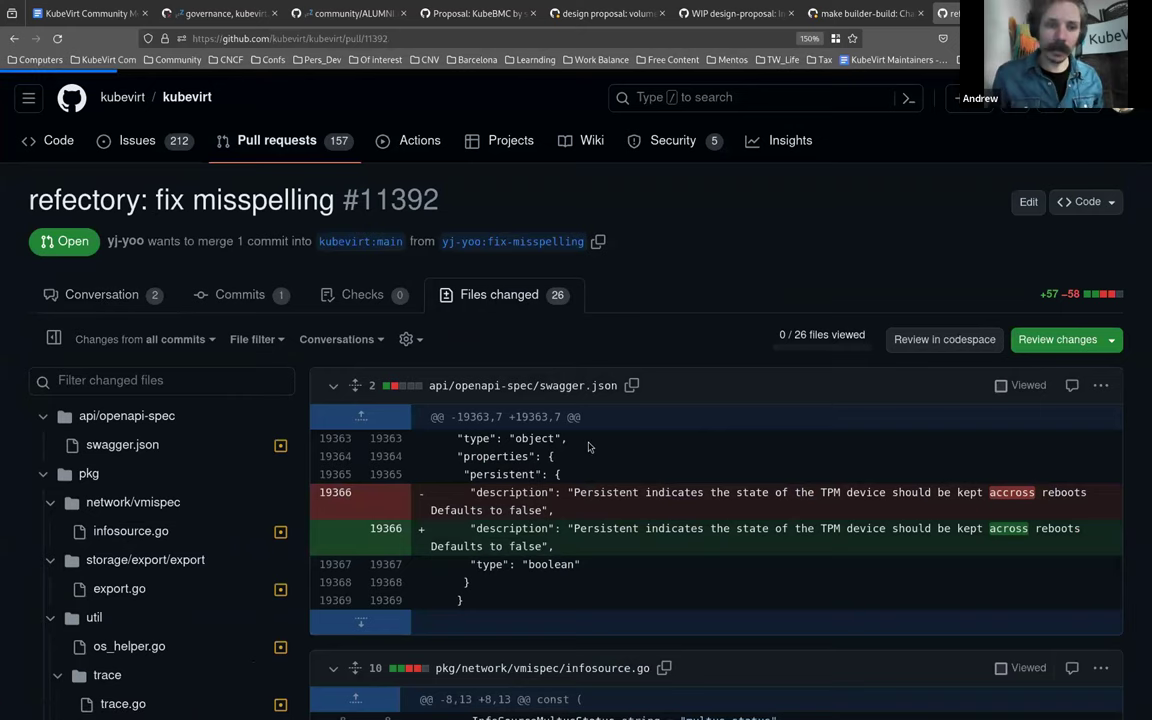
# Step: Return to PR #11392's conversation and scroll through its description and pending checks
pyautogui.click(100, 296)
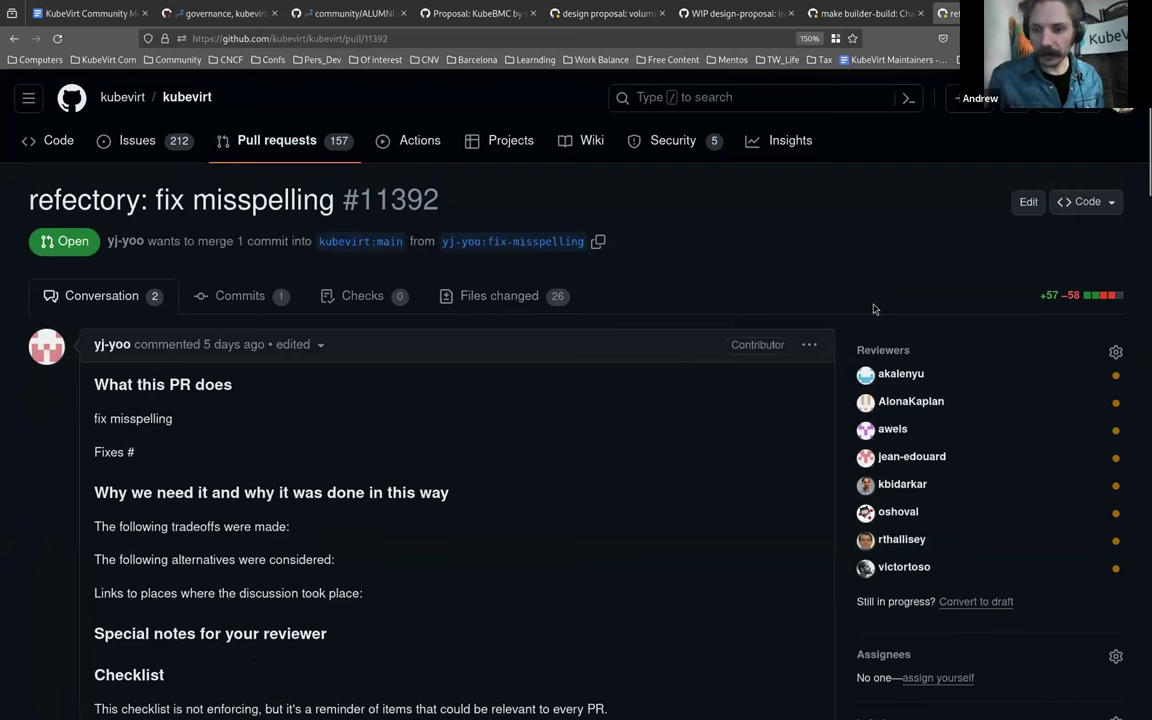
pyautogui.scroll(-3)
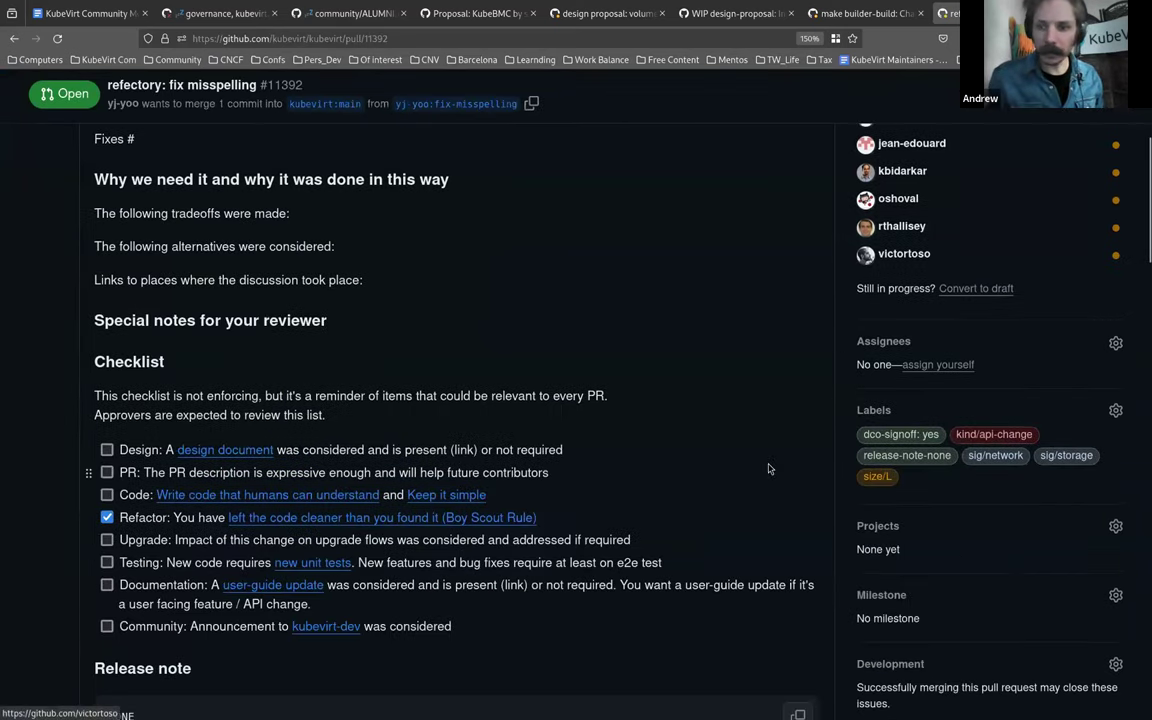
pyautogui.scroll(-3)
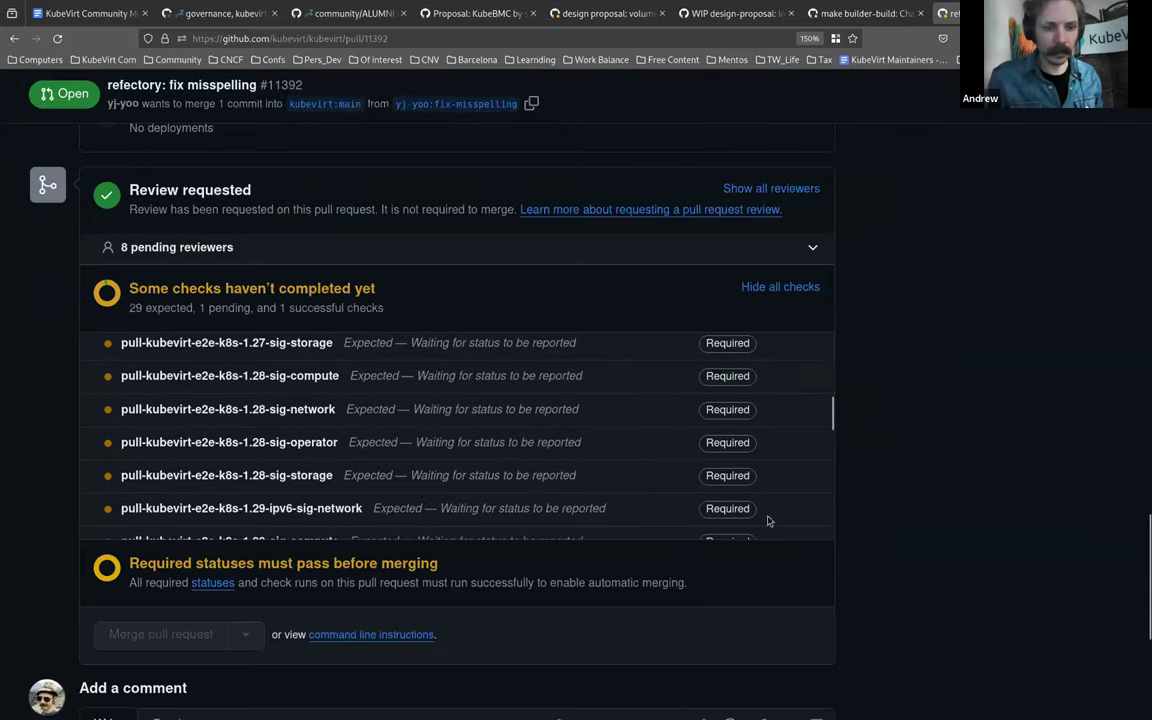
pyautogui.scroll(-3)
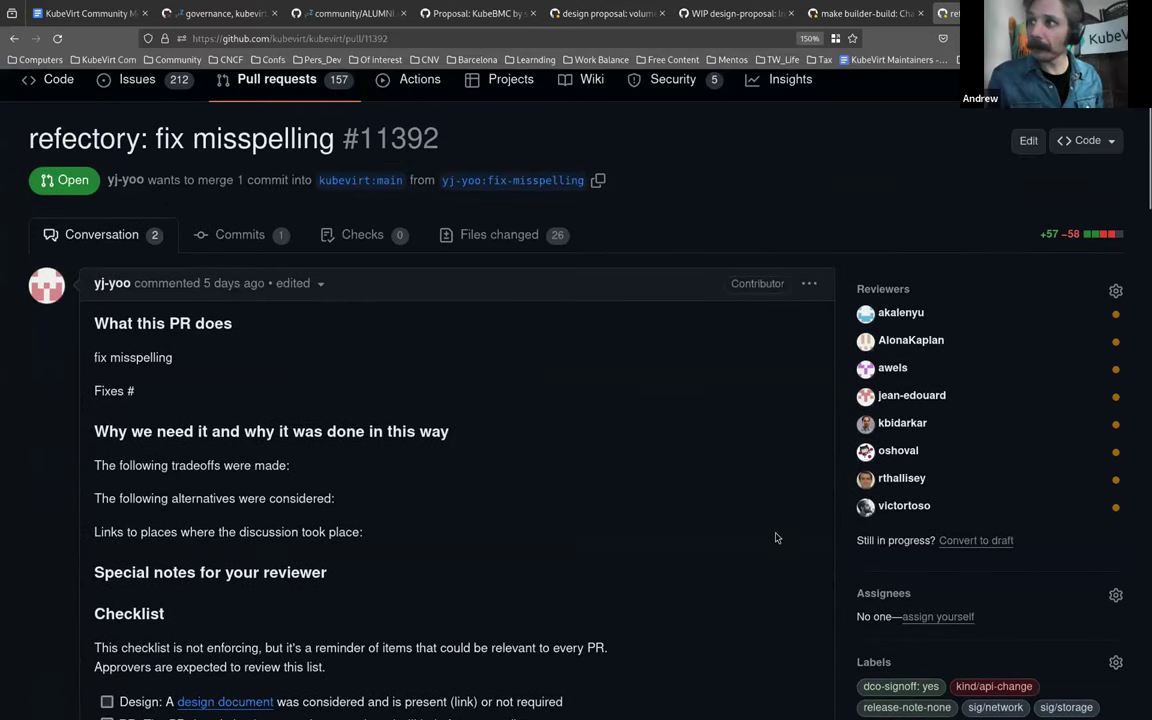
pyautogui.moveTo(828, 600)
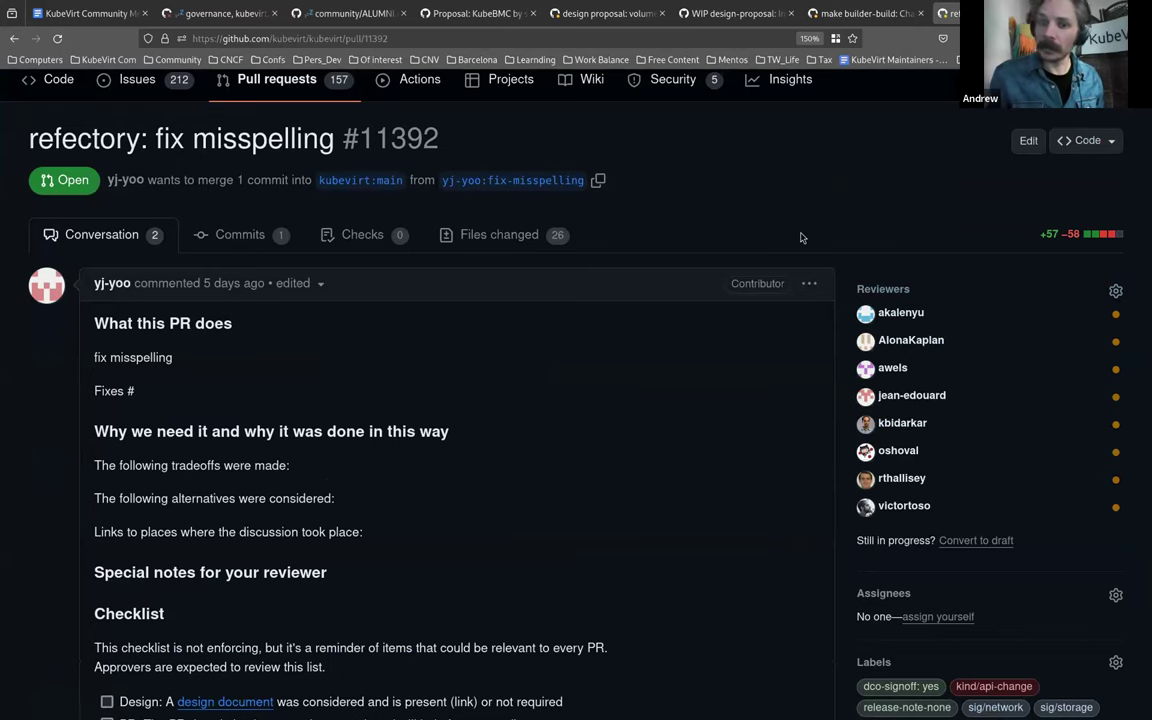
pyautogui.moveTo(772, 258)
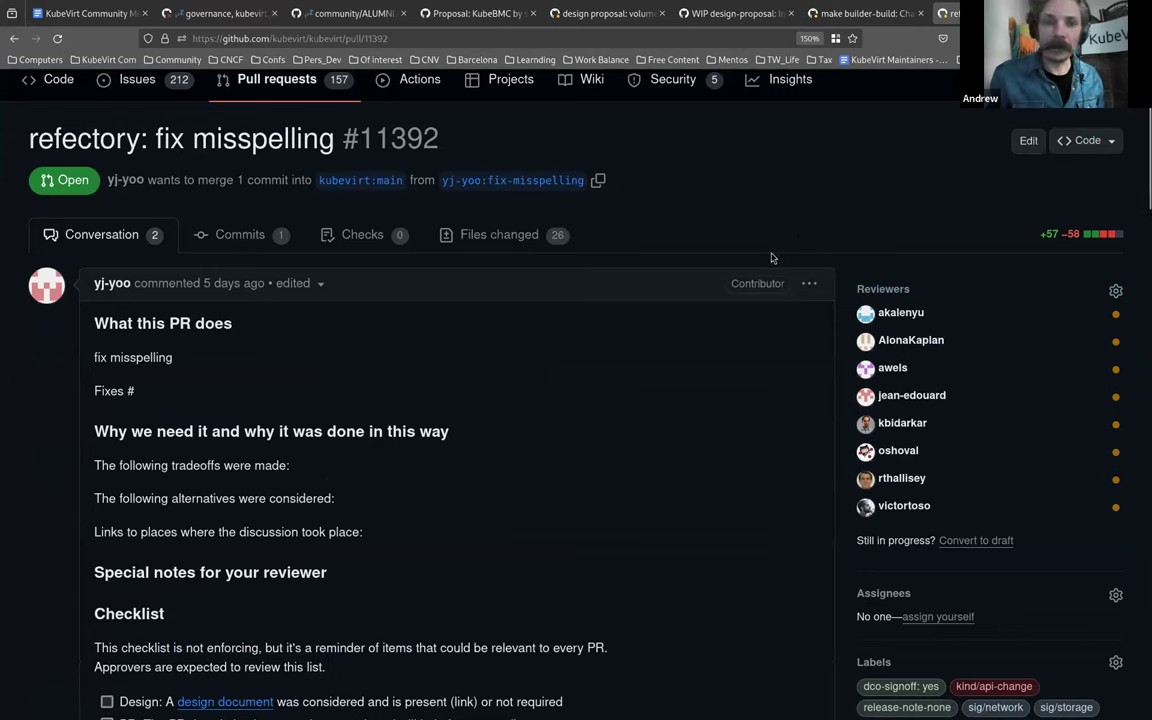
pyautogui.moveTo(742, 240)
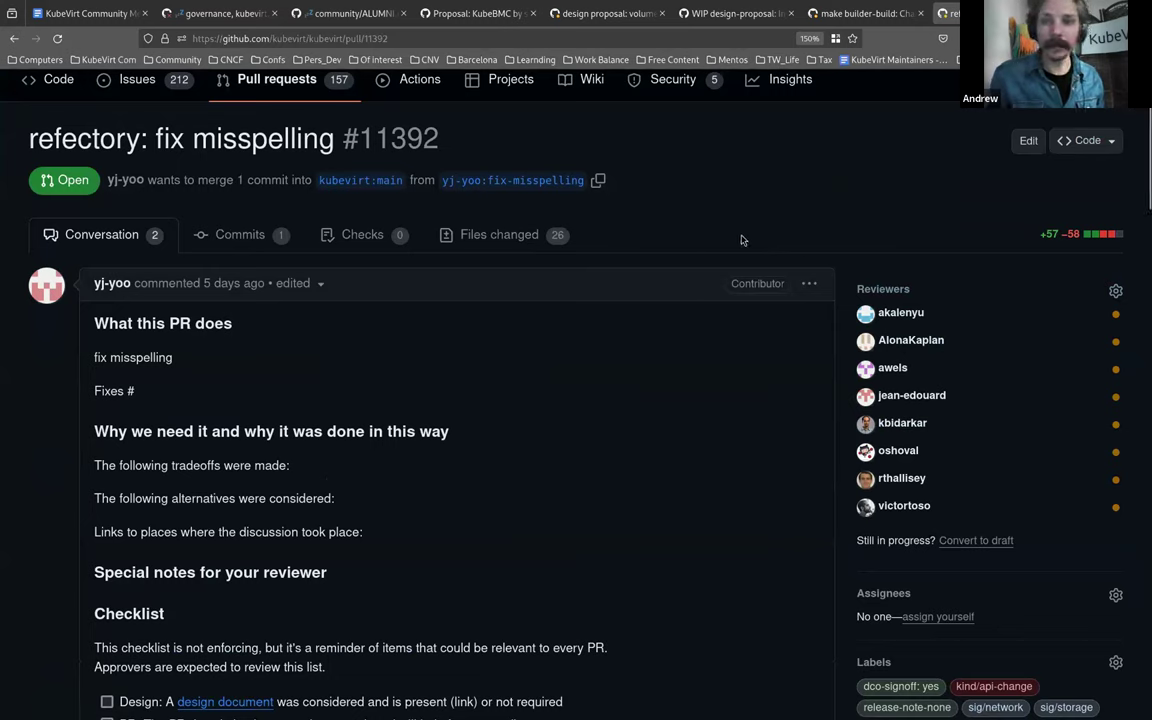
pyautogui.moveTo(956, 440)
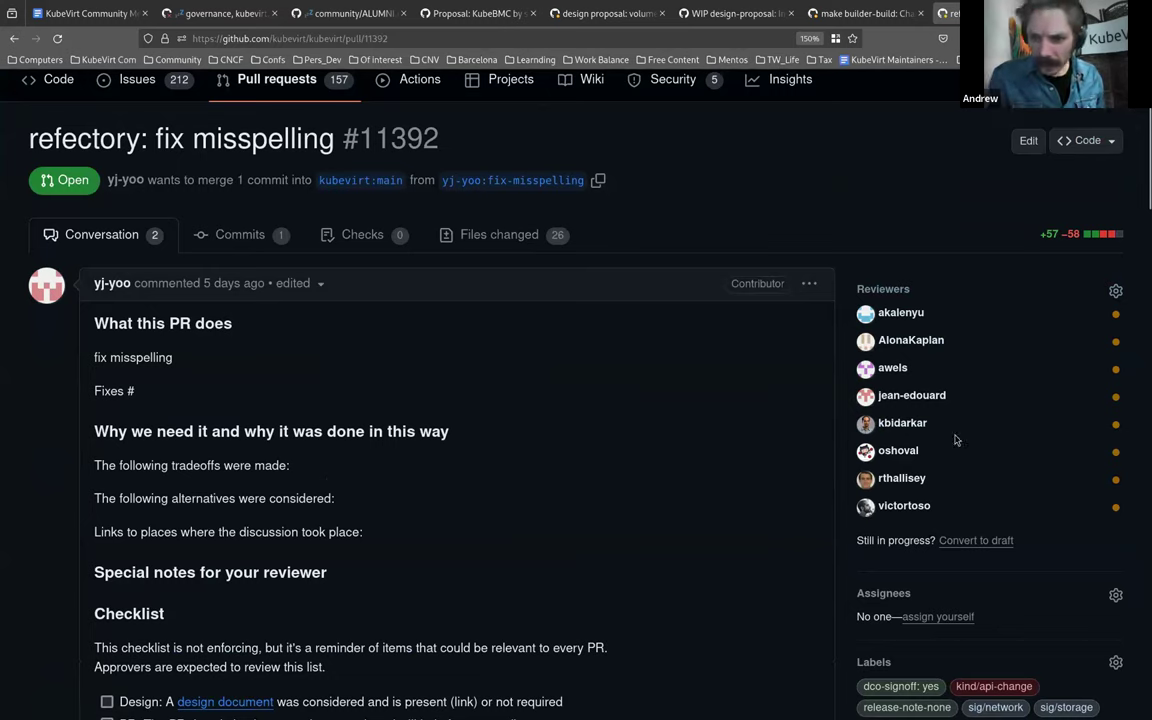
pyautogui.moveTo(872, 440)
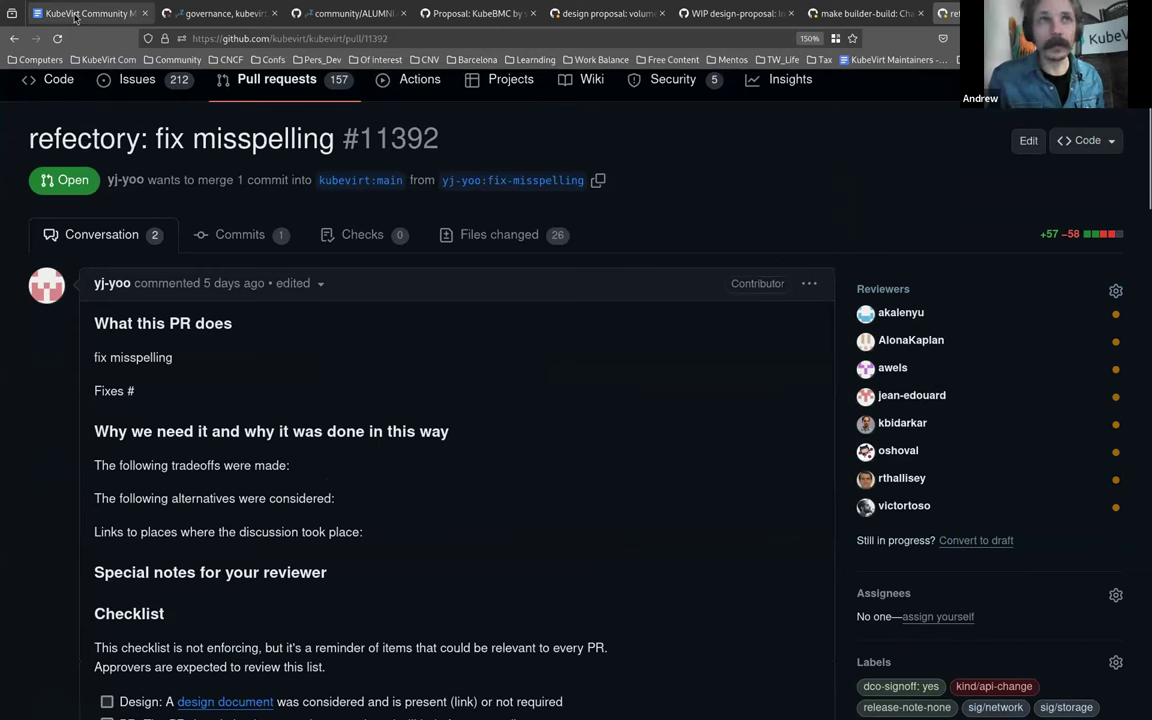
# Step: Switch back to the meeting notes' Pull Requests needing attention list
pyautogui.click(90, 12)
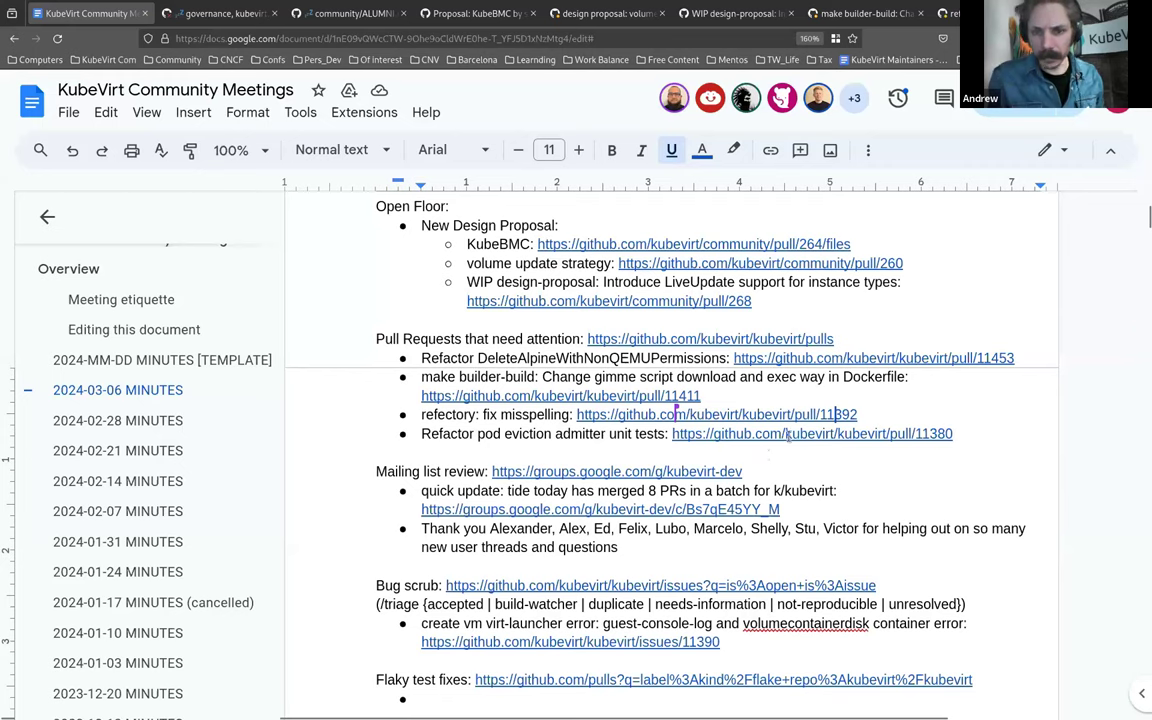
pyautogui.moveTo(792, 438)
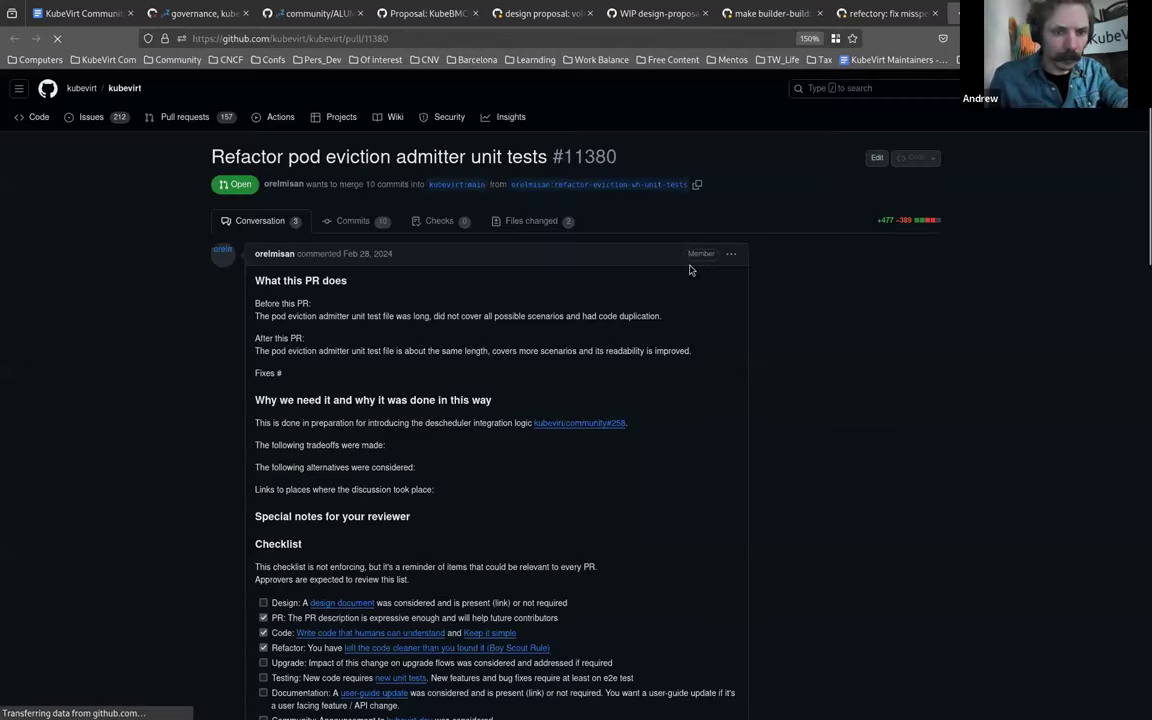
pyautogui.scroll(-3)
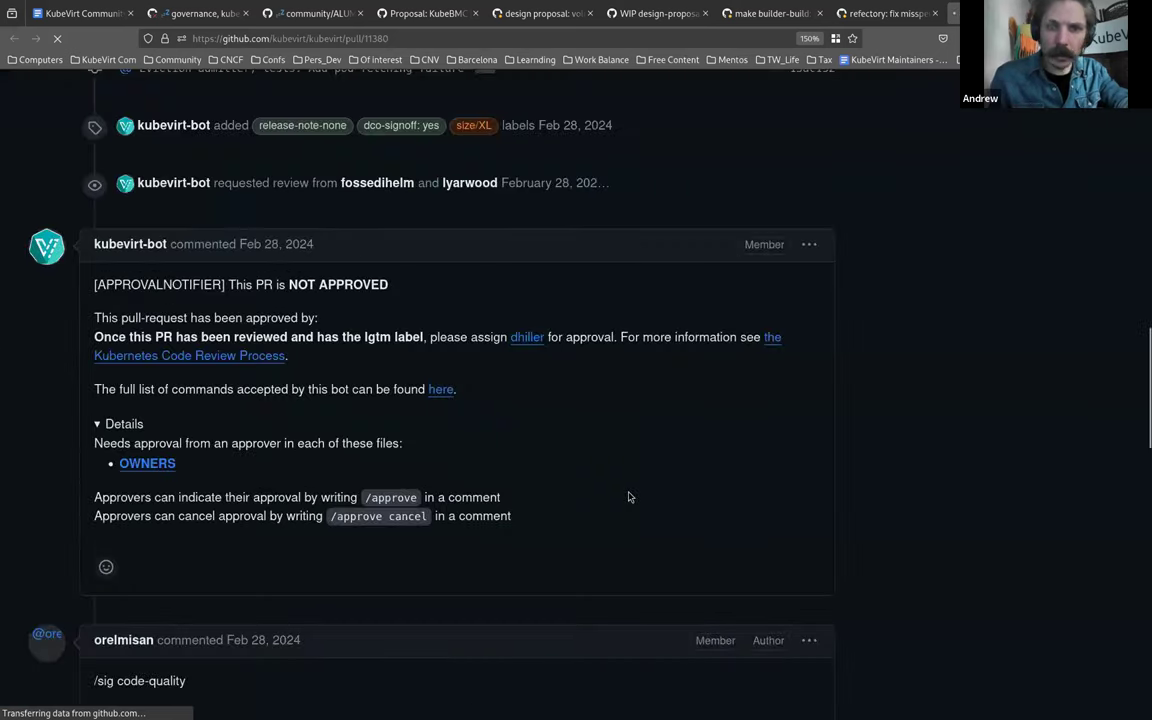
pyautogui.scroll(-3)
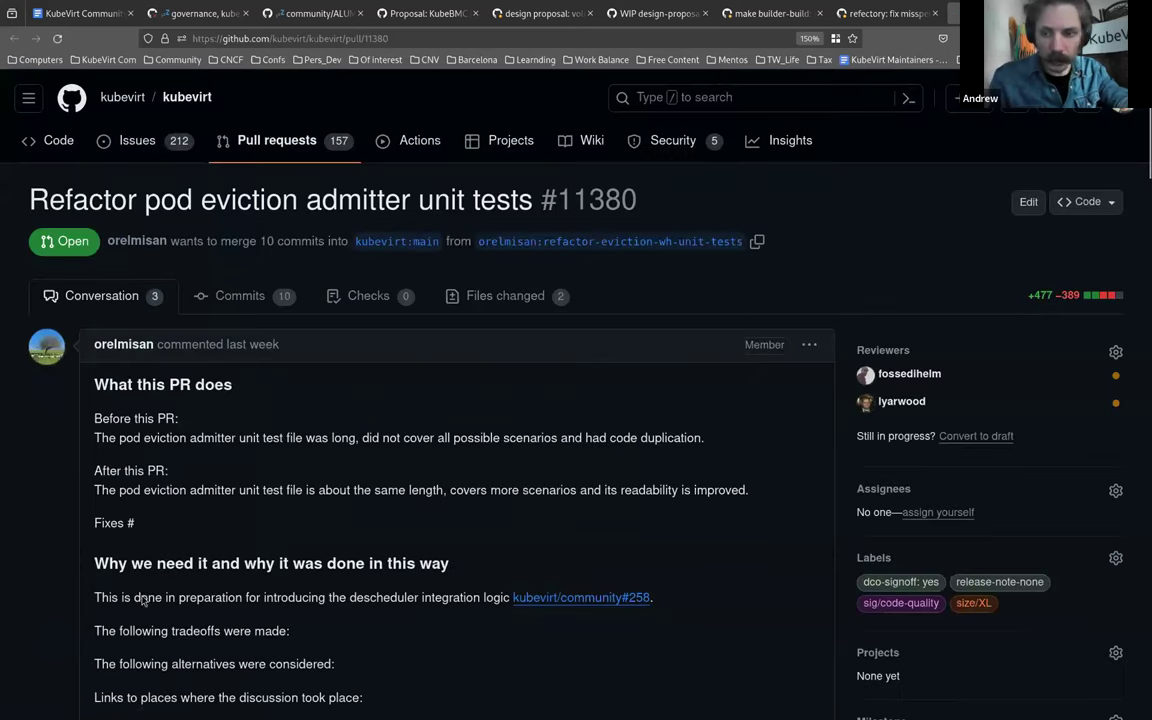
pyautogui.scroll(-3)
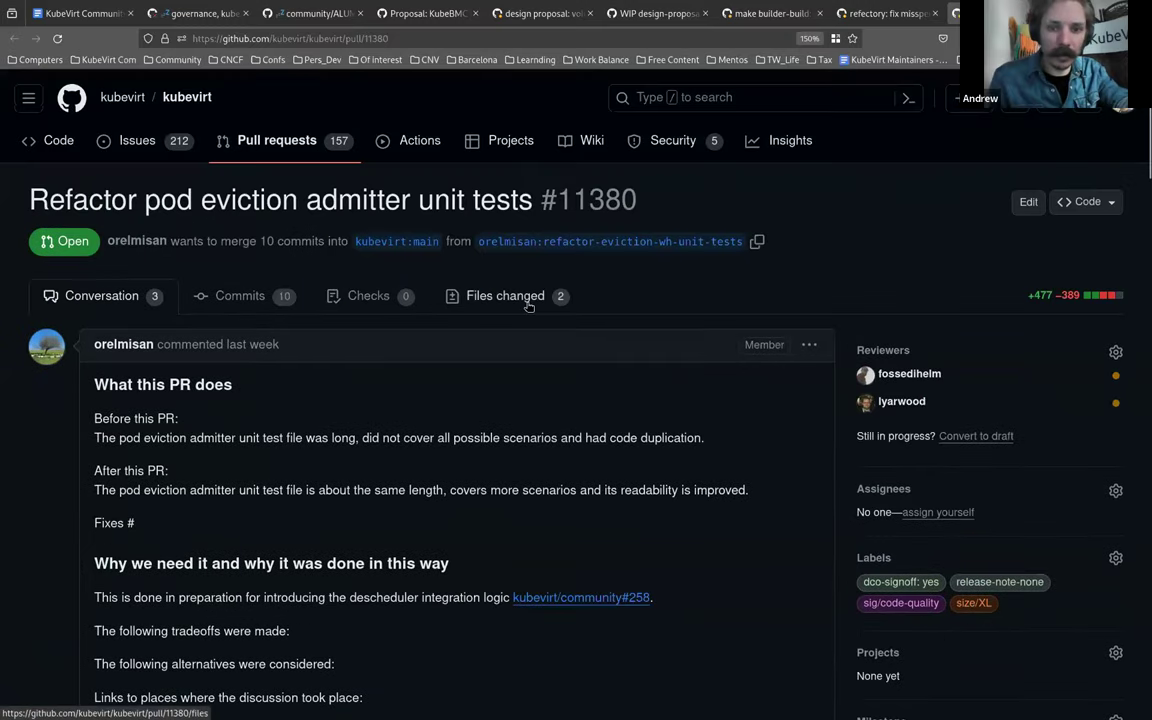
pyautogui.click(504, 296)
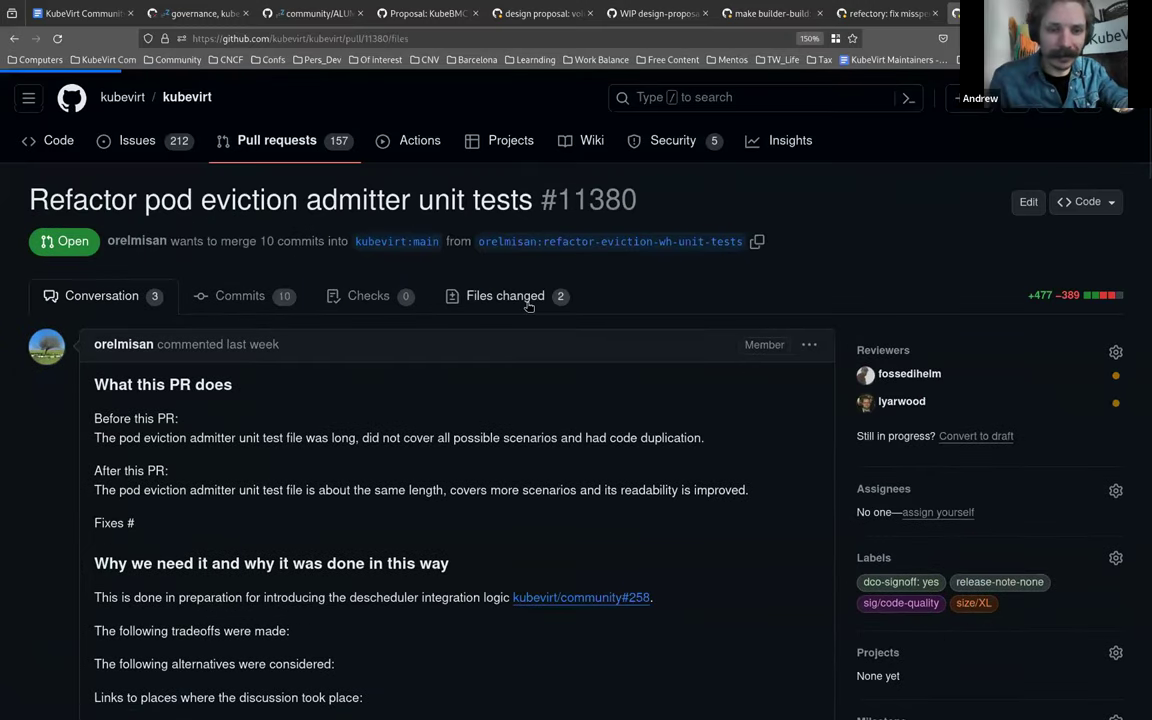
pyautogui.click(504, 296)
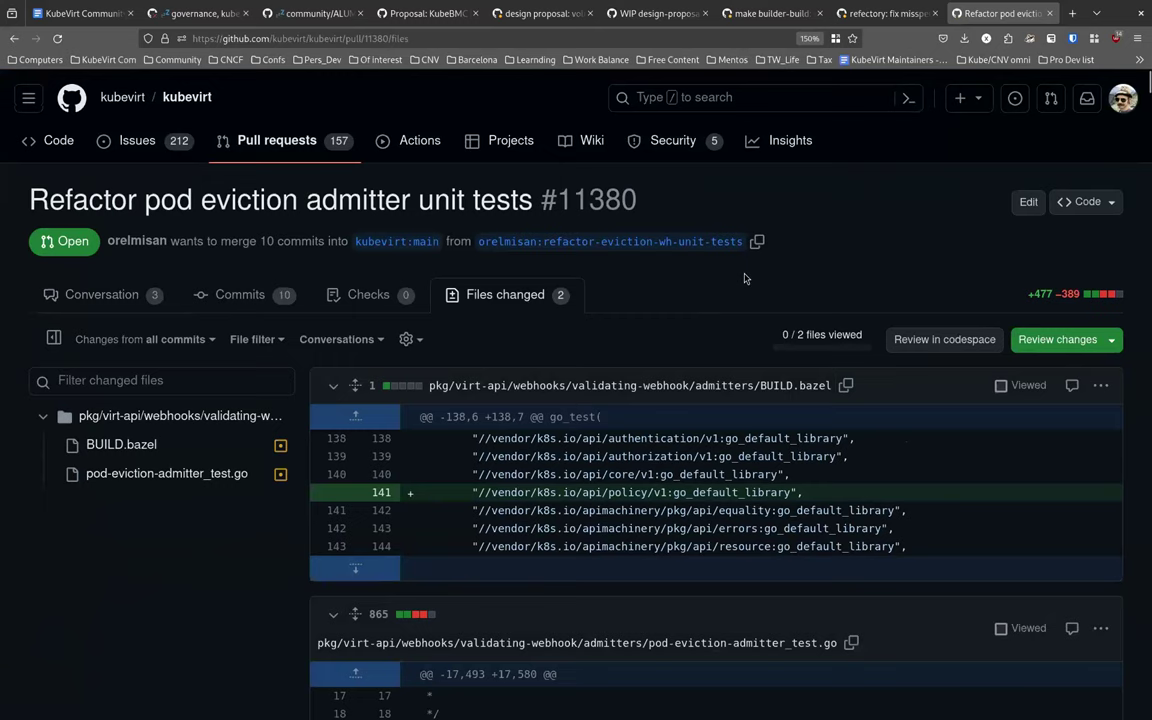
pyautogui.moveTo(684, 324)
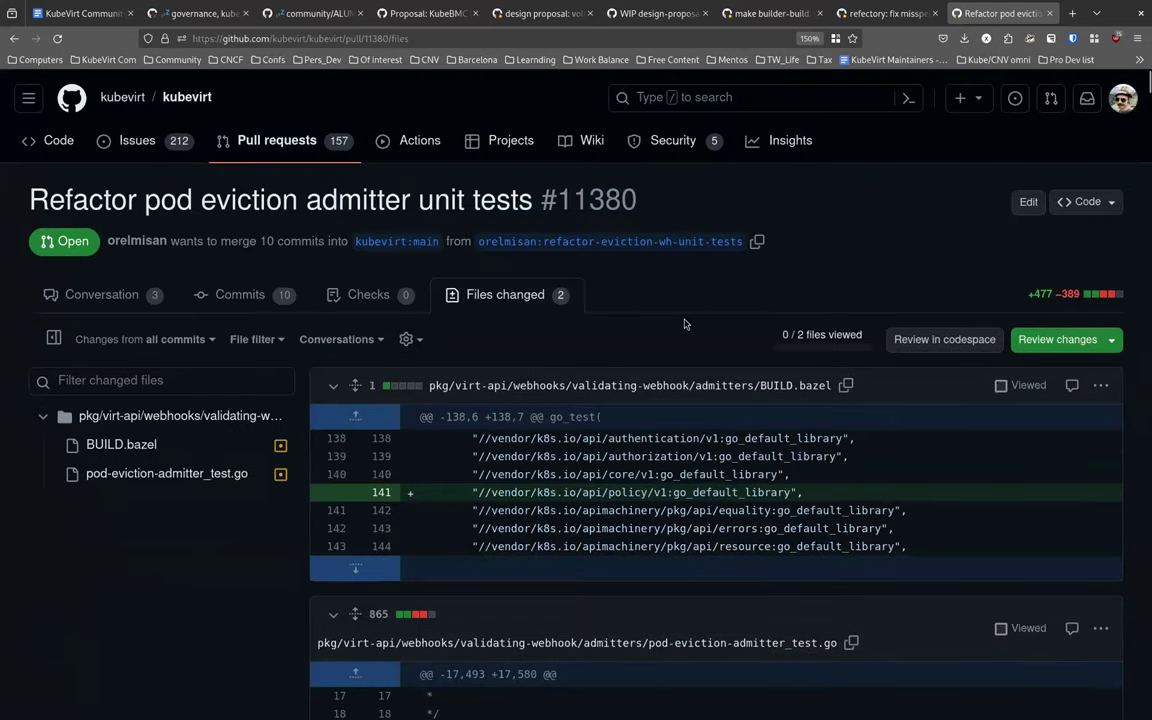
pyautogui.moveTo(100, 294)
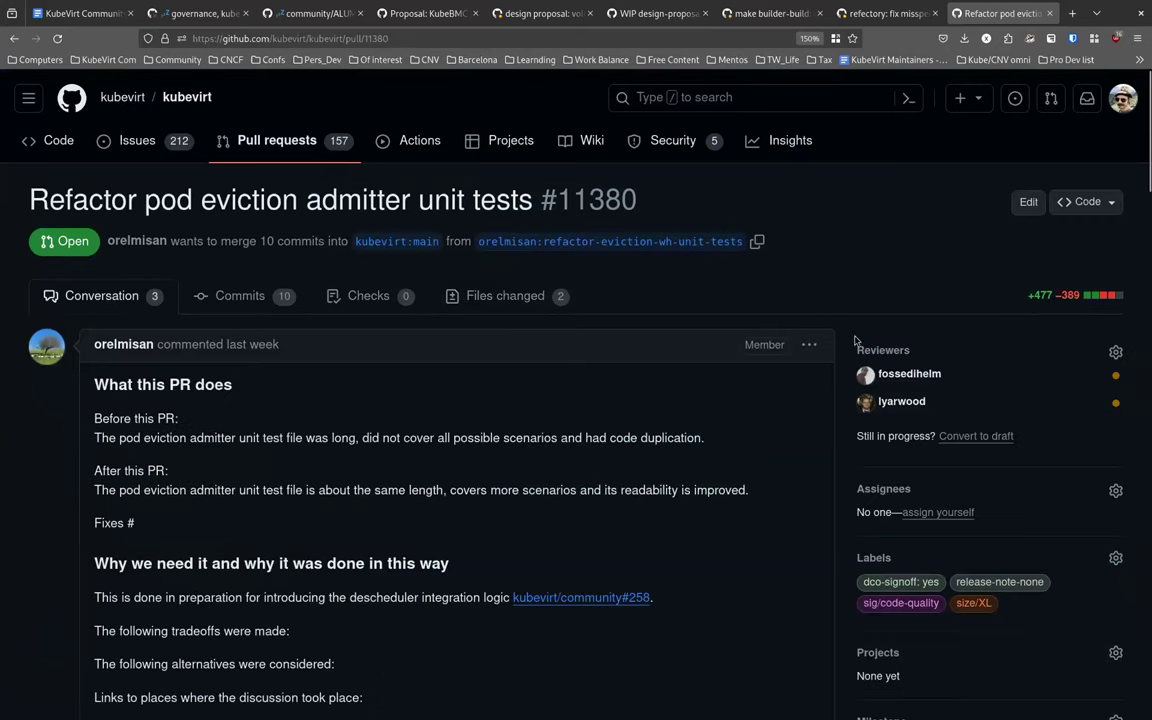
pyautogui.moveTo(724, 512)
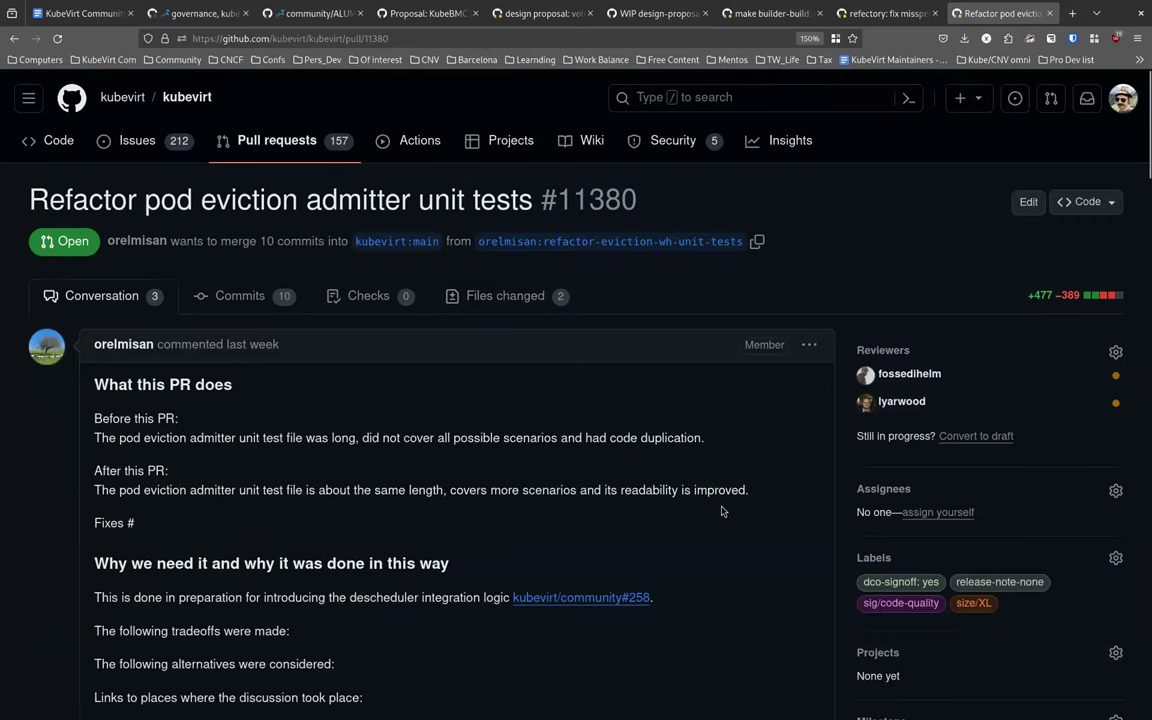
pyautogui.moveTo(688, 442)
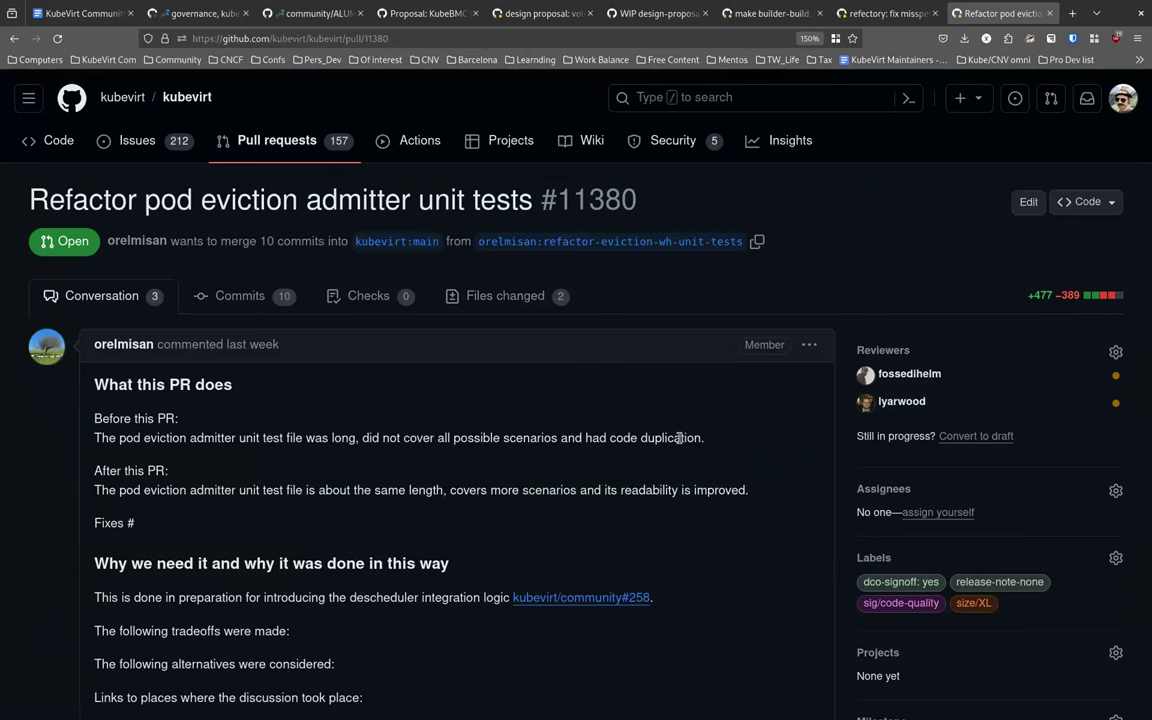
pyautogui.scroll(-3)
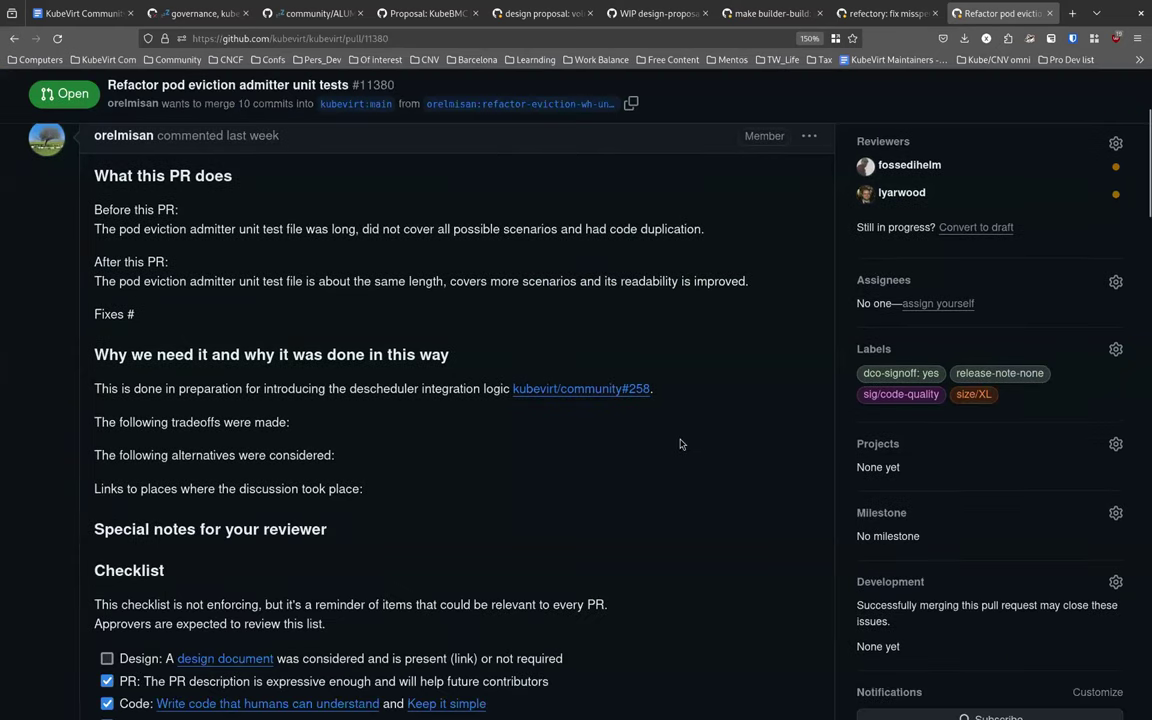
pyautogui.moveTo(712, 490)
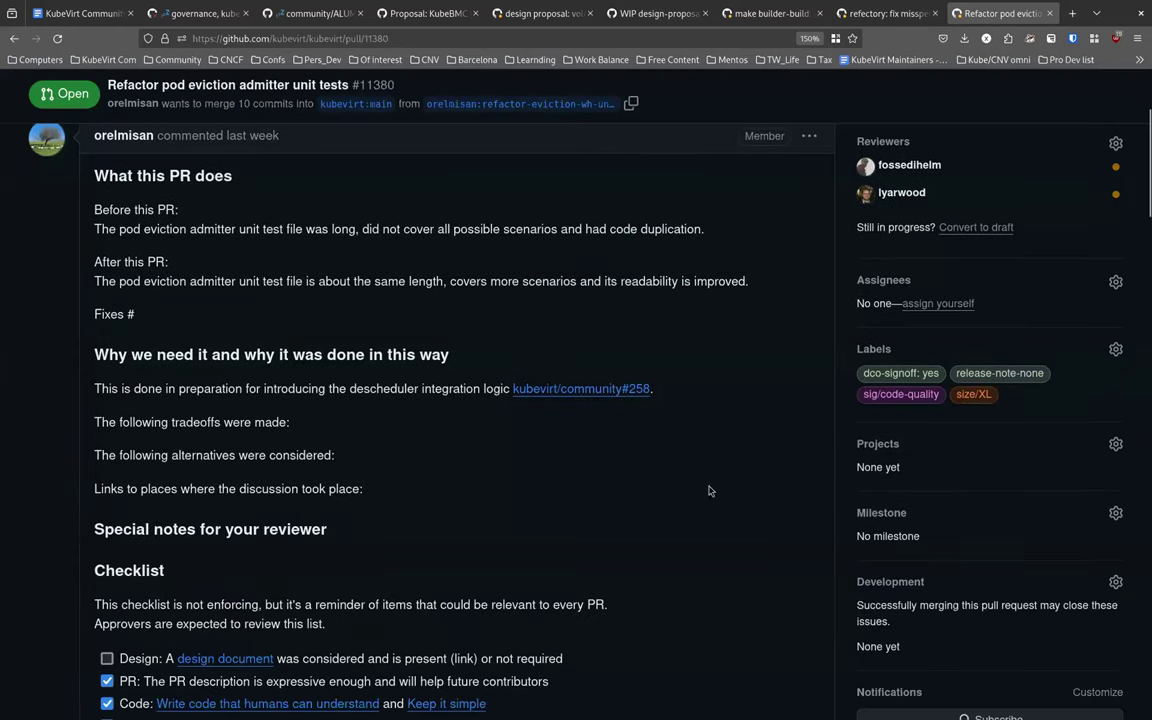
pyautogui.moveTo(772, 450)
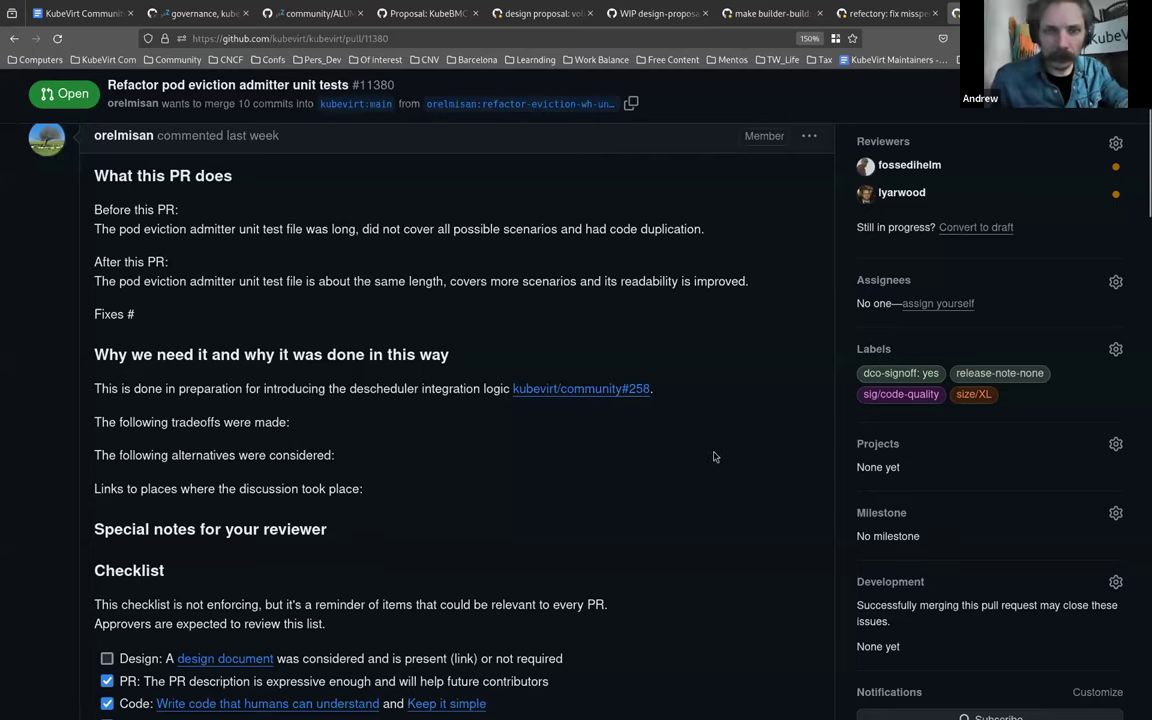
pyautogui.scroll(-3)
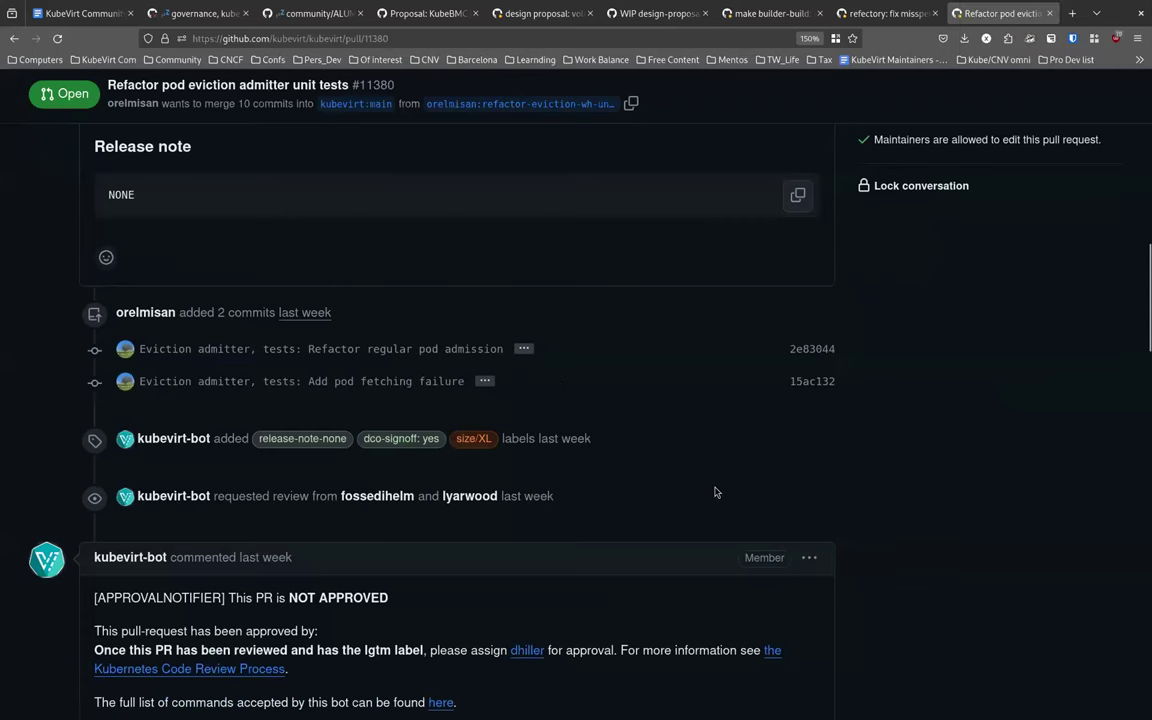
pyautogui.scroll(-3)
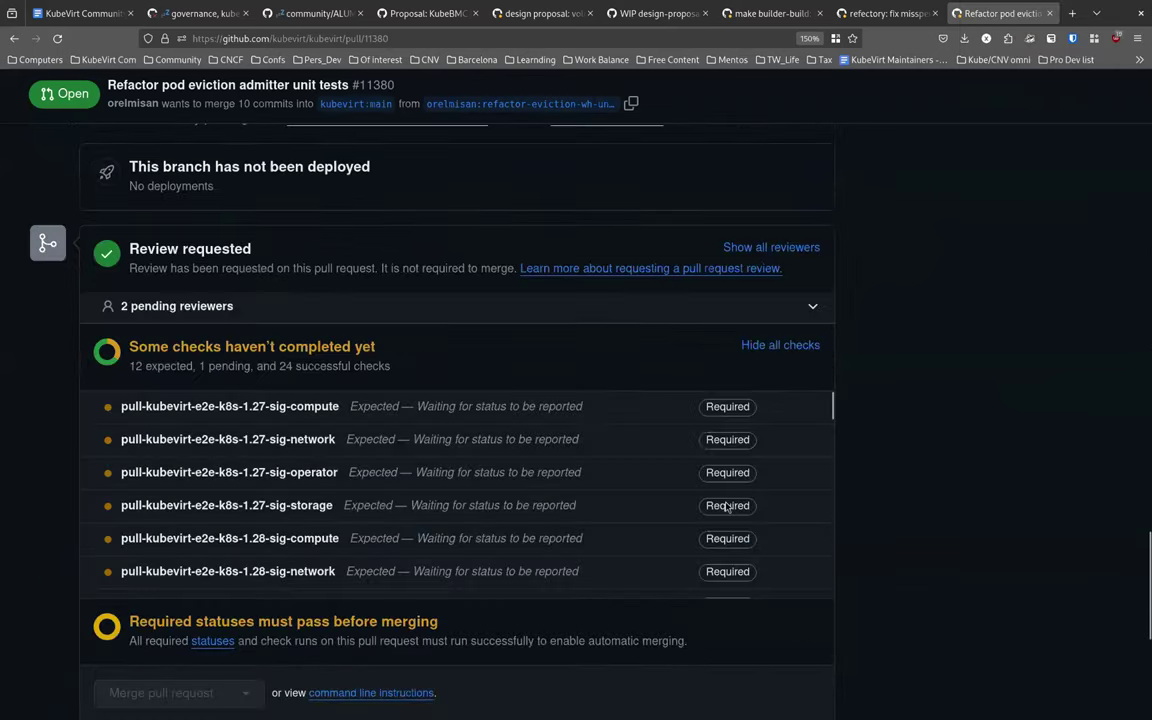
pyautogui.scroll(-3)
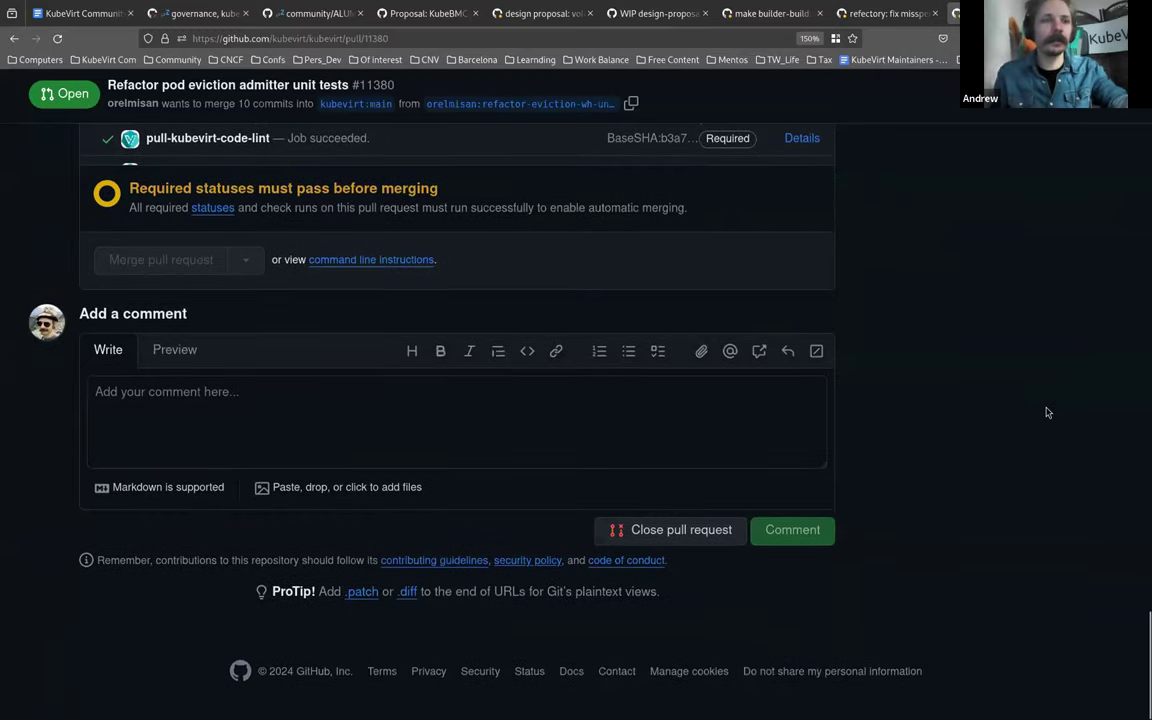
pyautogui.scroll(3)
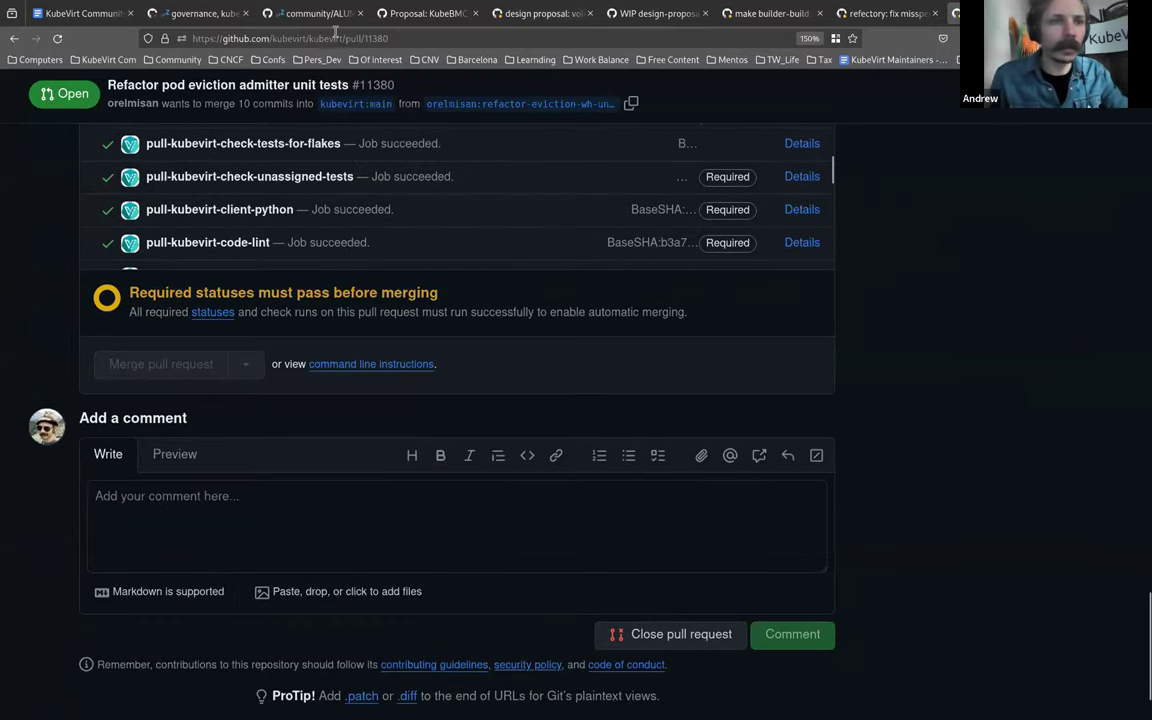
# Step: Return to the meeting notes and scroll to the Mailing list review section
pyautogui.click(82, 12)
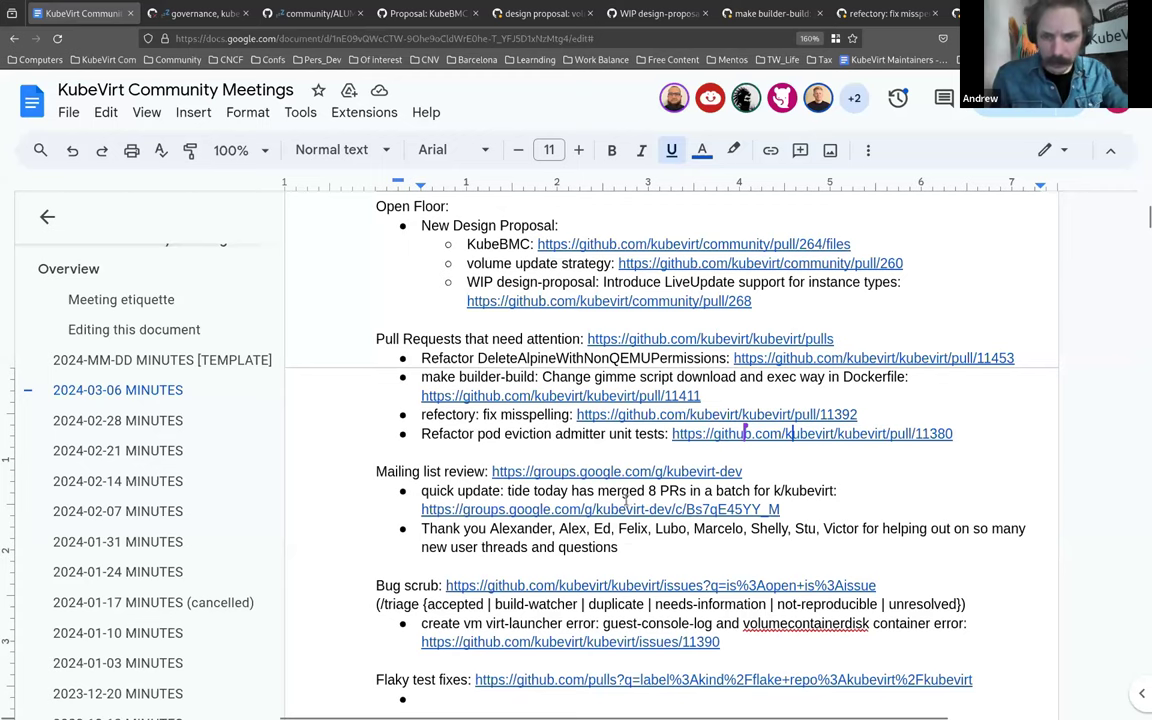
pyautogui.scroll(-3)
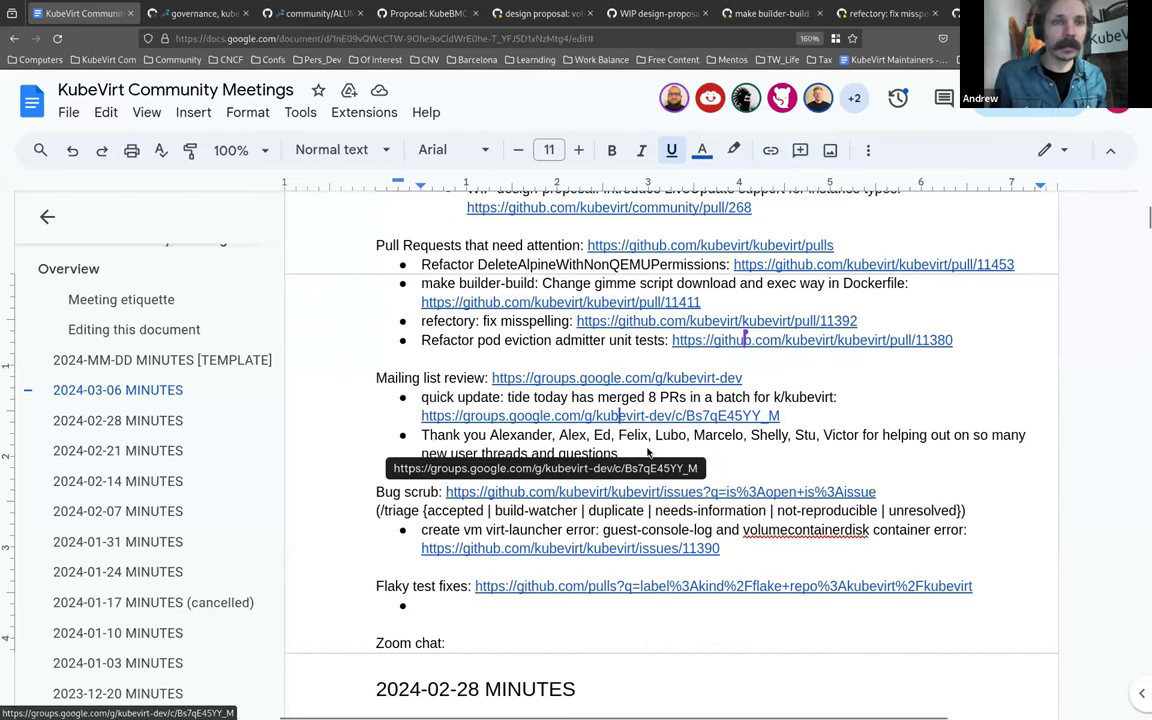
# Step: Read the kubevirt-dev post about tide merging 8 PRs in a batch down to its reply options
pyautogui.click(600, 414)
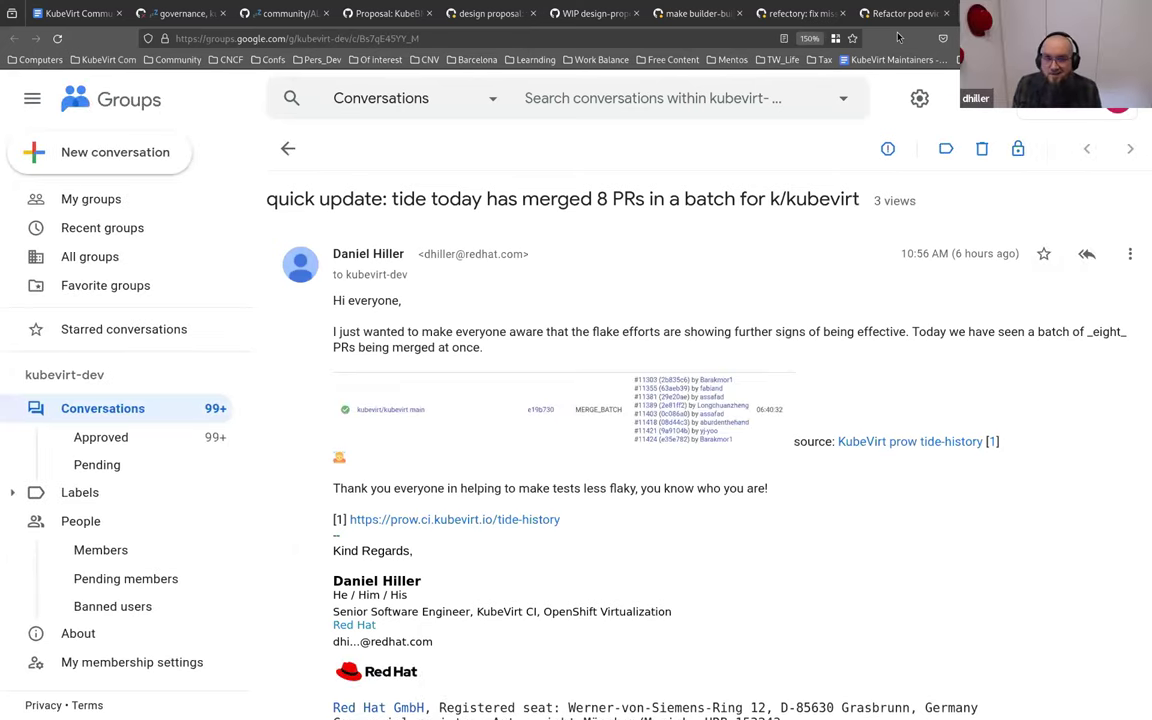
pyautogui.scroll(-3)
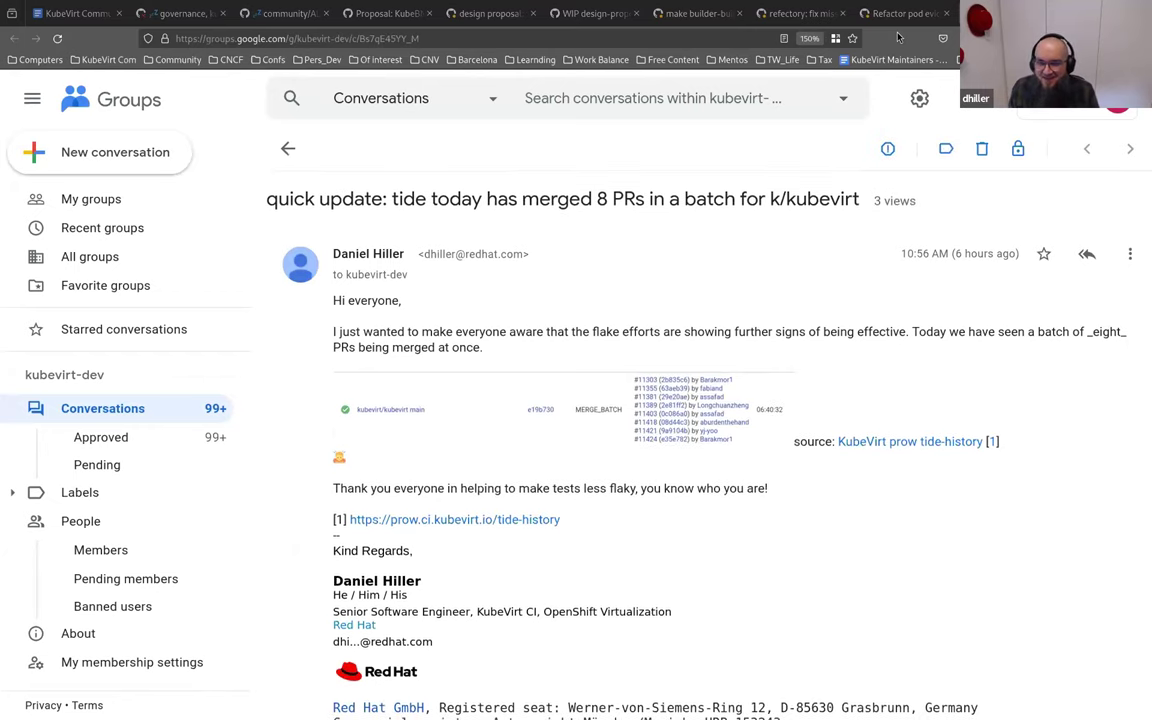
pyautogui.moveTo(936, 322)
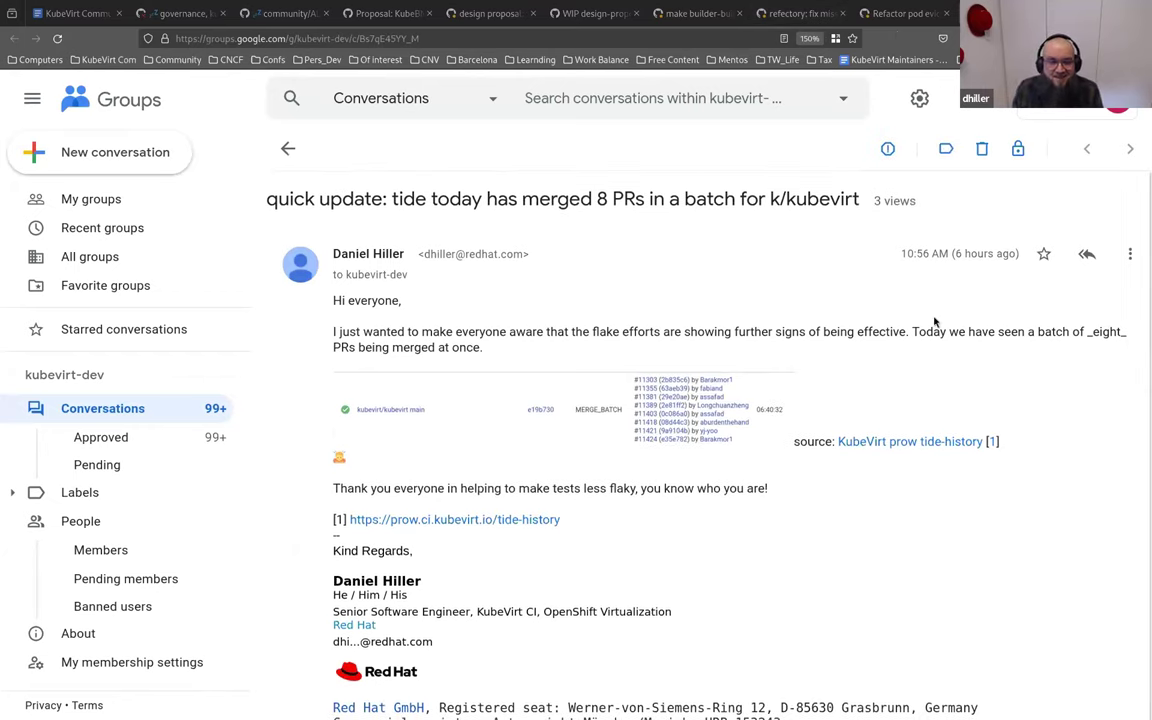
pyautogui.scroll(-3)
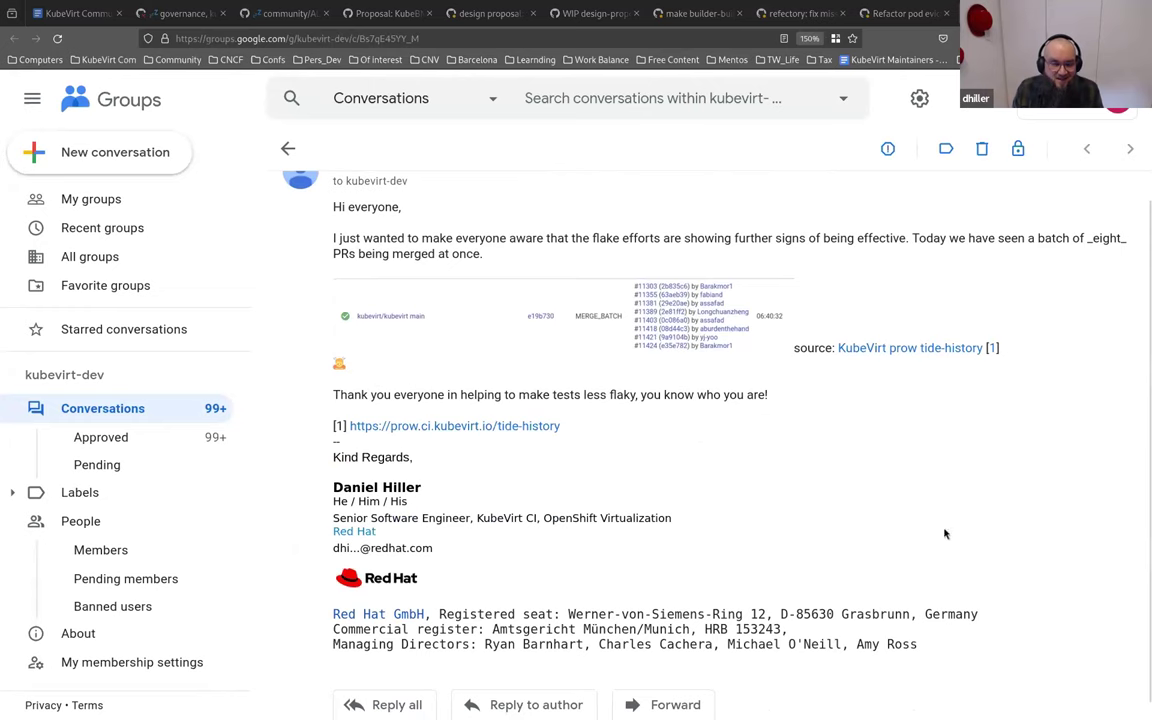
pyautogui.moveTo(984, 626)
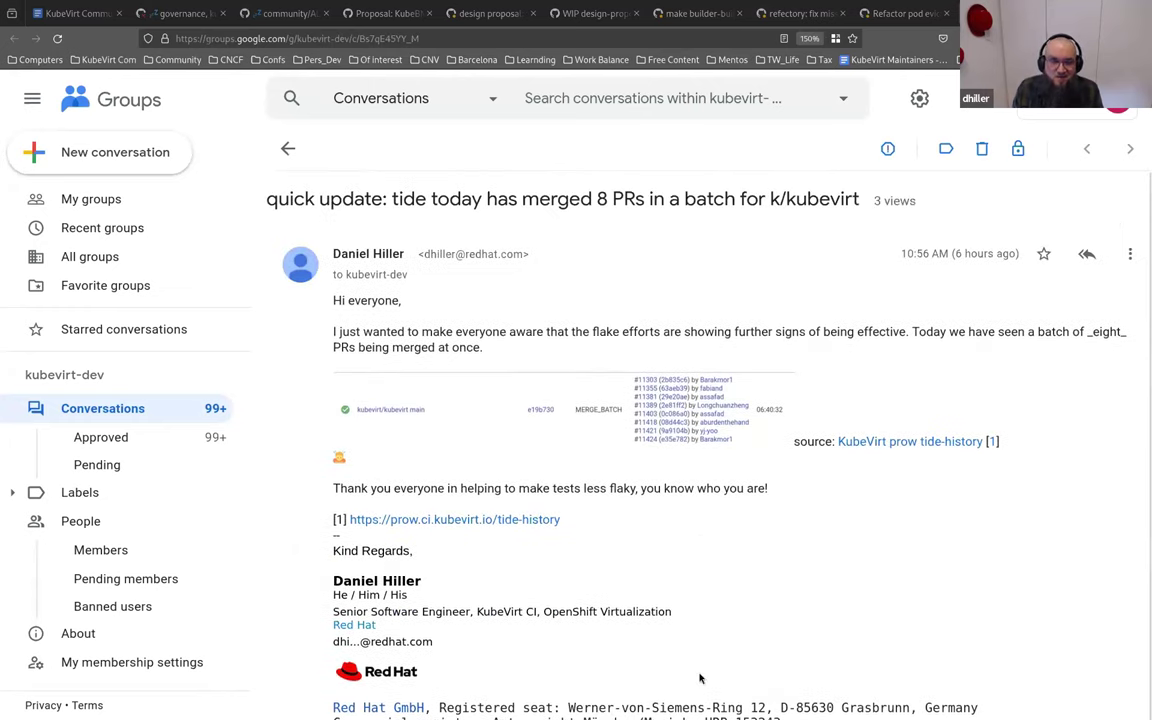
pyautogui.moveTo(728, 618)
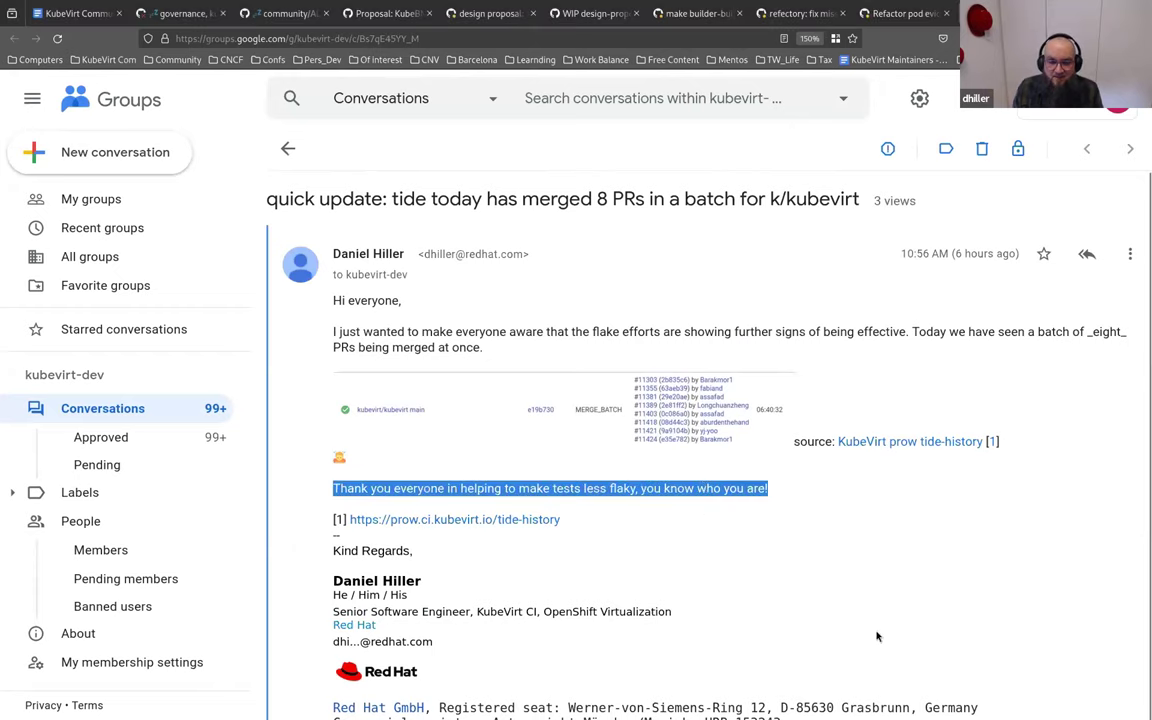
pyautogui.moveTo(932, 636)
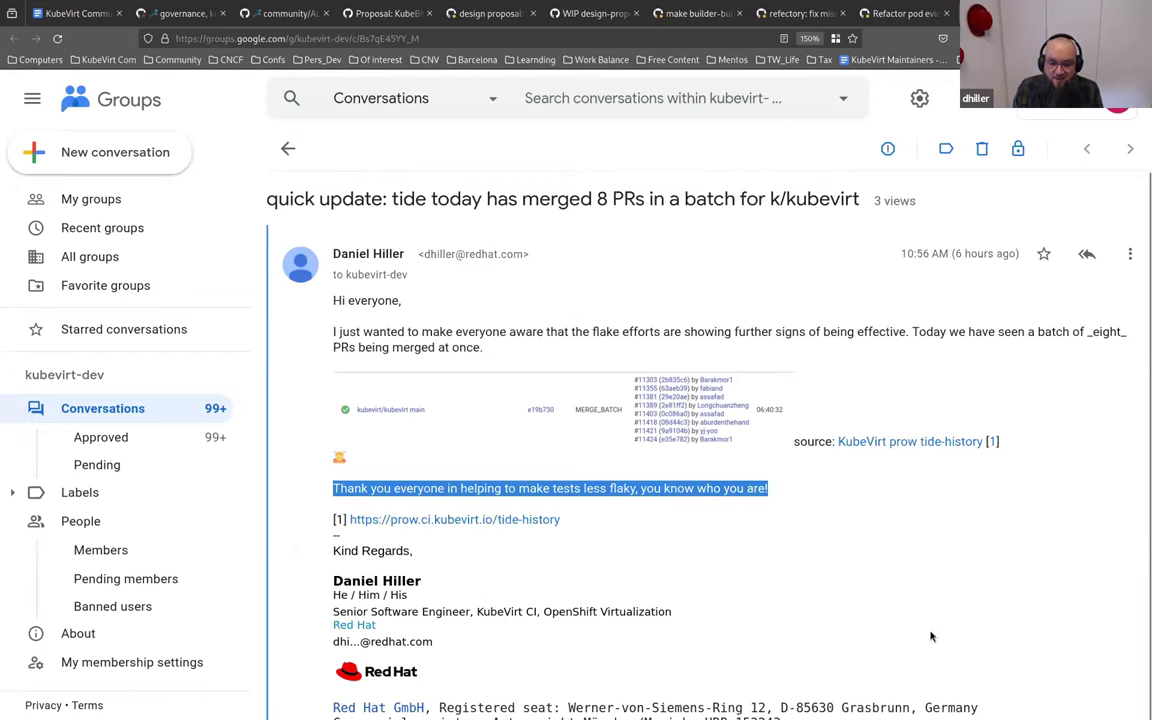
pyautogui.moveTo(848, 656)
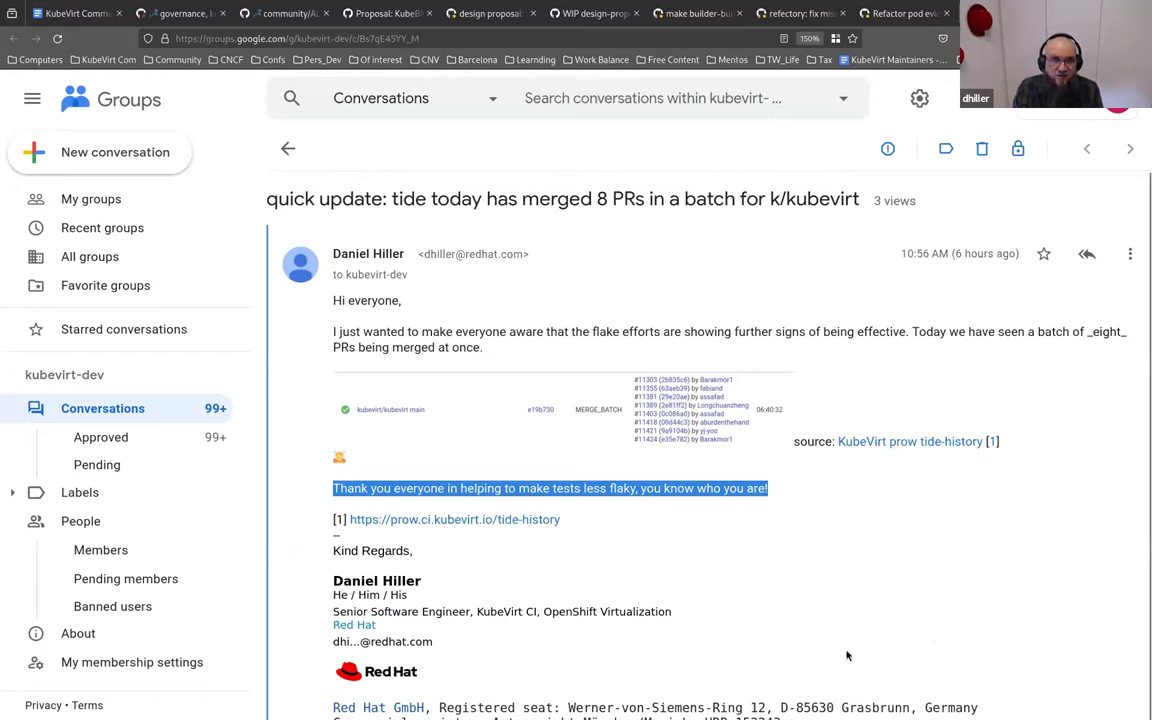
pyautogui.moveTo(814, 612)
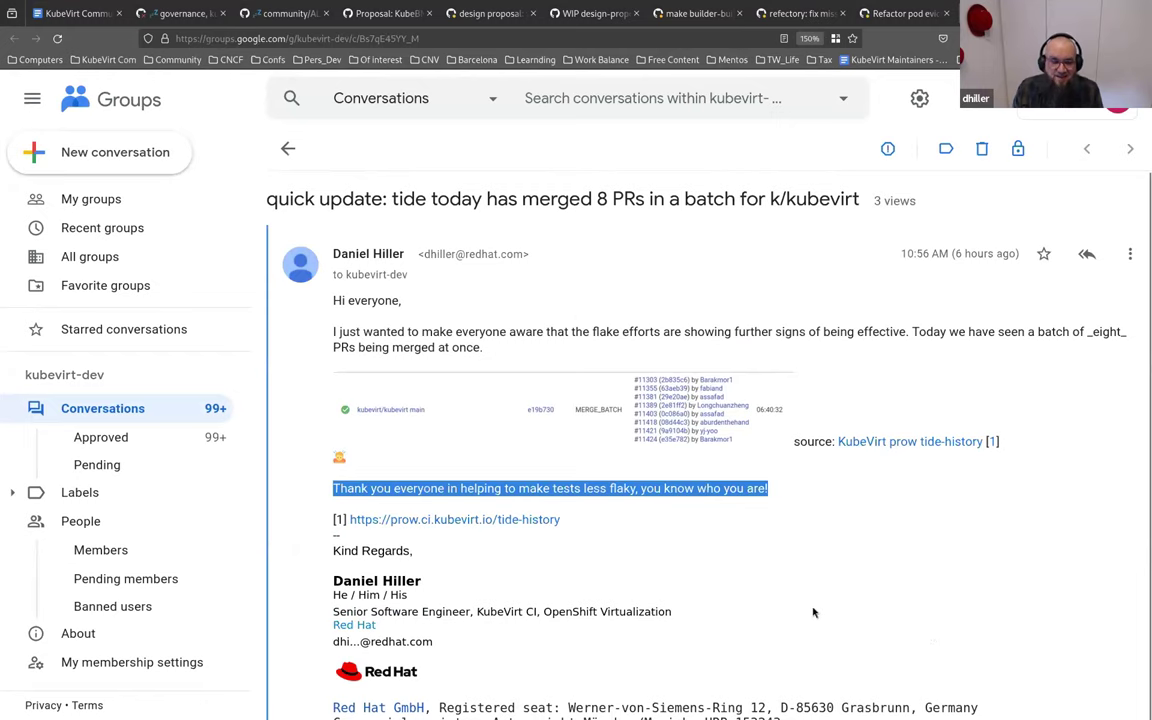
pyautogui.moveTo(798, 590)
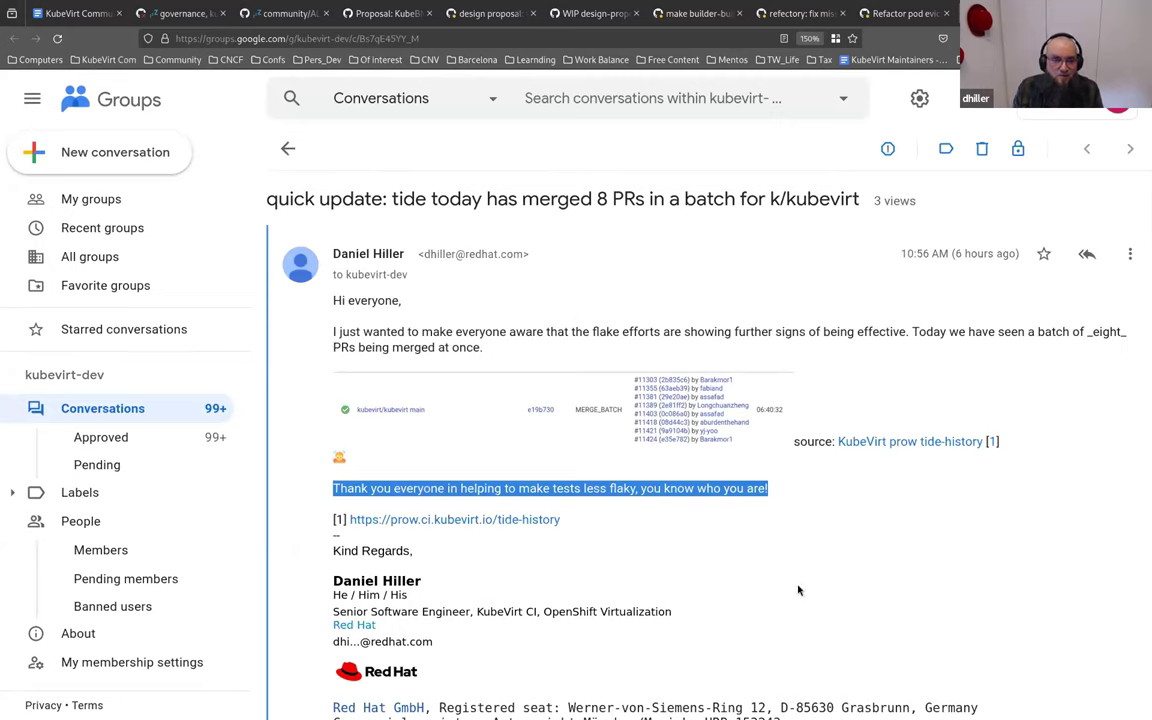
pyautogui.moveTo(754, 660)
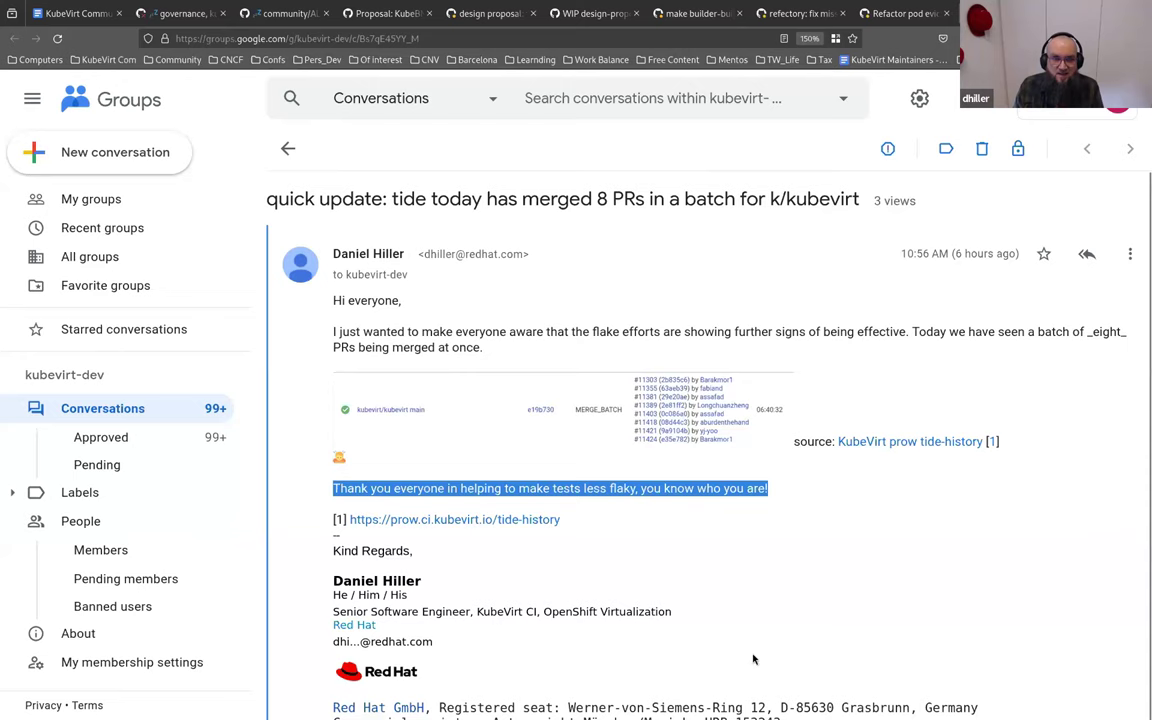
pyautogui.moveTo(848, 410)
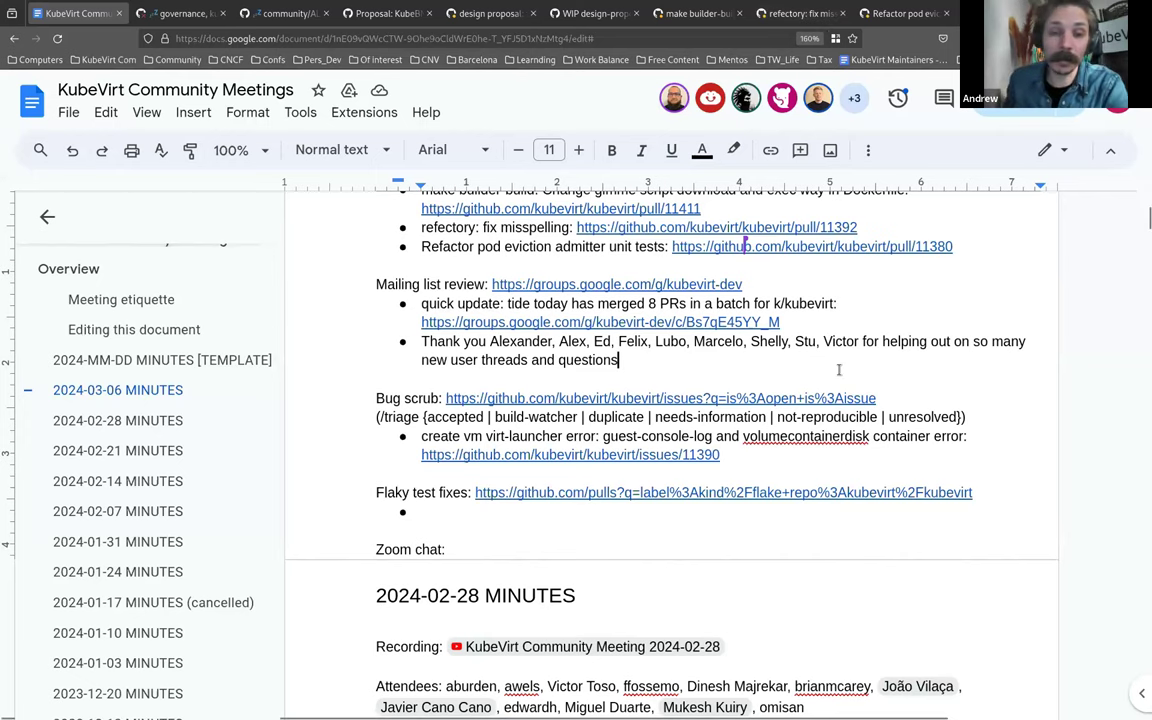
# Step: Open GitHub issue #11390, the virt-launcher guest-console-log and volumecontainerdisk error, from the Bug scrub section
pyautogui.scroll(-3)
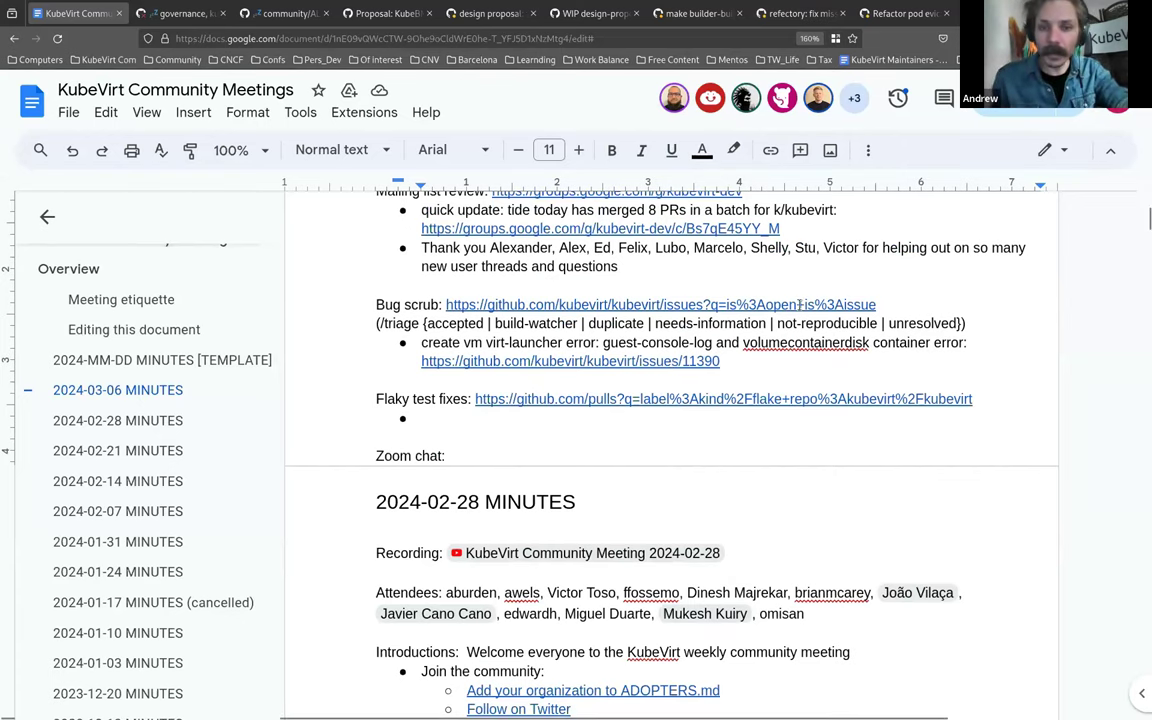
pyautogui.scroll(-3)
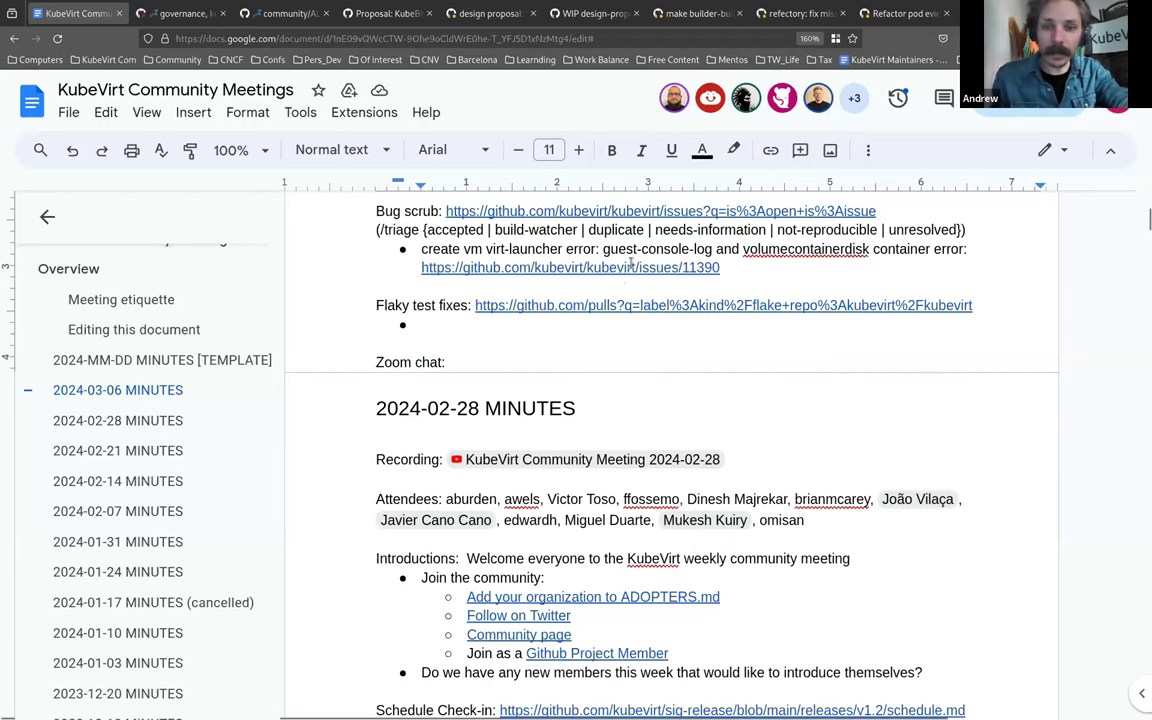
pyautogui.click(570, 268)
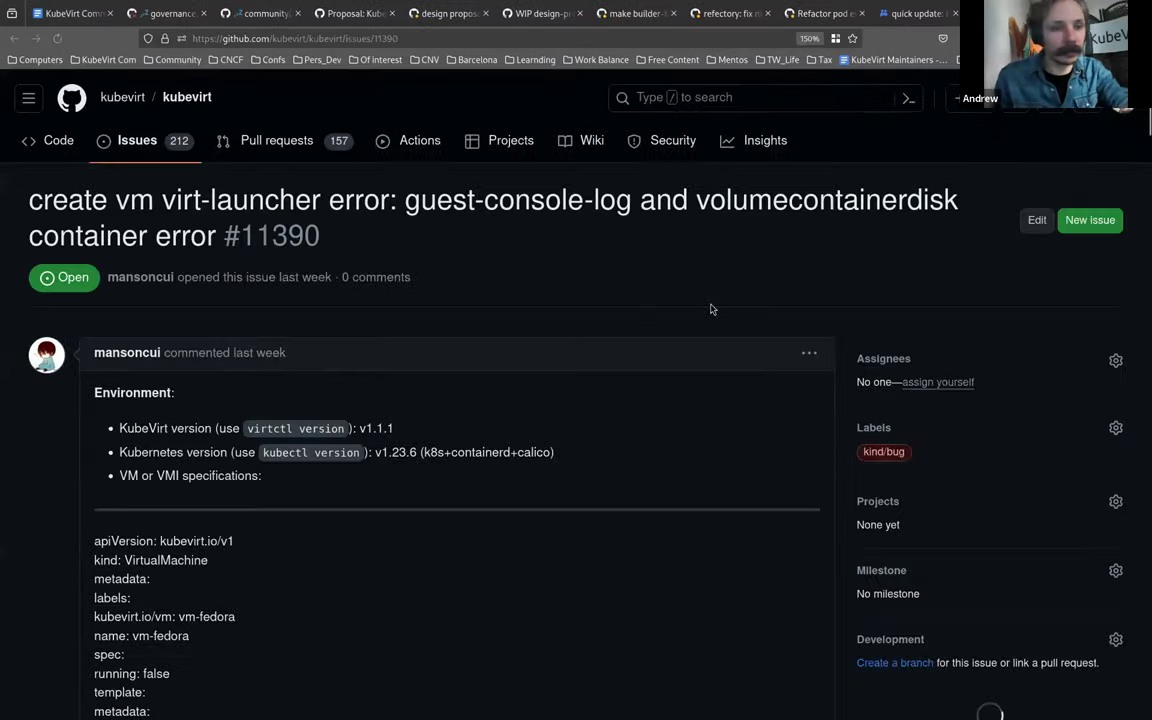
# Step: Read through issue #11390's environment details and error logs on GitHub
pyautogui.scroll(-3)
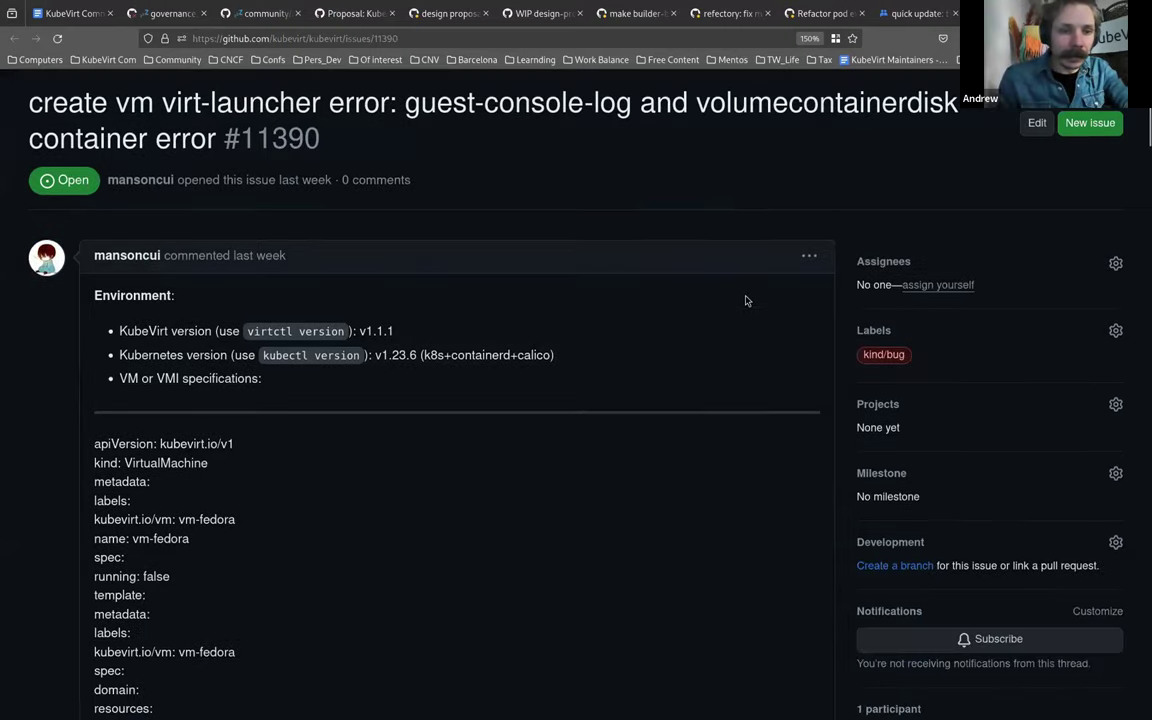
pyautogui.scroll(-3)
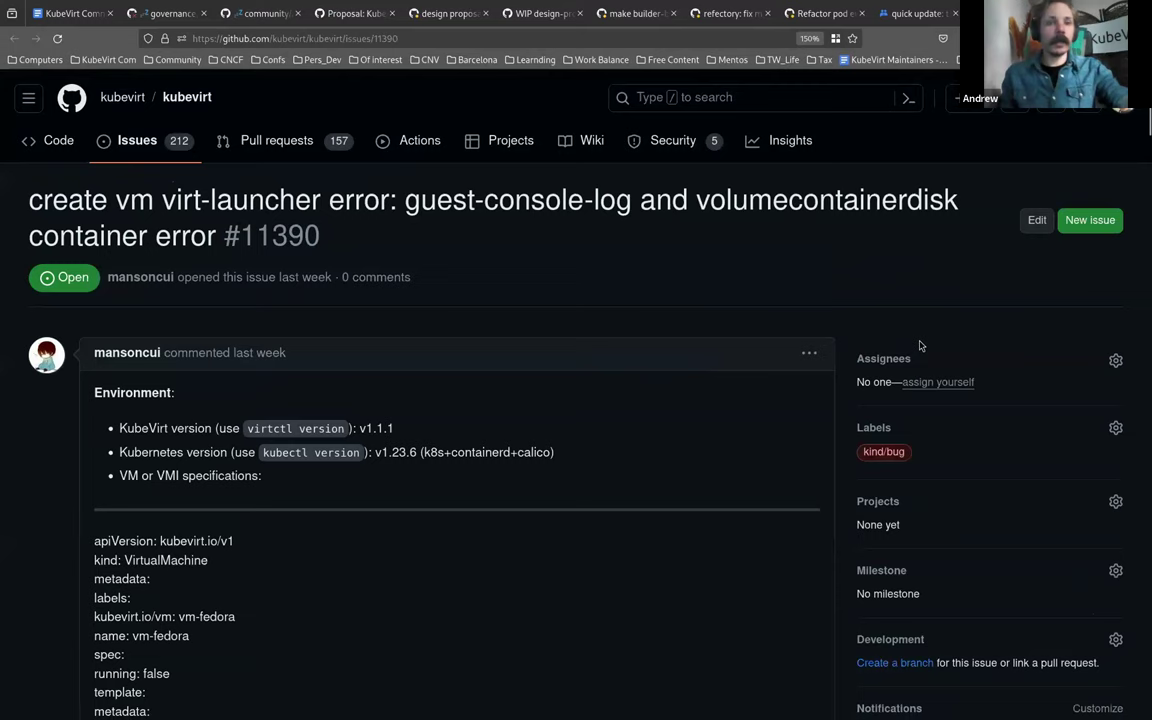
pyautogui.moveTo(754, 326)
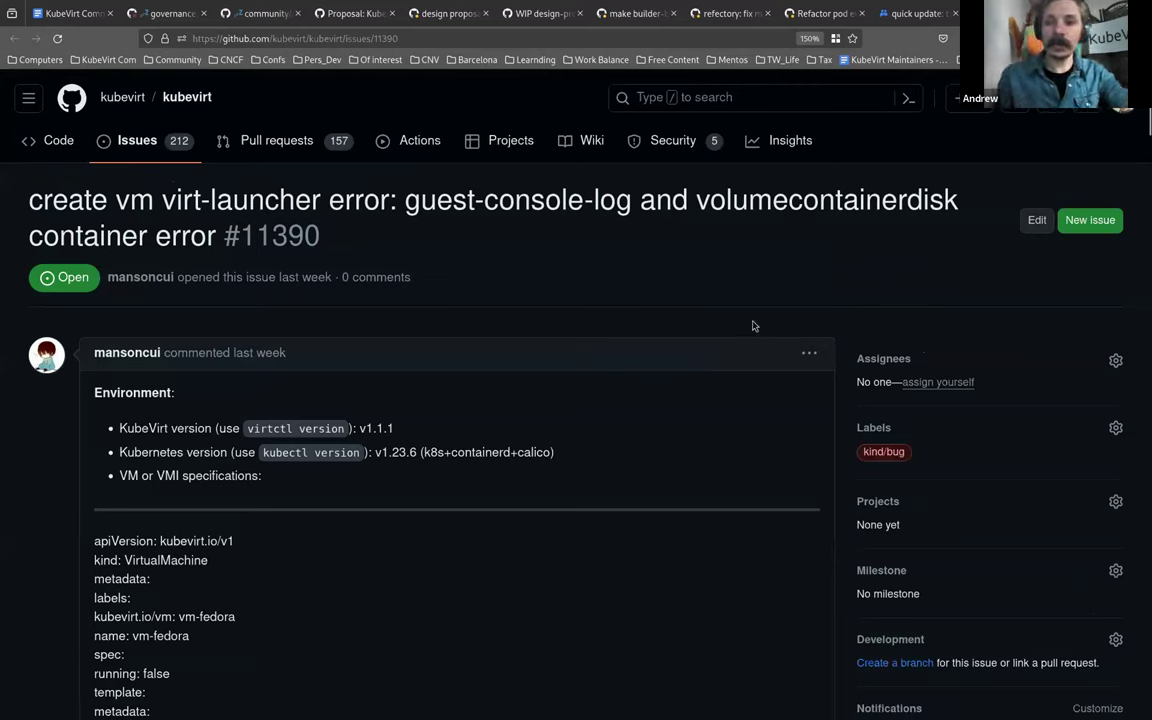
pyautogui.moveTo(628, 352)
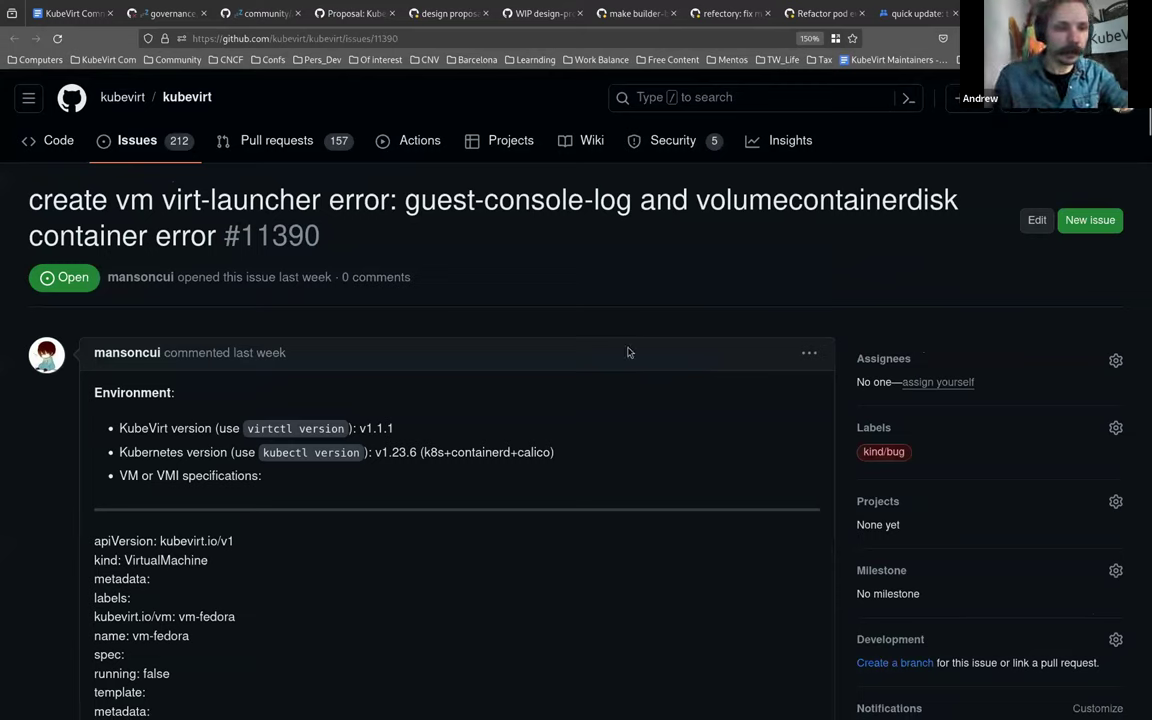
pyautogui.scroll(-3)
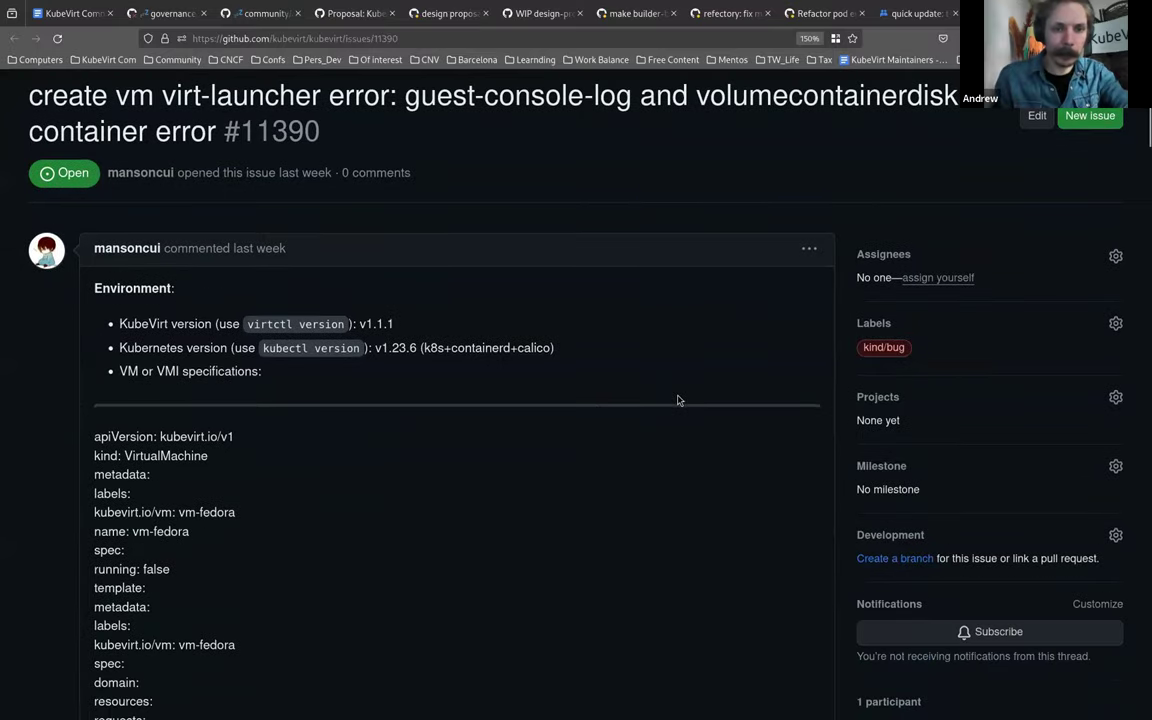
pyautogui.moveTo(660, 432)
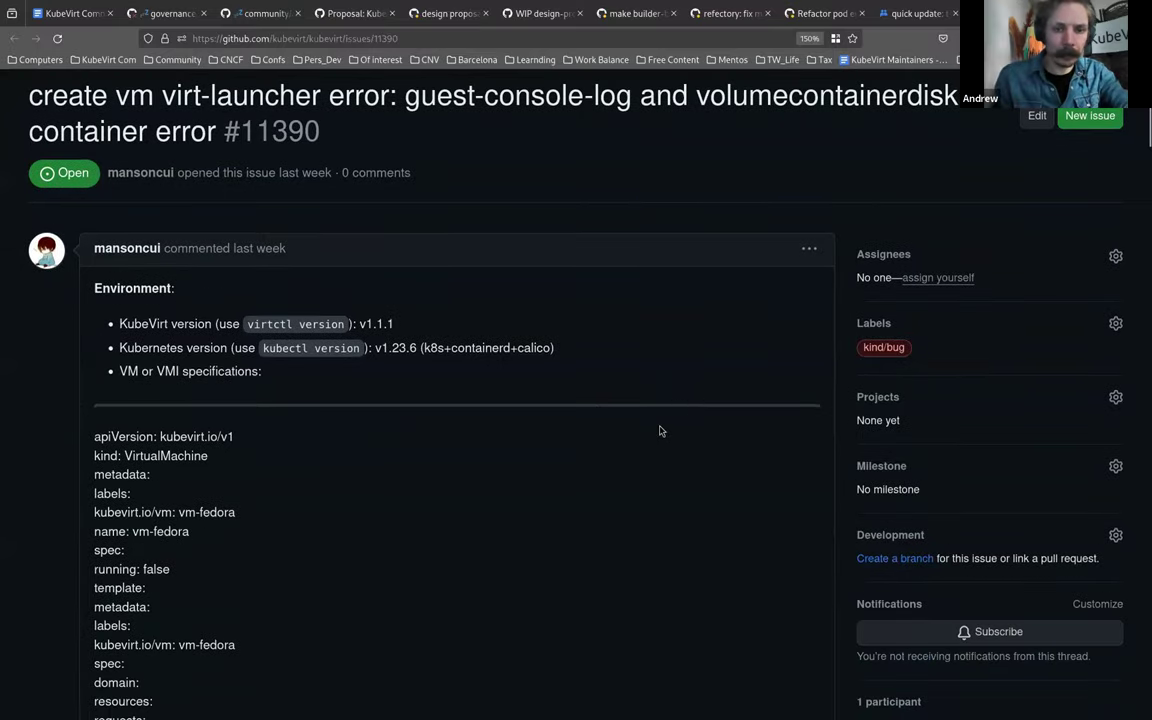
pyautogui.moveTo(504, 528)
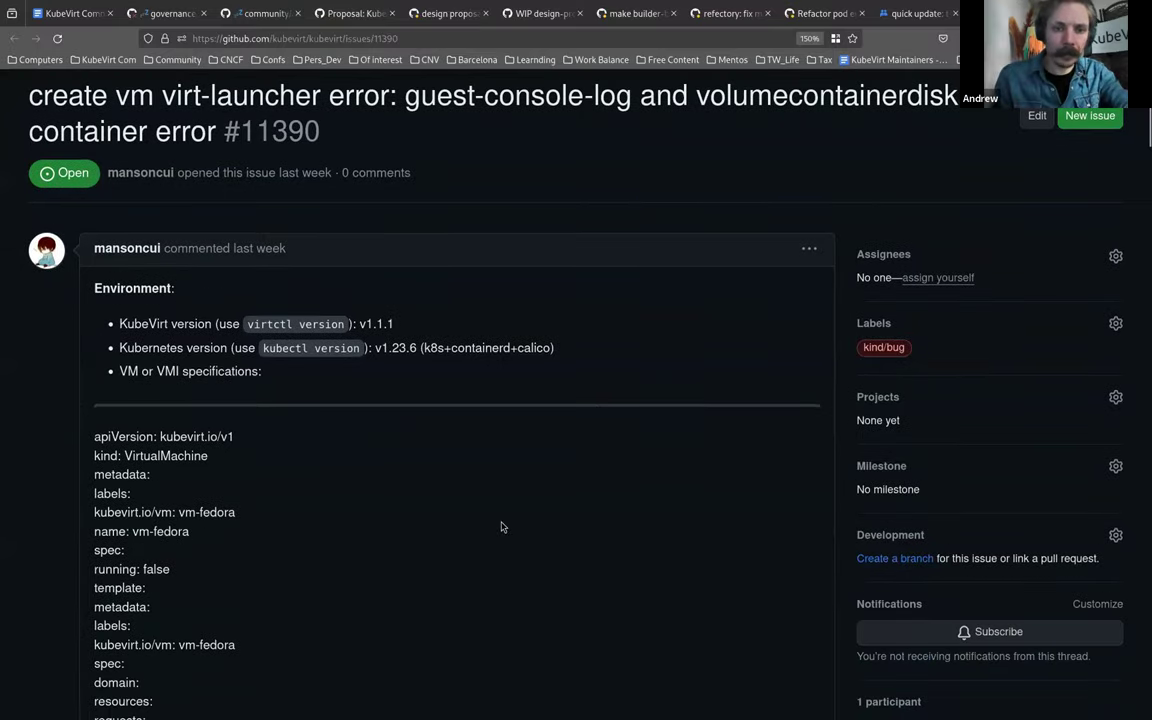
pyautogui.moveTo(138, 342)
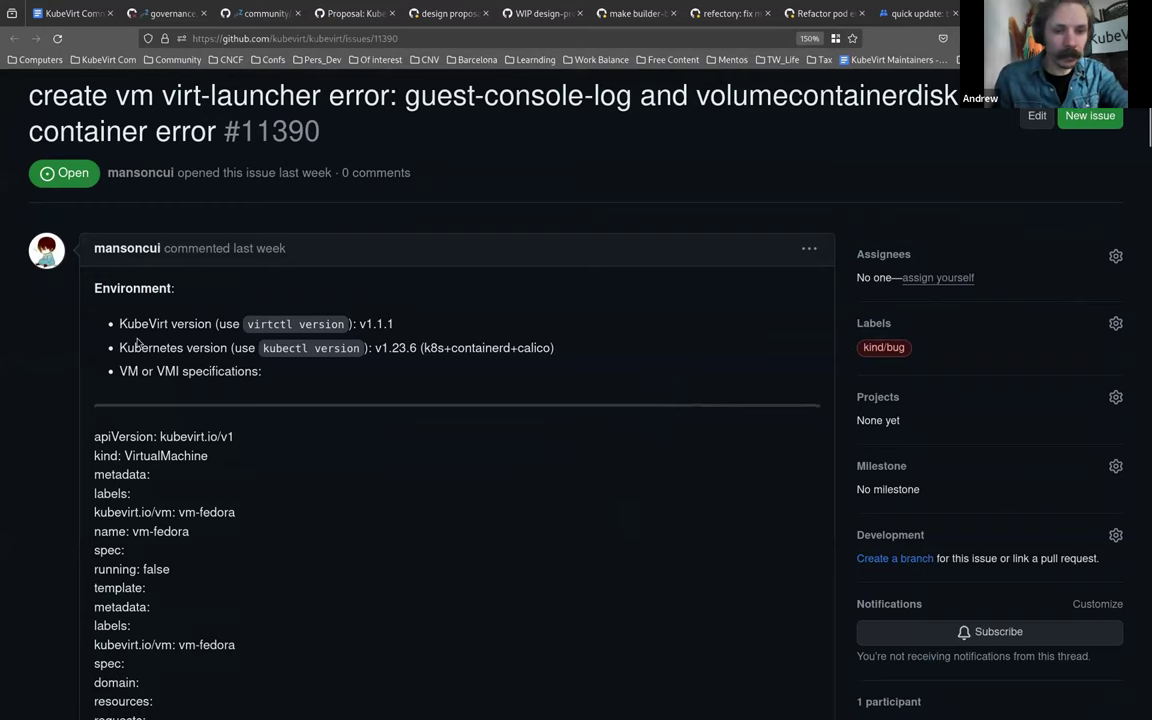
pyautogui.scroll(-3)
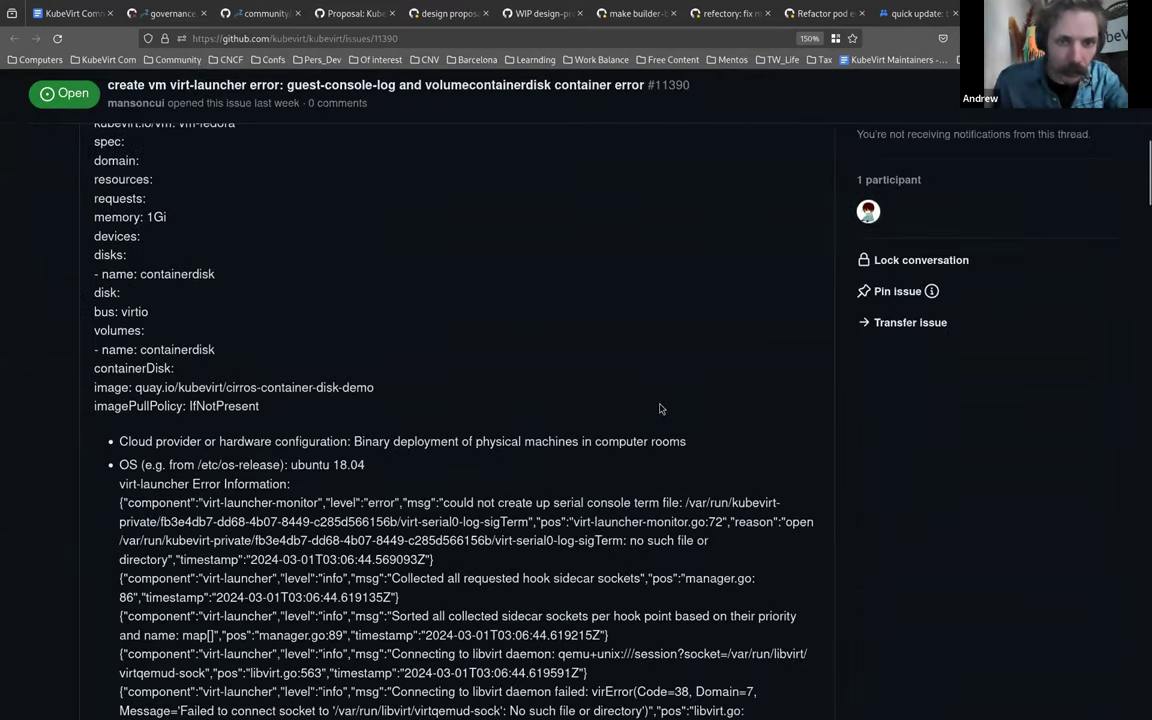
pyautogui.scroll(-3)
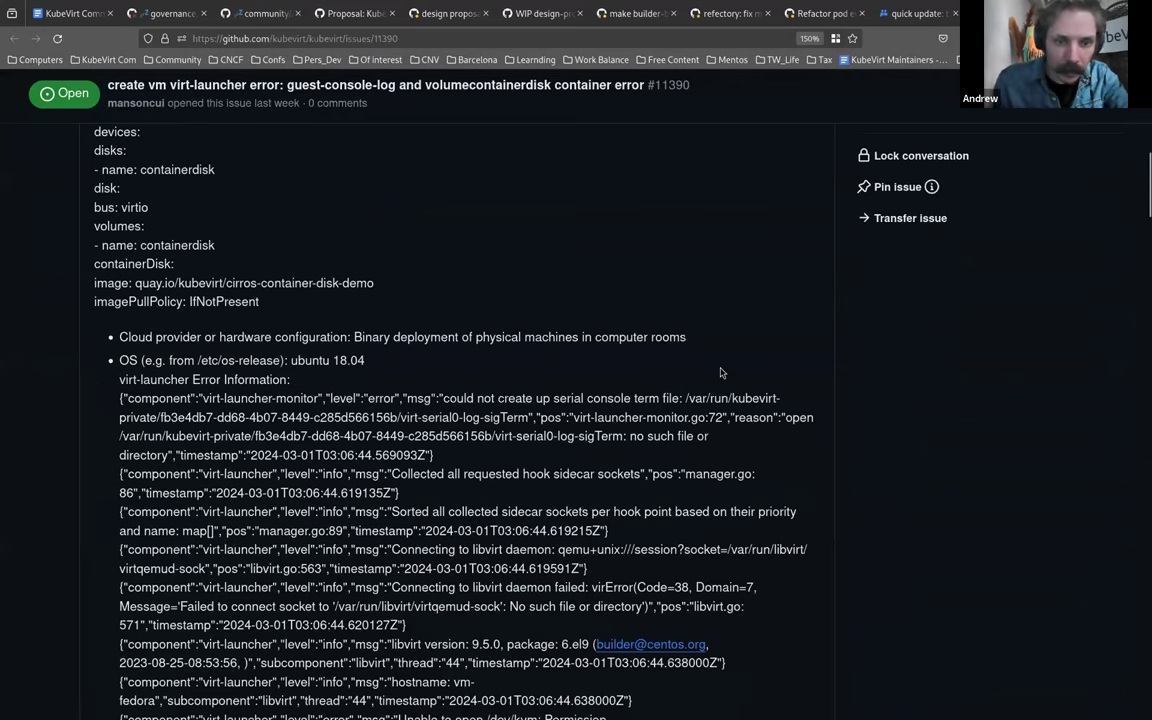
pyautogui.scroll(-3)
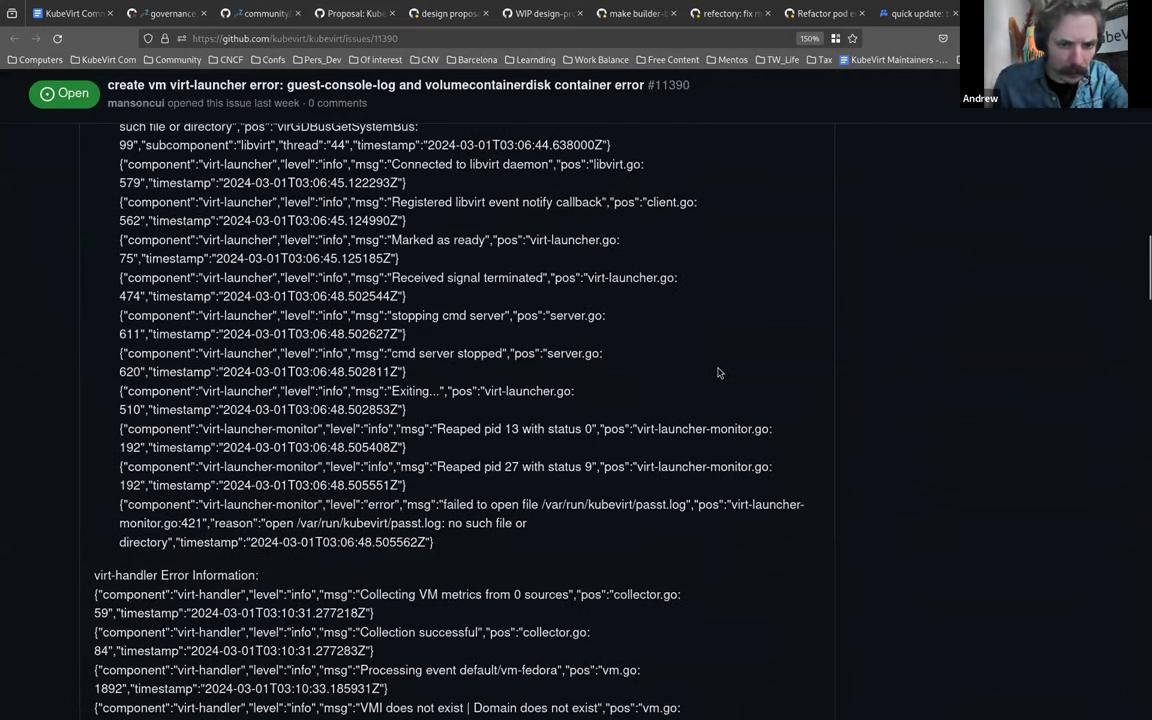
pyautogui.scroll(-3)
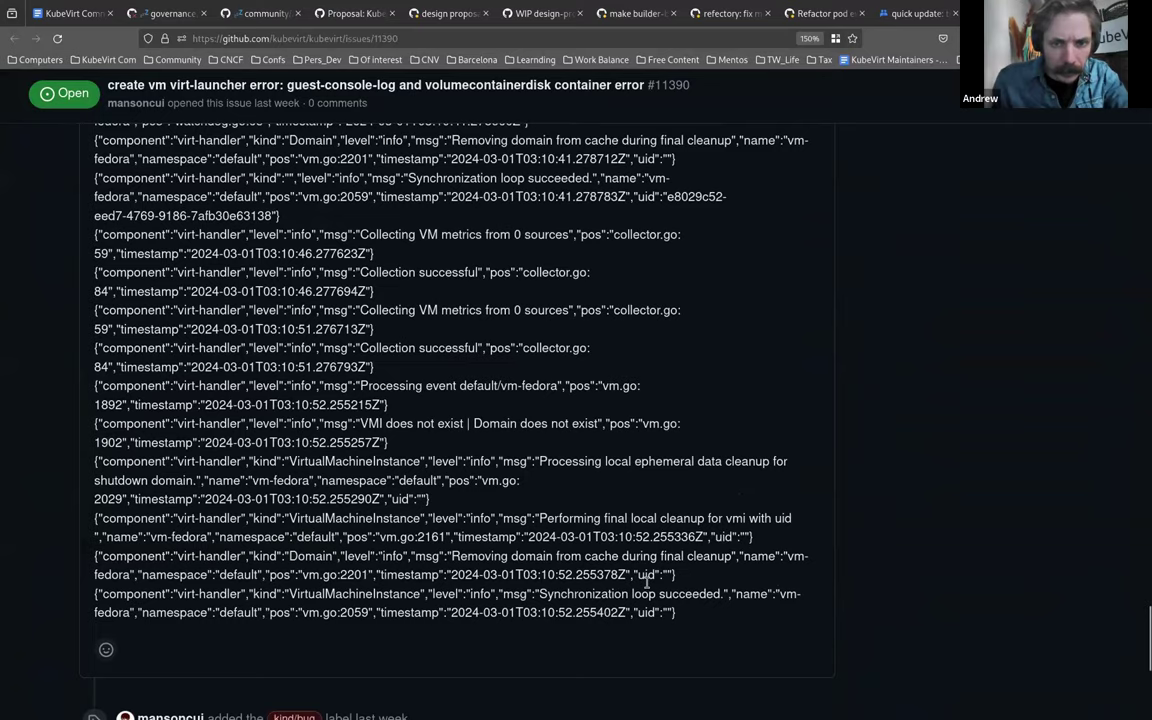
# Step: Recheck the logs, then return to the KubeVirt Community Meetings notes document
pyautogui.scroll(3)
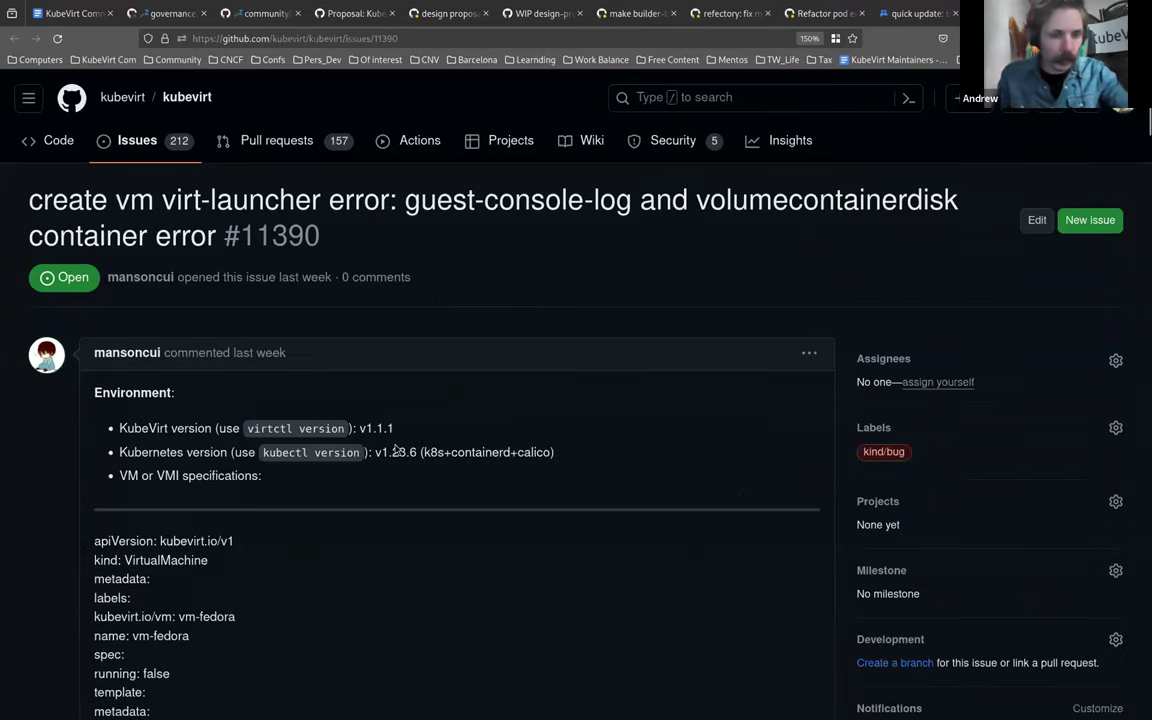
pyautogui.scroll(-3)
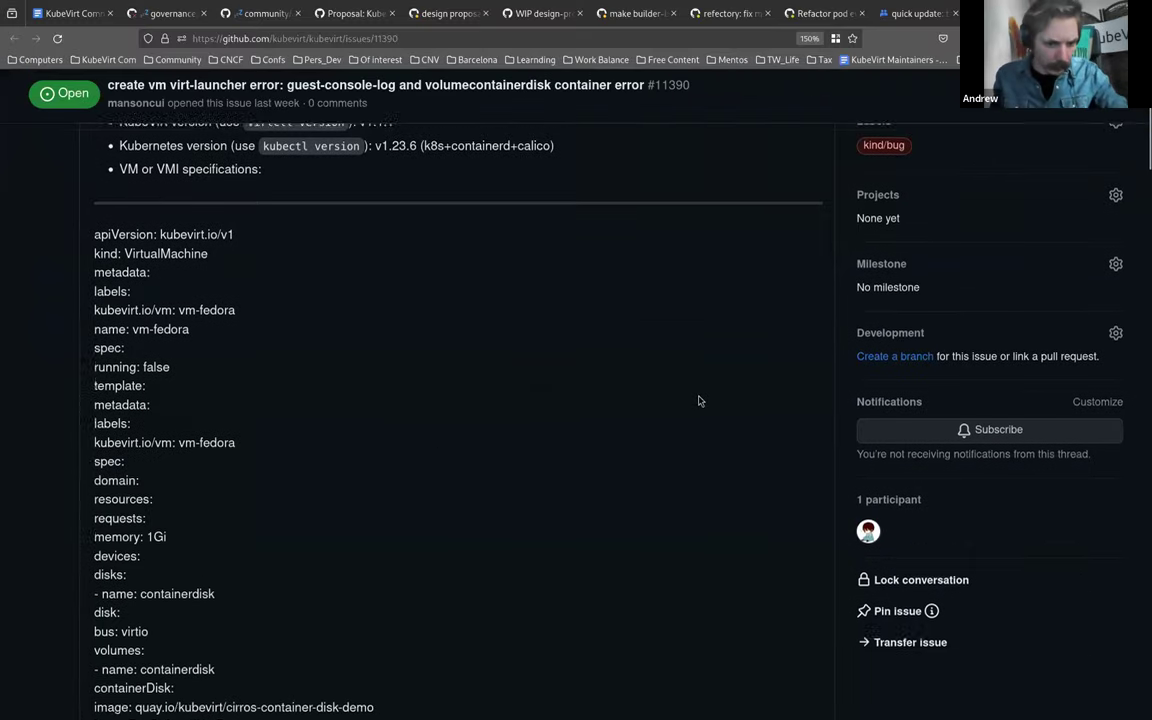
pyautogui.scroll(-3)
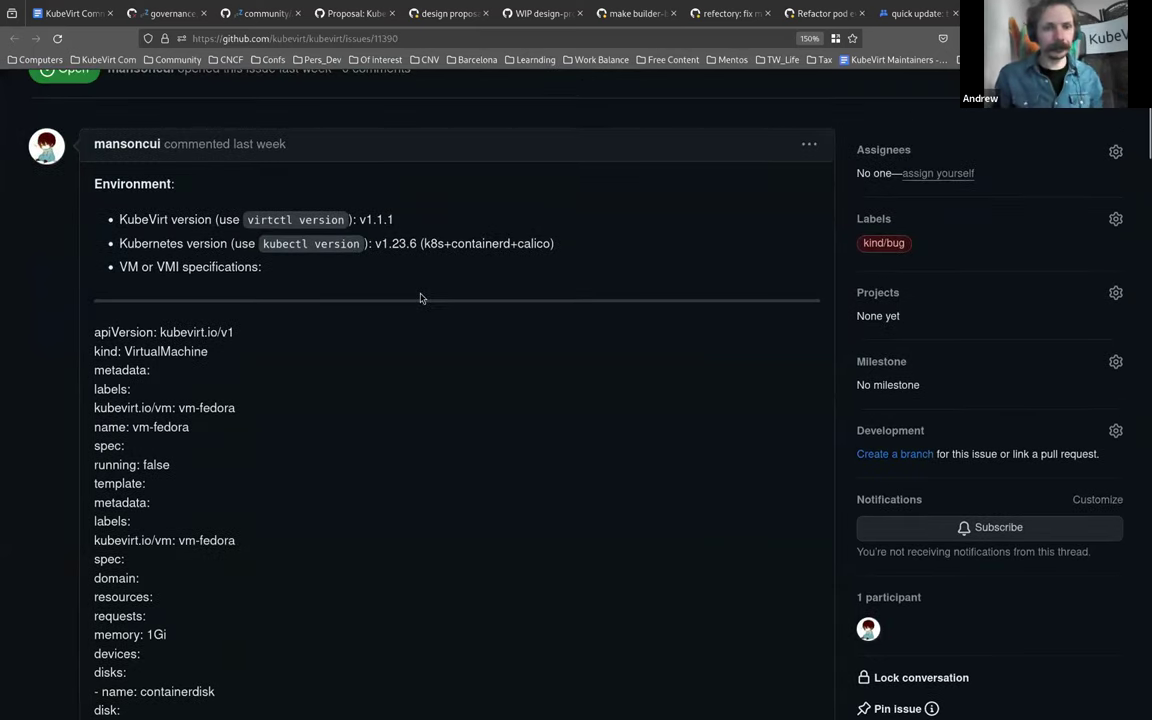
pyautogui.moveTo(912, 226)
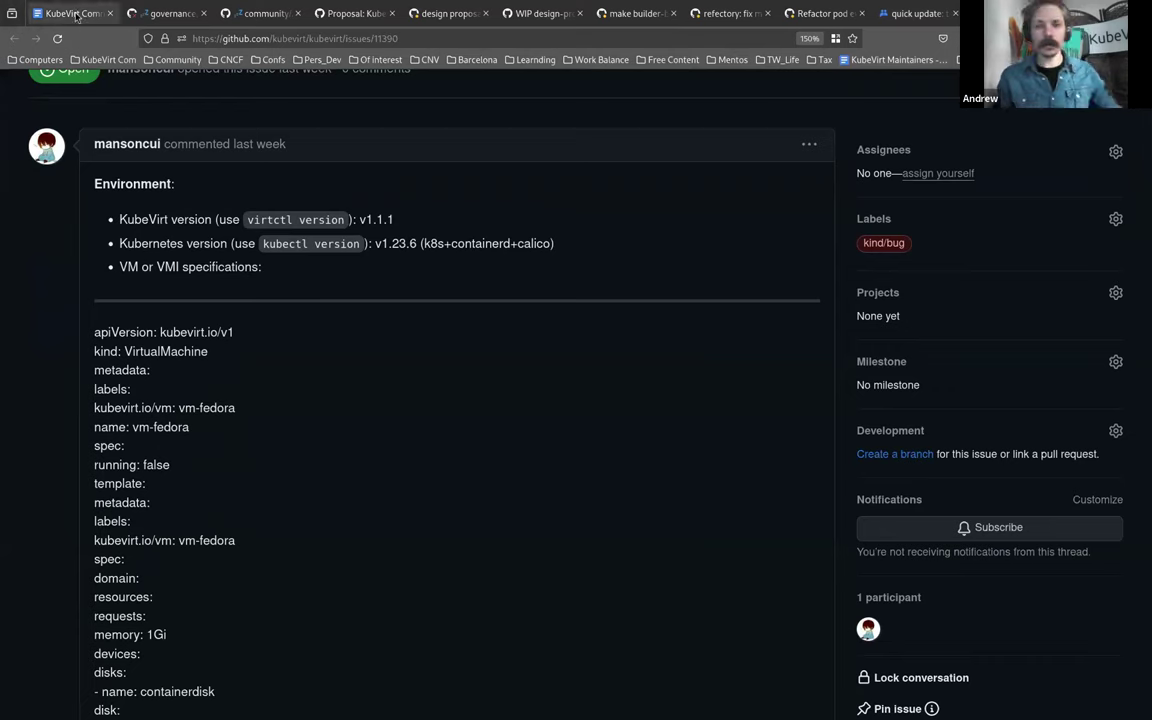
pyautogui.click(70, 12)
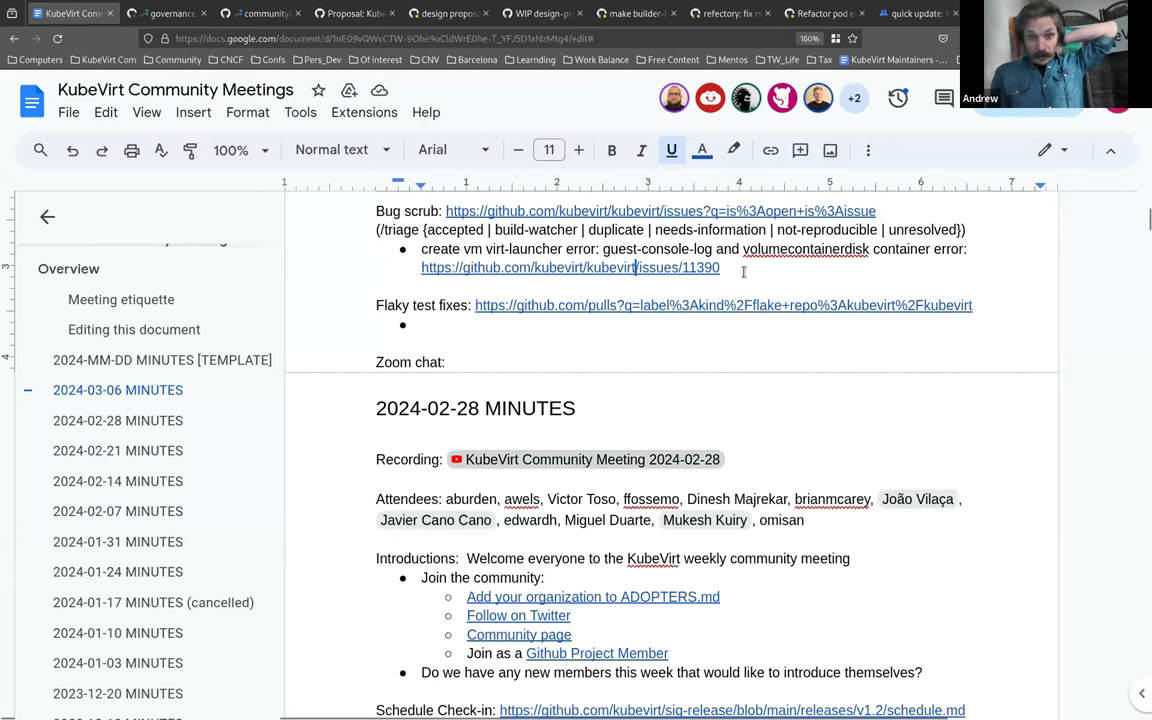
# Step: Scroll the meeting notes so the pull requests list and Mailing list review sit above Bug scrub
pyautogui.scroll(-3)
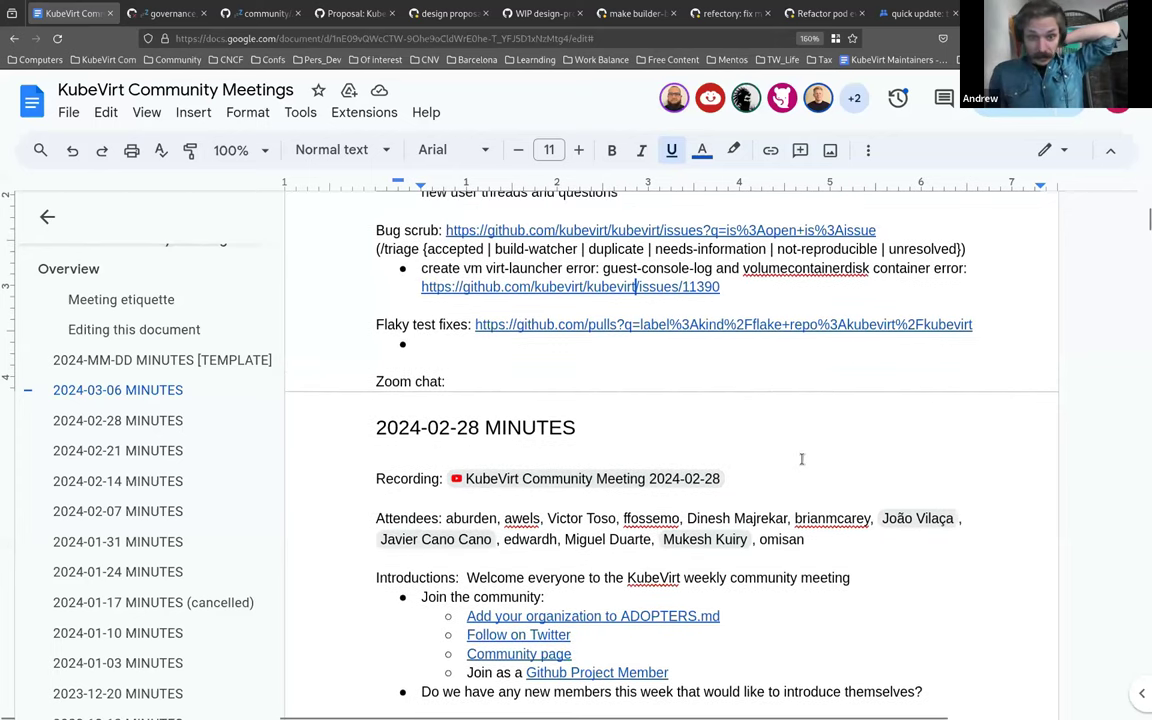
pyautogui.scroll(3)
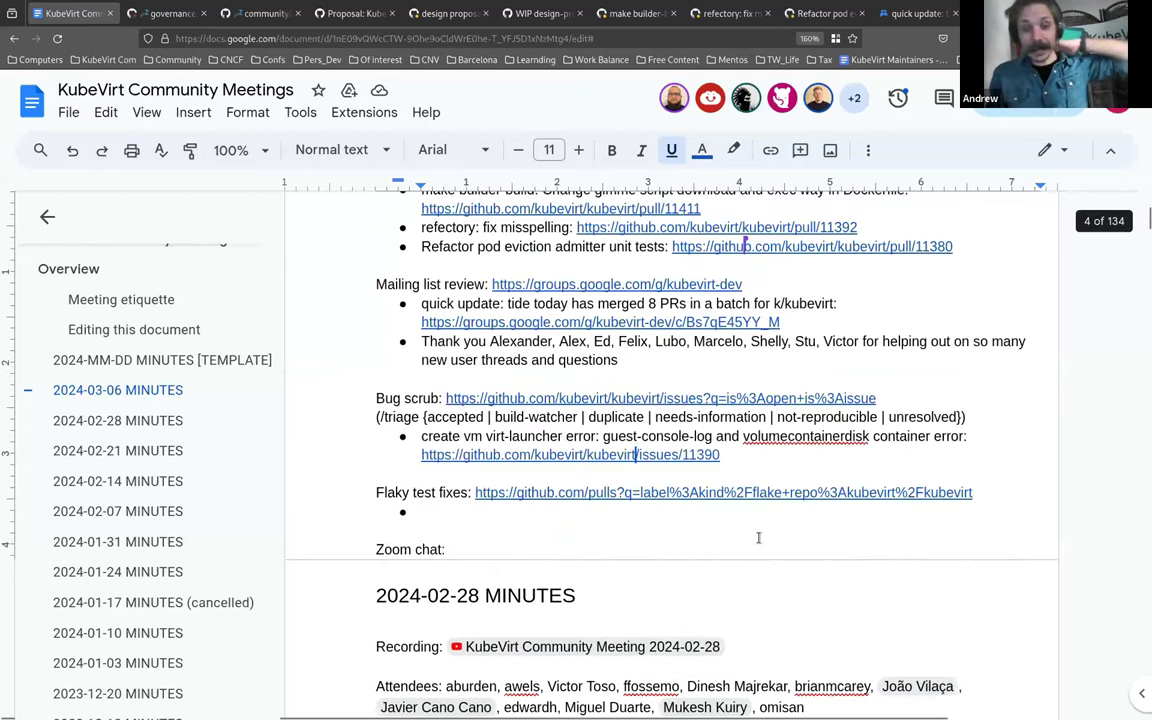
pyautogui.moveTo(710, 534)
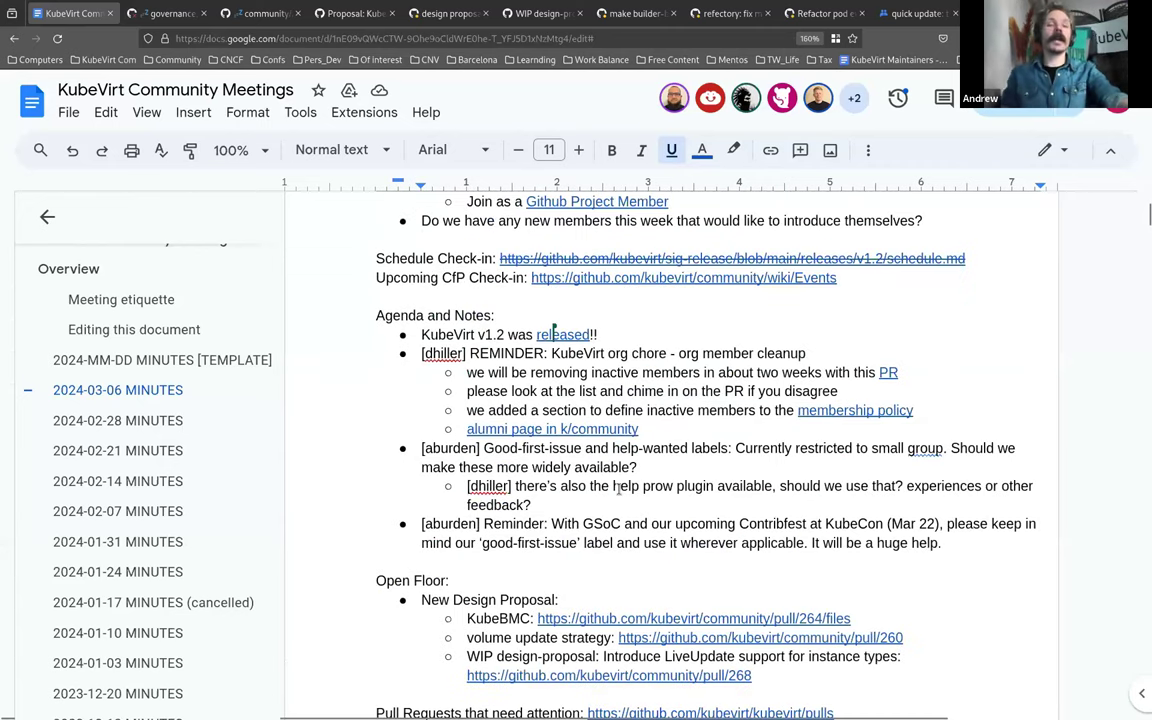
pyautogui.moveTo(896, 170)
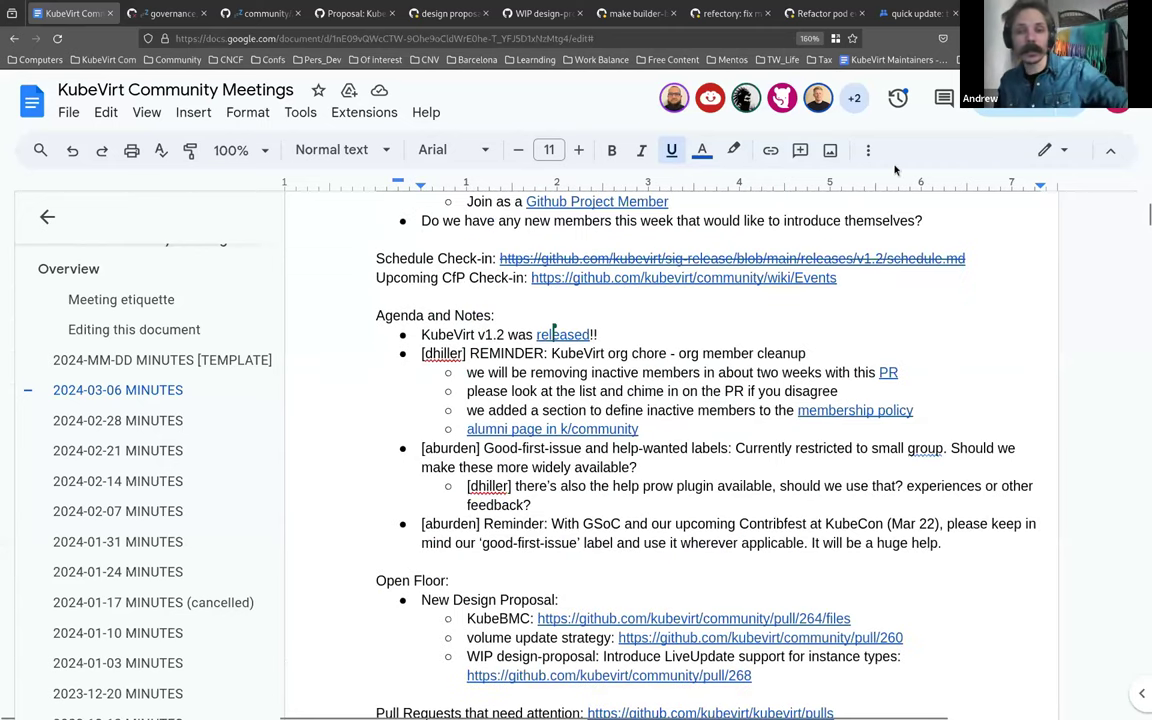
pyautogui.moveTo(690, 326)
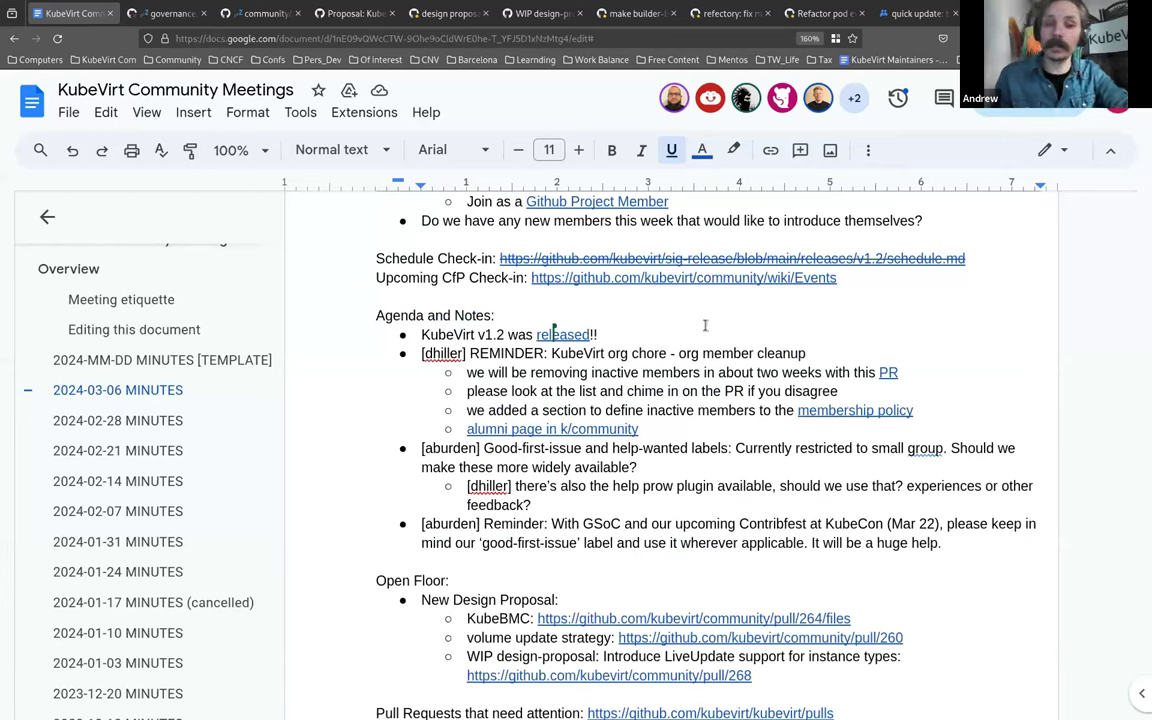
pyautogui.moveTo(712, 336)
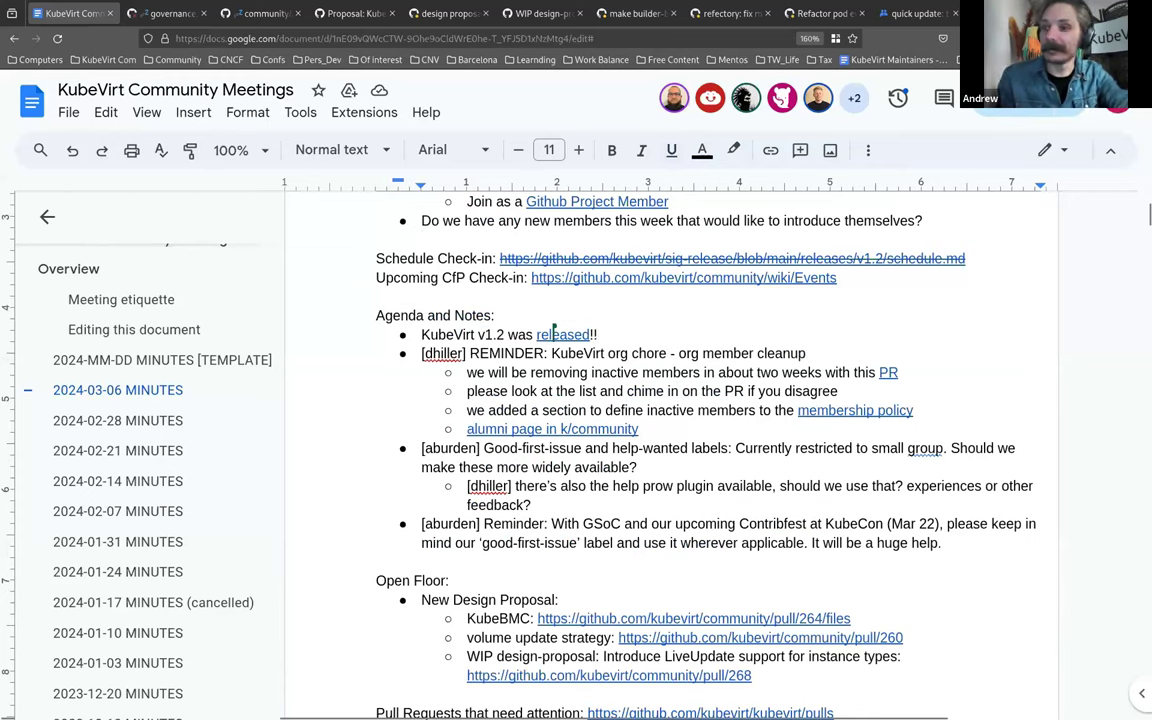
pyautogui.click(598, 334)
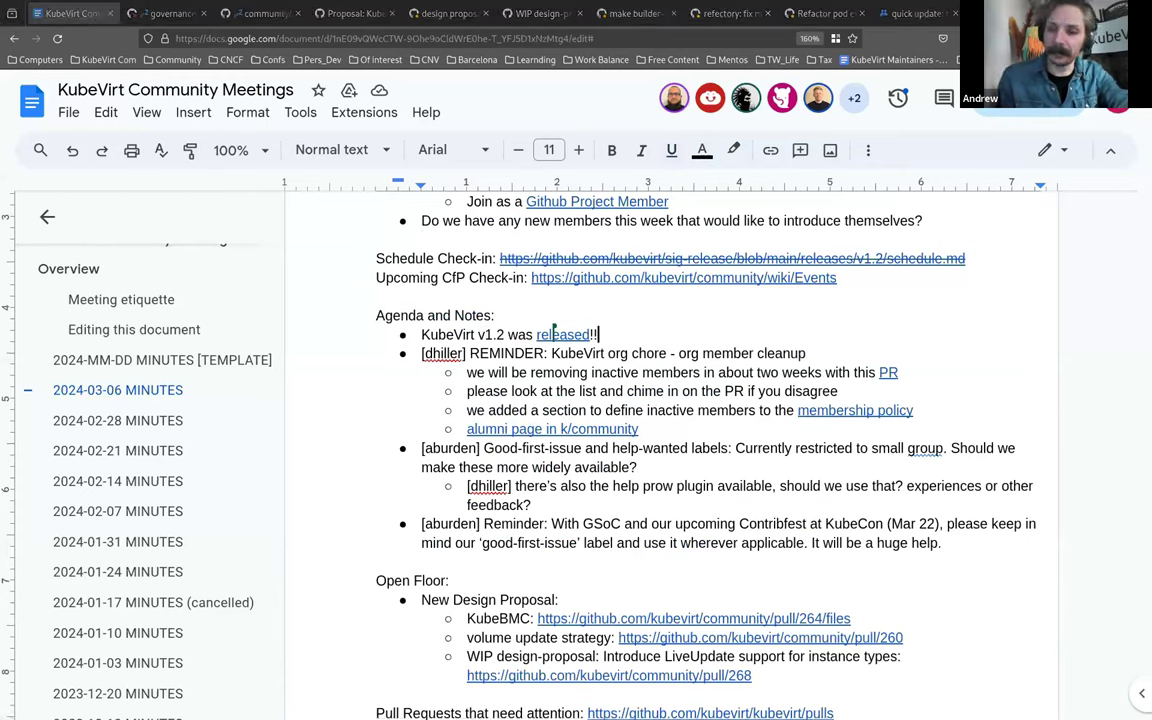